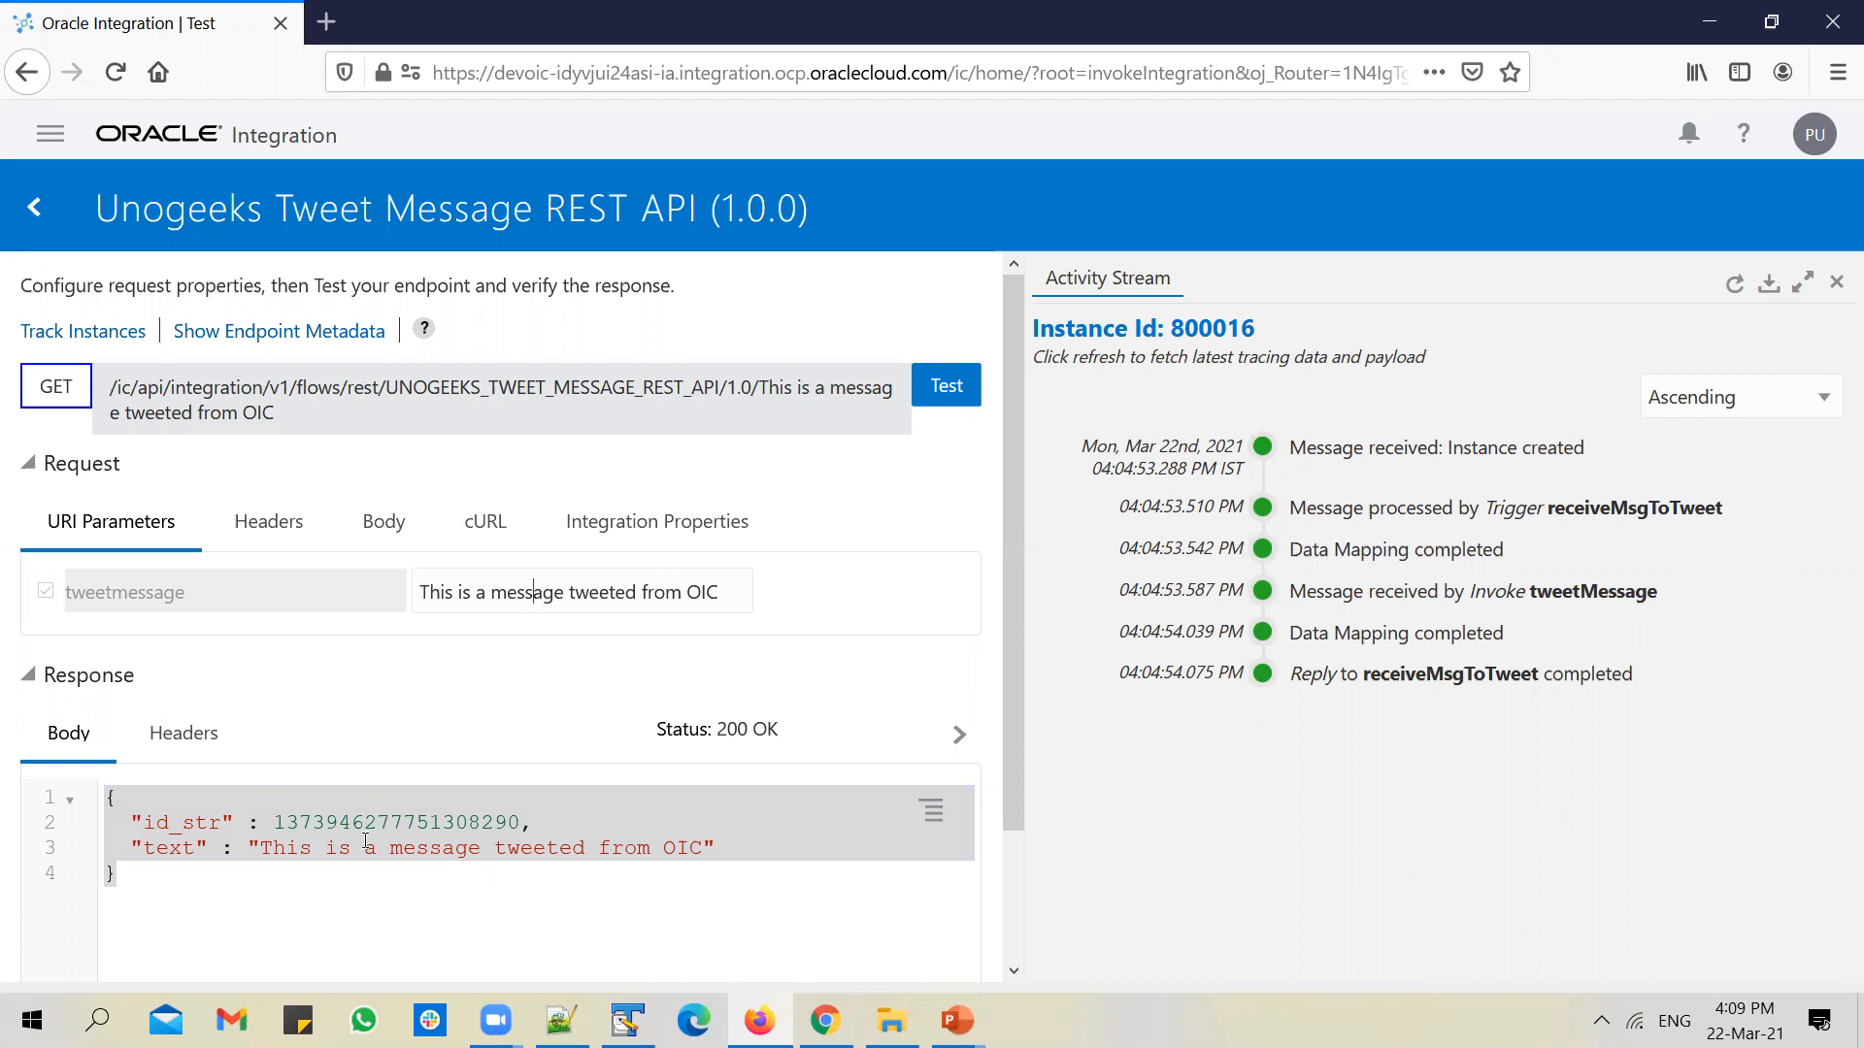
mouse_move(371, 822)
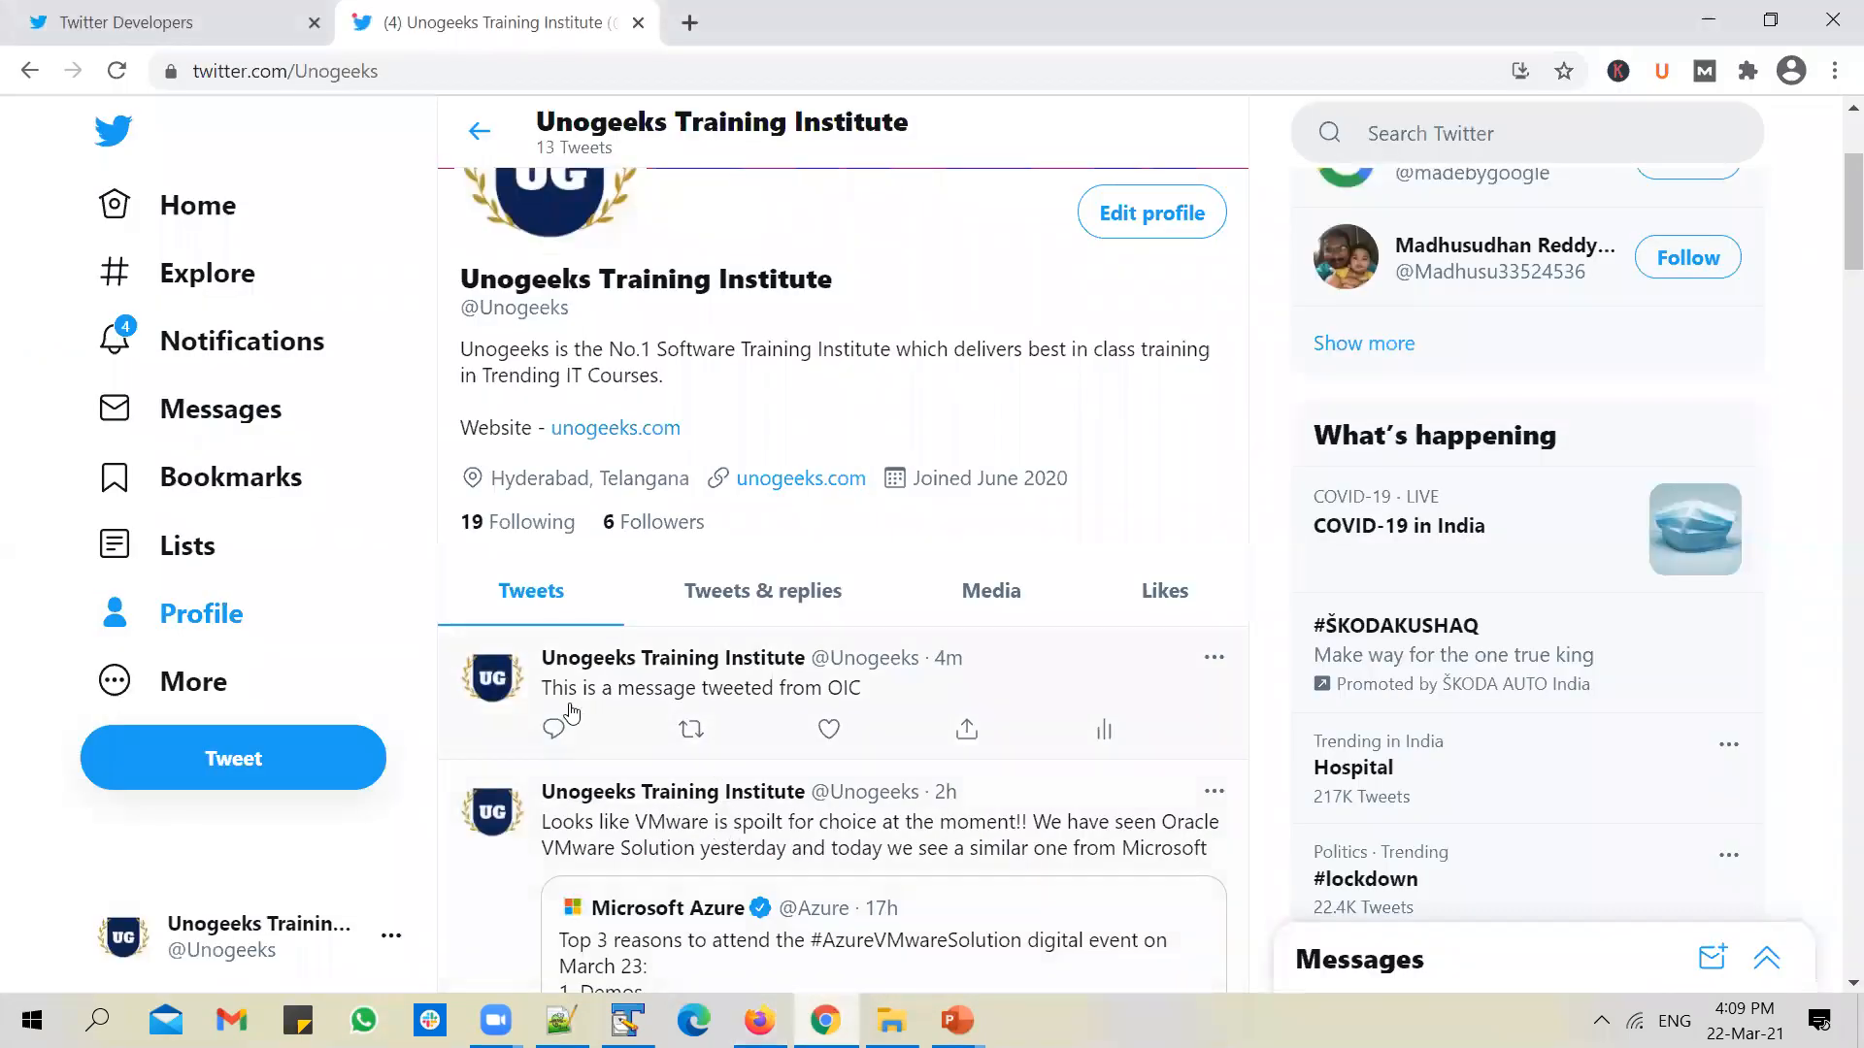
mouse_move(691, 728)
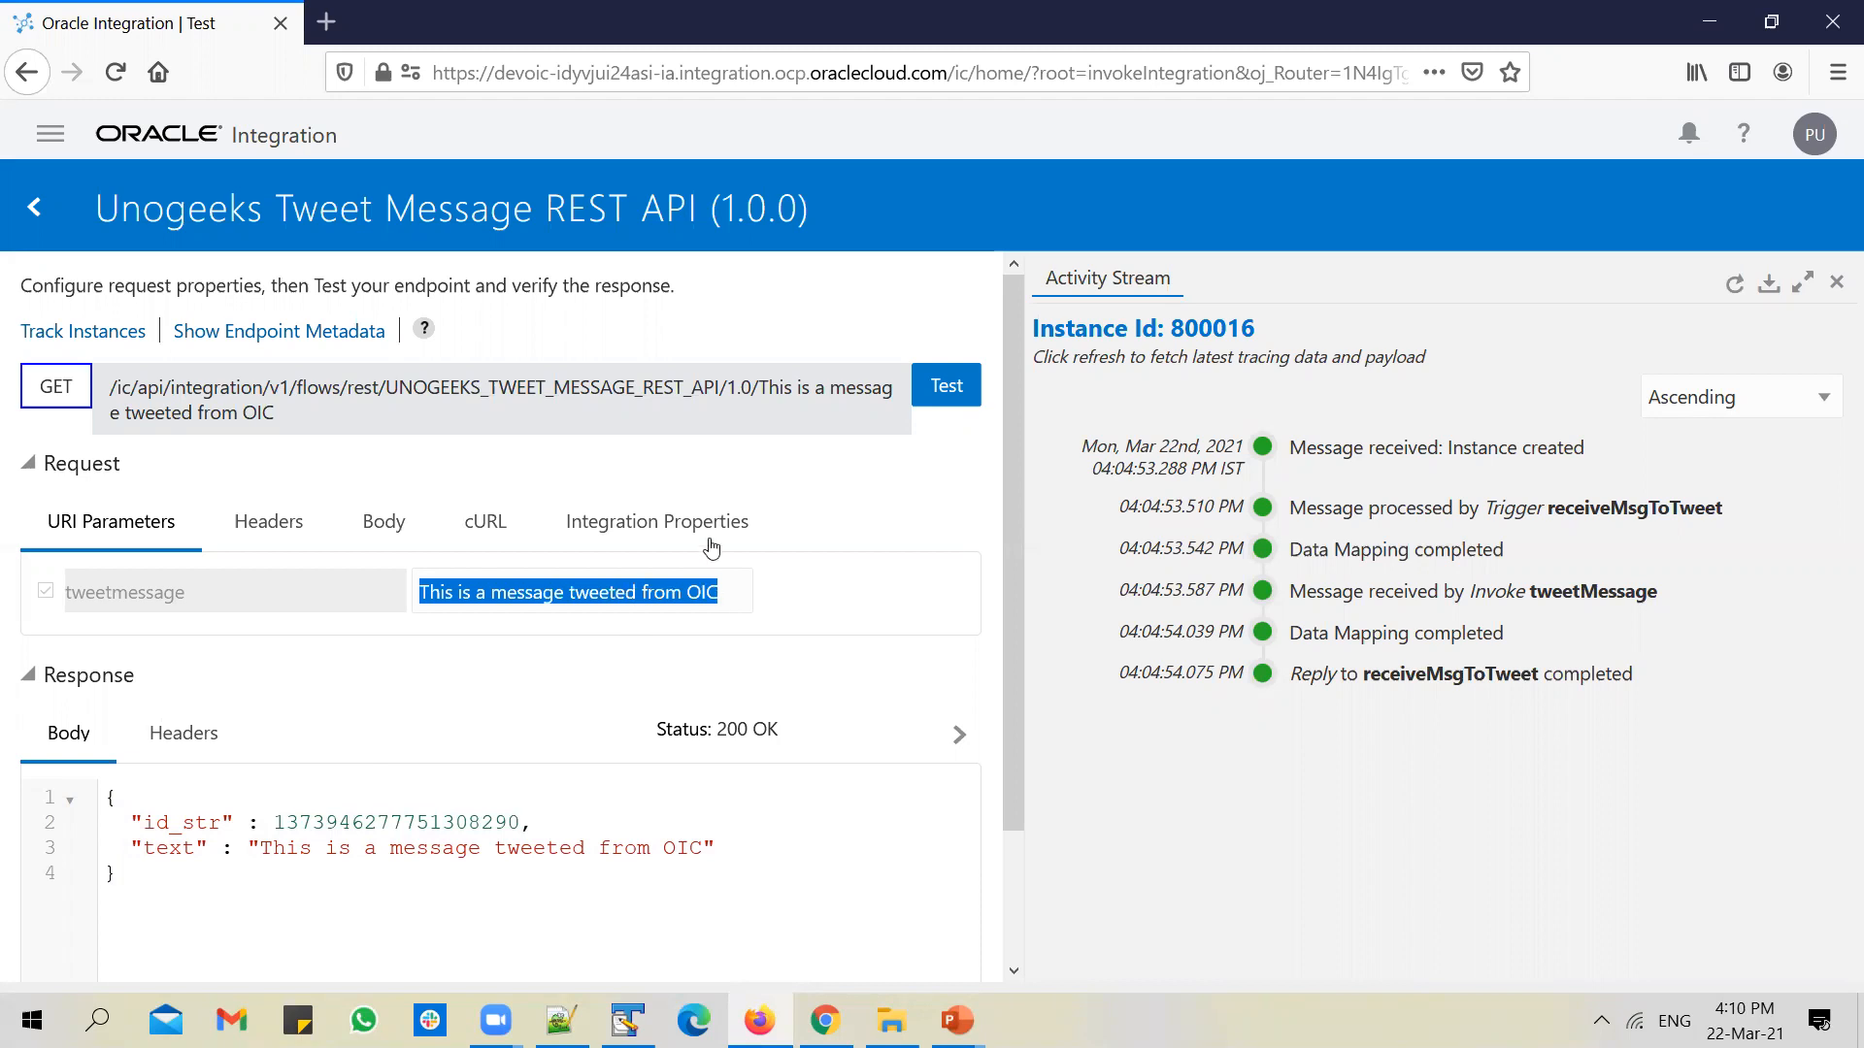
mouse_move(660, 408)
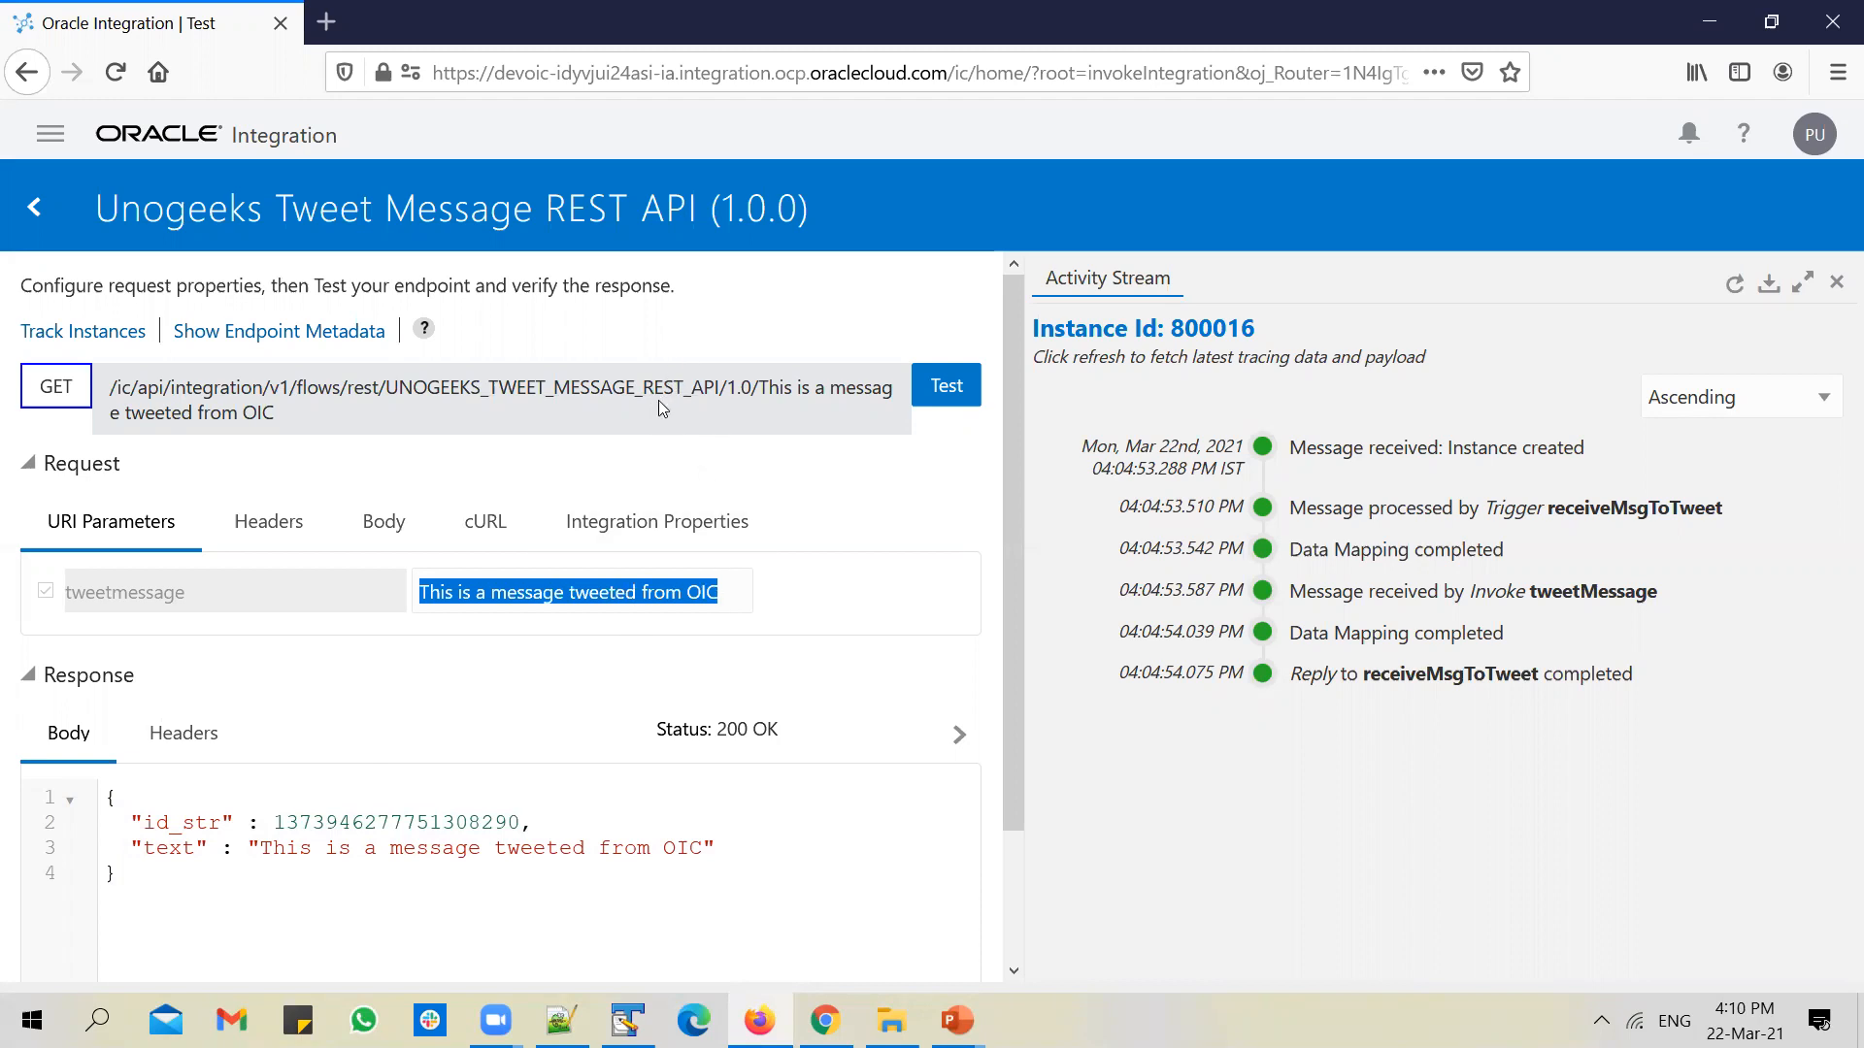
mouse_move(652, 606)
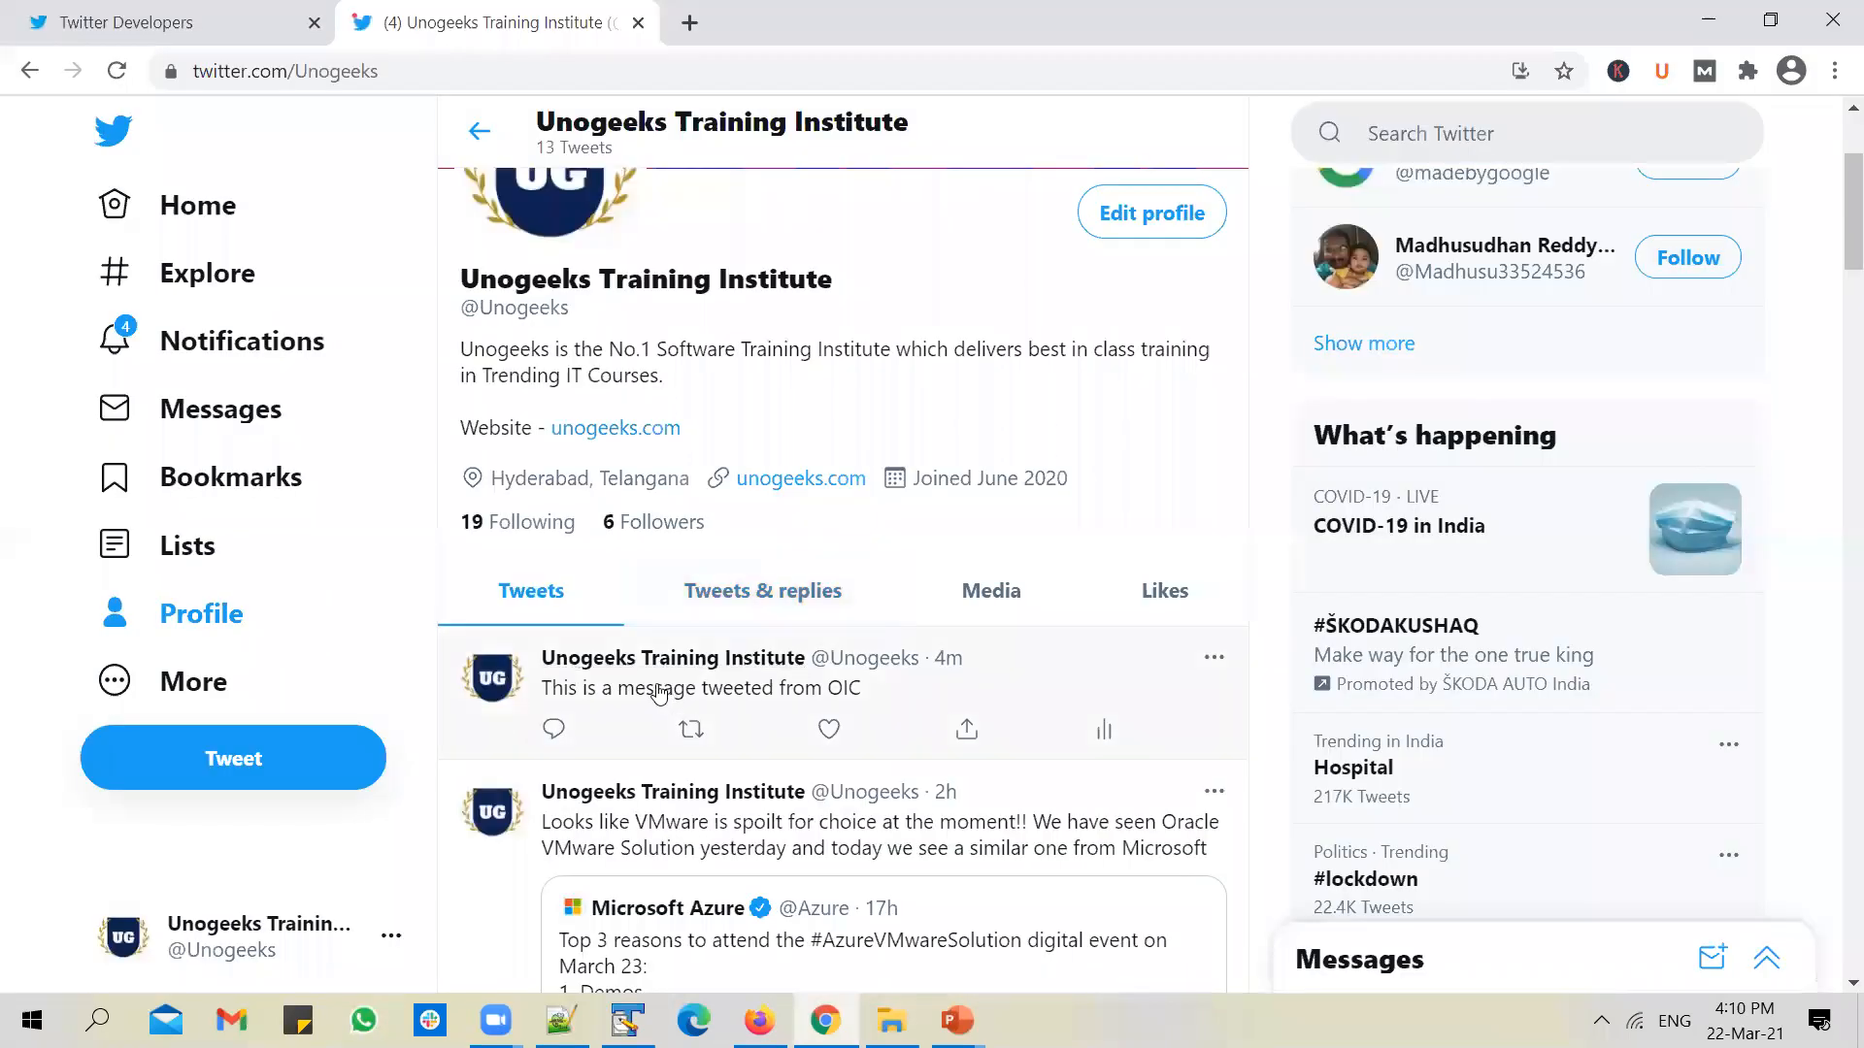
mouse_move(673, 695)
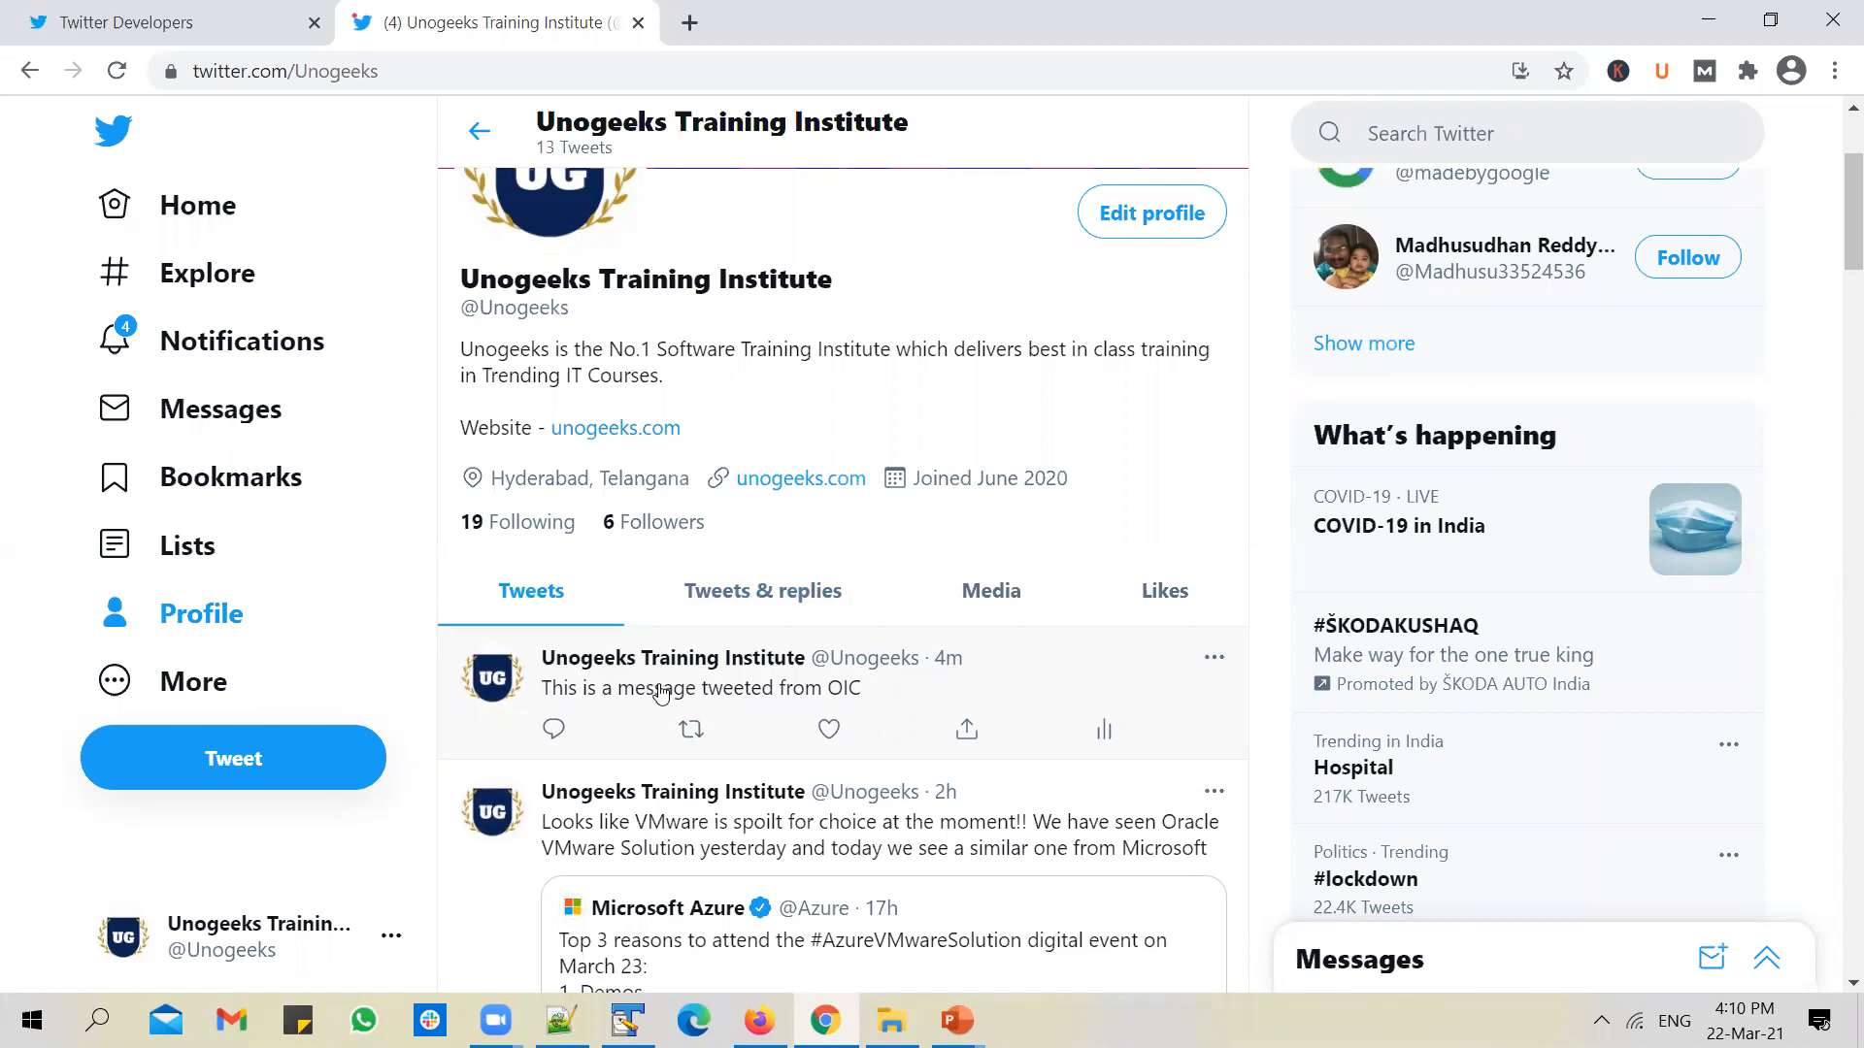
mouse_move(716, 687)
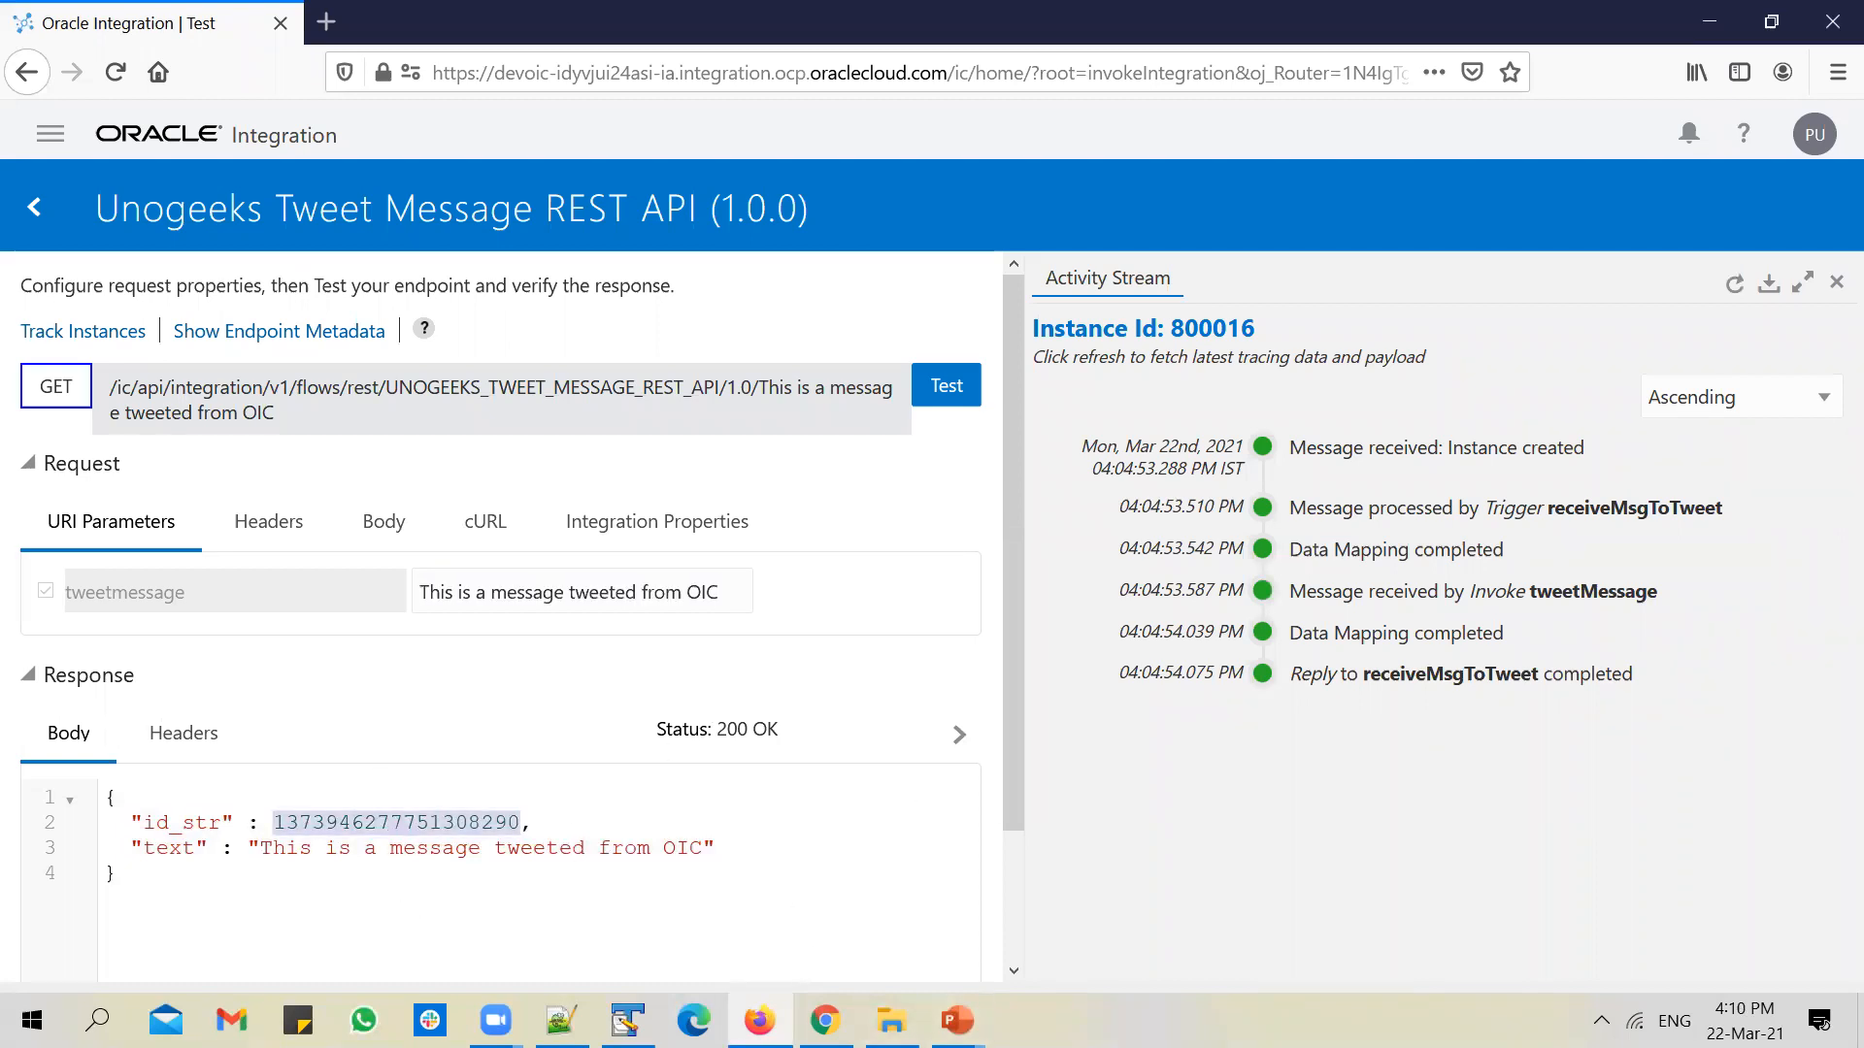
mouse_move(1200, 623)
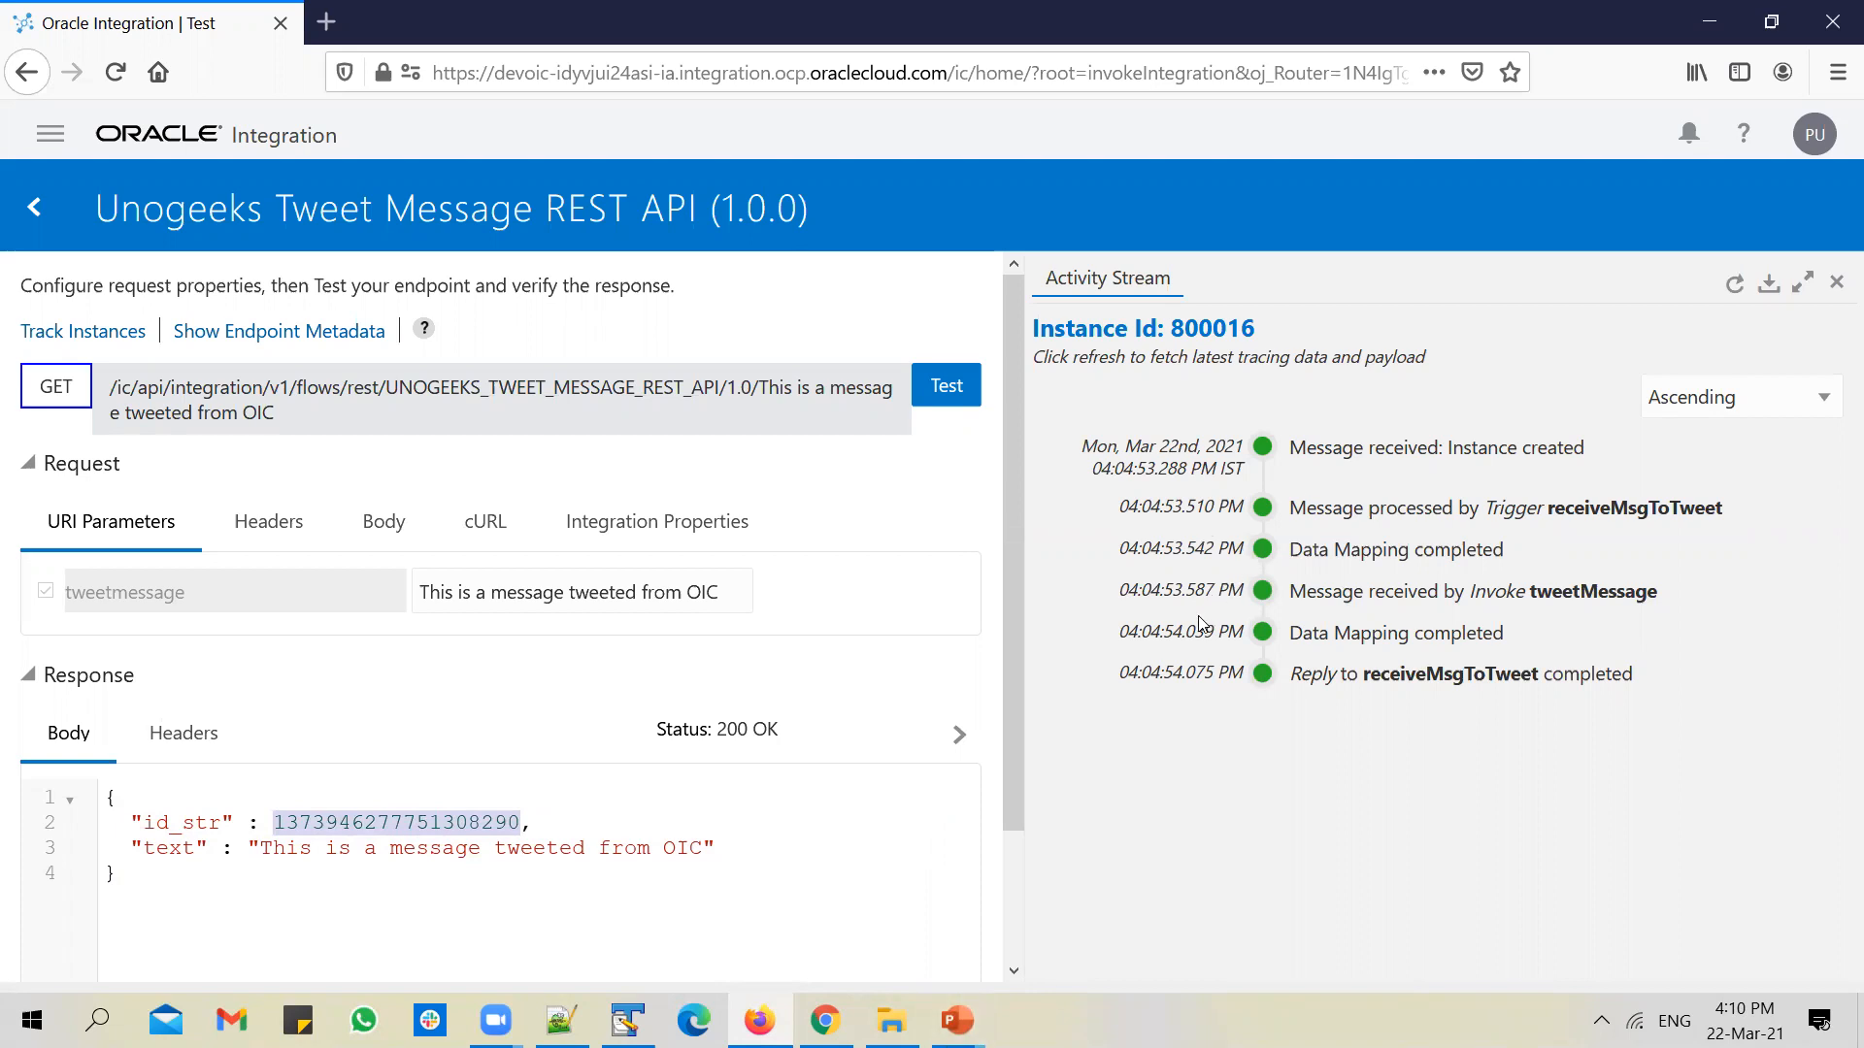
mouse_move(1161, 715)
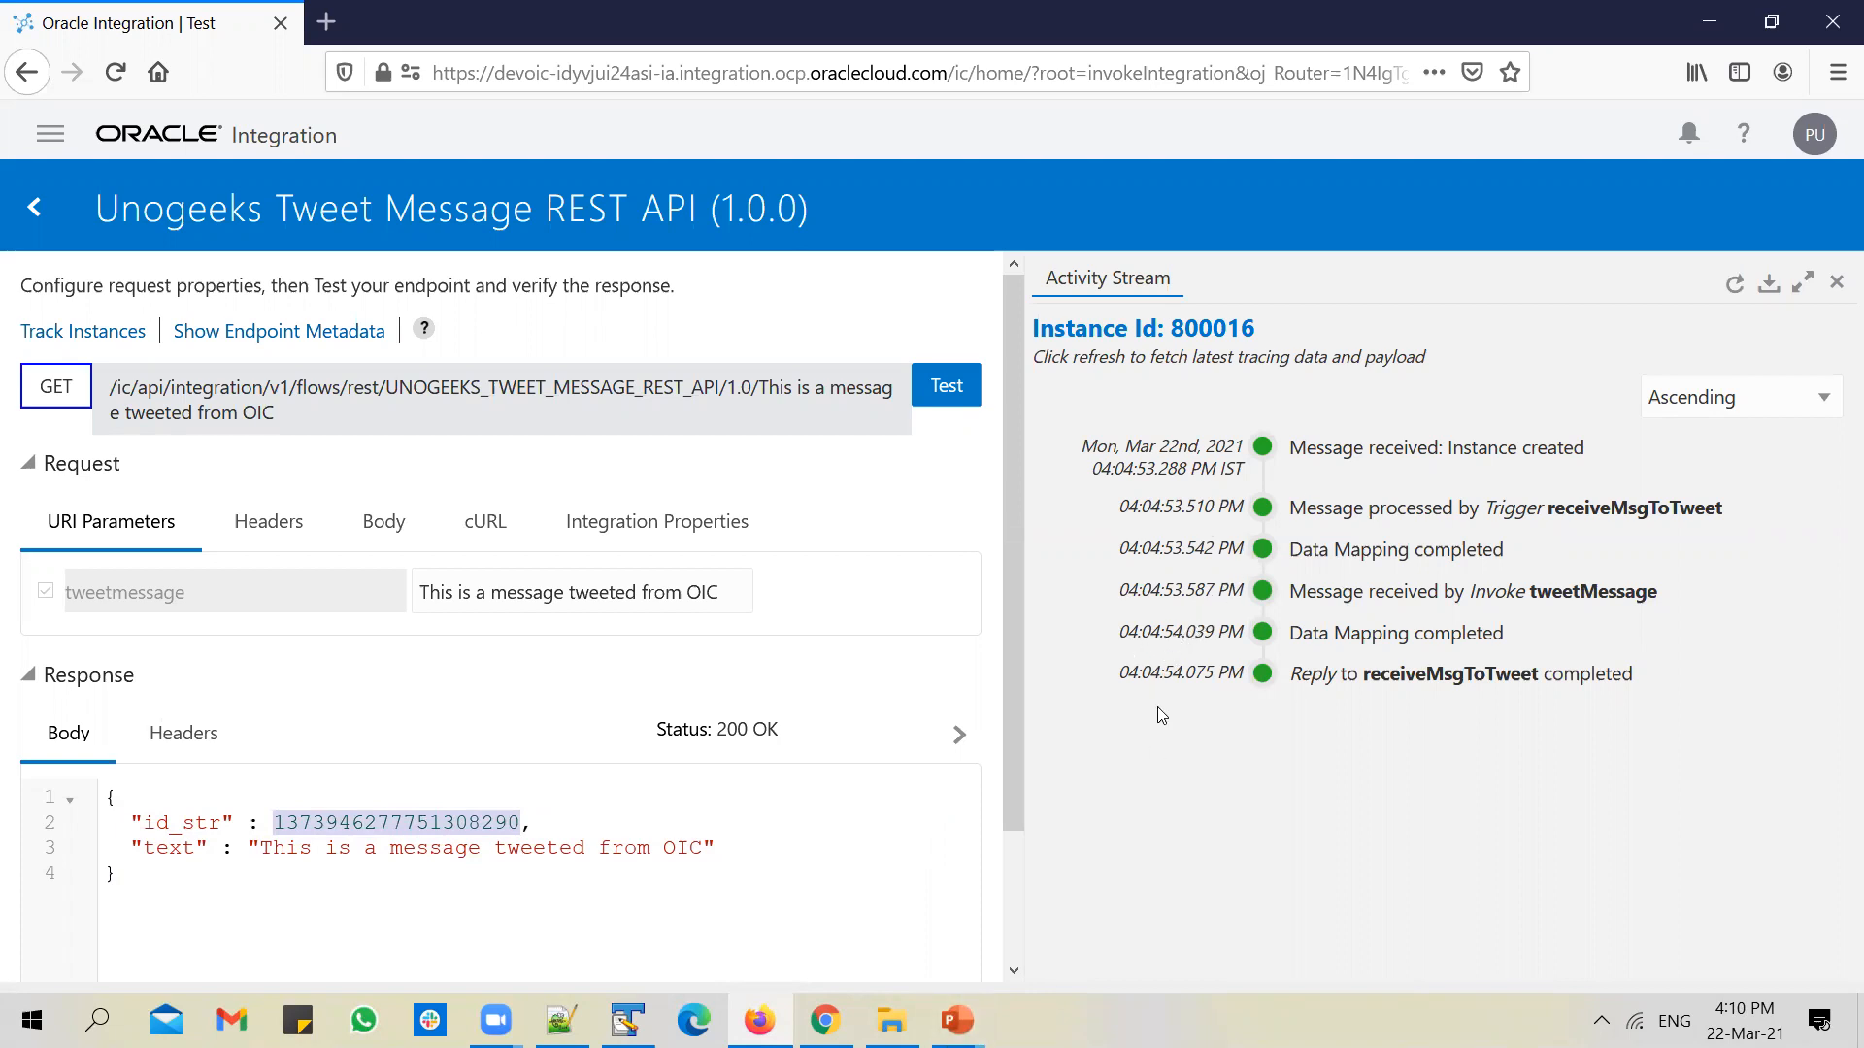
mouse_move(600, 400)
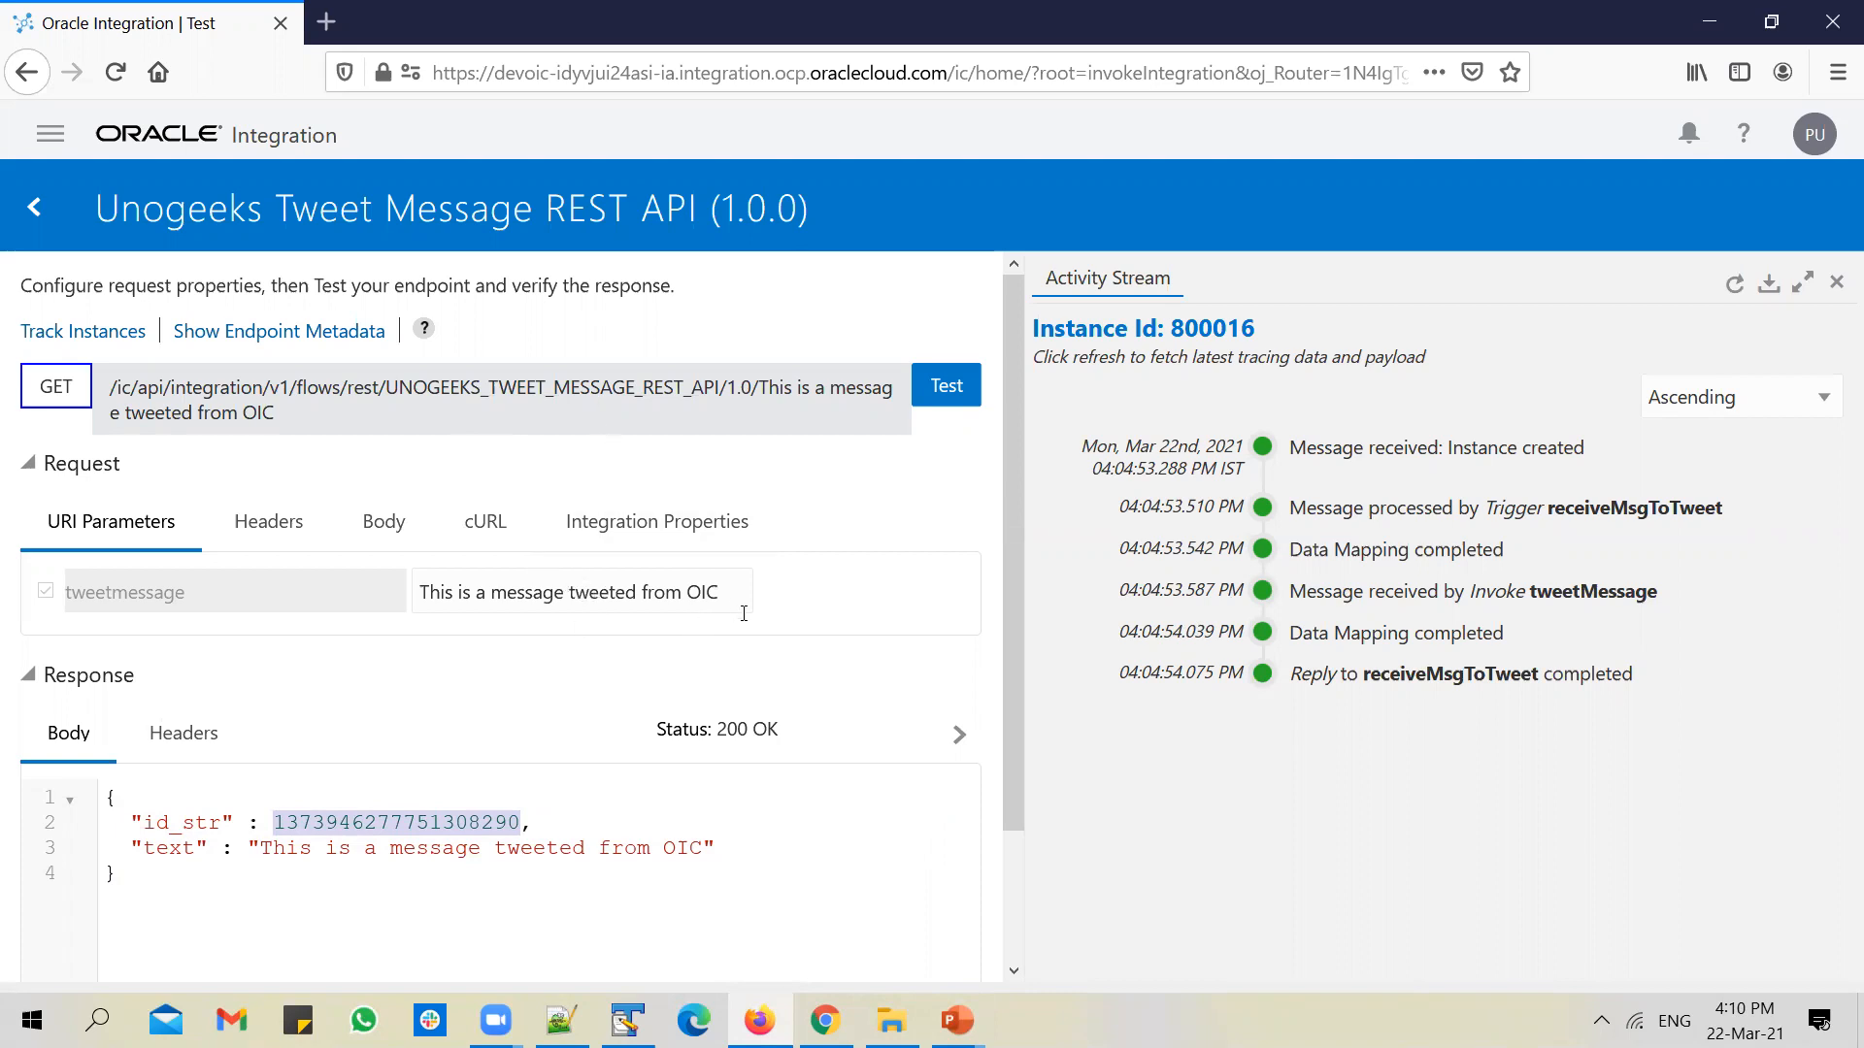
mouse_move(790, 652)
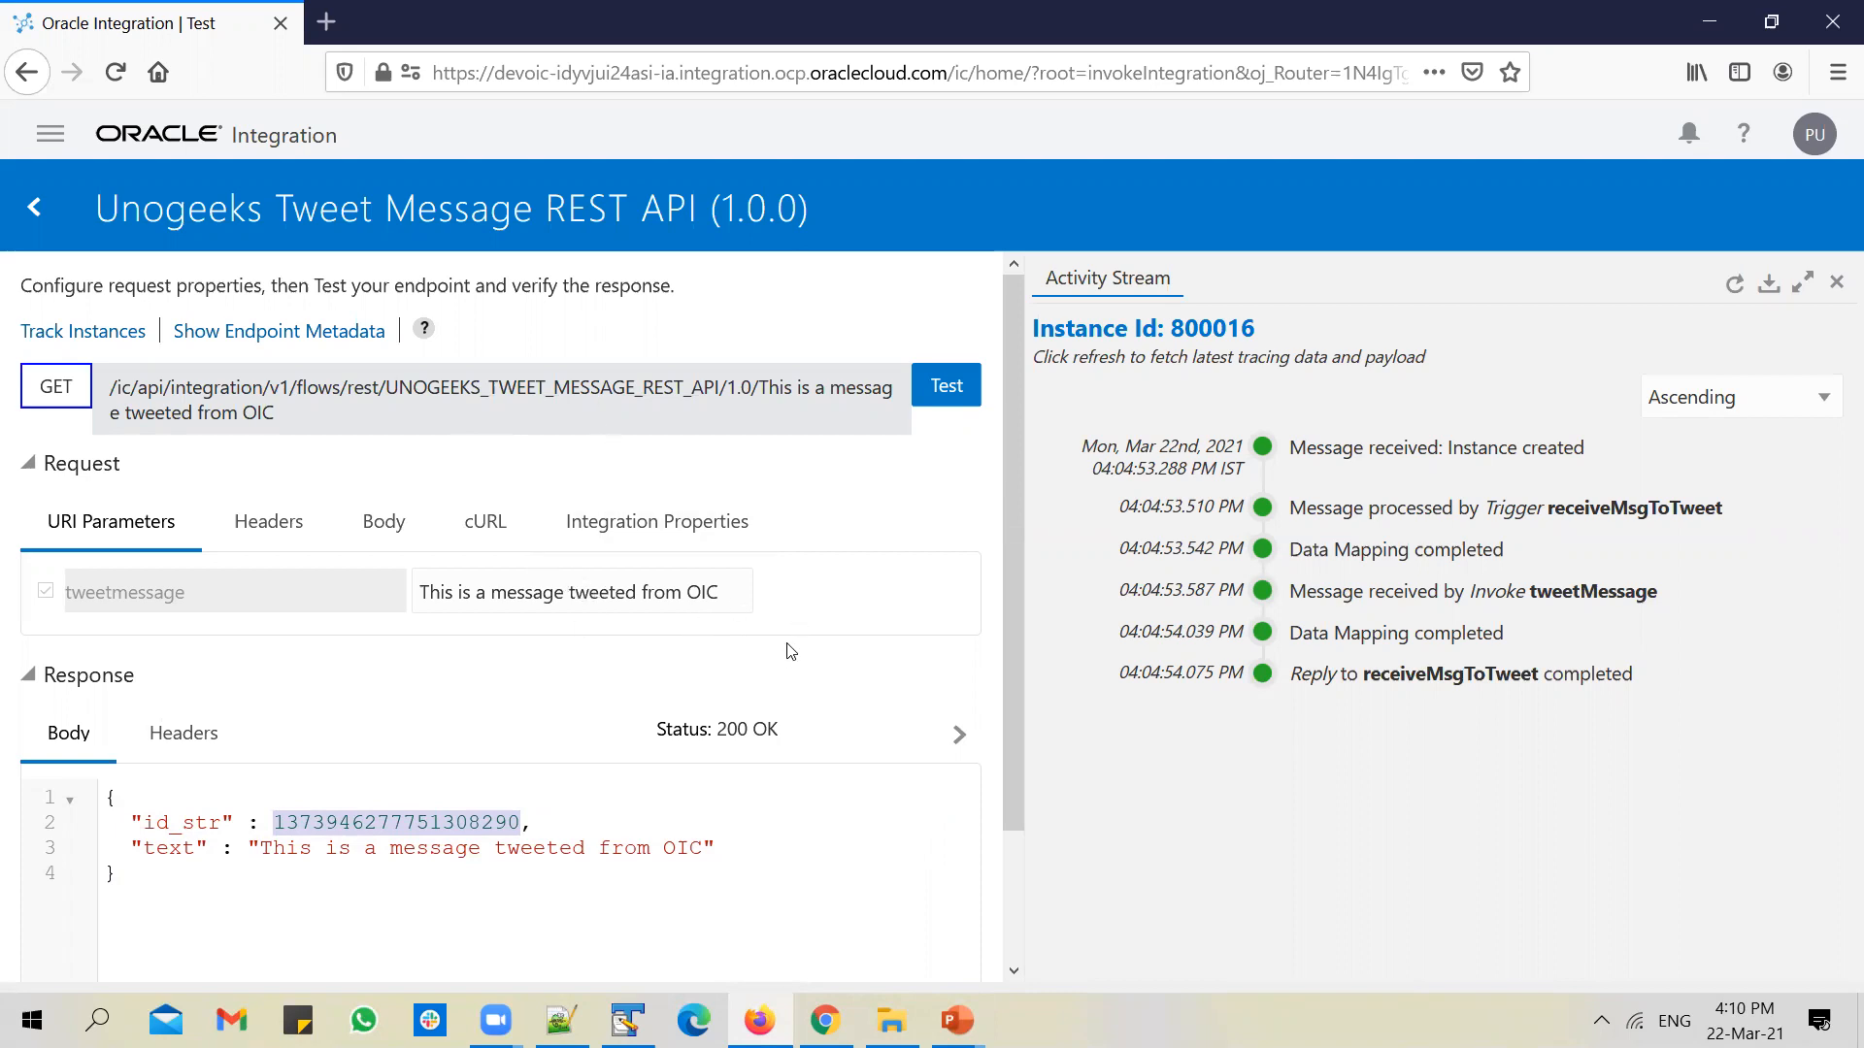
mouse_move(648, 474)
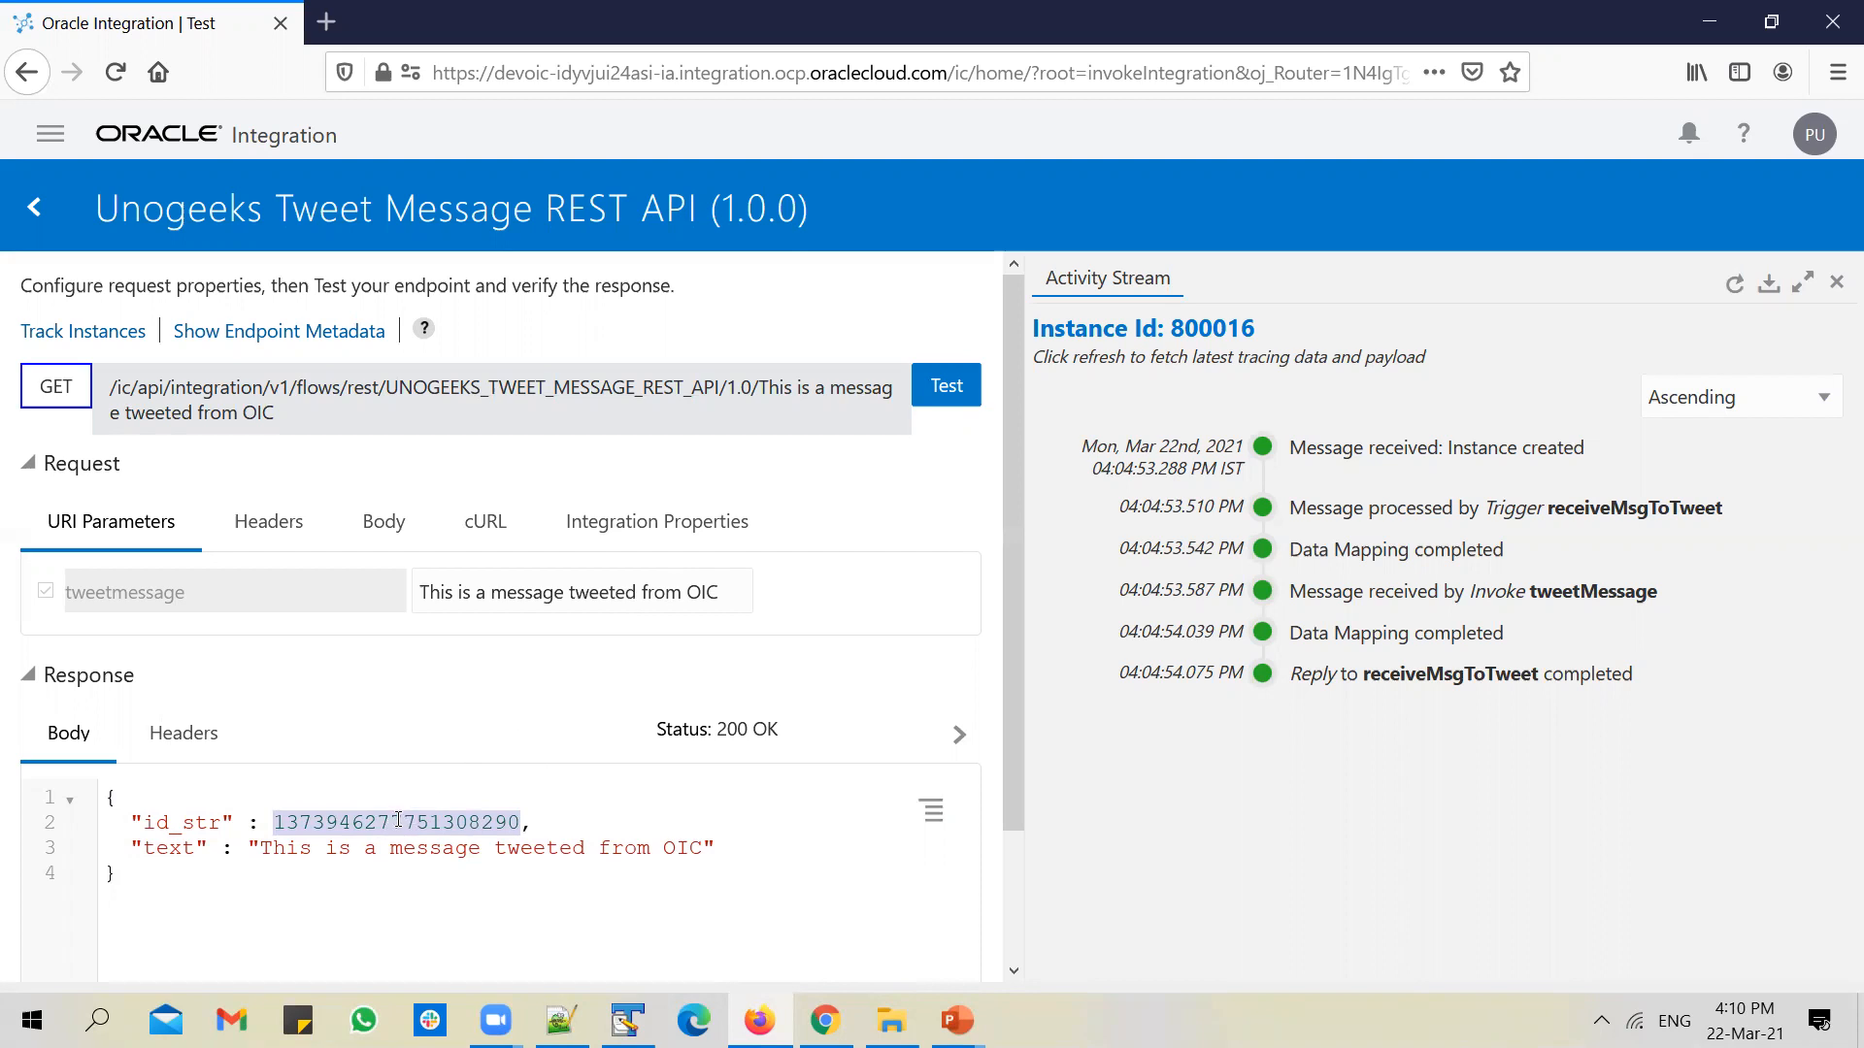
mouse_move(786, 802)
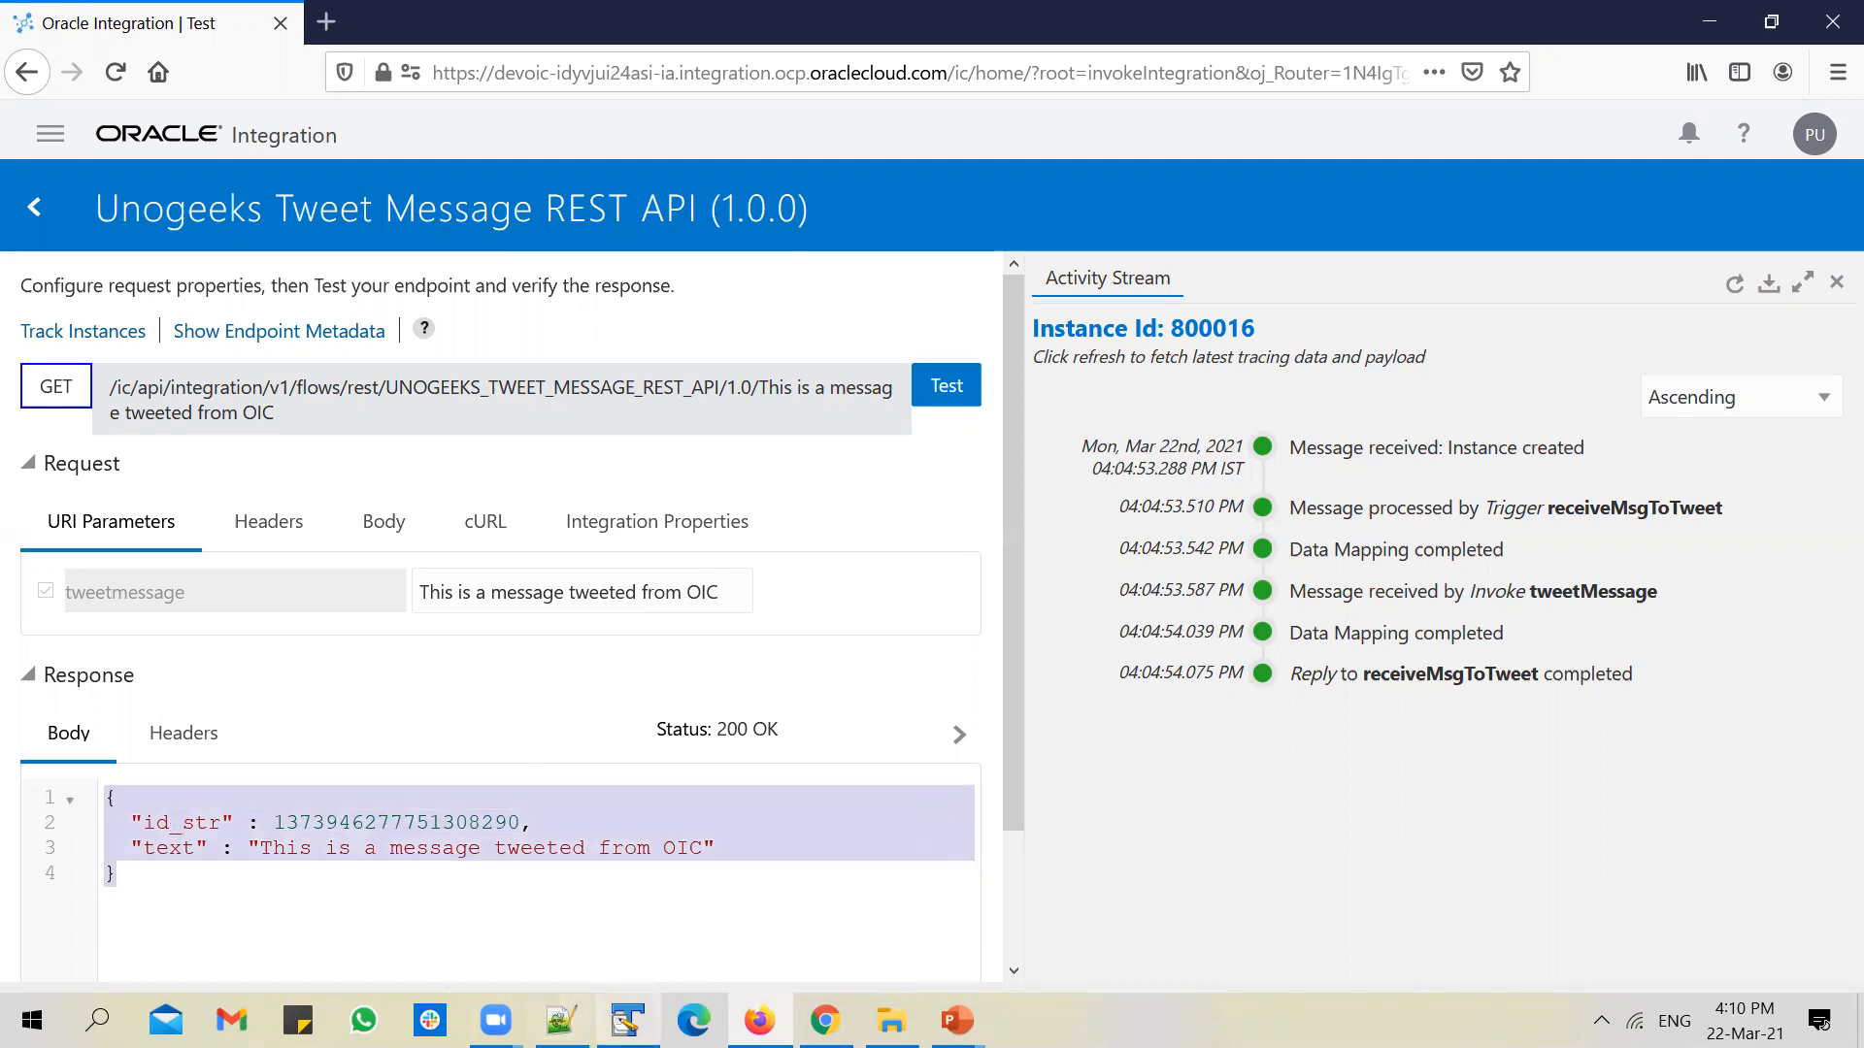
- Paste the tweet response JSON into a new TextPad document and return to the browser
click(627, 1020)
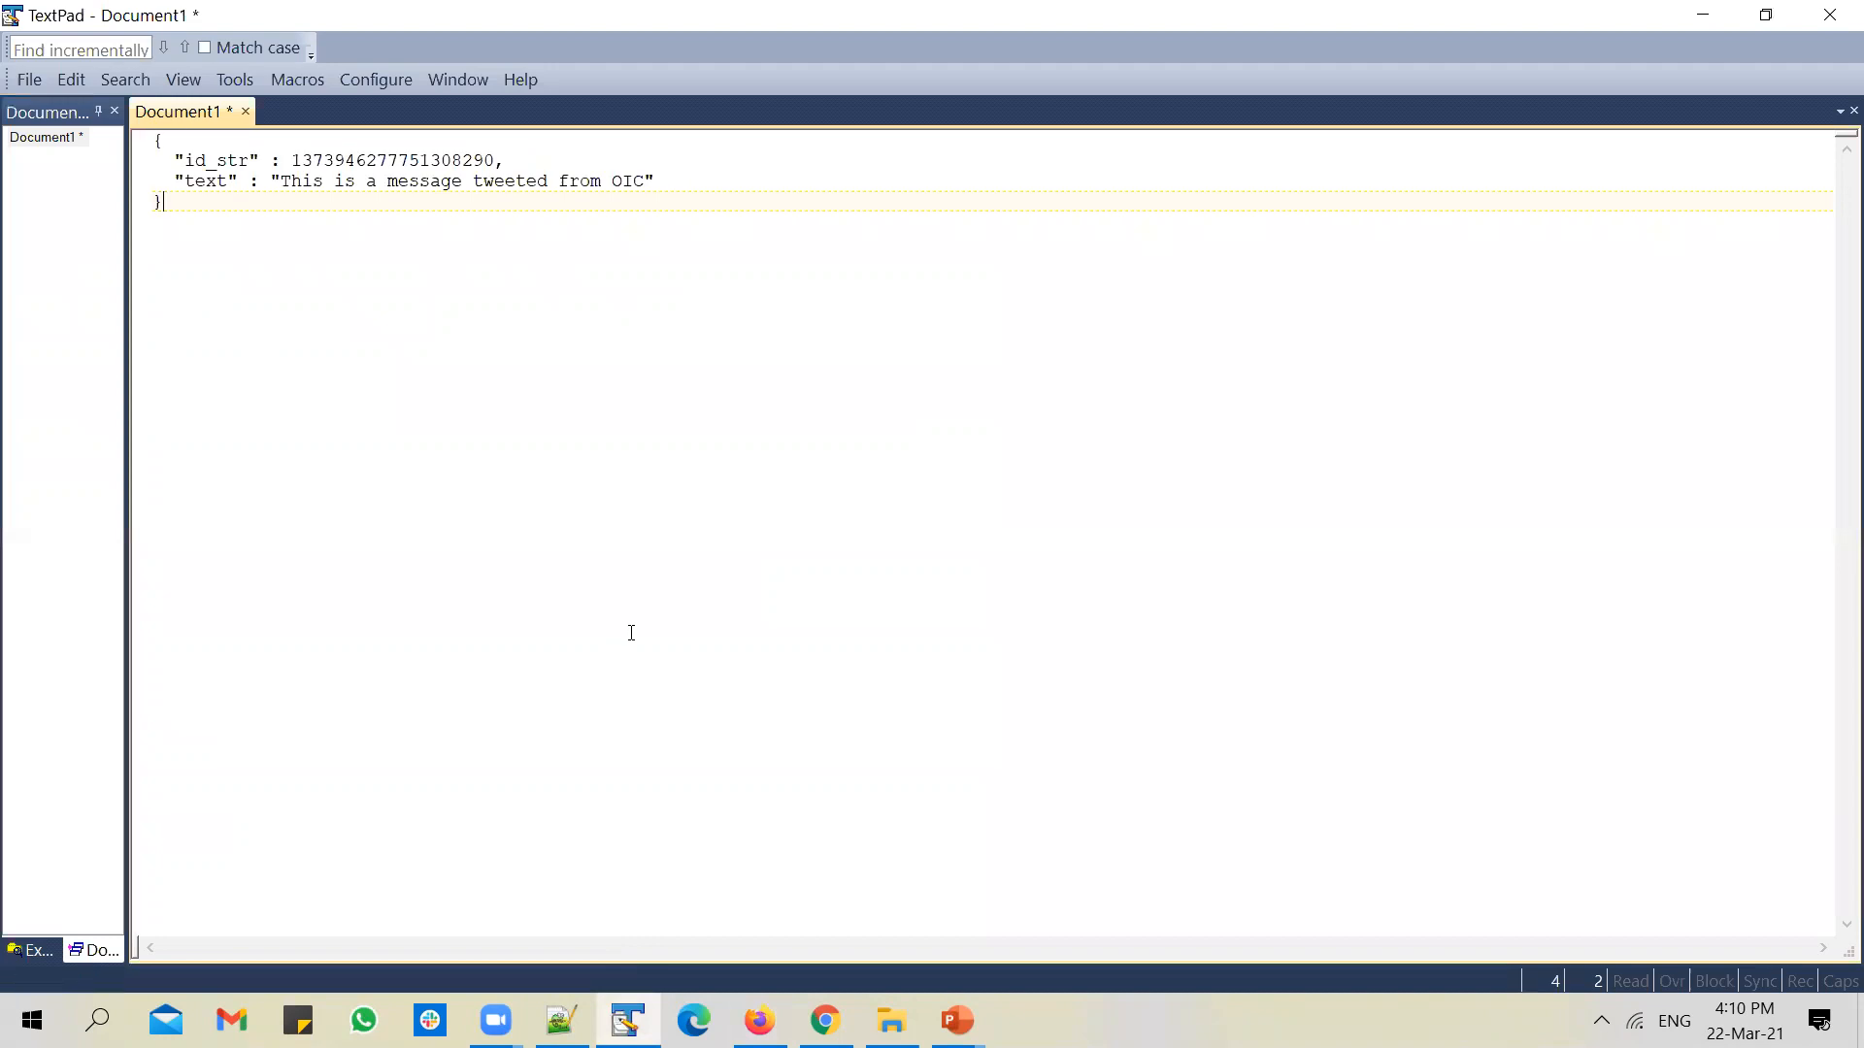
click(823, 1019)
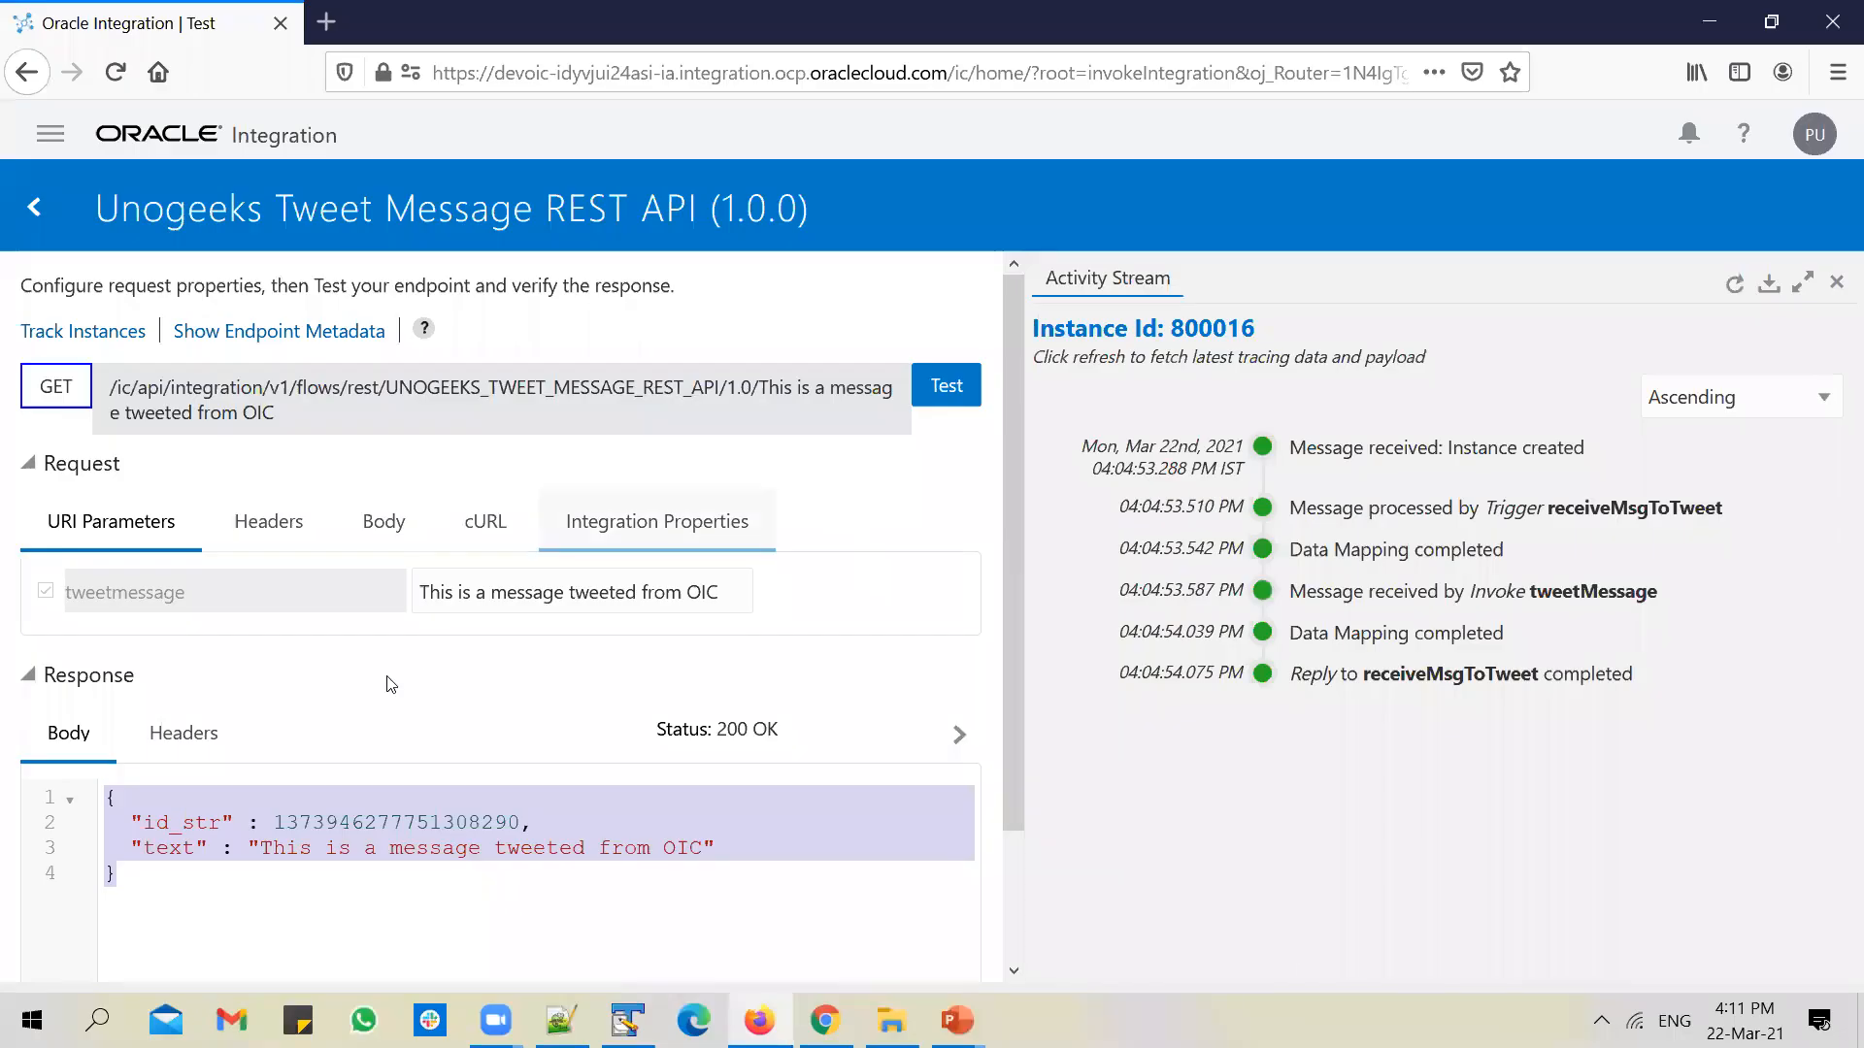
- Navigate to the Connections list showing the Unogeeks Twitter trigger and invoke connections
click(50, 134)
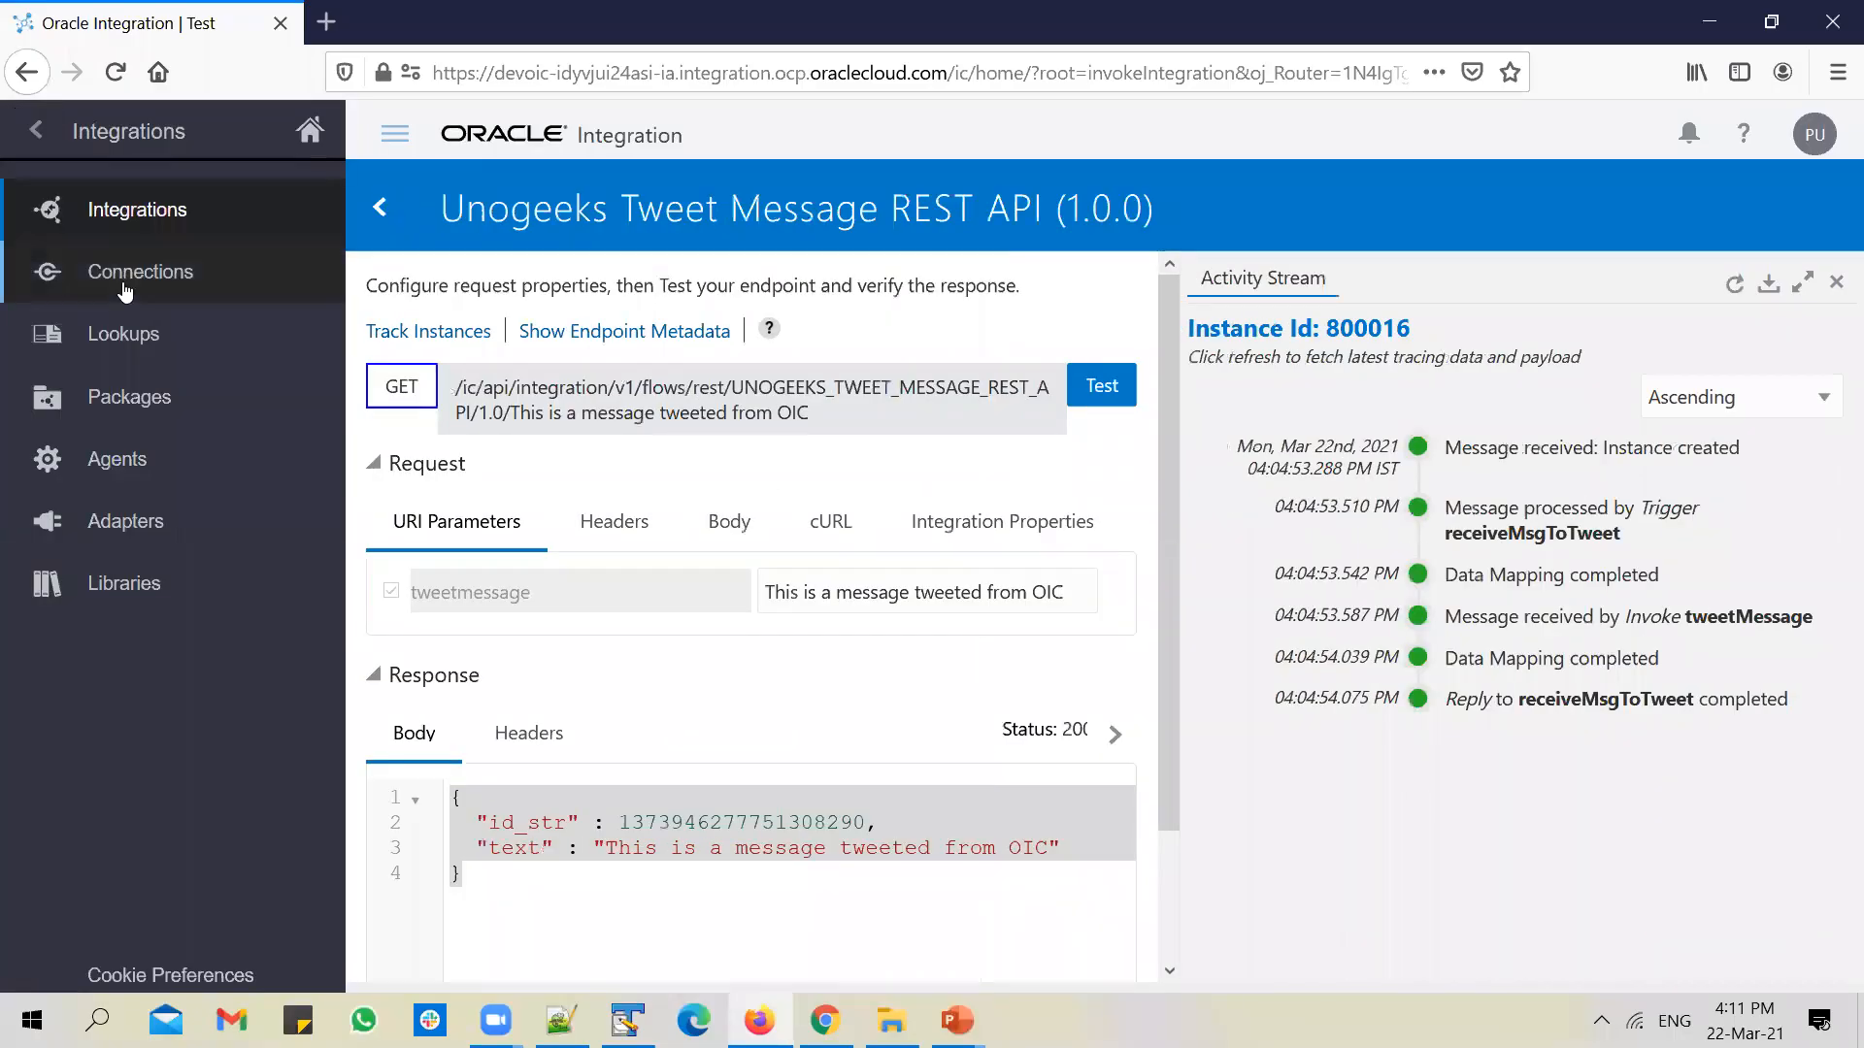
click(139, 272)
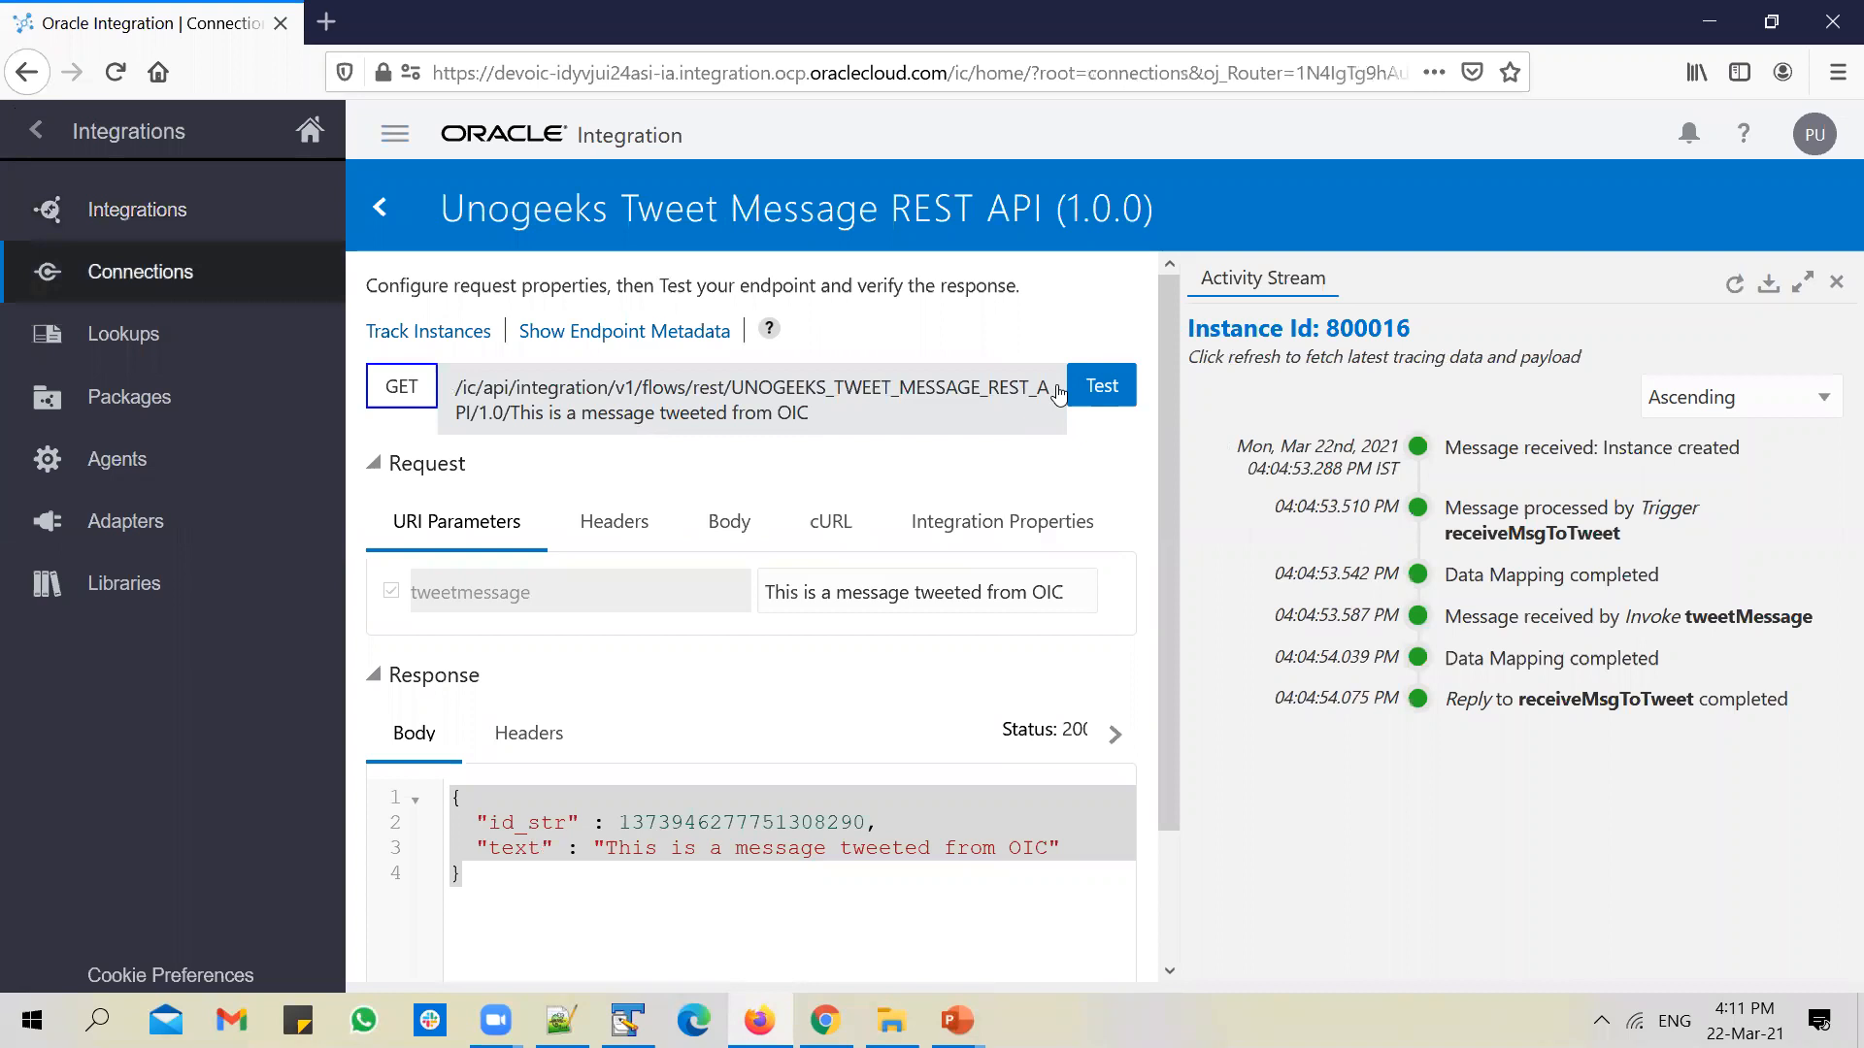
click(379, 206)
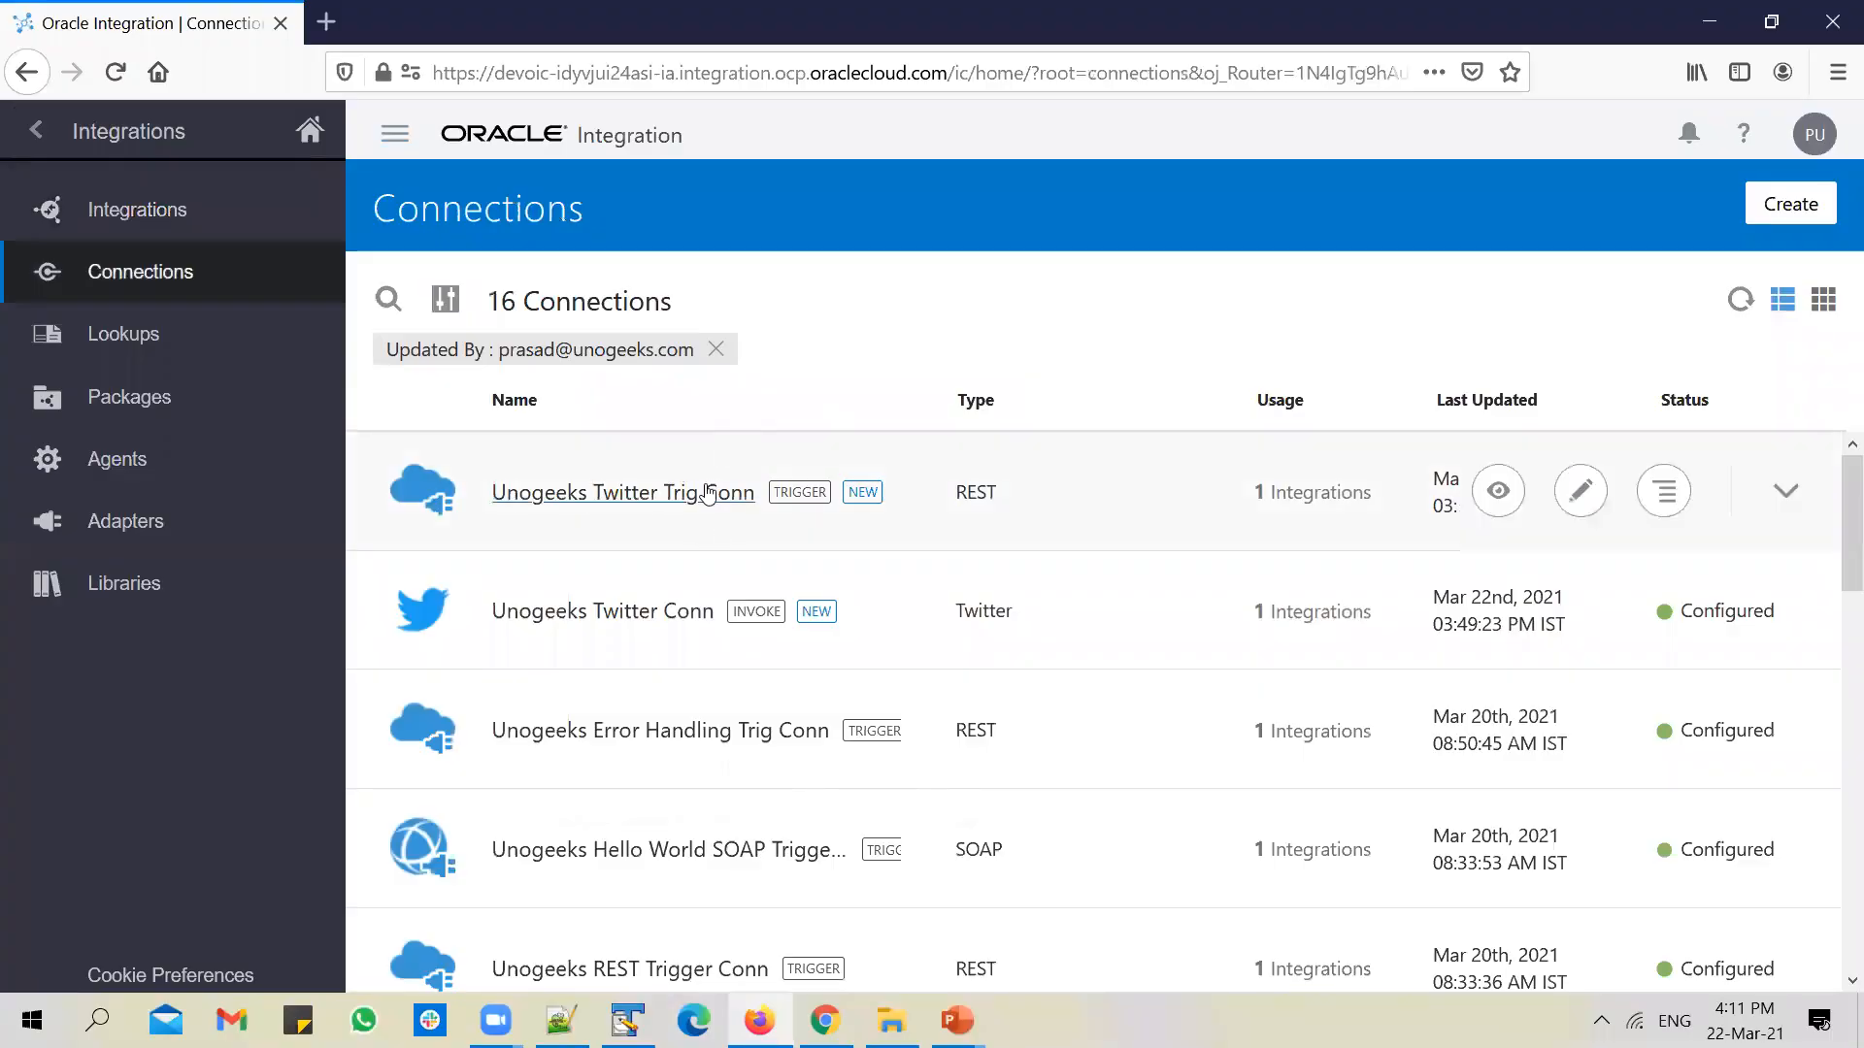
mouse_move(740, 530)
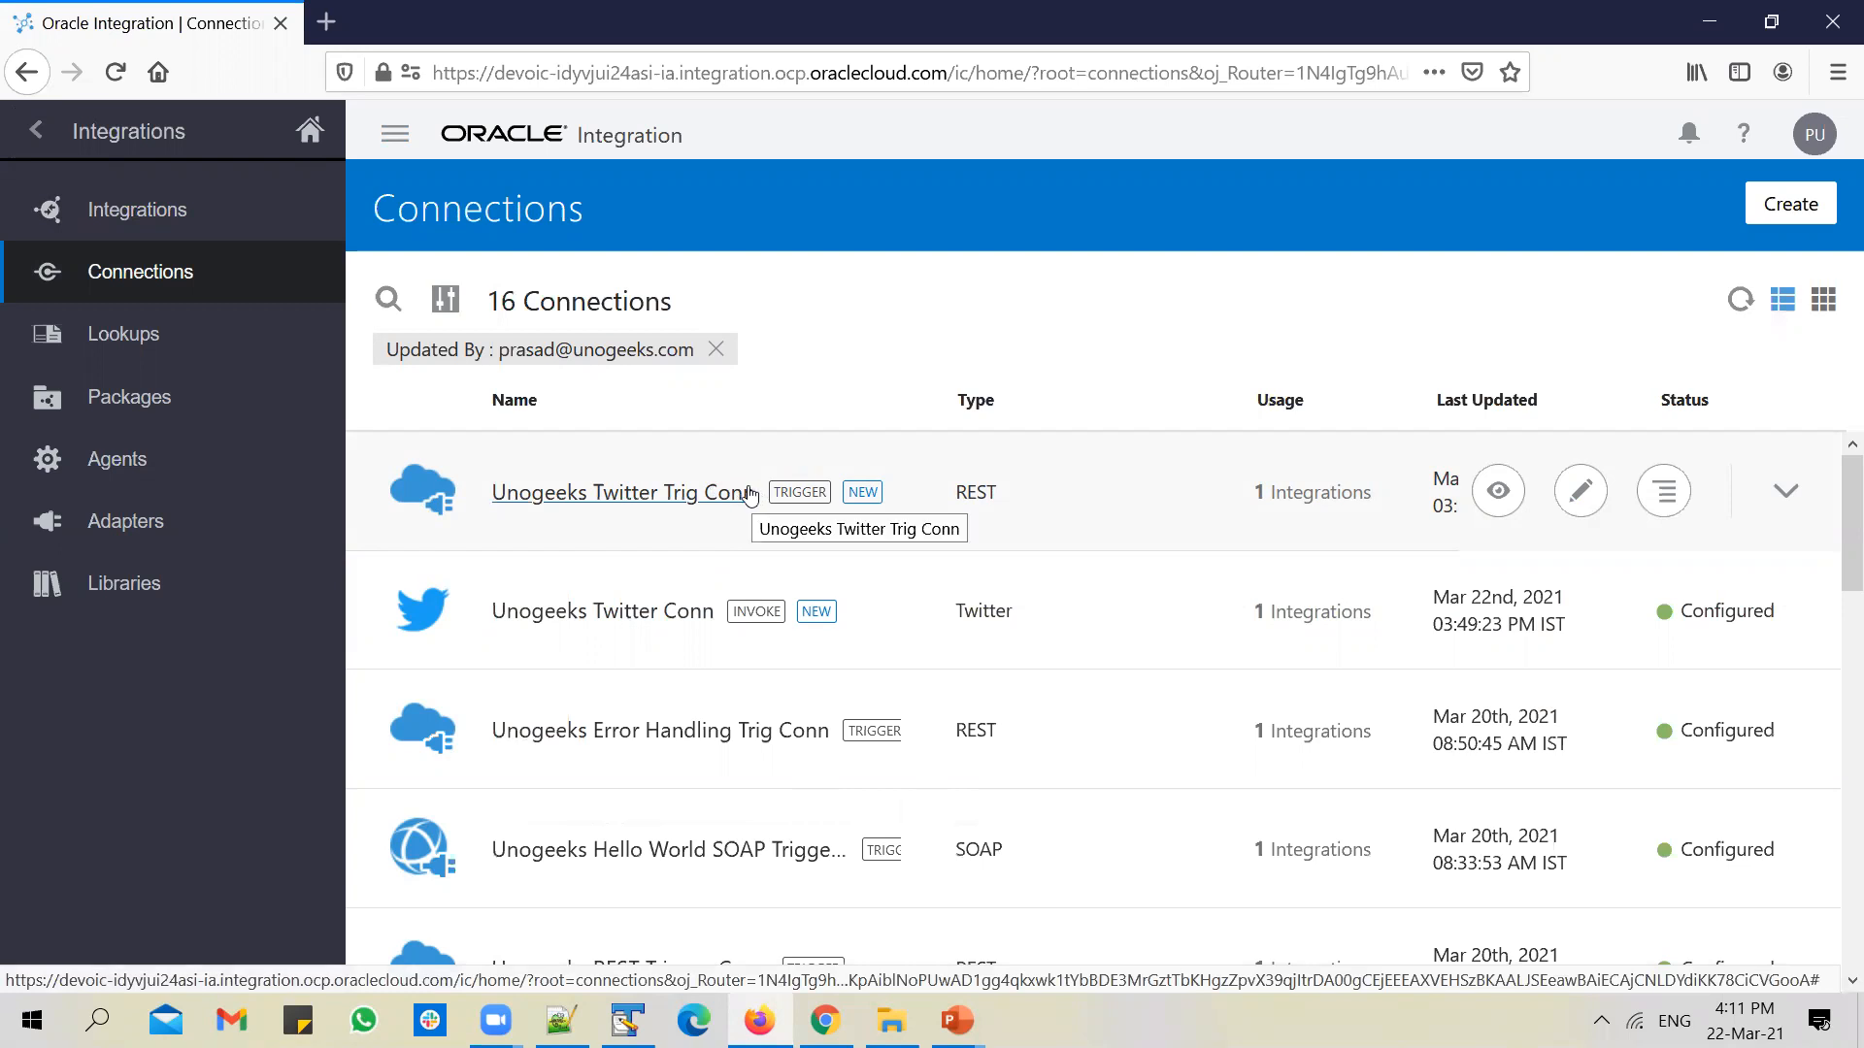
mouse_move(724, 612)
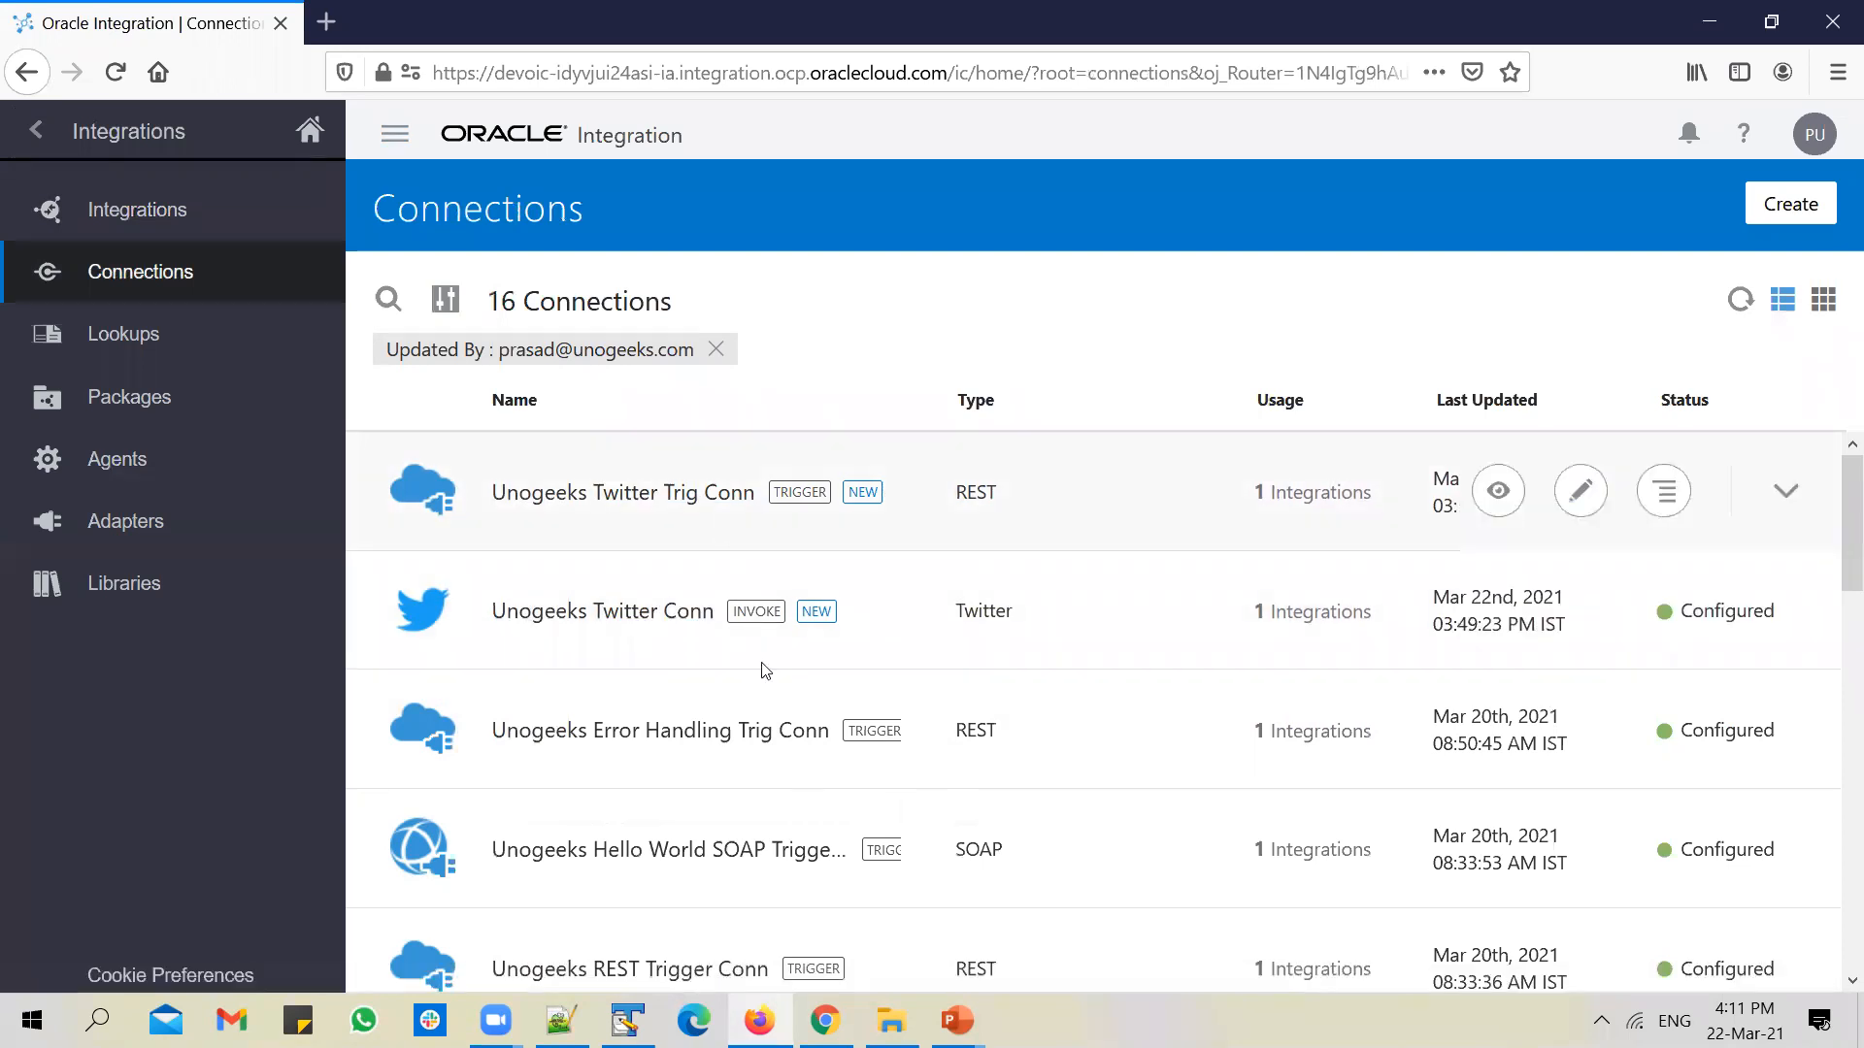
mouse_move(784, 495)
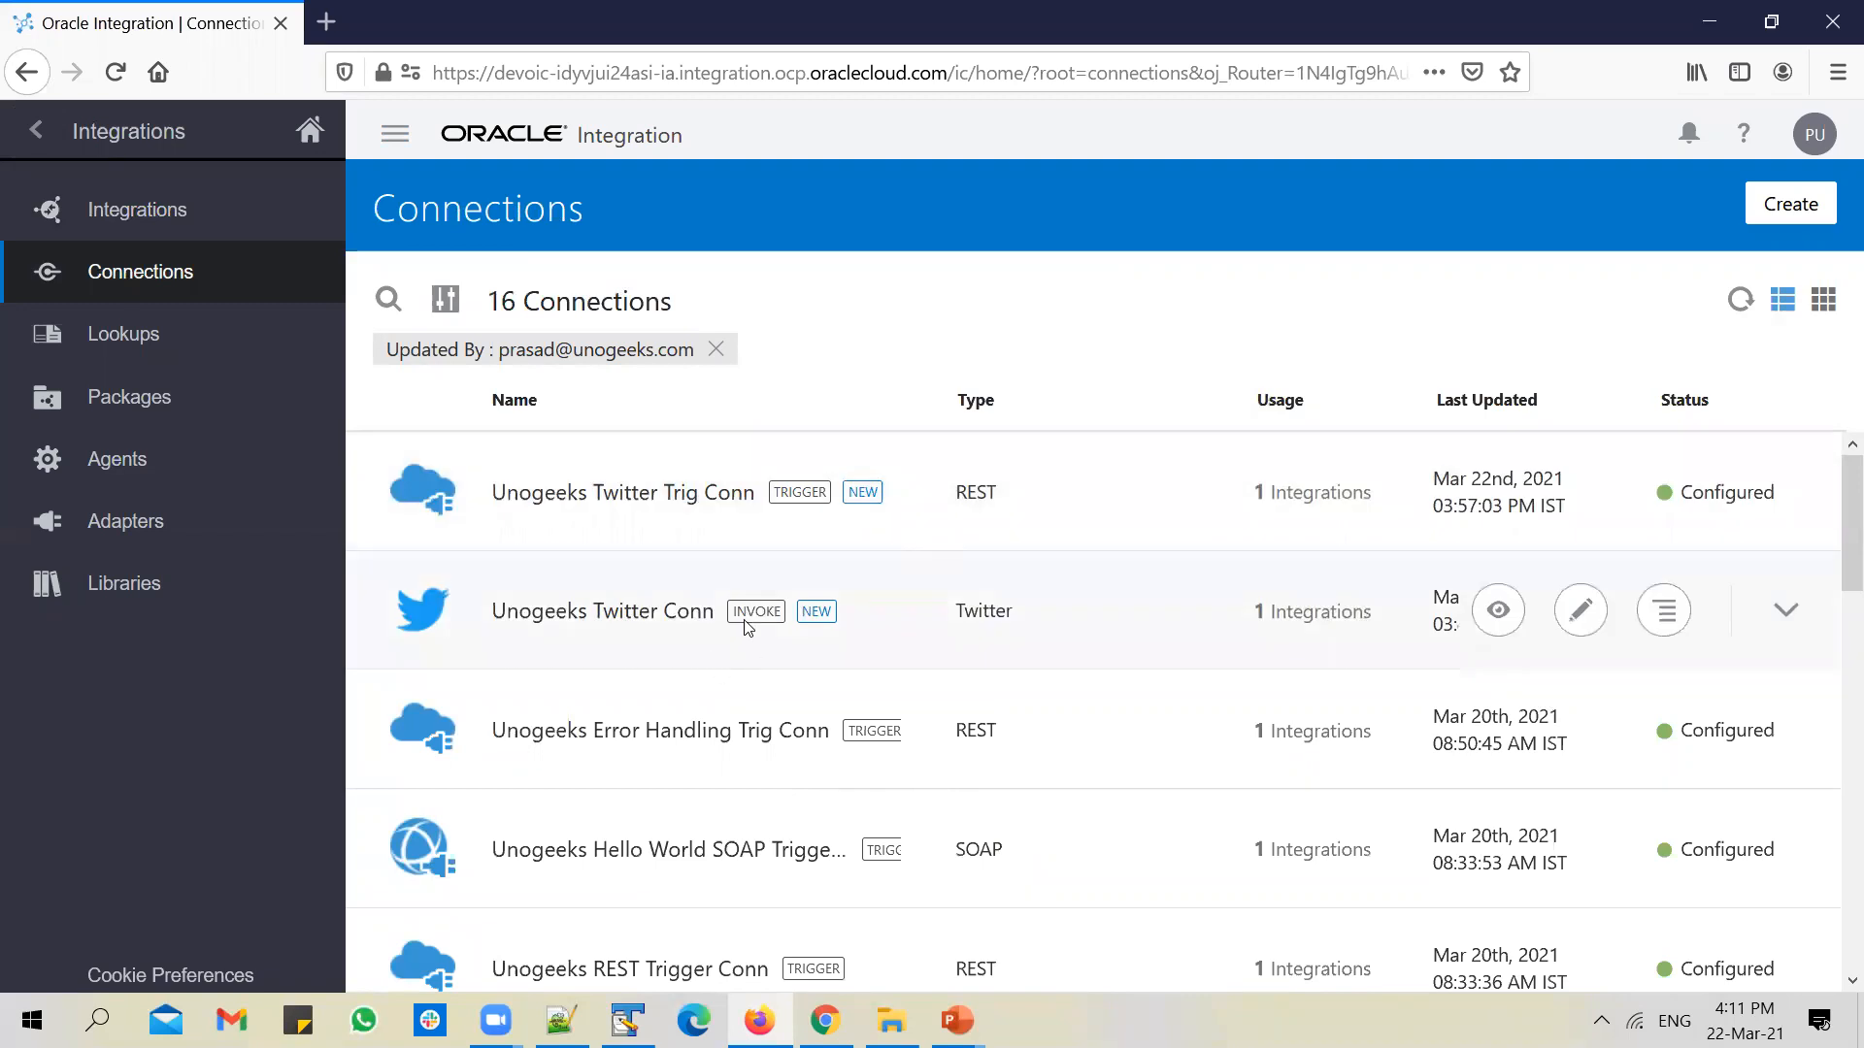
mouse_move(749, 491)
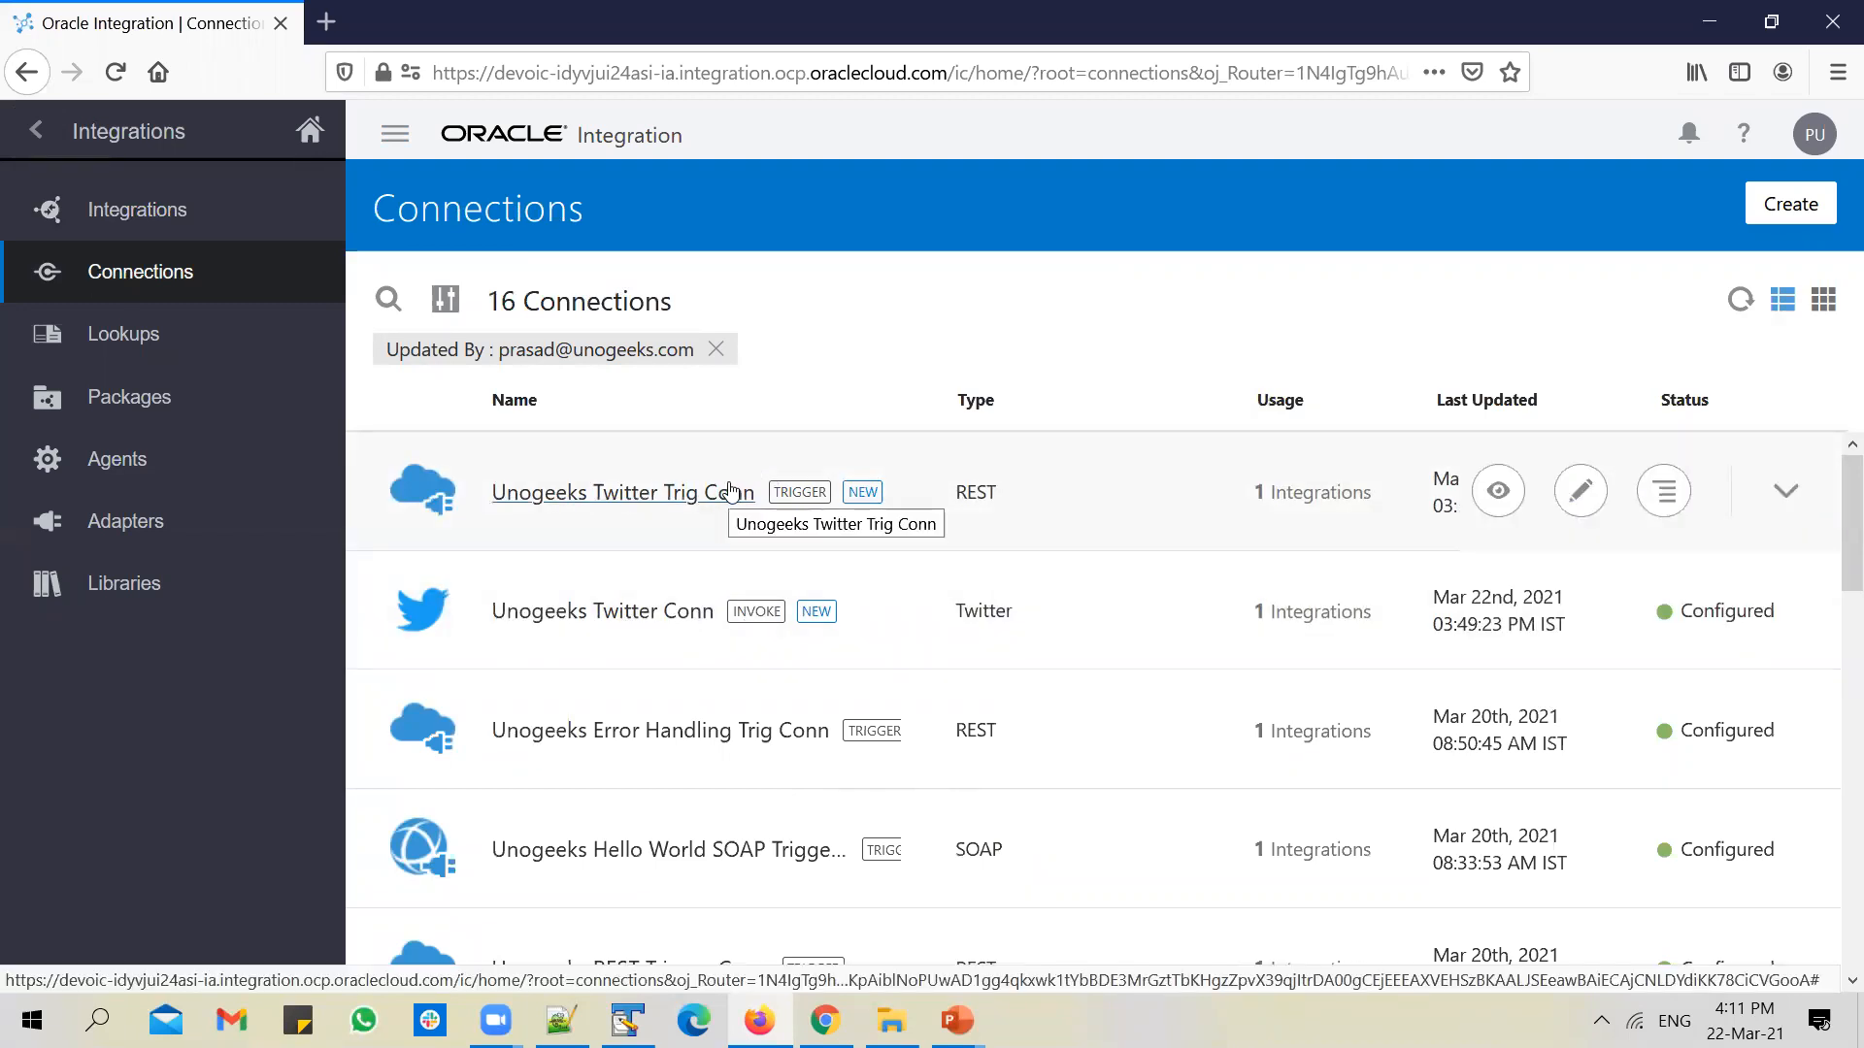
mouse_move(672, 627)
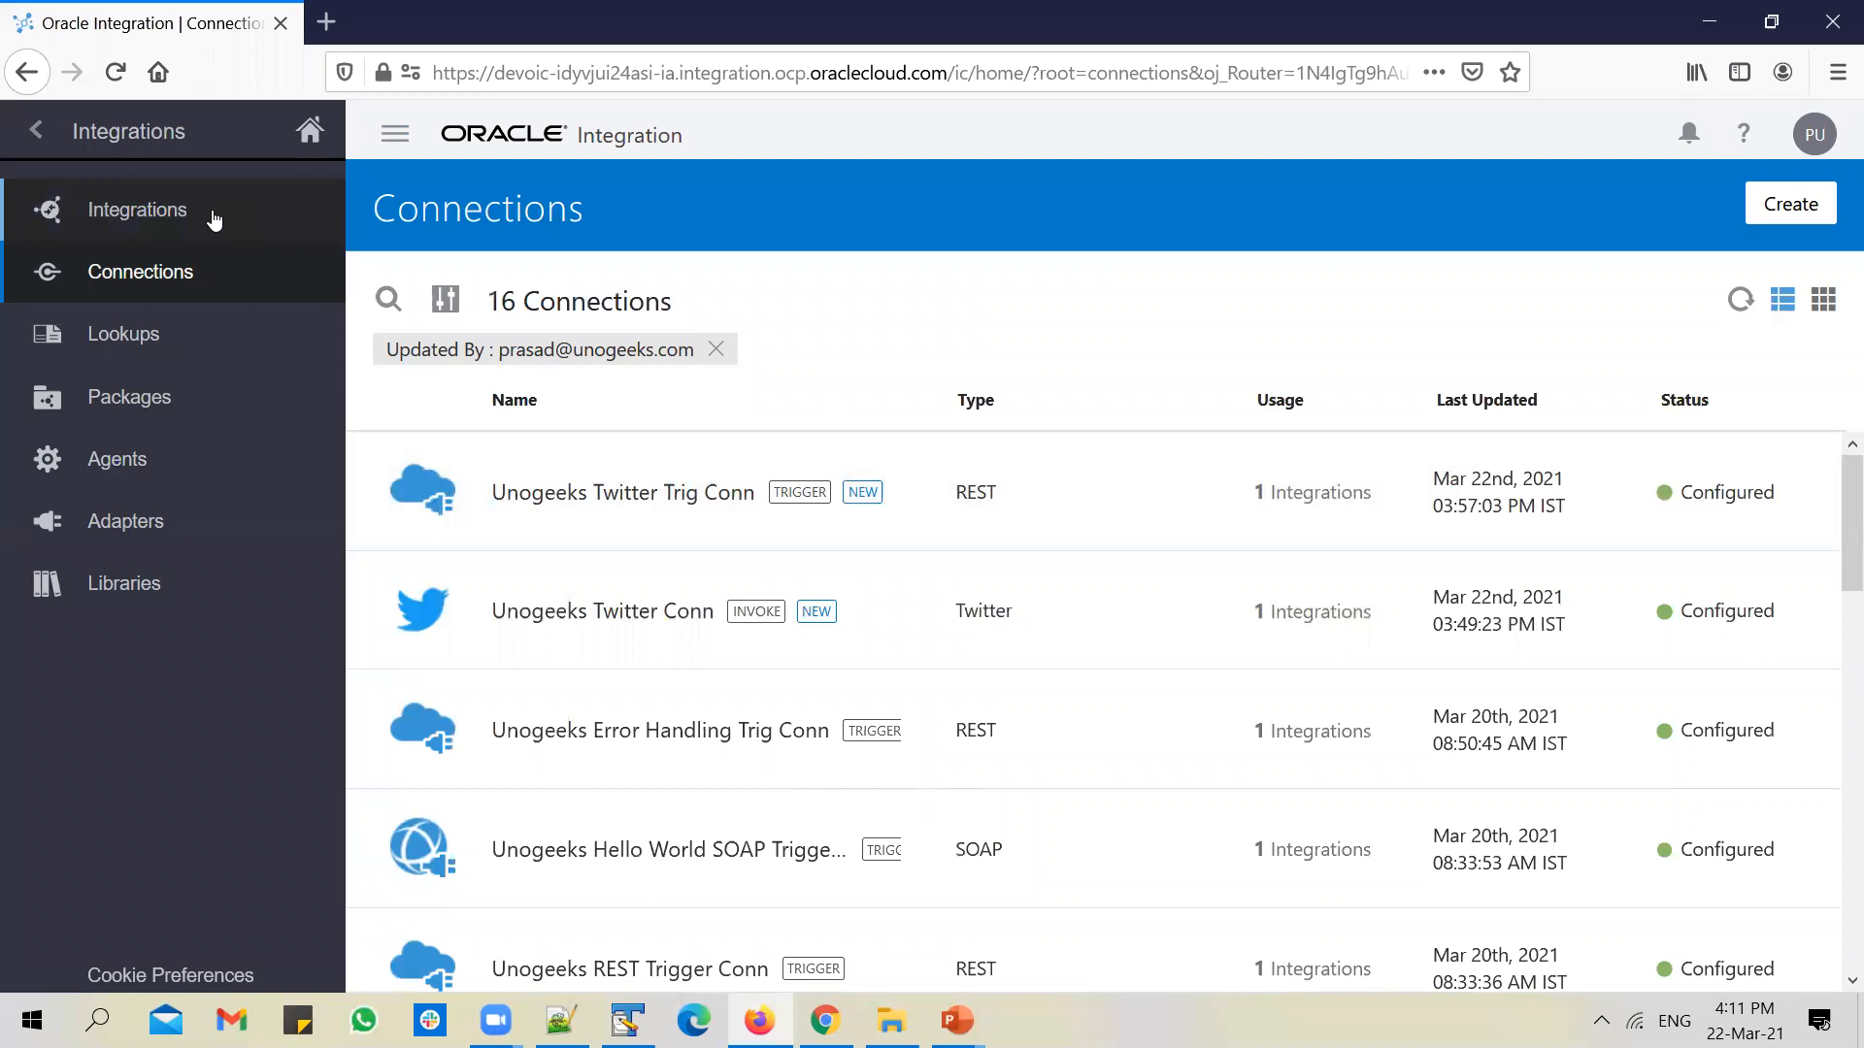
- Start a new app-driven orchestration integration from the Integrations list
click(136, 210)
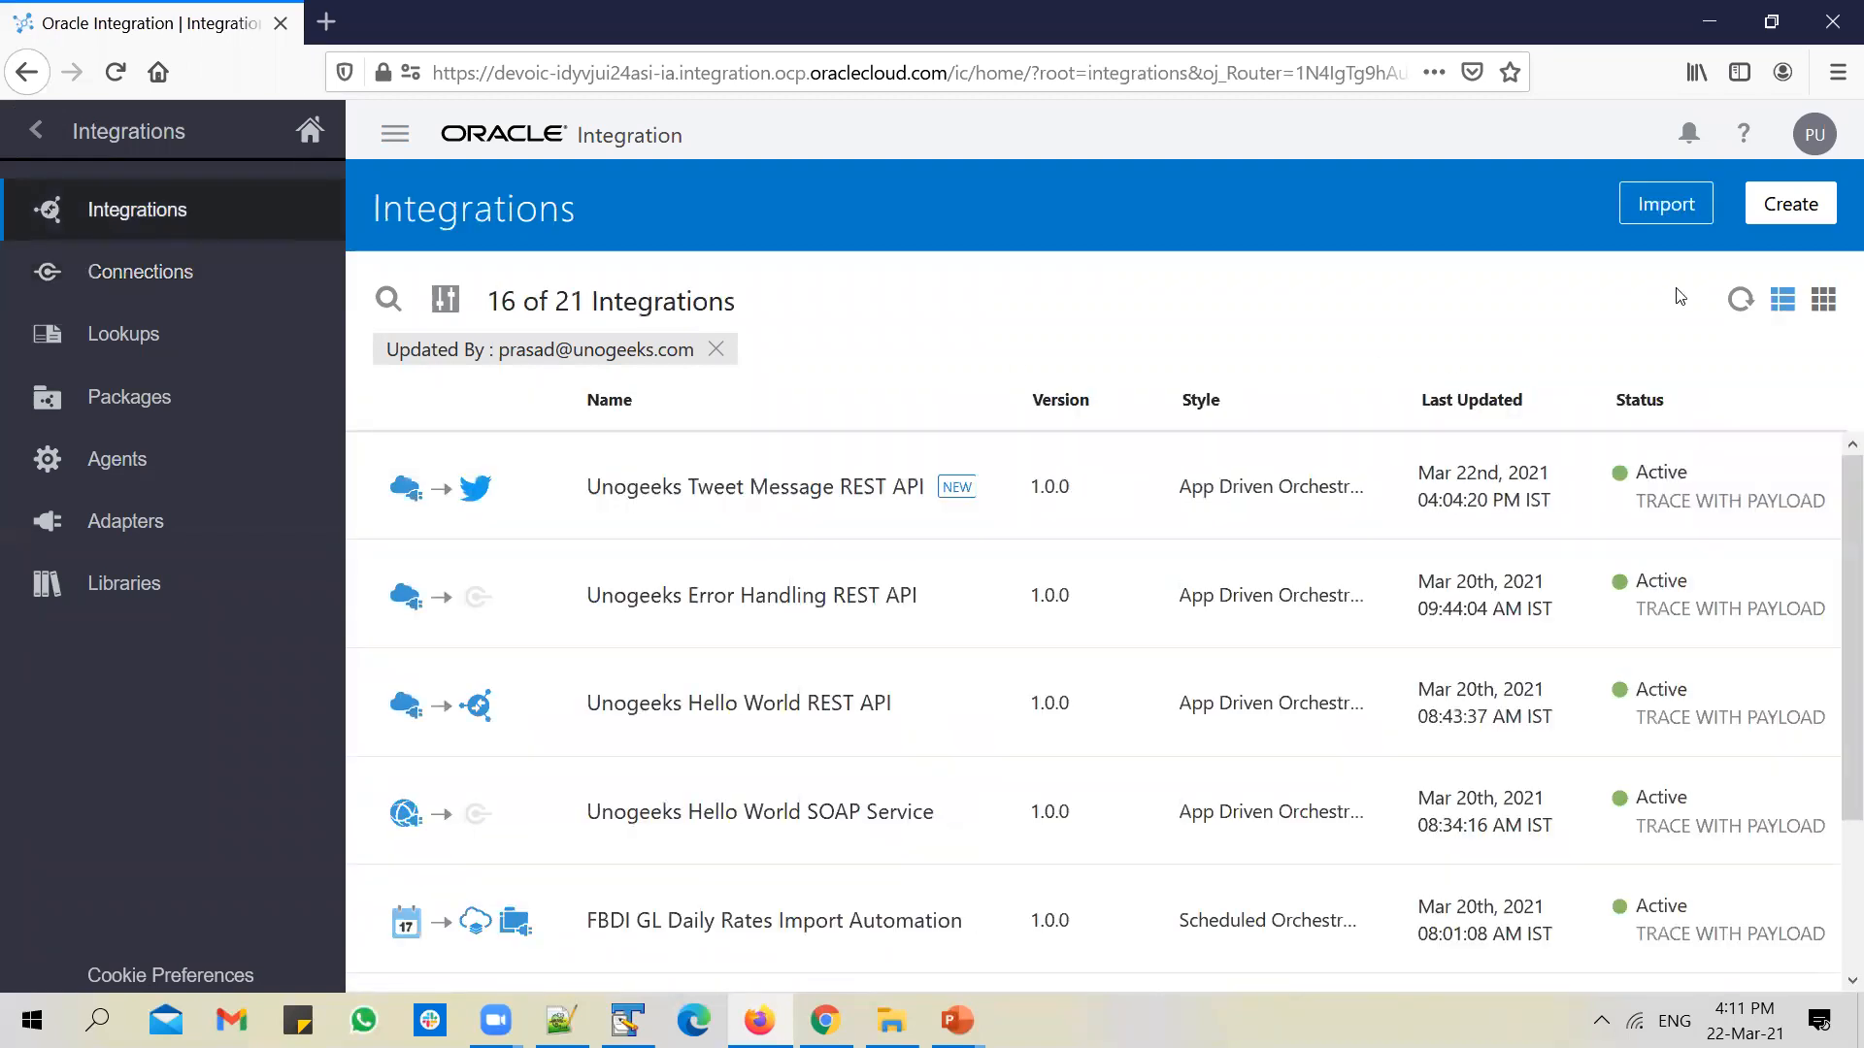
click(1788, 204)
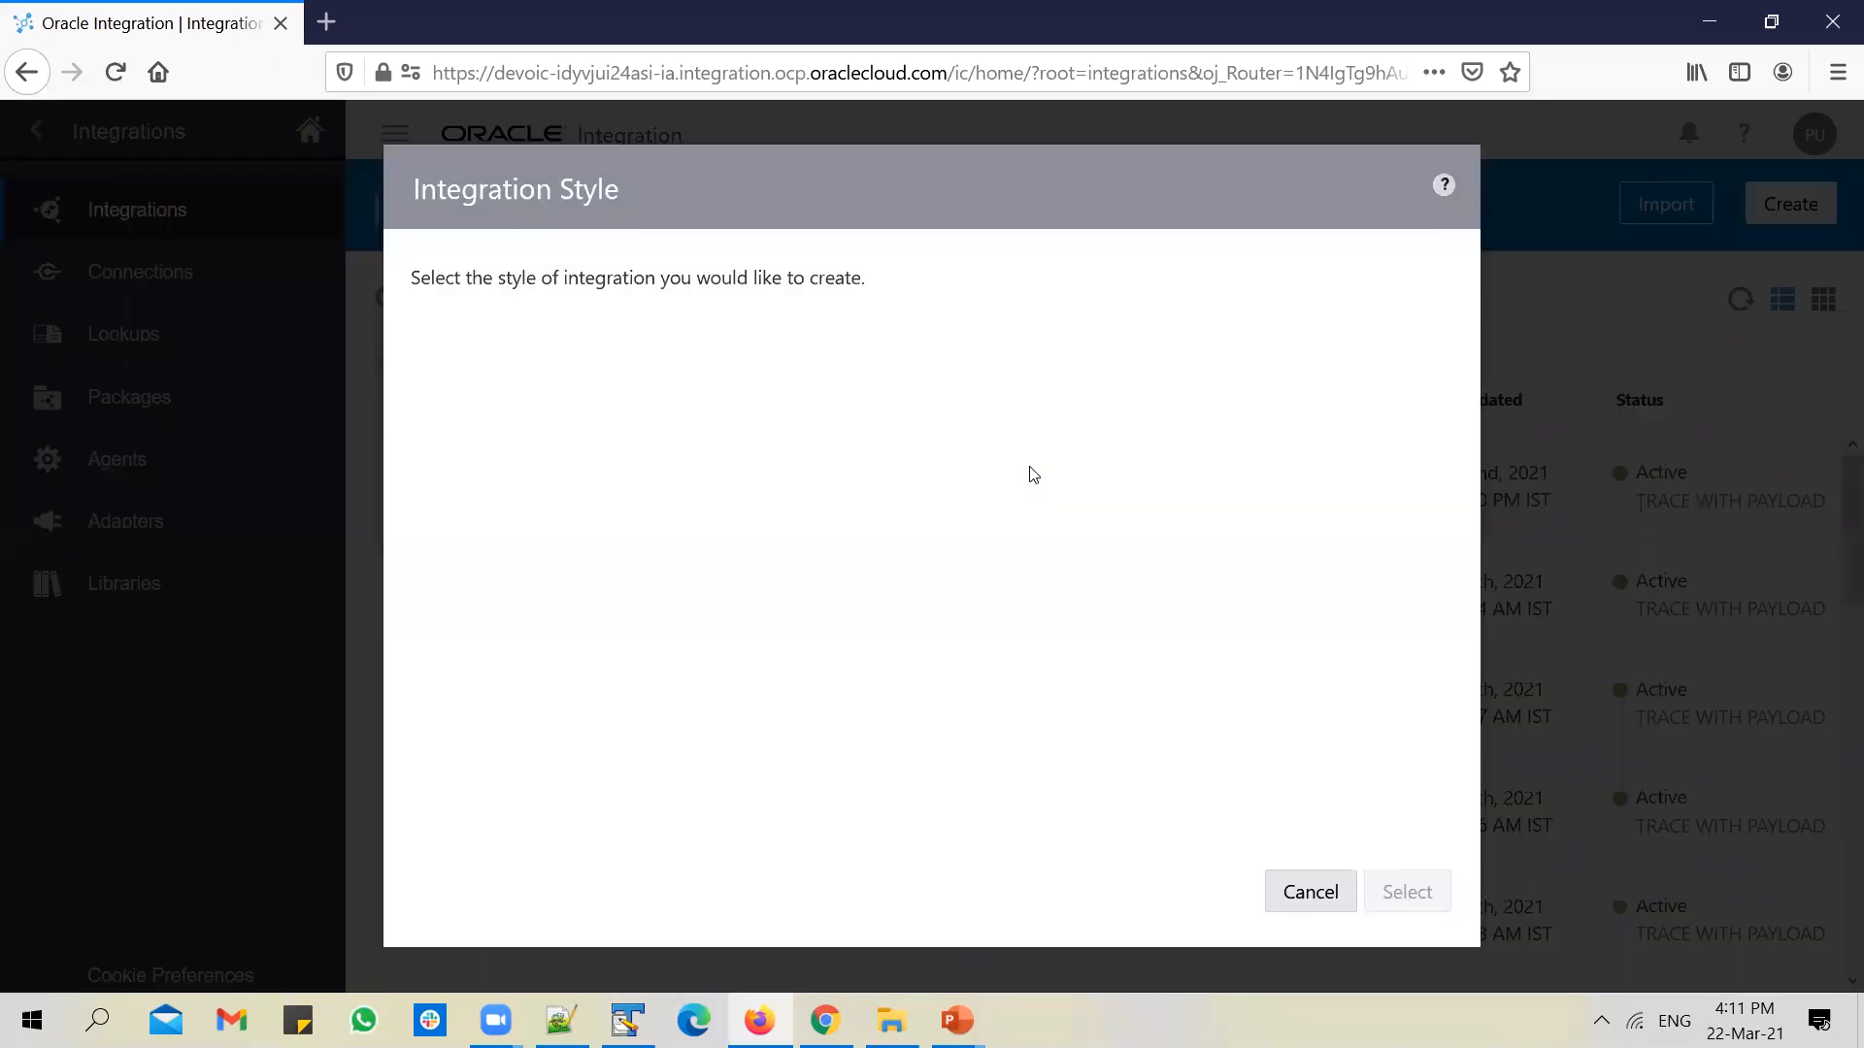
click(570, 523)
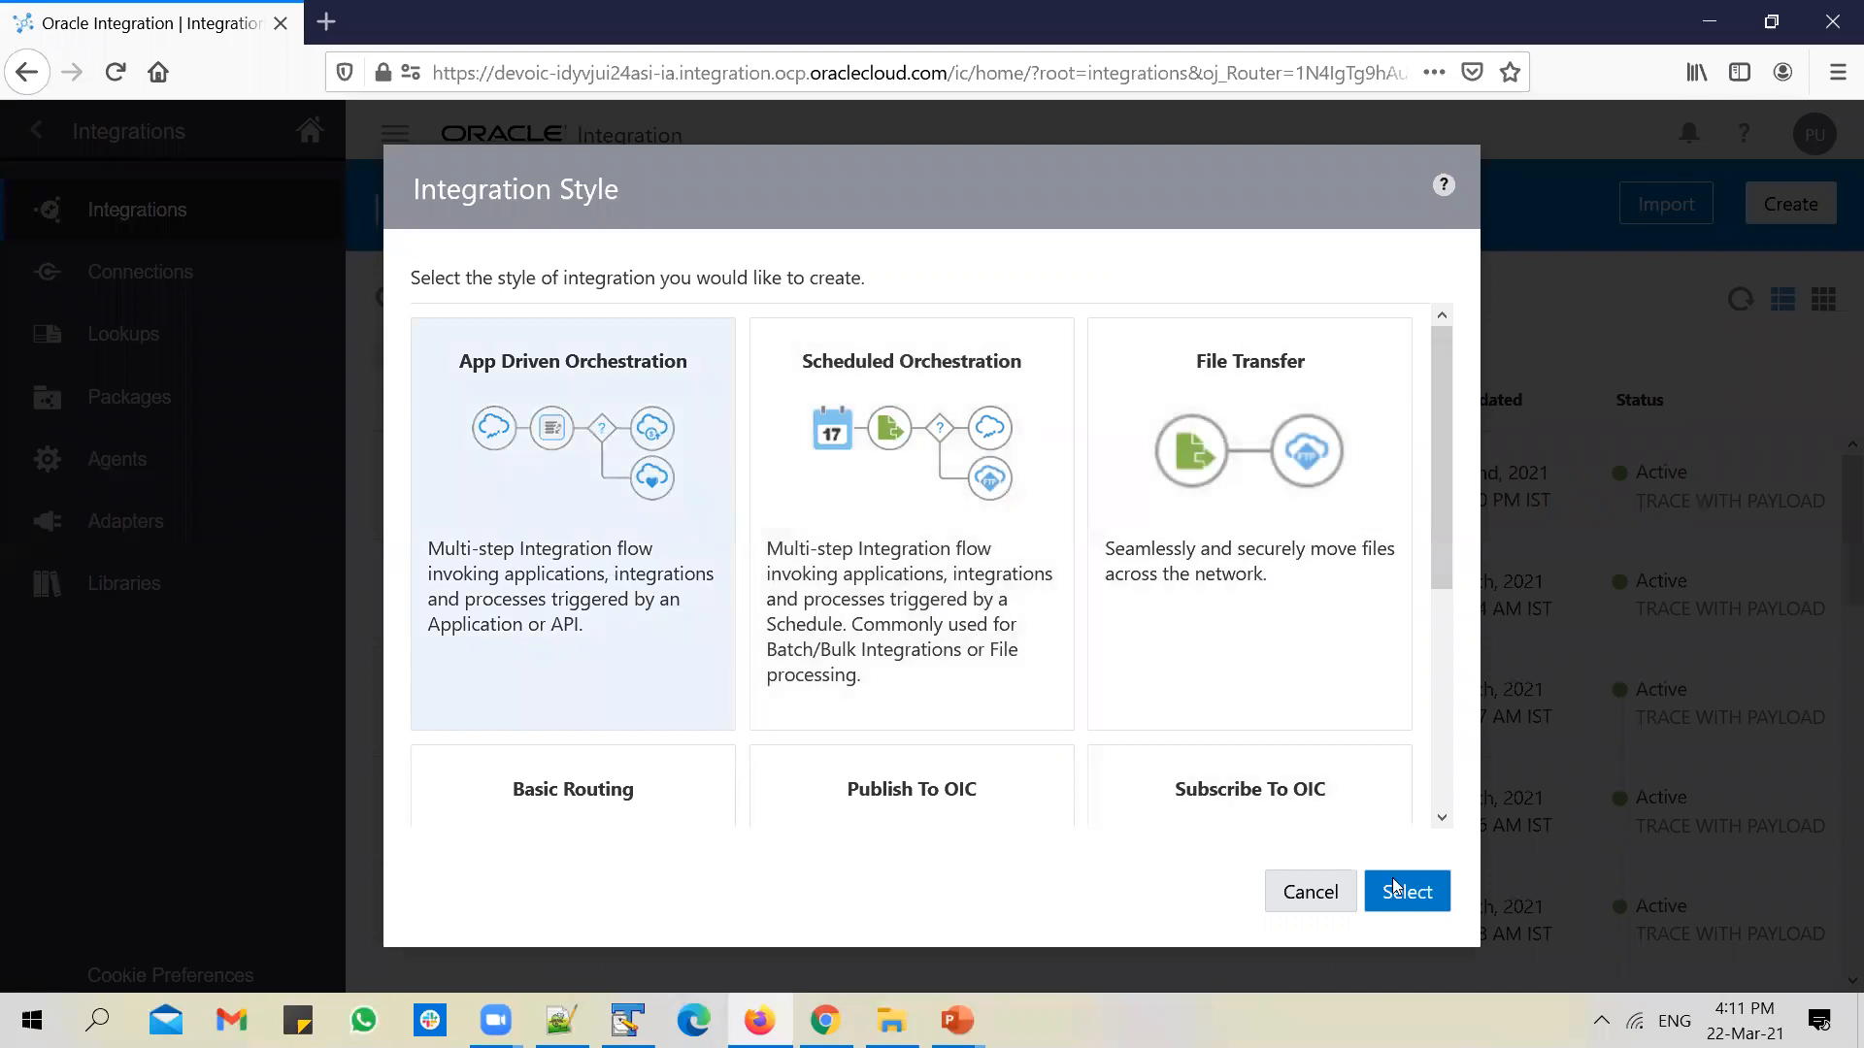
- Name it Unogeeks ReTweet Message REST API in package twitter and create it
click(1405, 891)
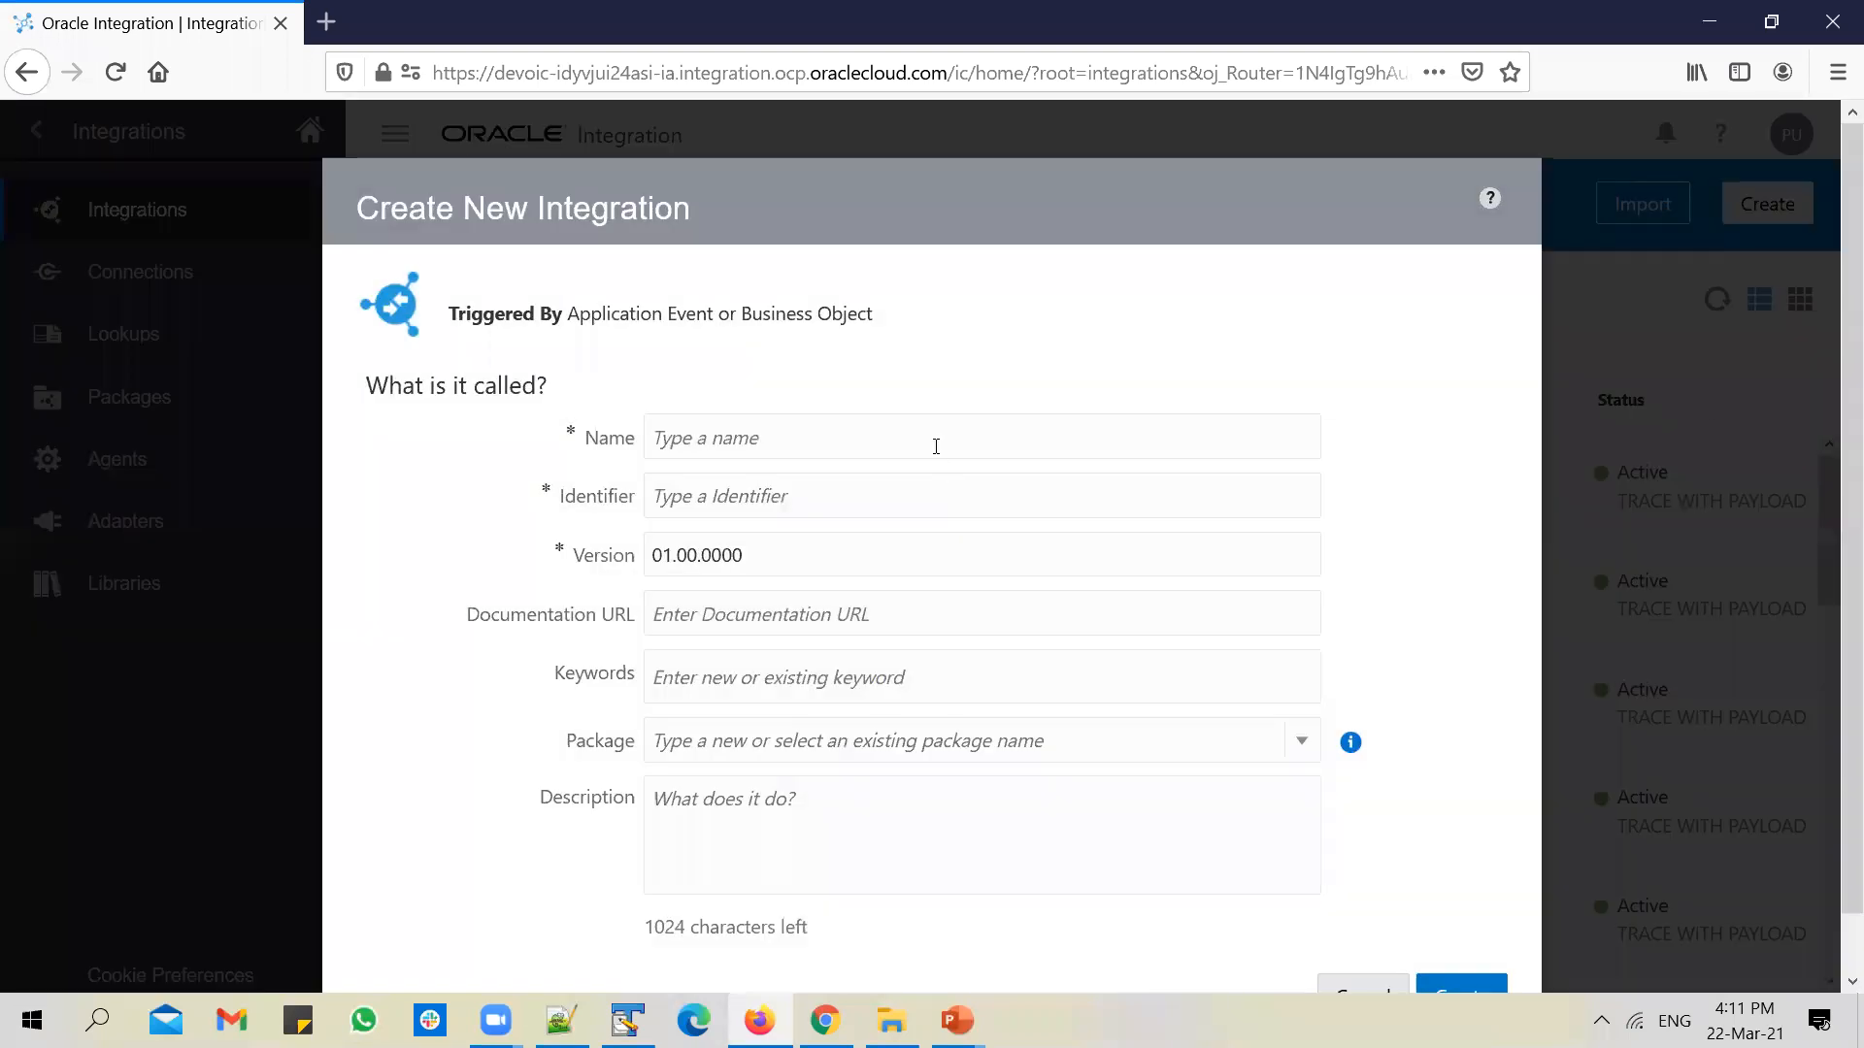
text(Unogee)
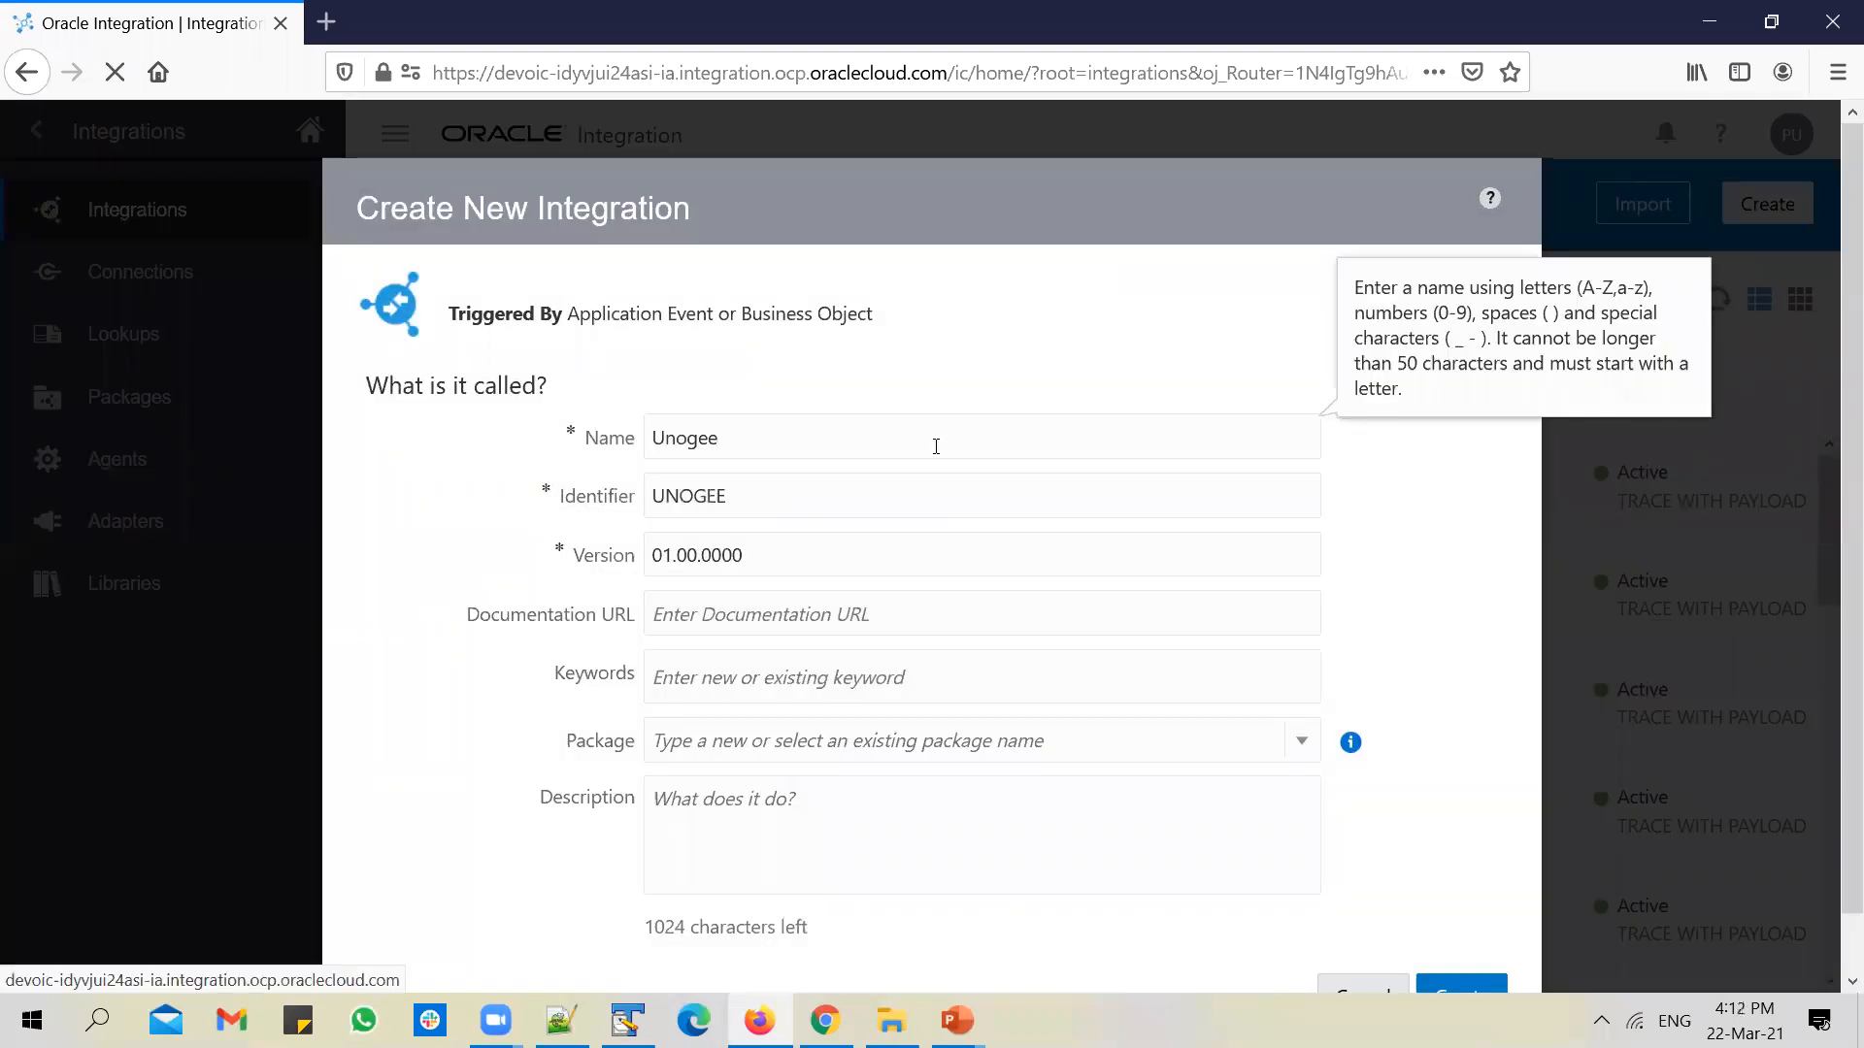
text(ks)
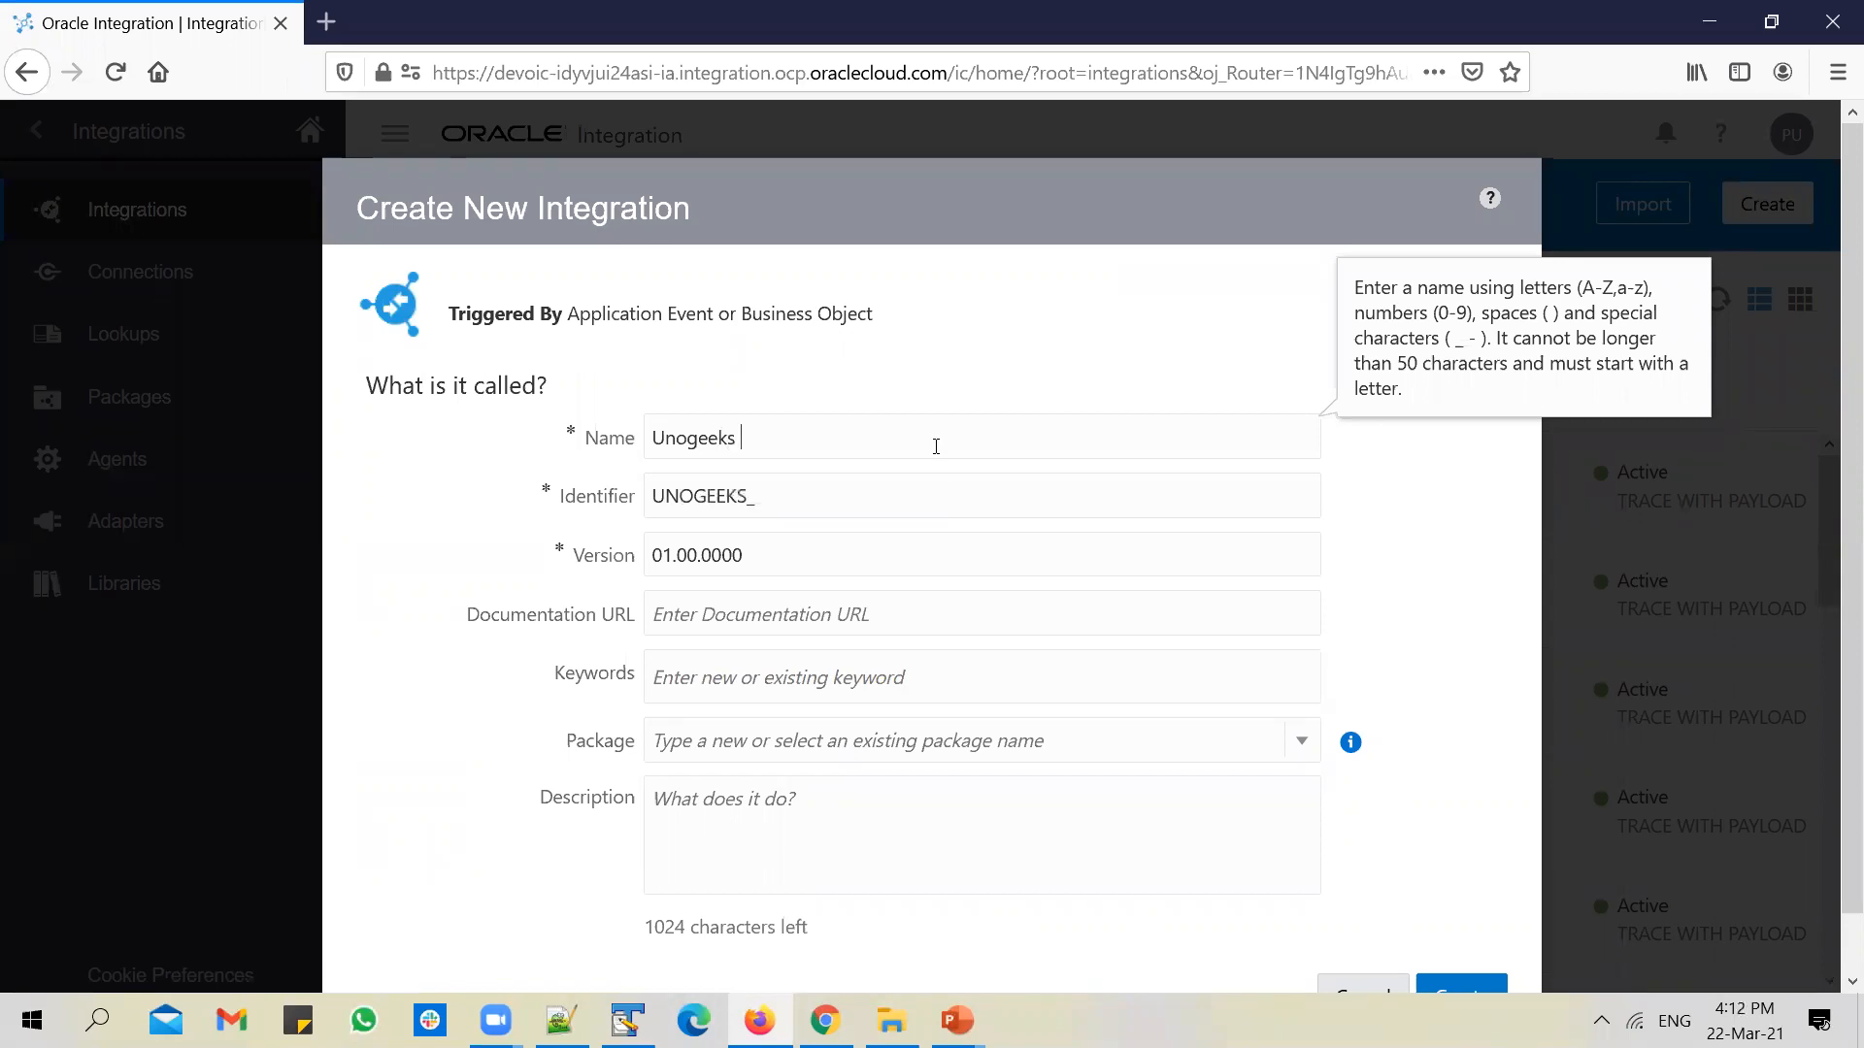
text(Re-T)
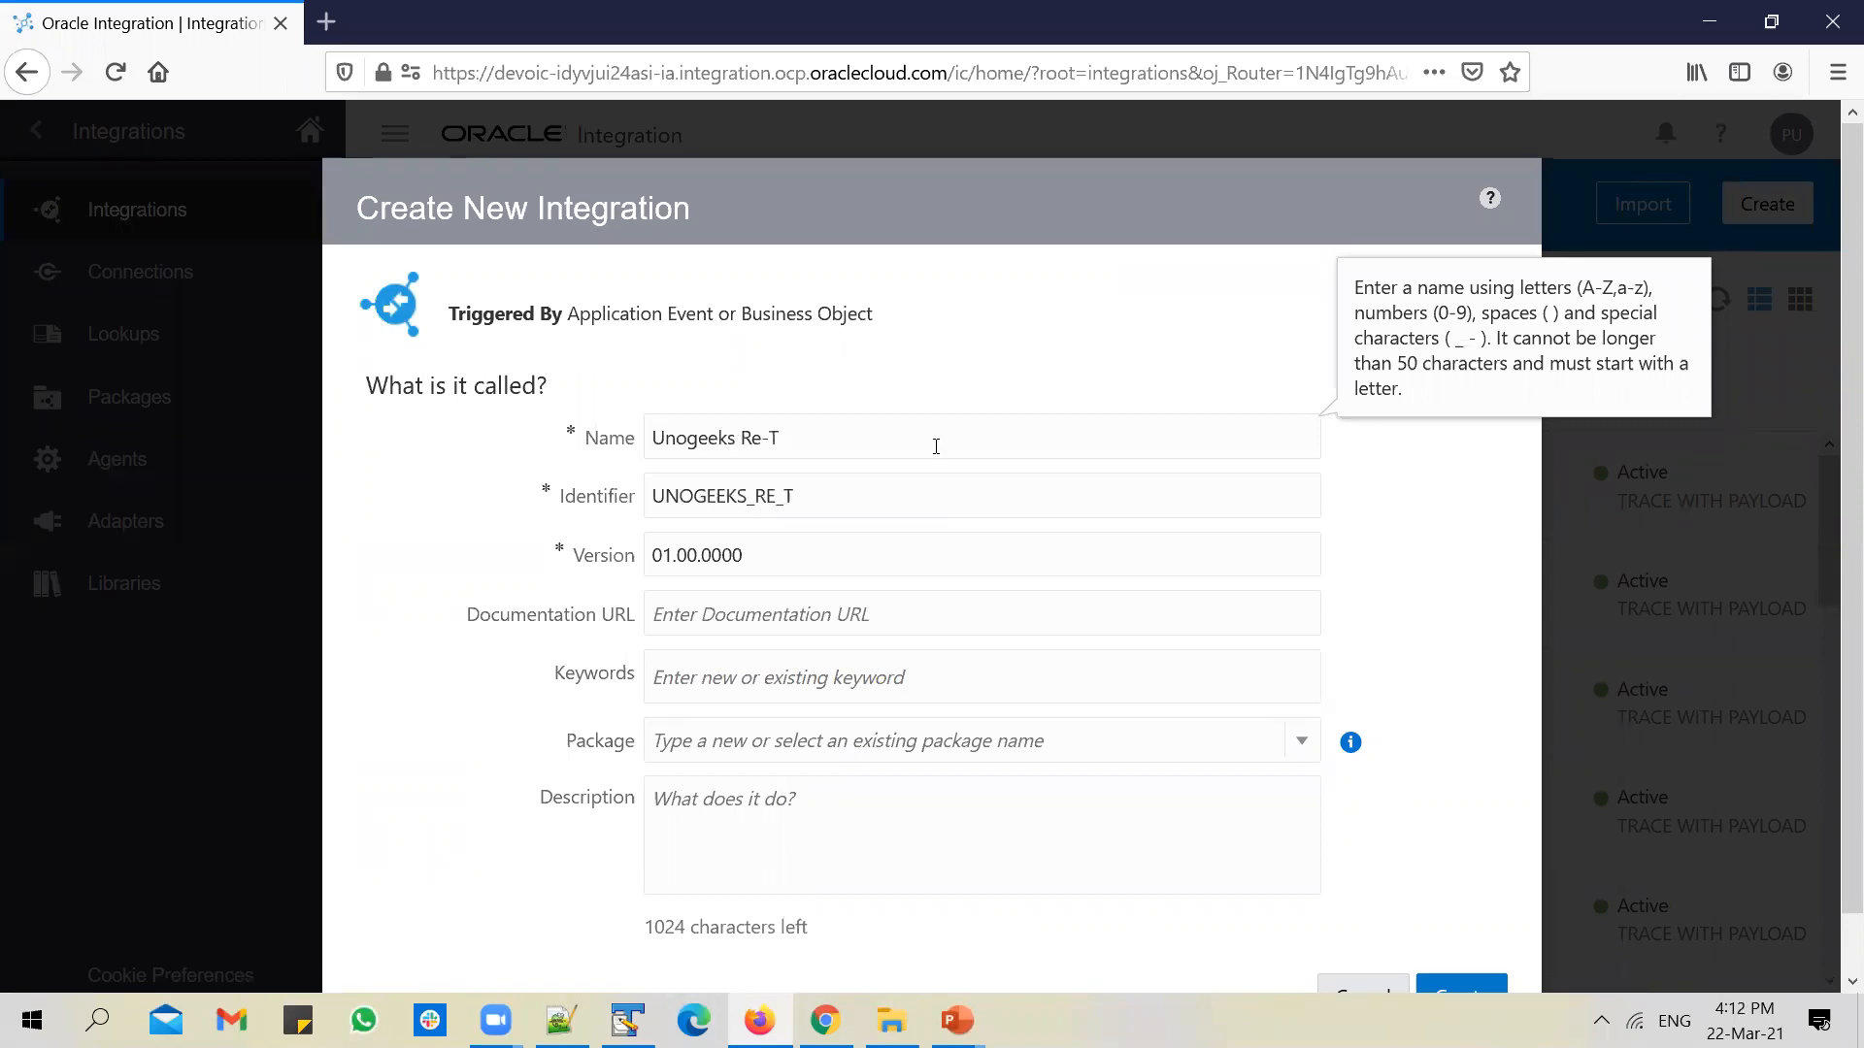
text(weet M)
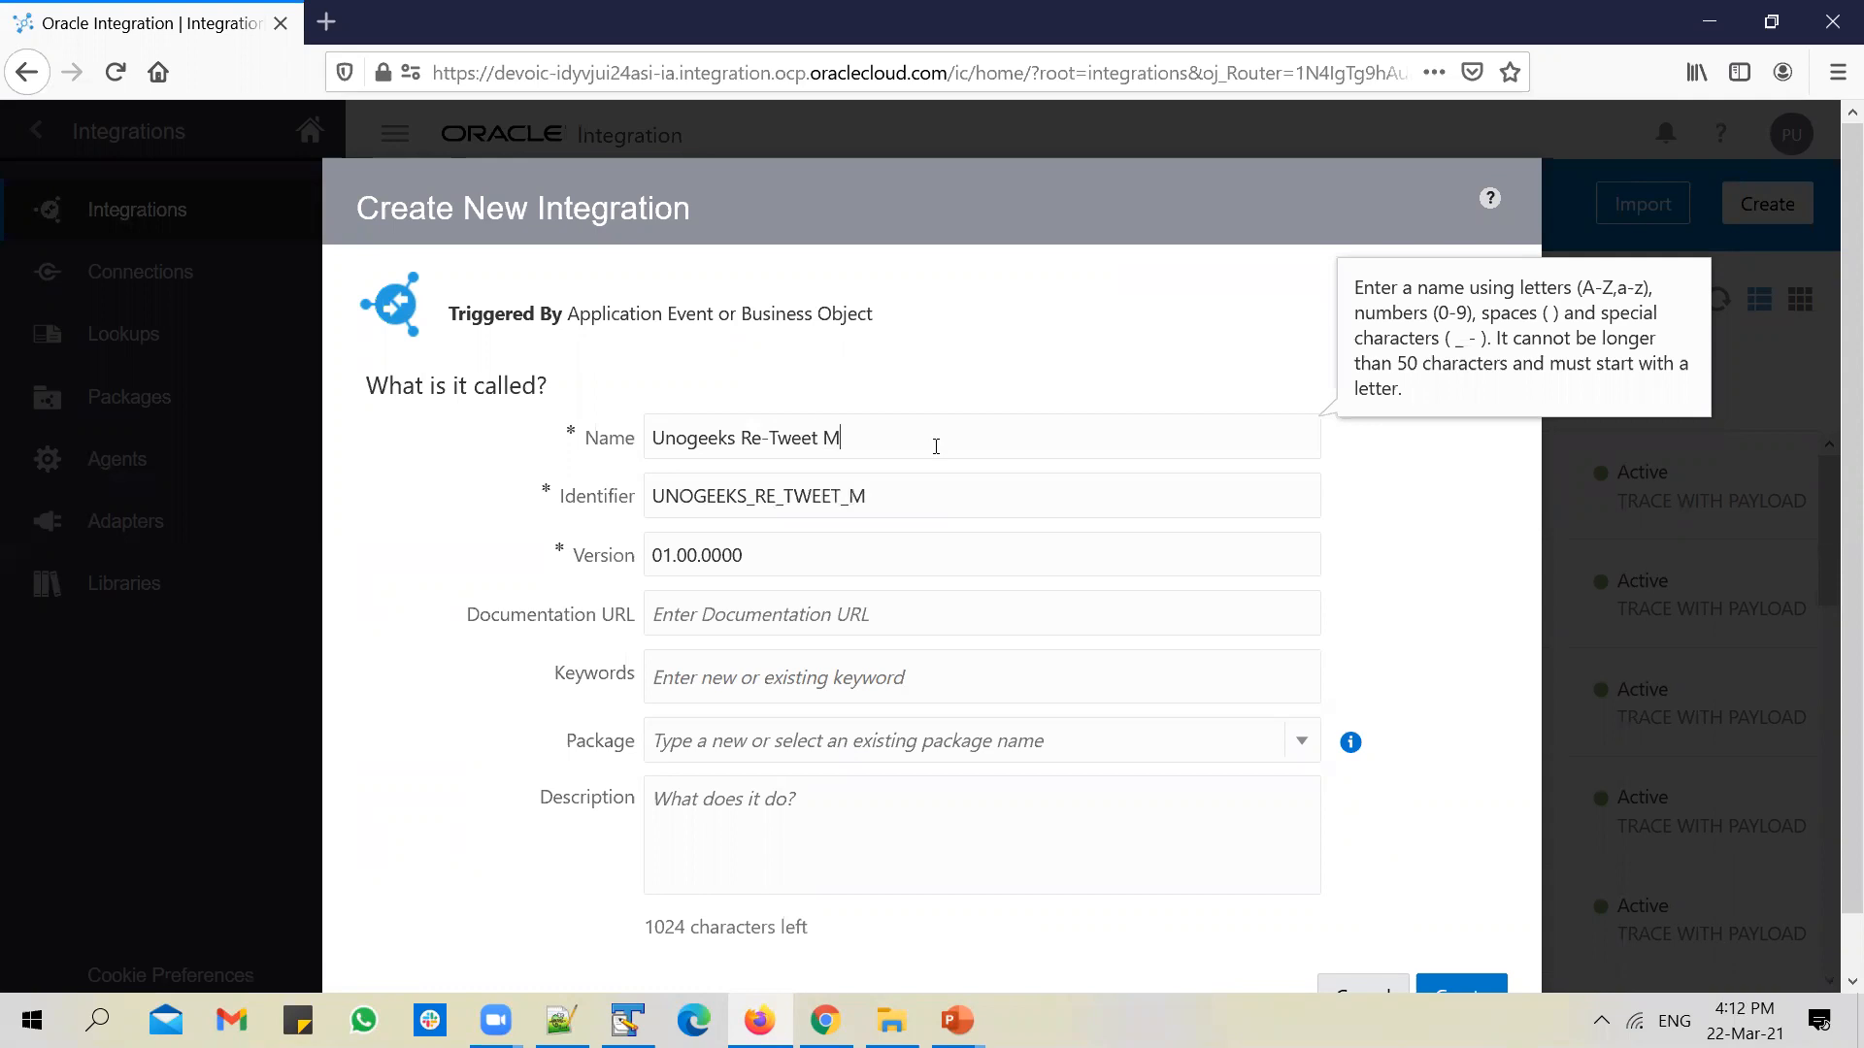
text(essage RE)
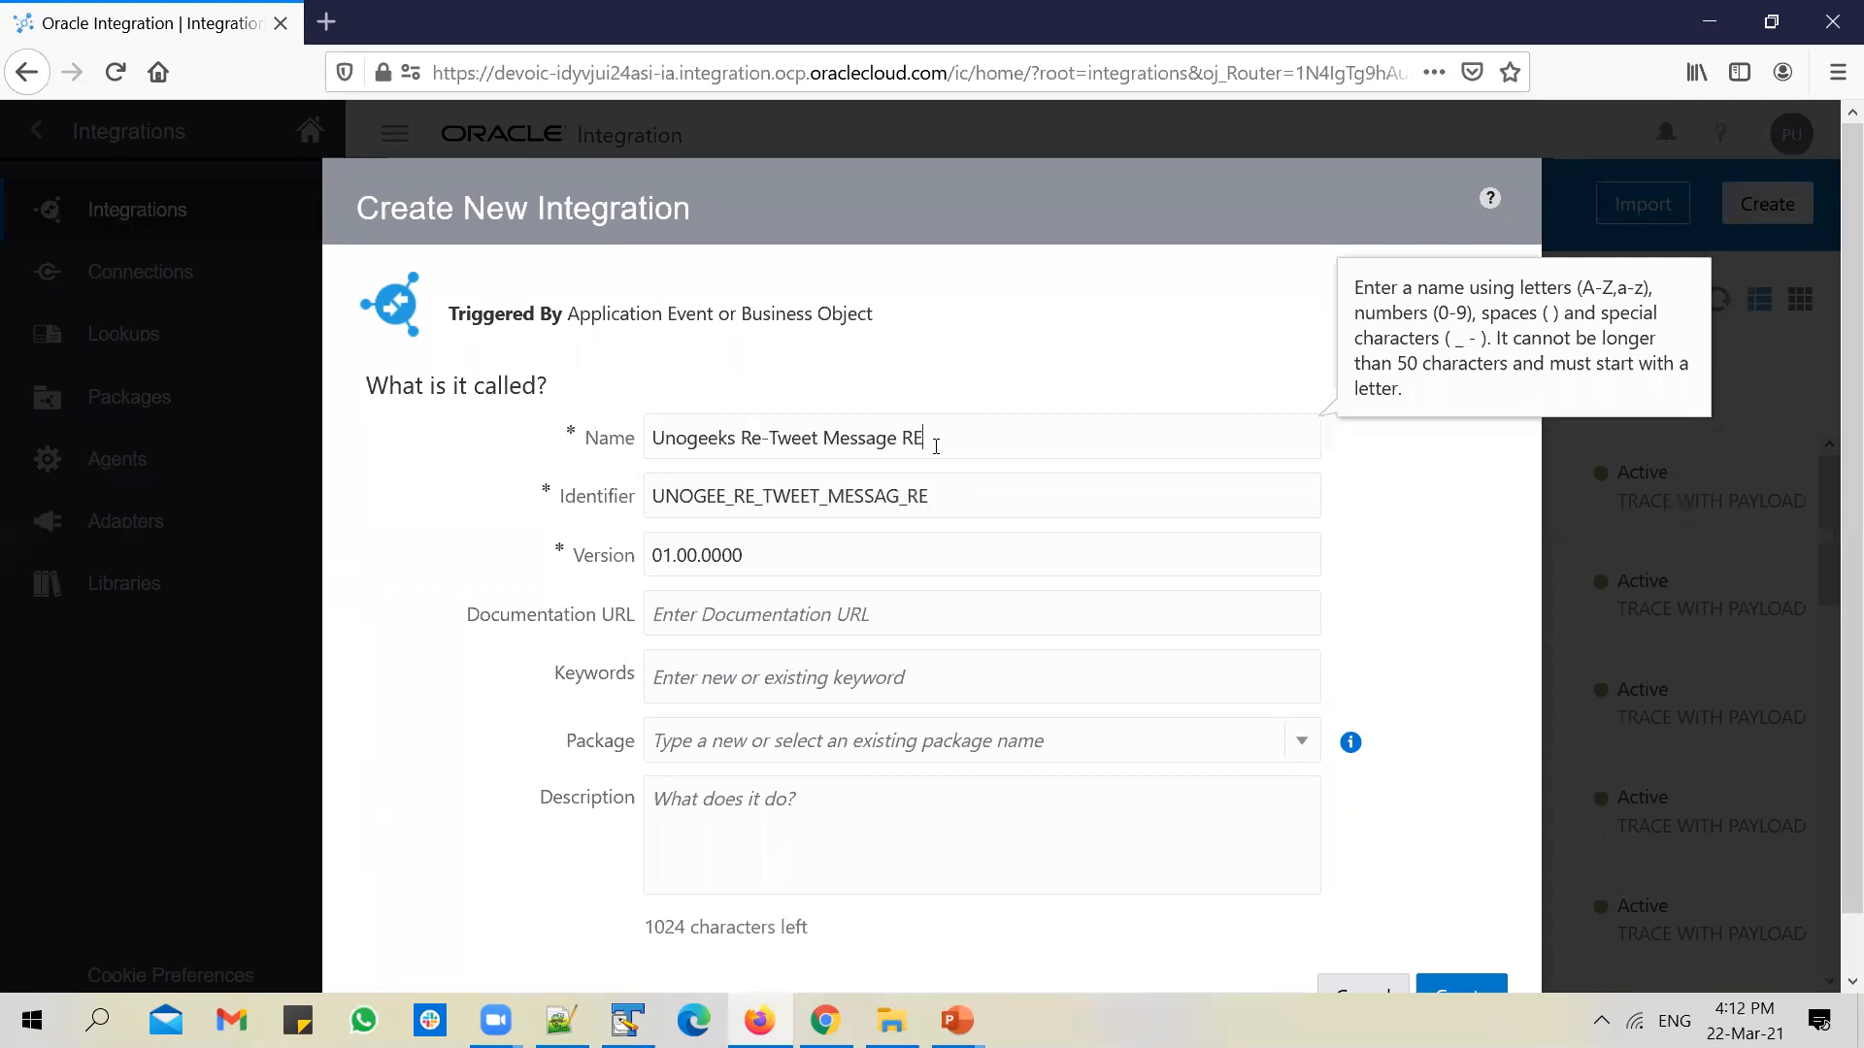
text(ST APU)
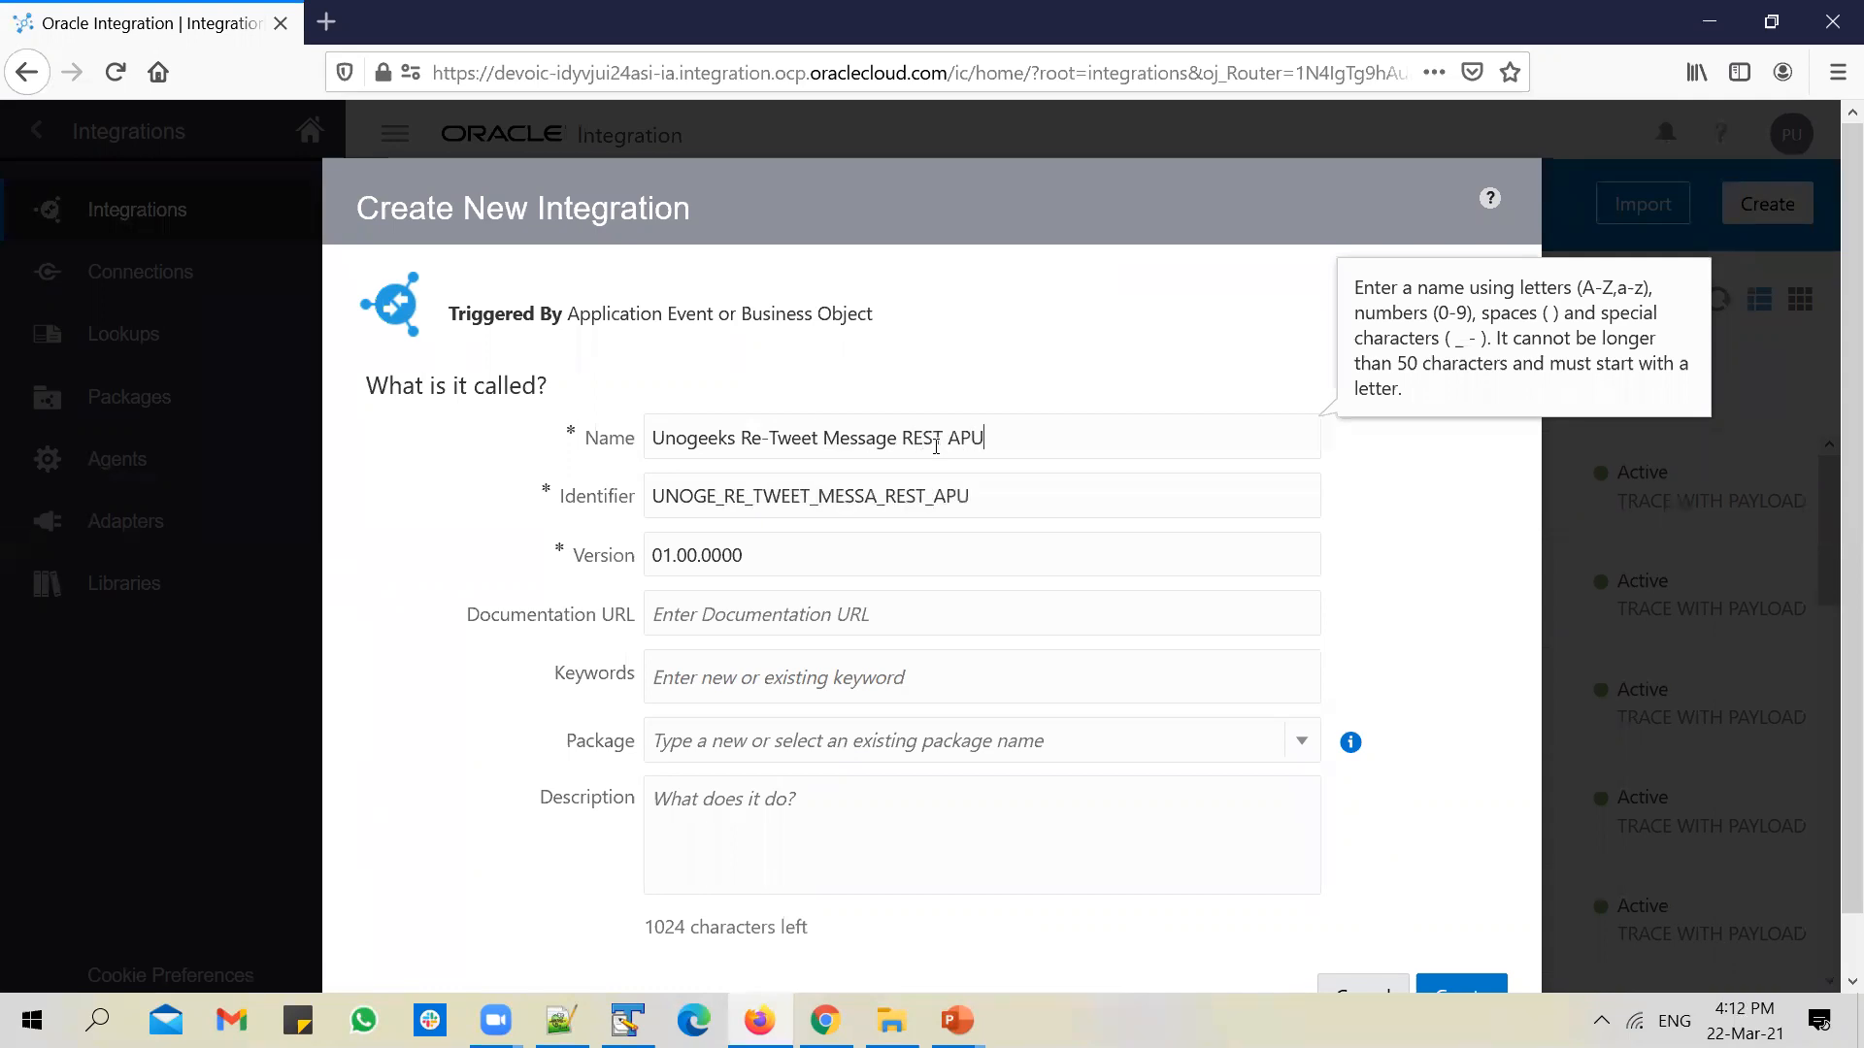
text(I)
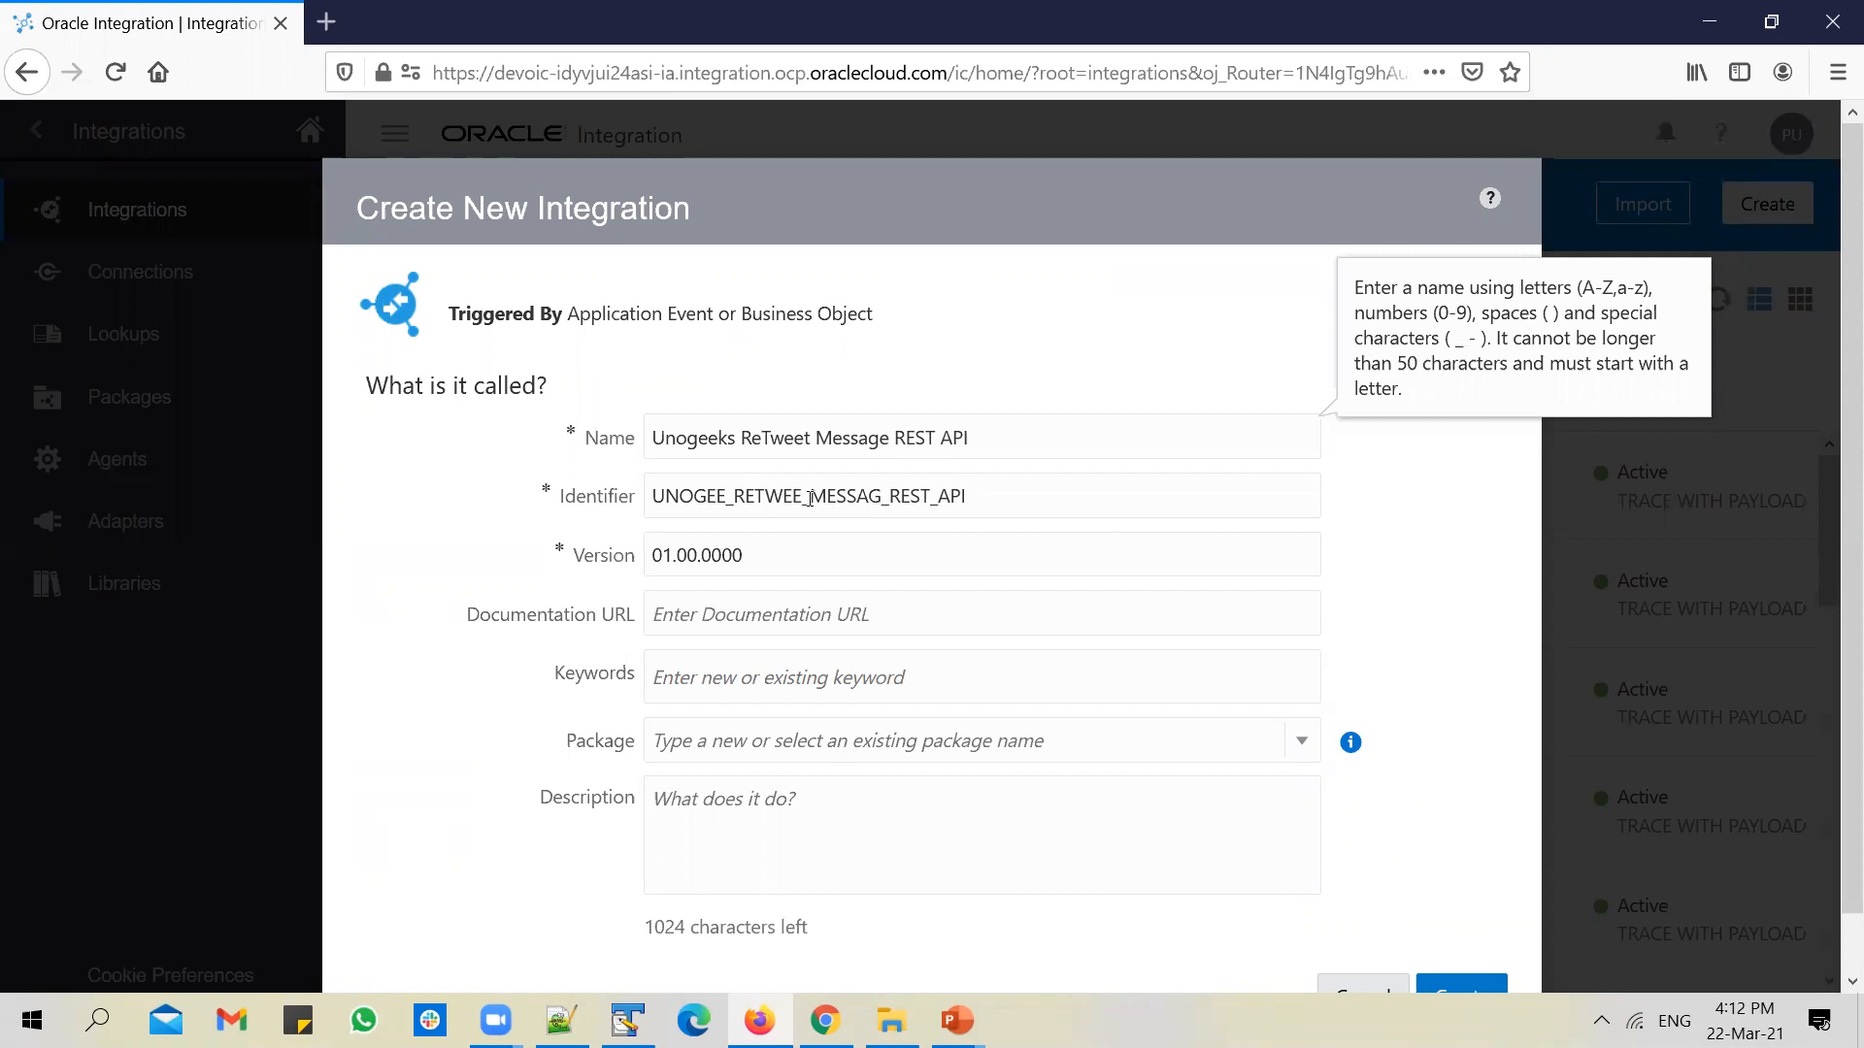
click(808, 495)
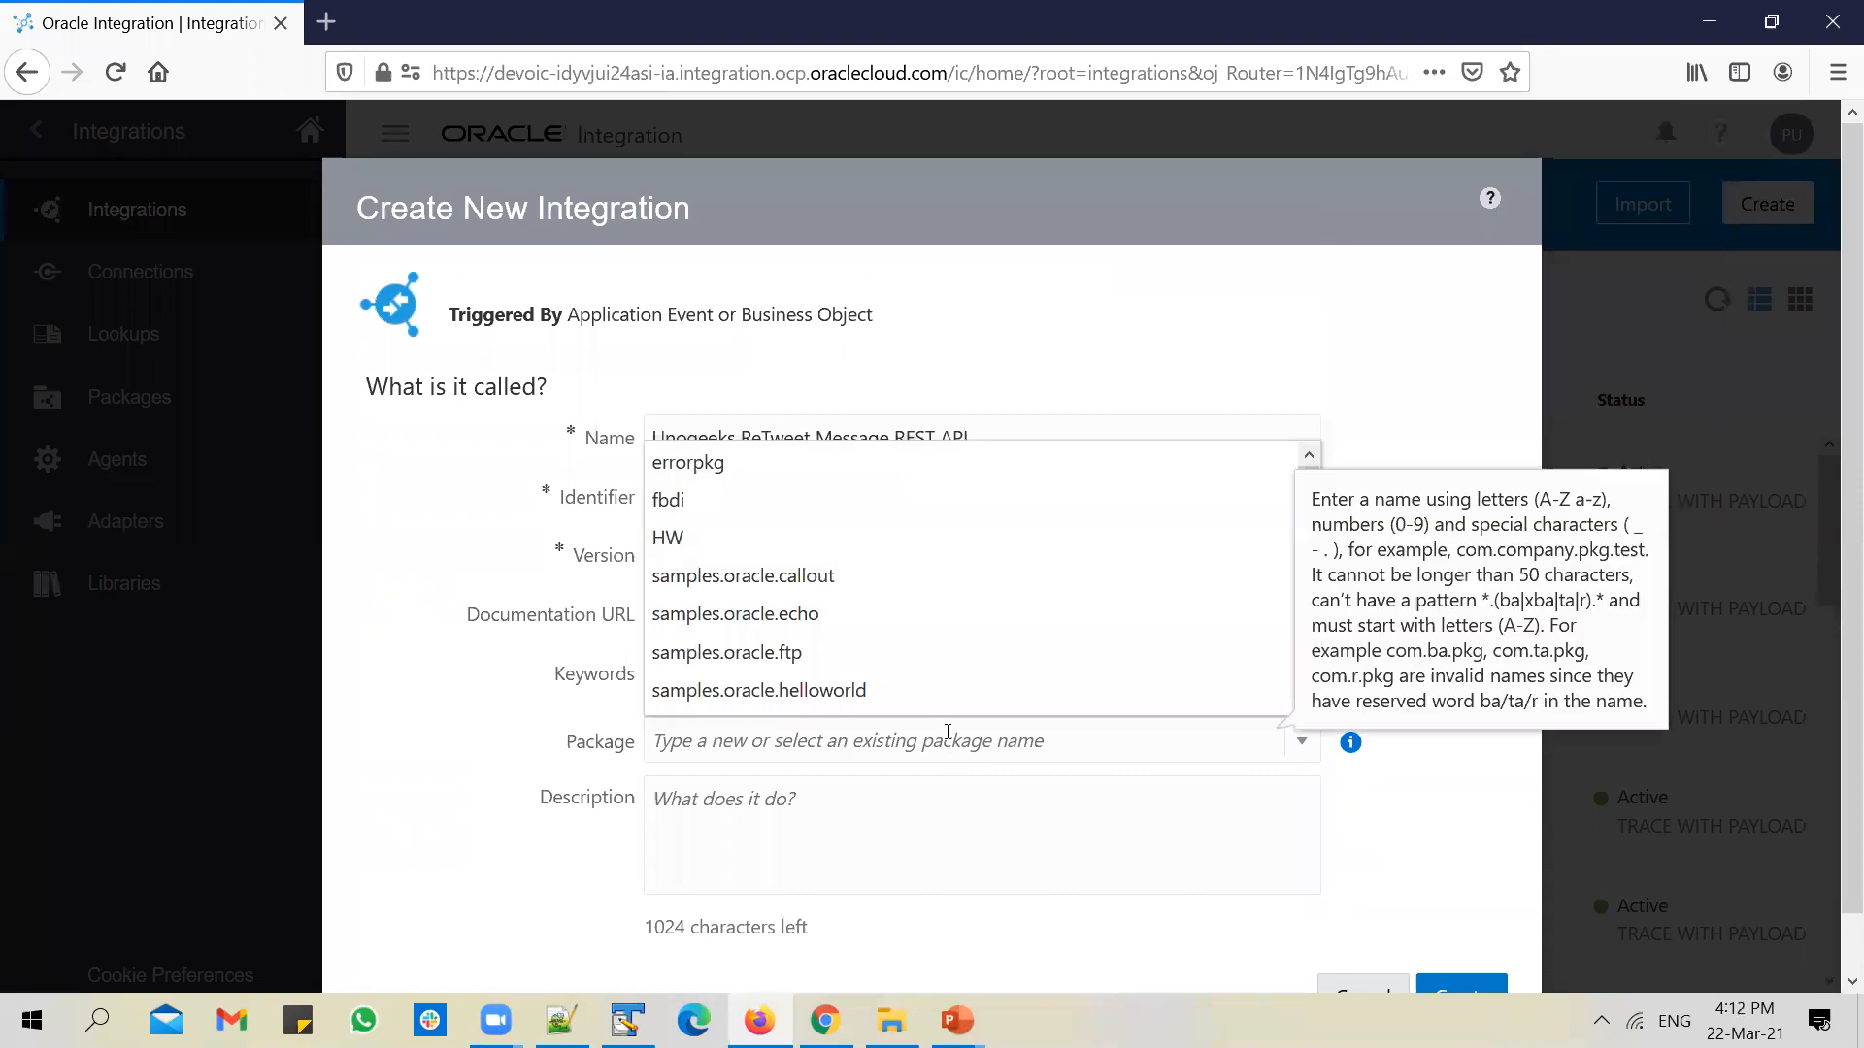
text(twitter)
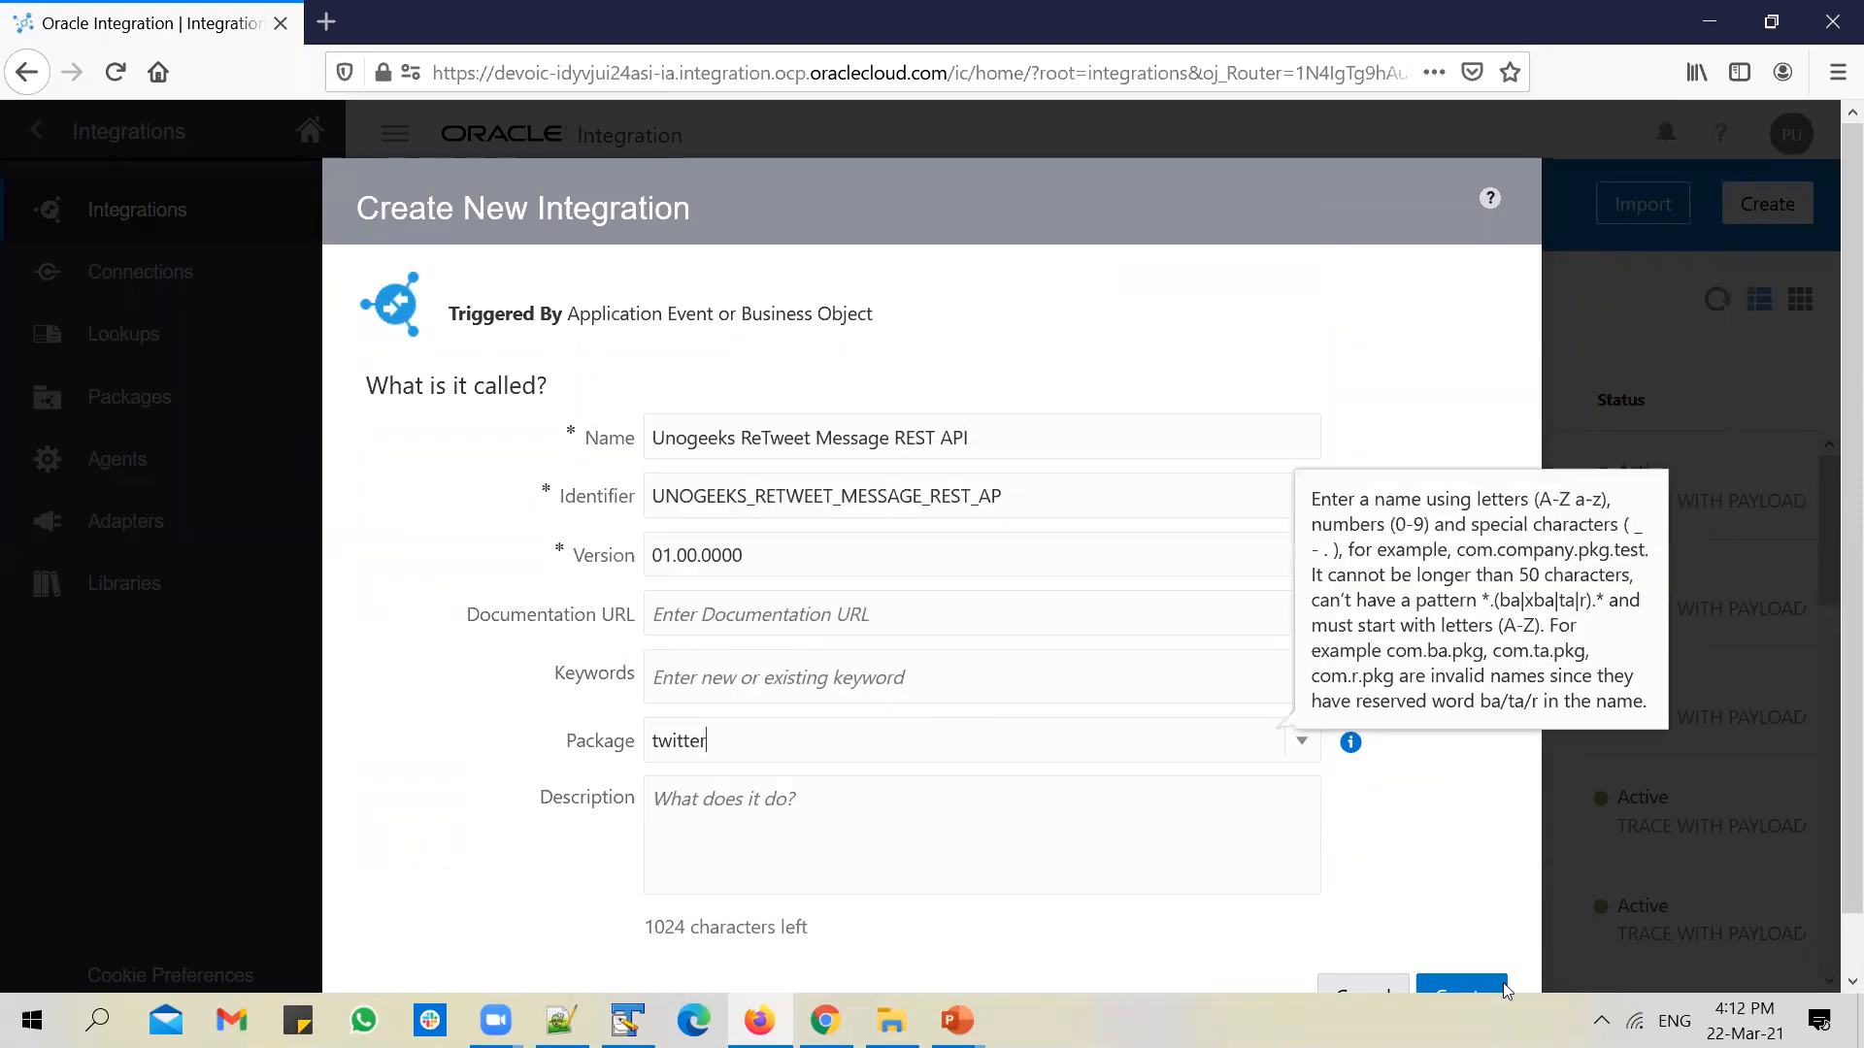
click(1459, 994)
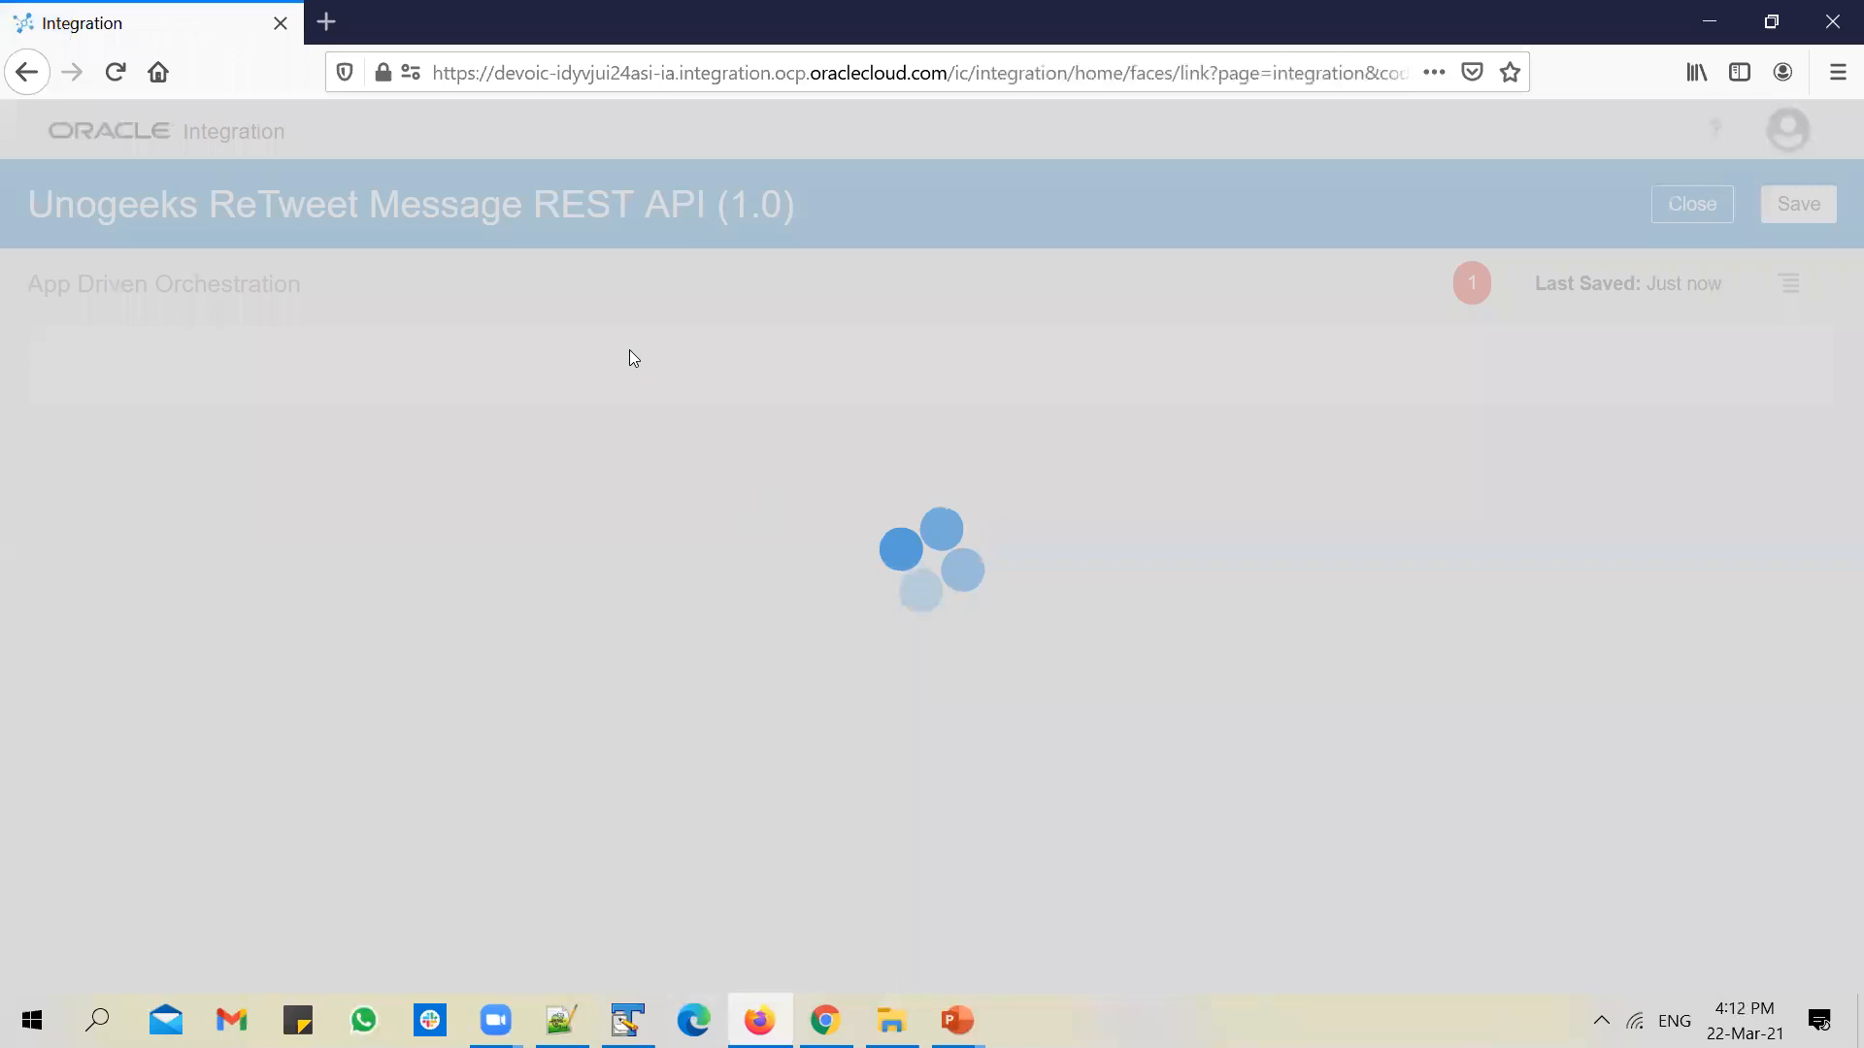
- Switch the flow to Horizontal layout and start adding a trigger at the START node
click(651, 344)
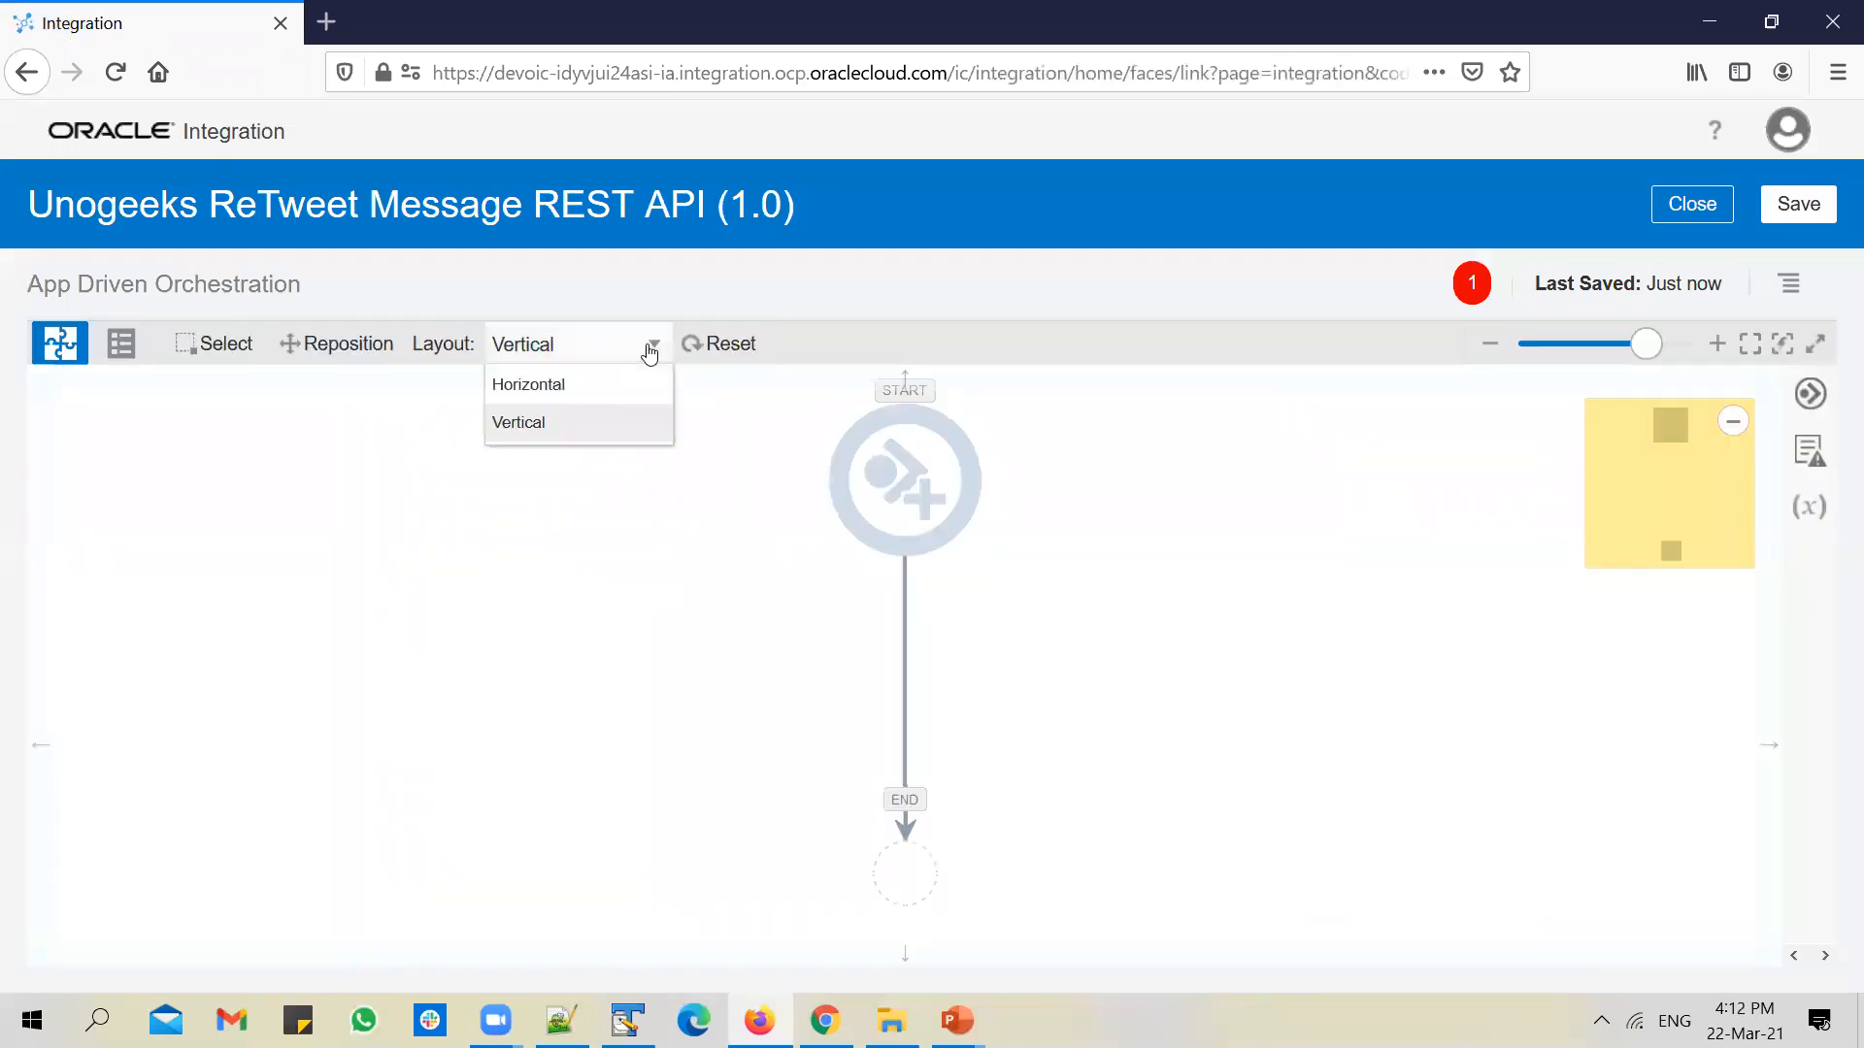
click(528, 384)
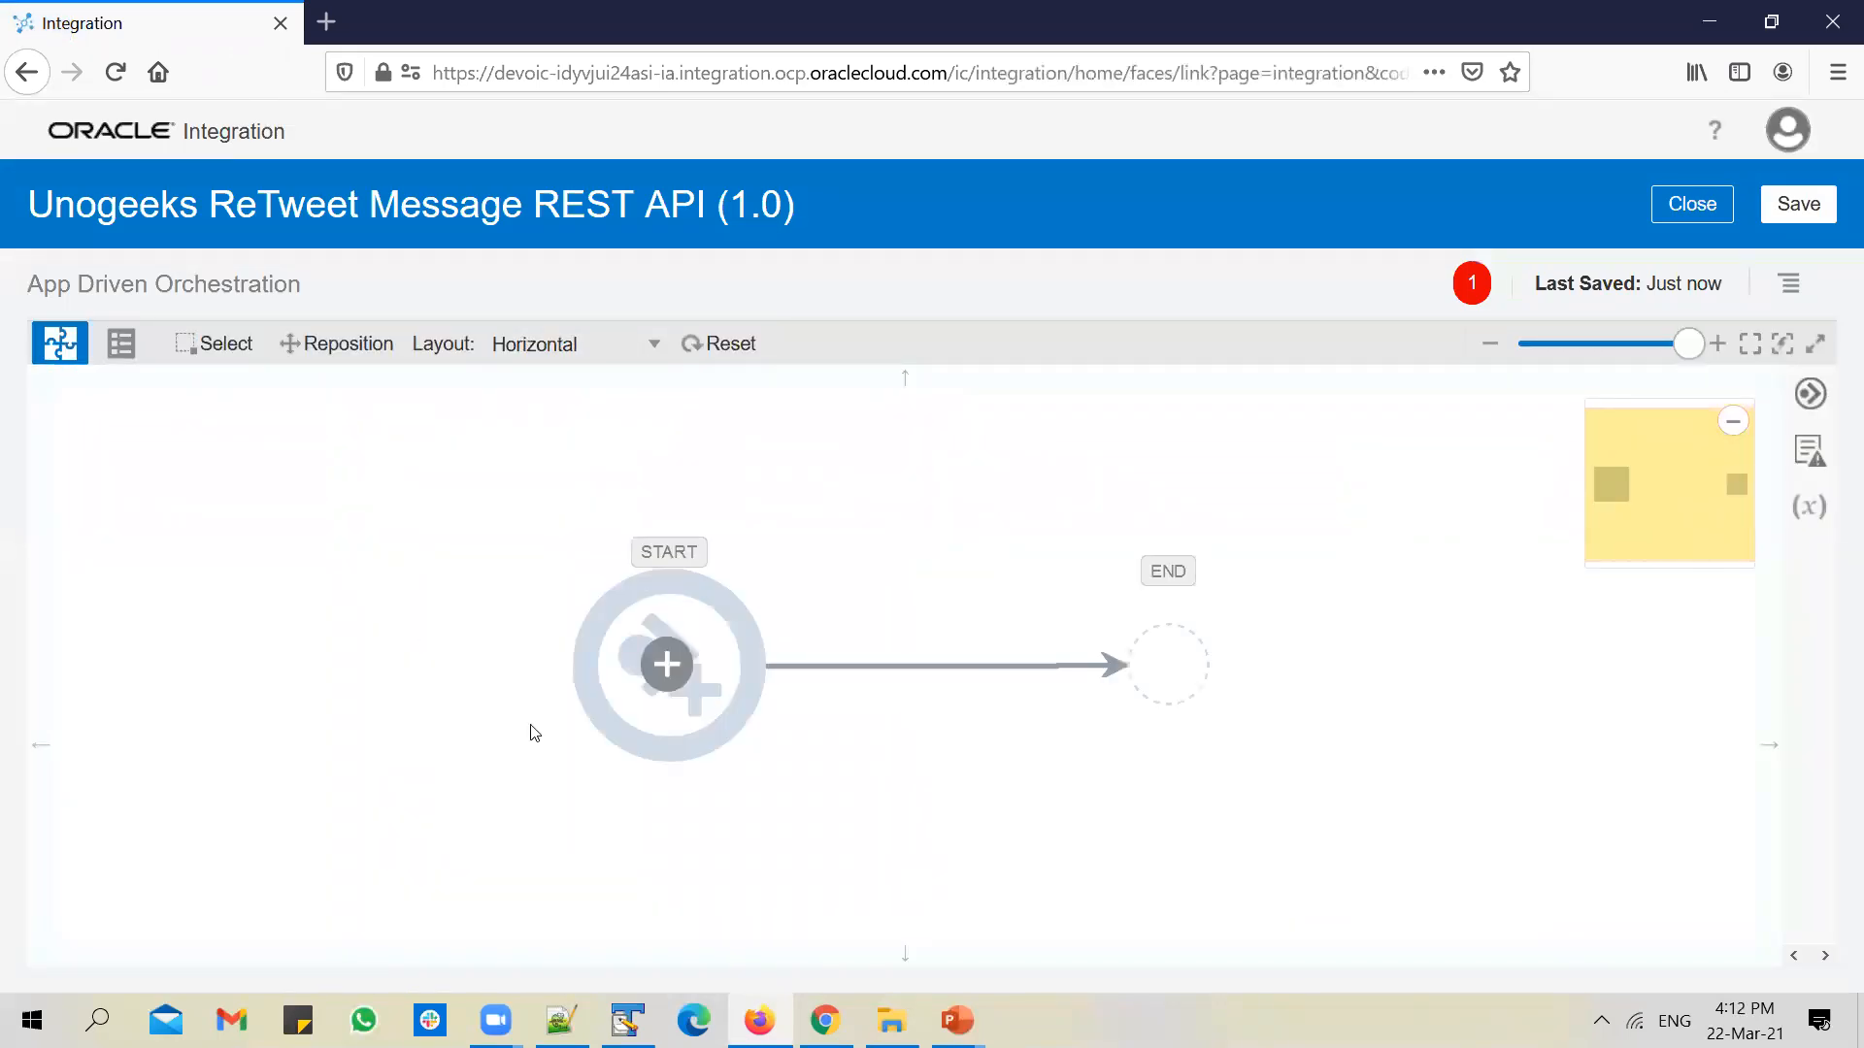
click(666, 664)
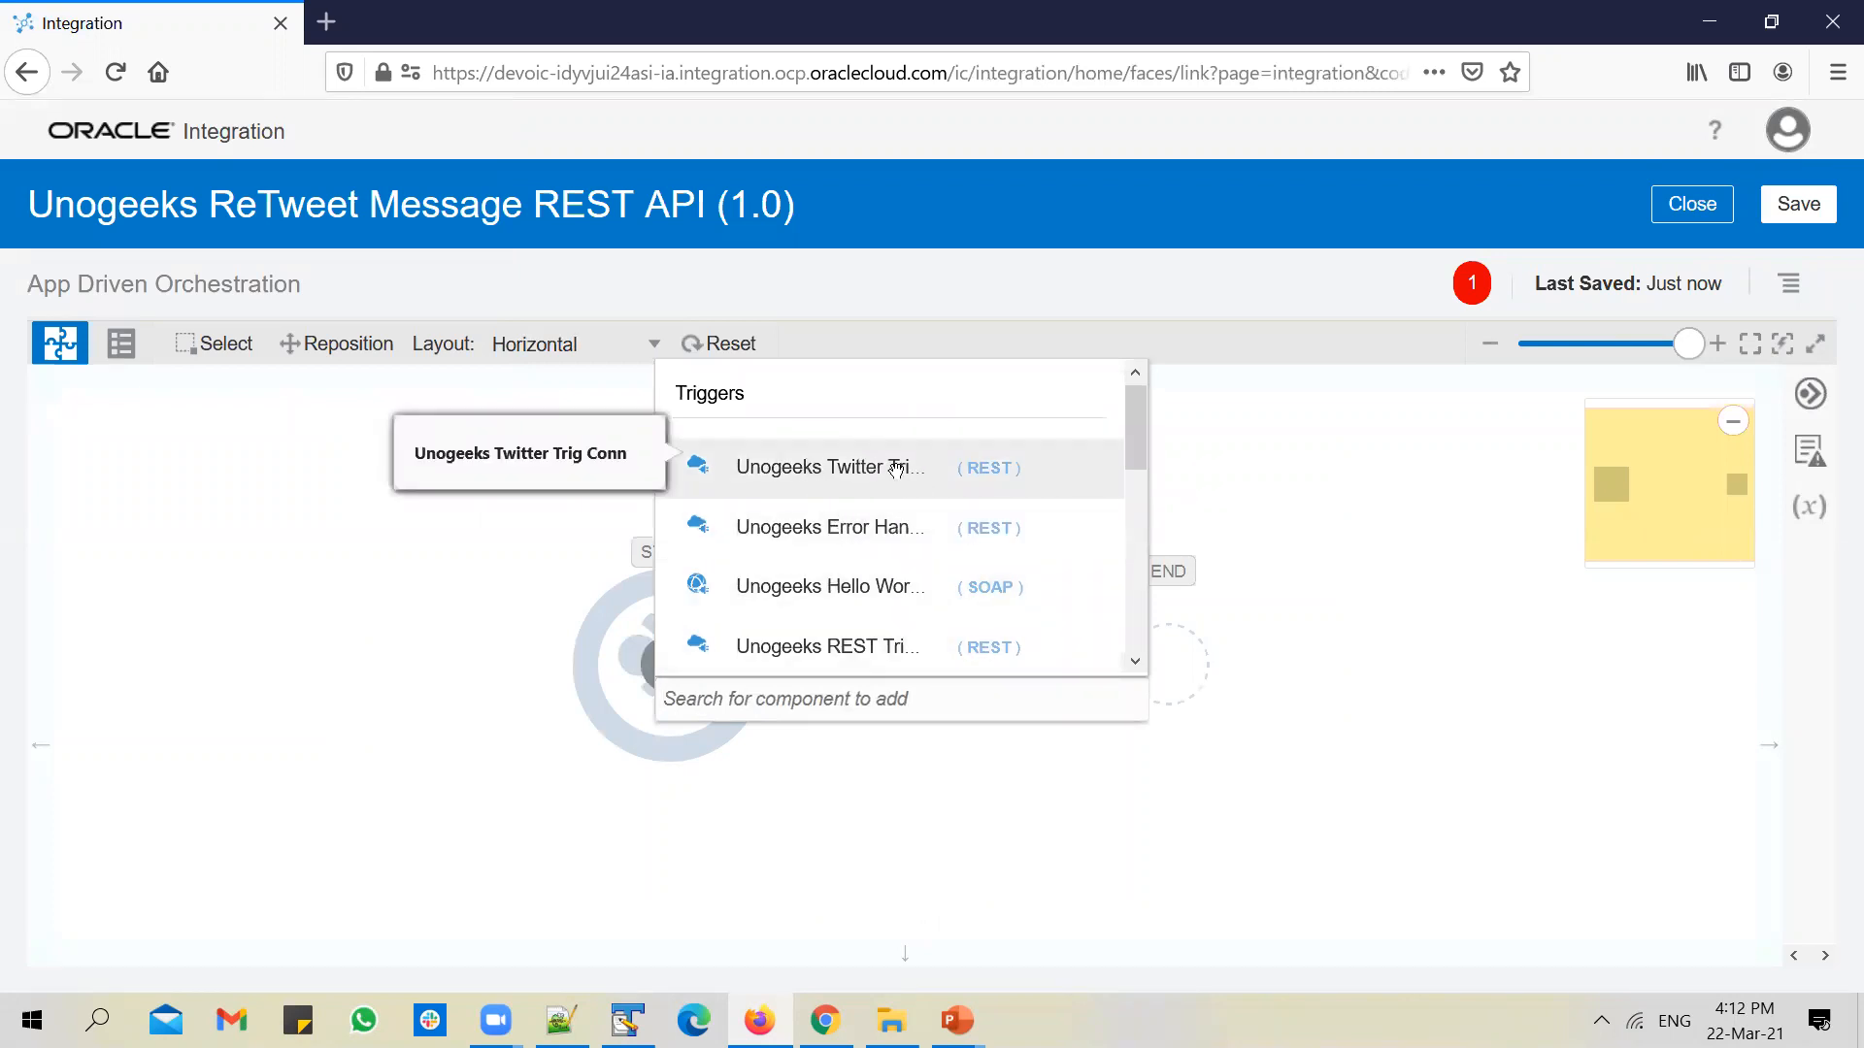
- Pick Unogeeks Twitter Trig Conn as trigger and name the endpoint receiveTweetIdToRetweet
click(829, 466)
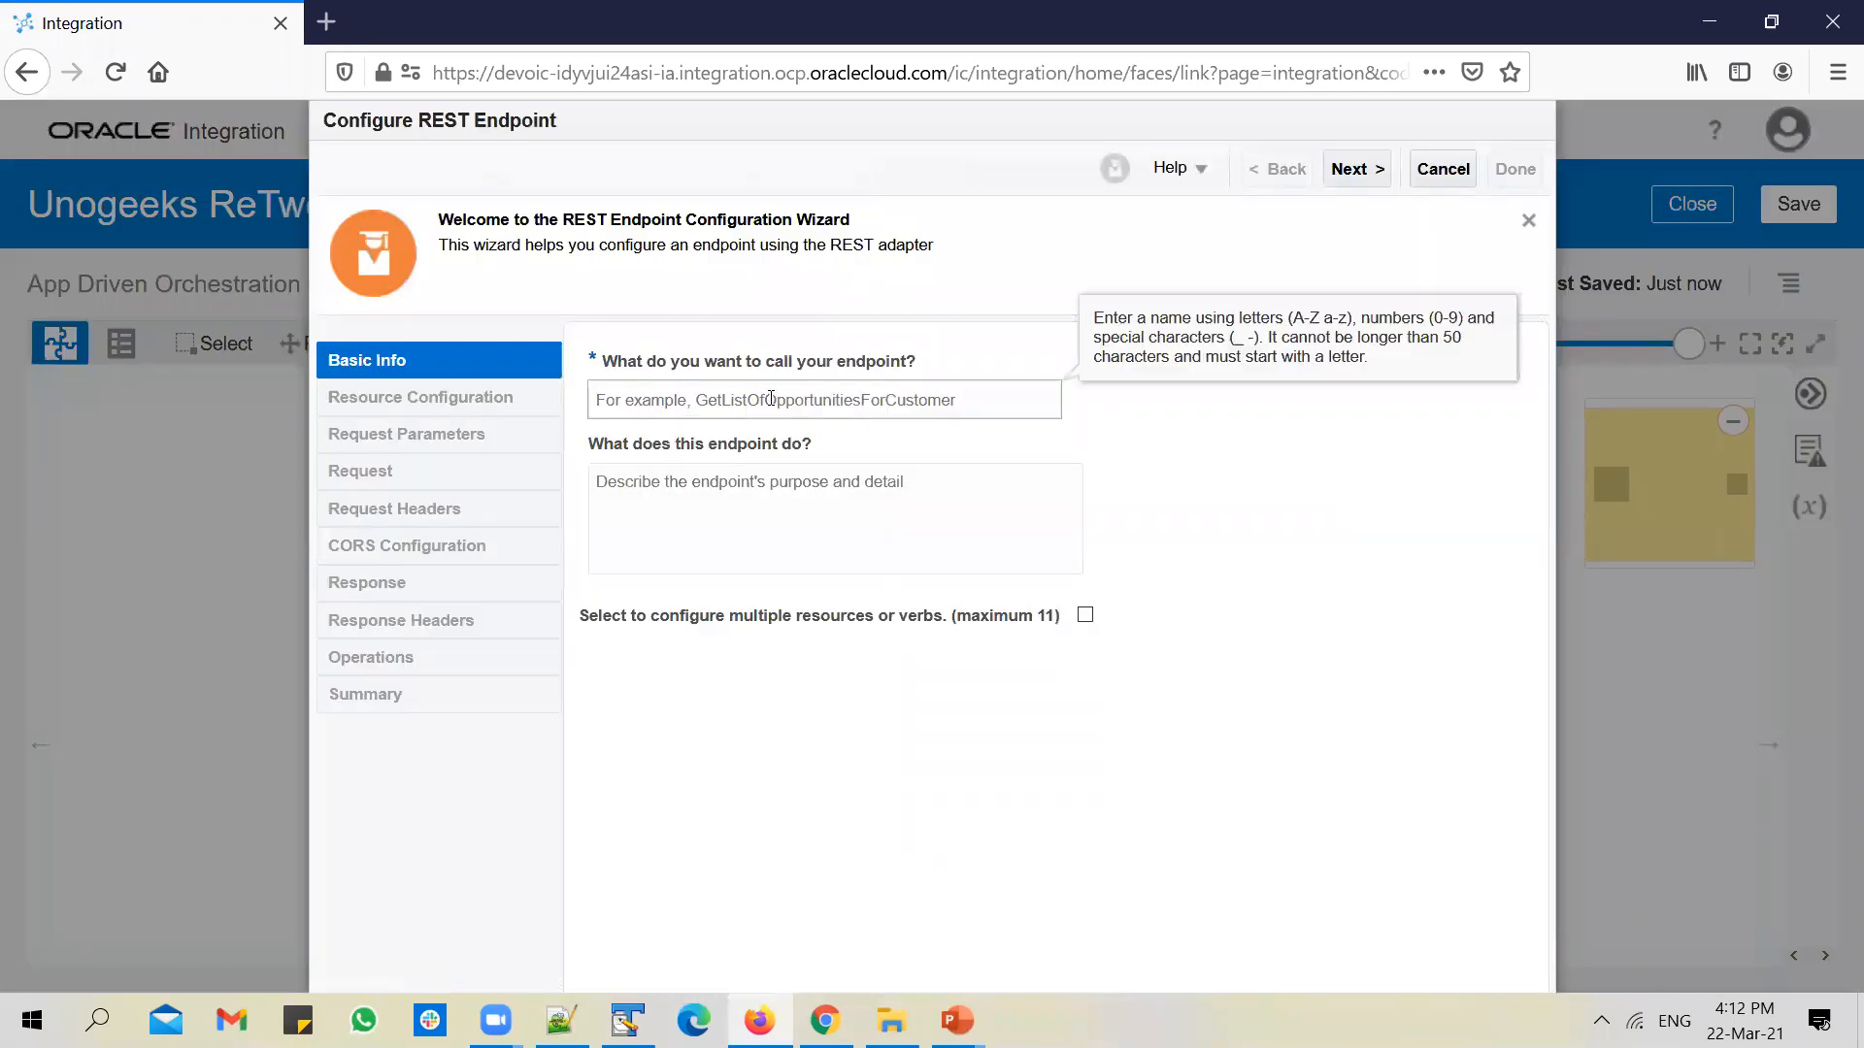
text(receive)
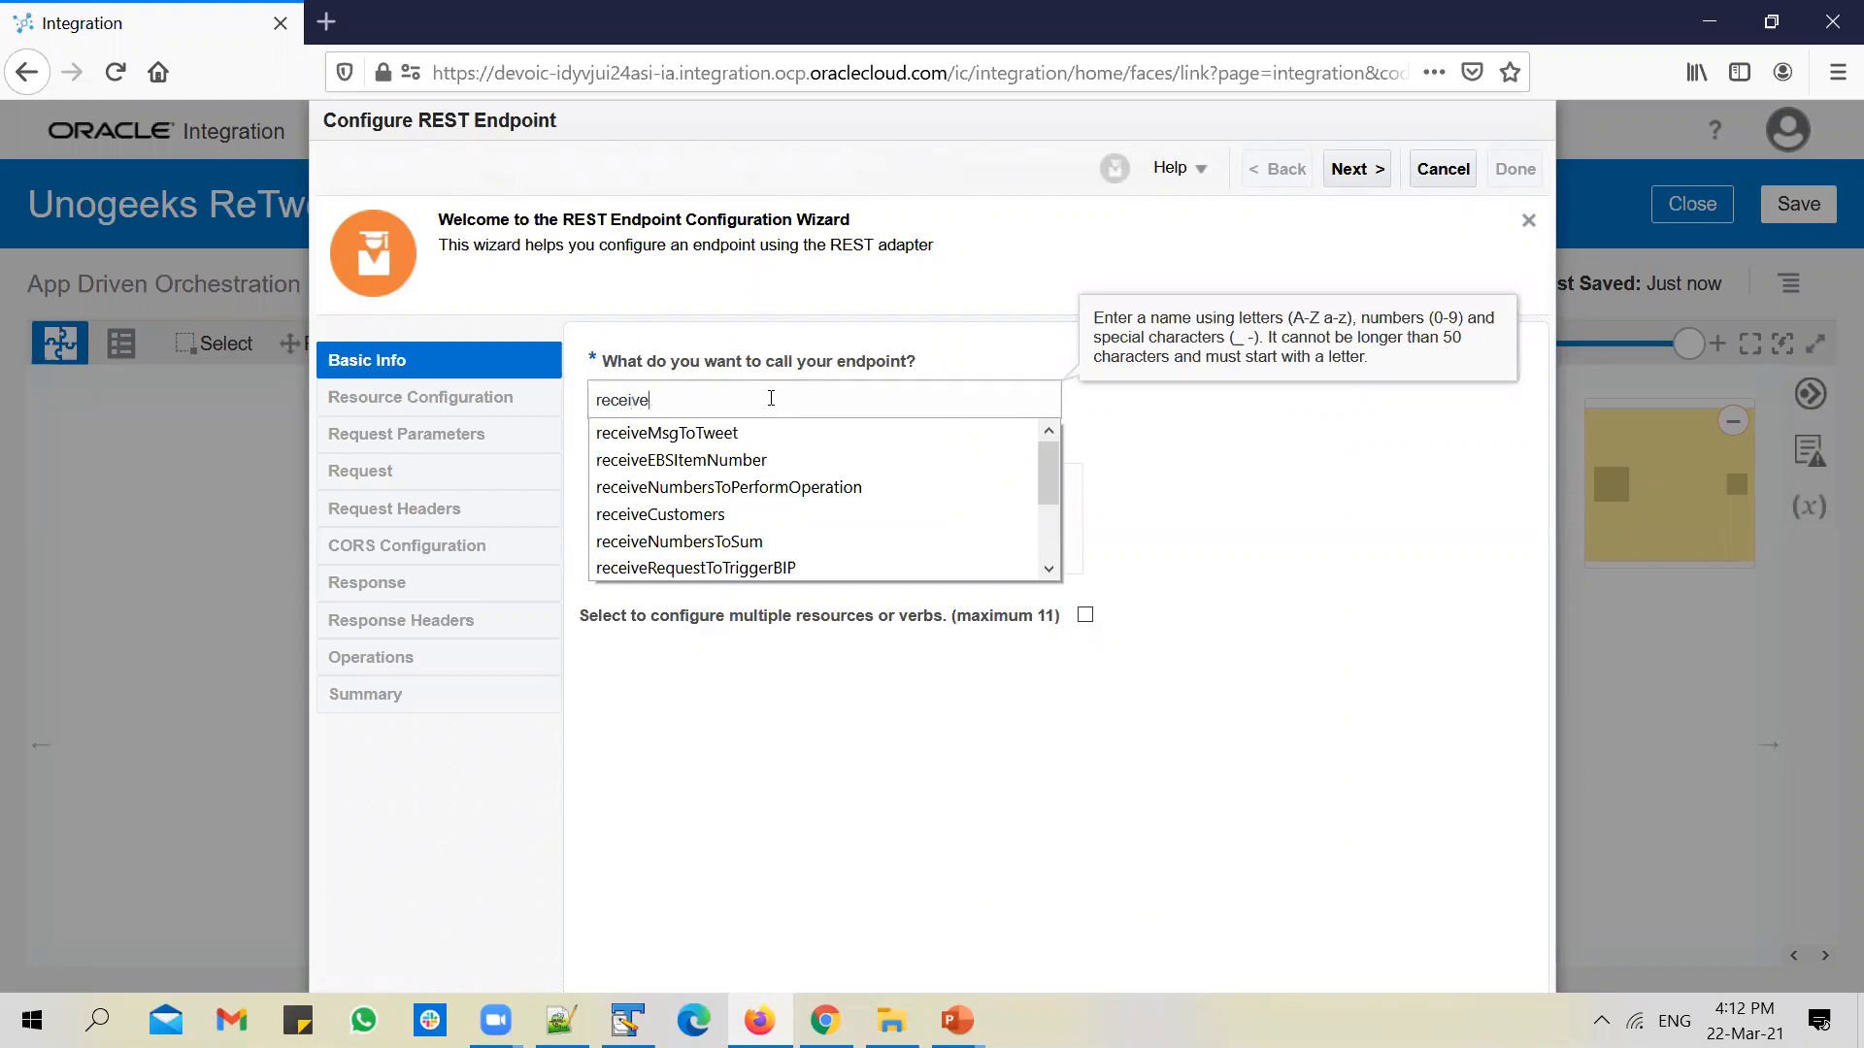
text(T)
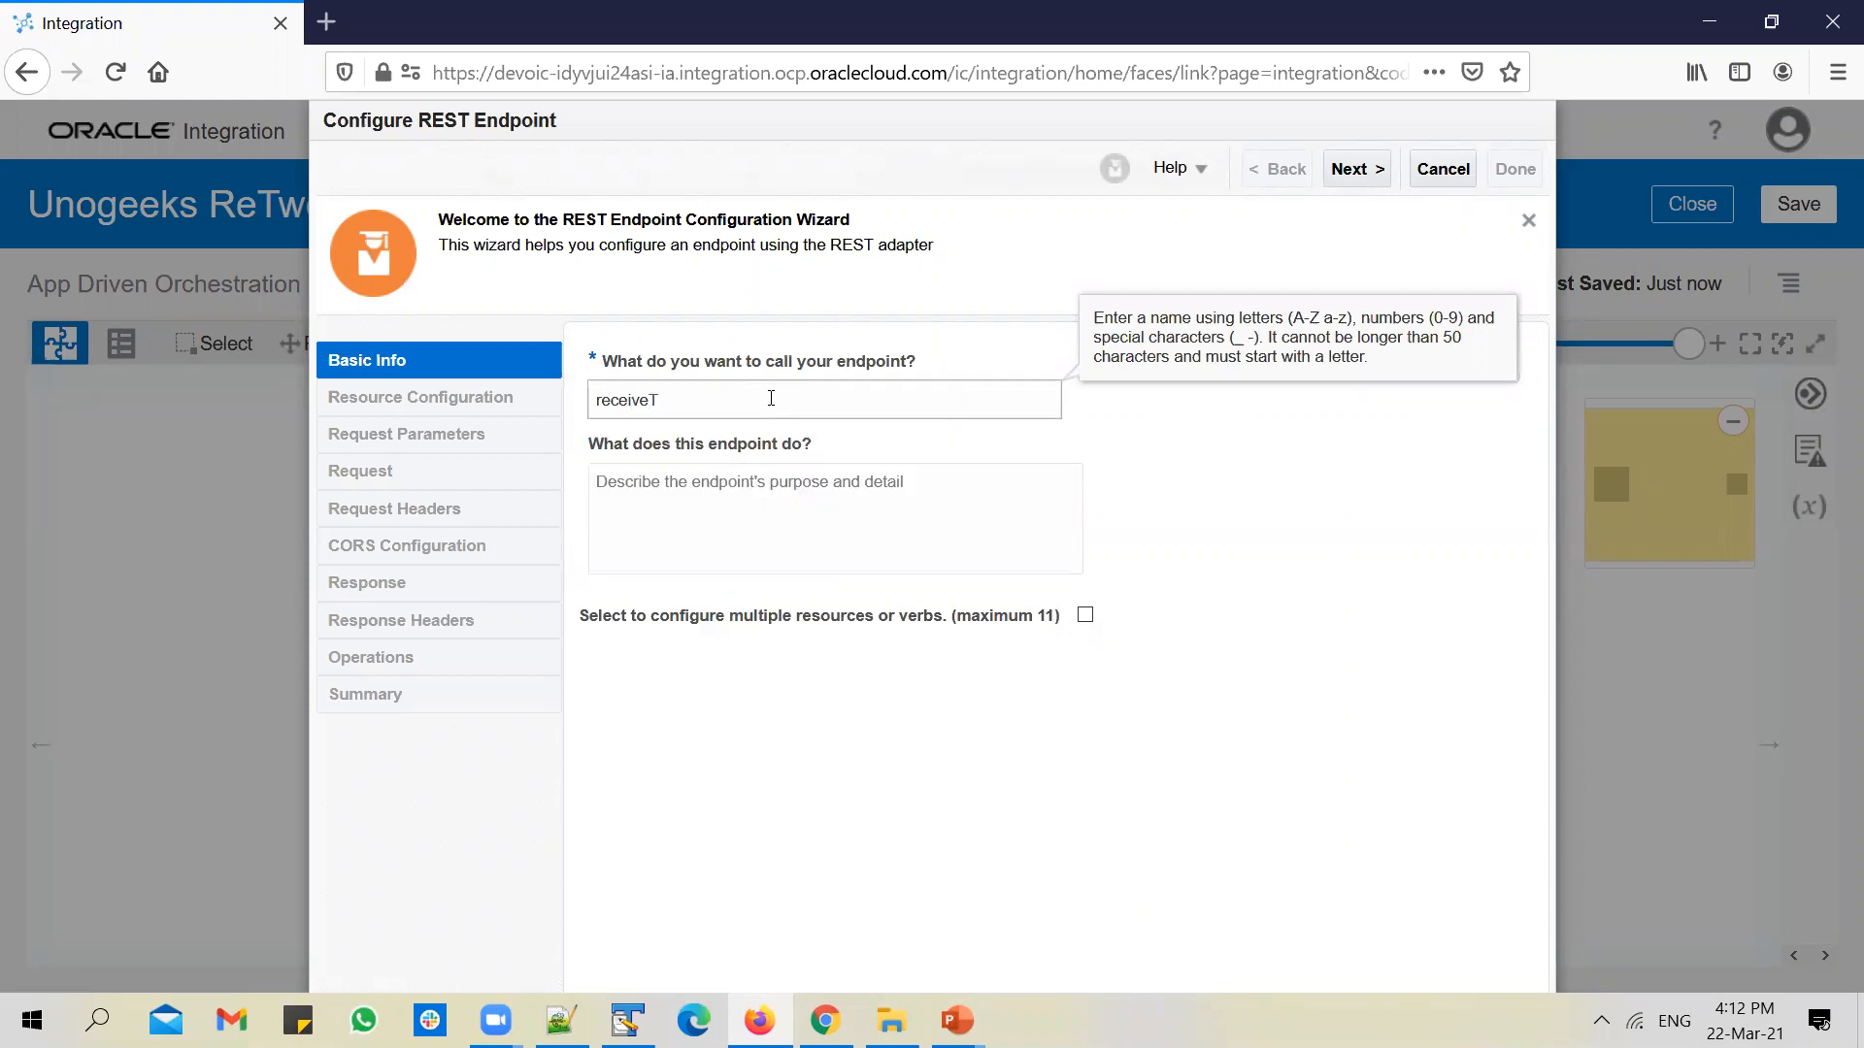
text(weetId)
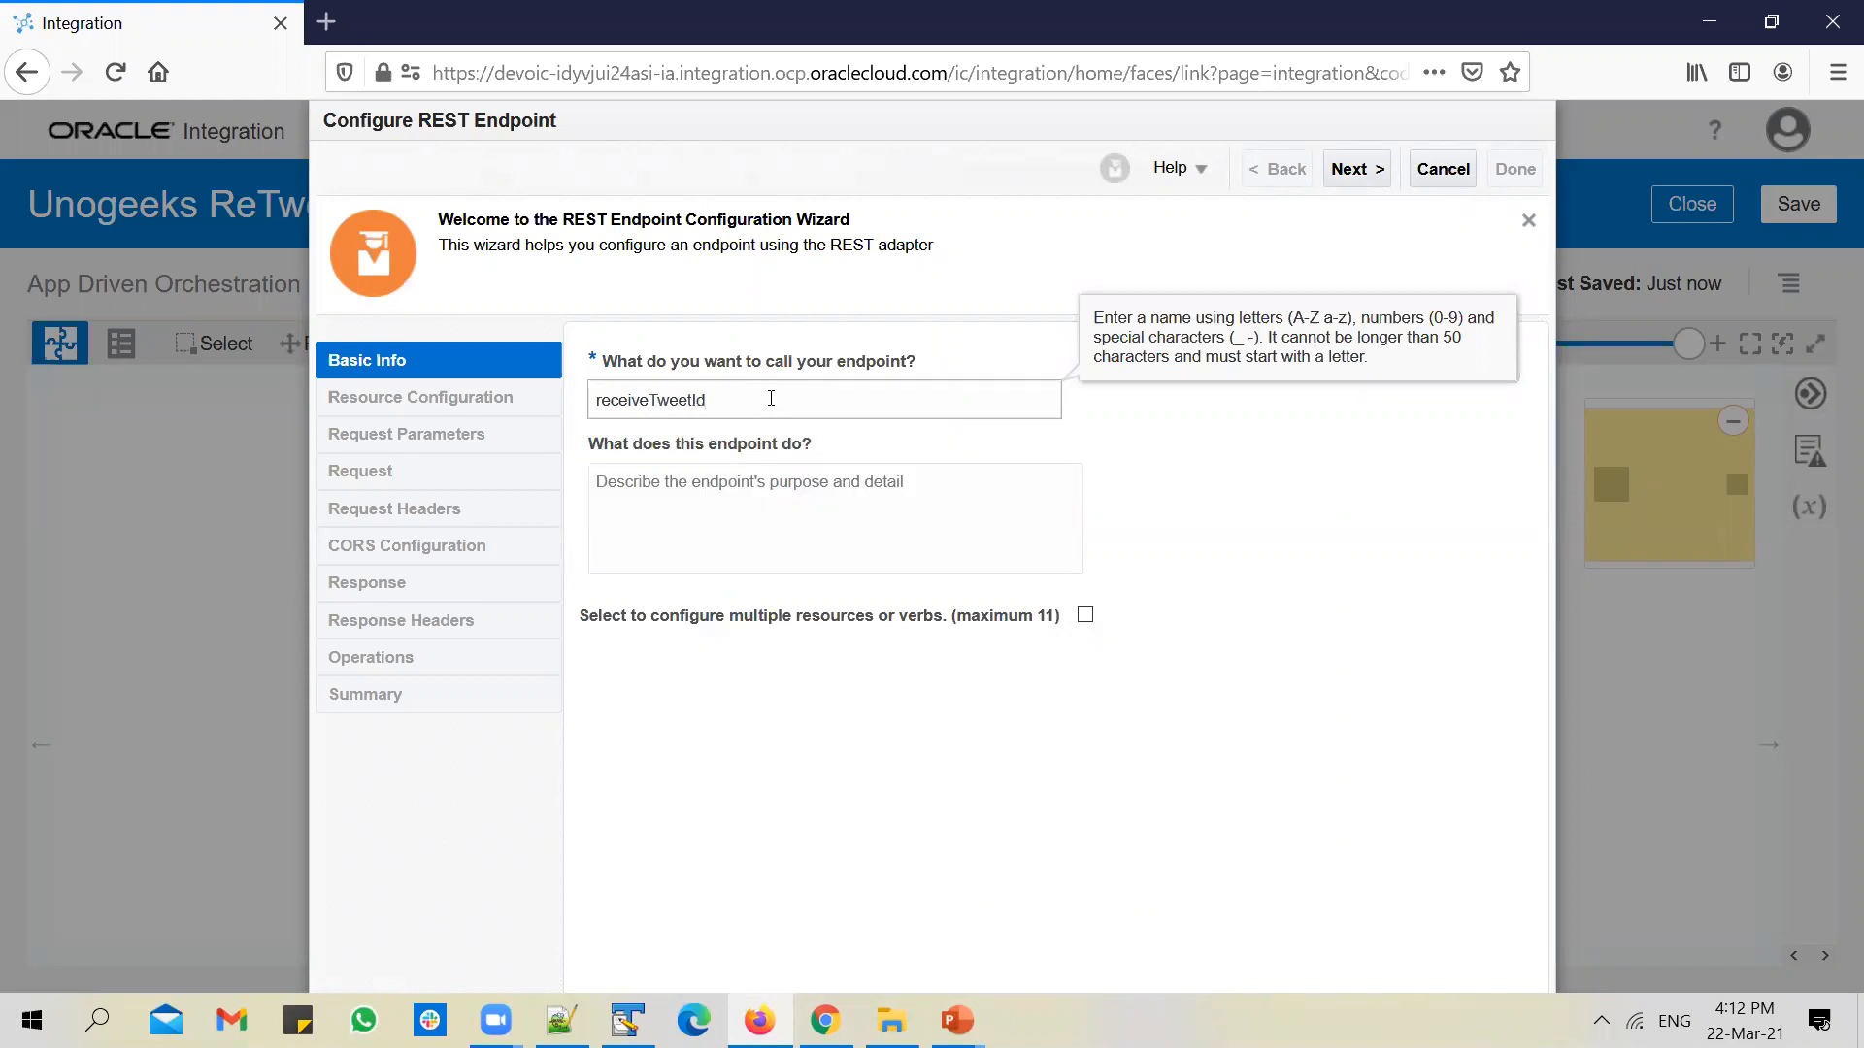
text(ToRet)
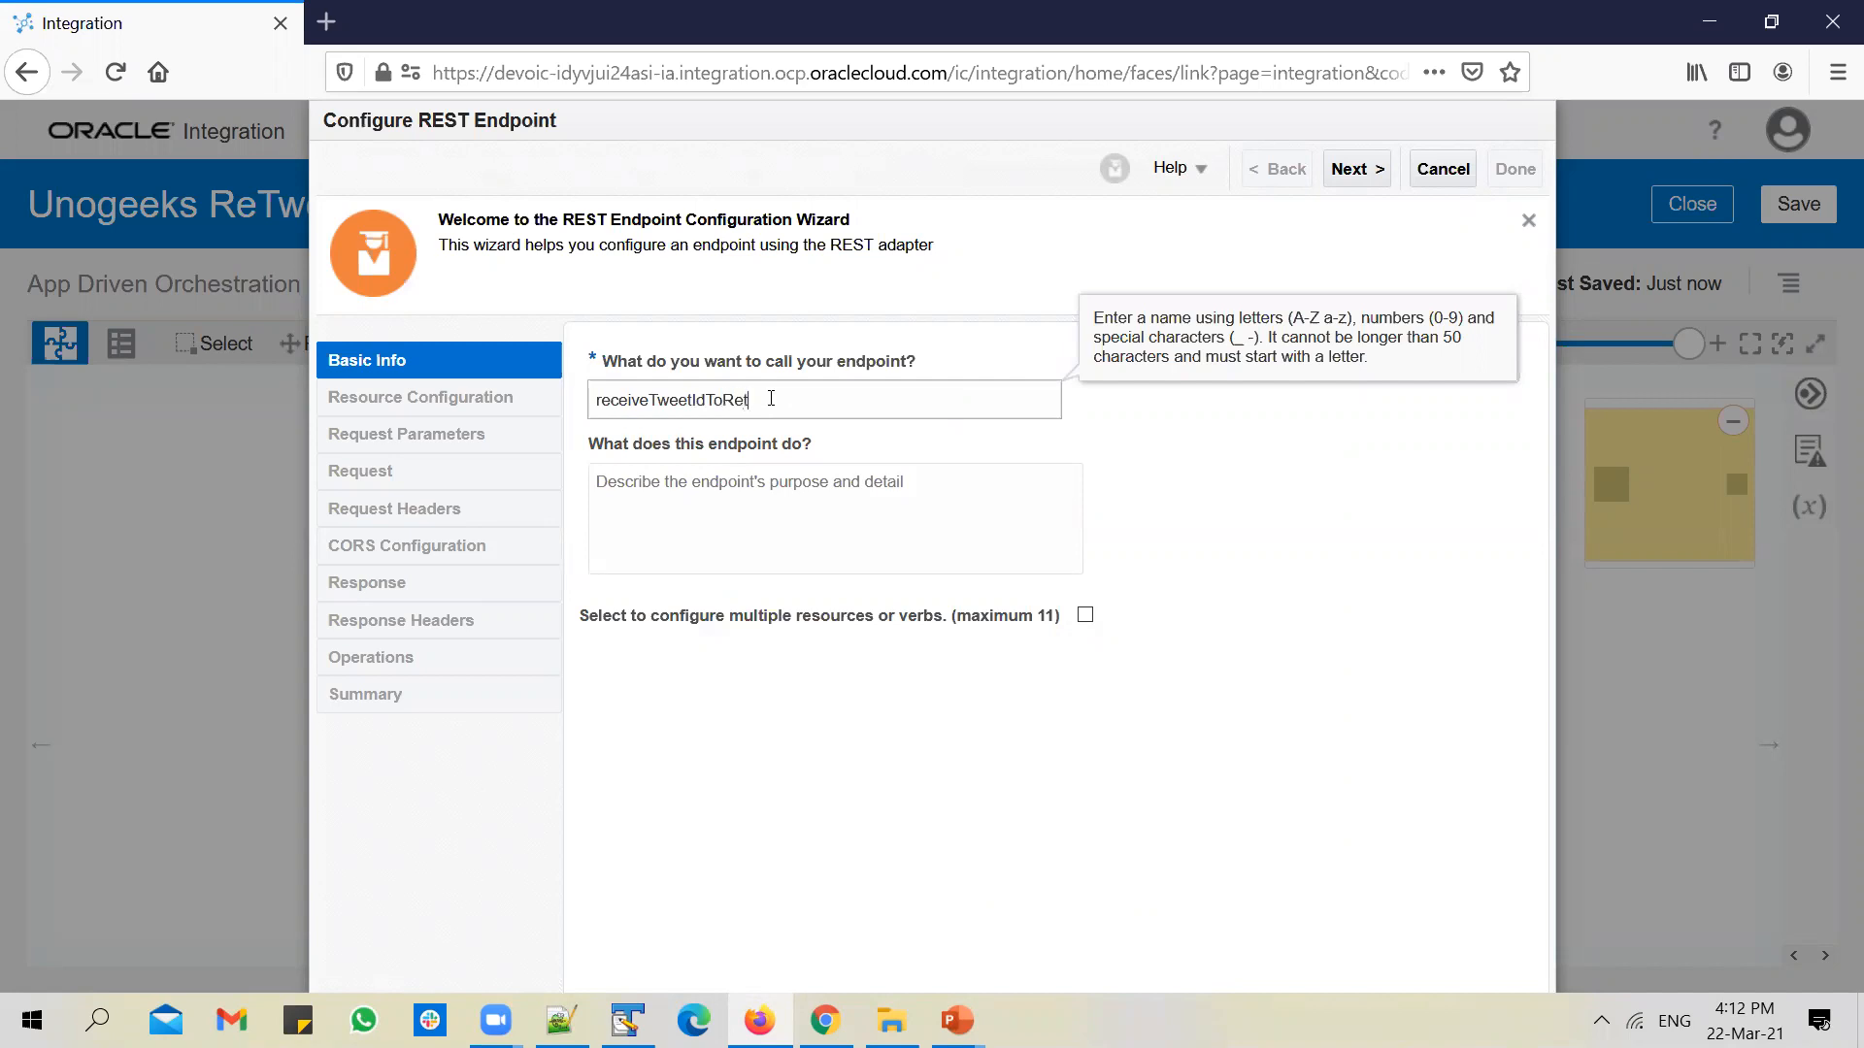
text(weet)
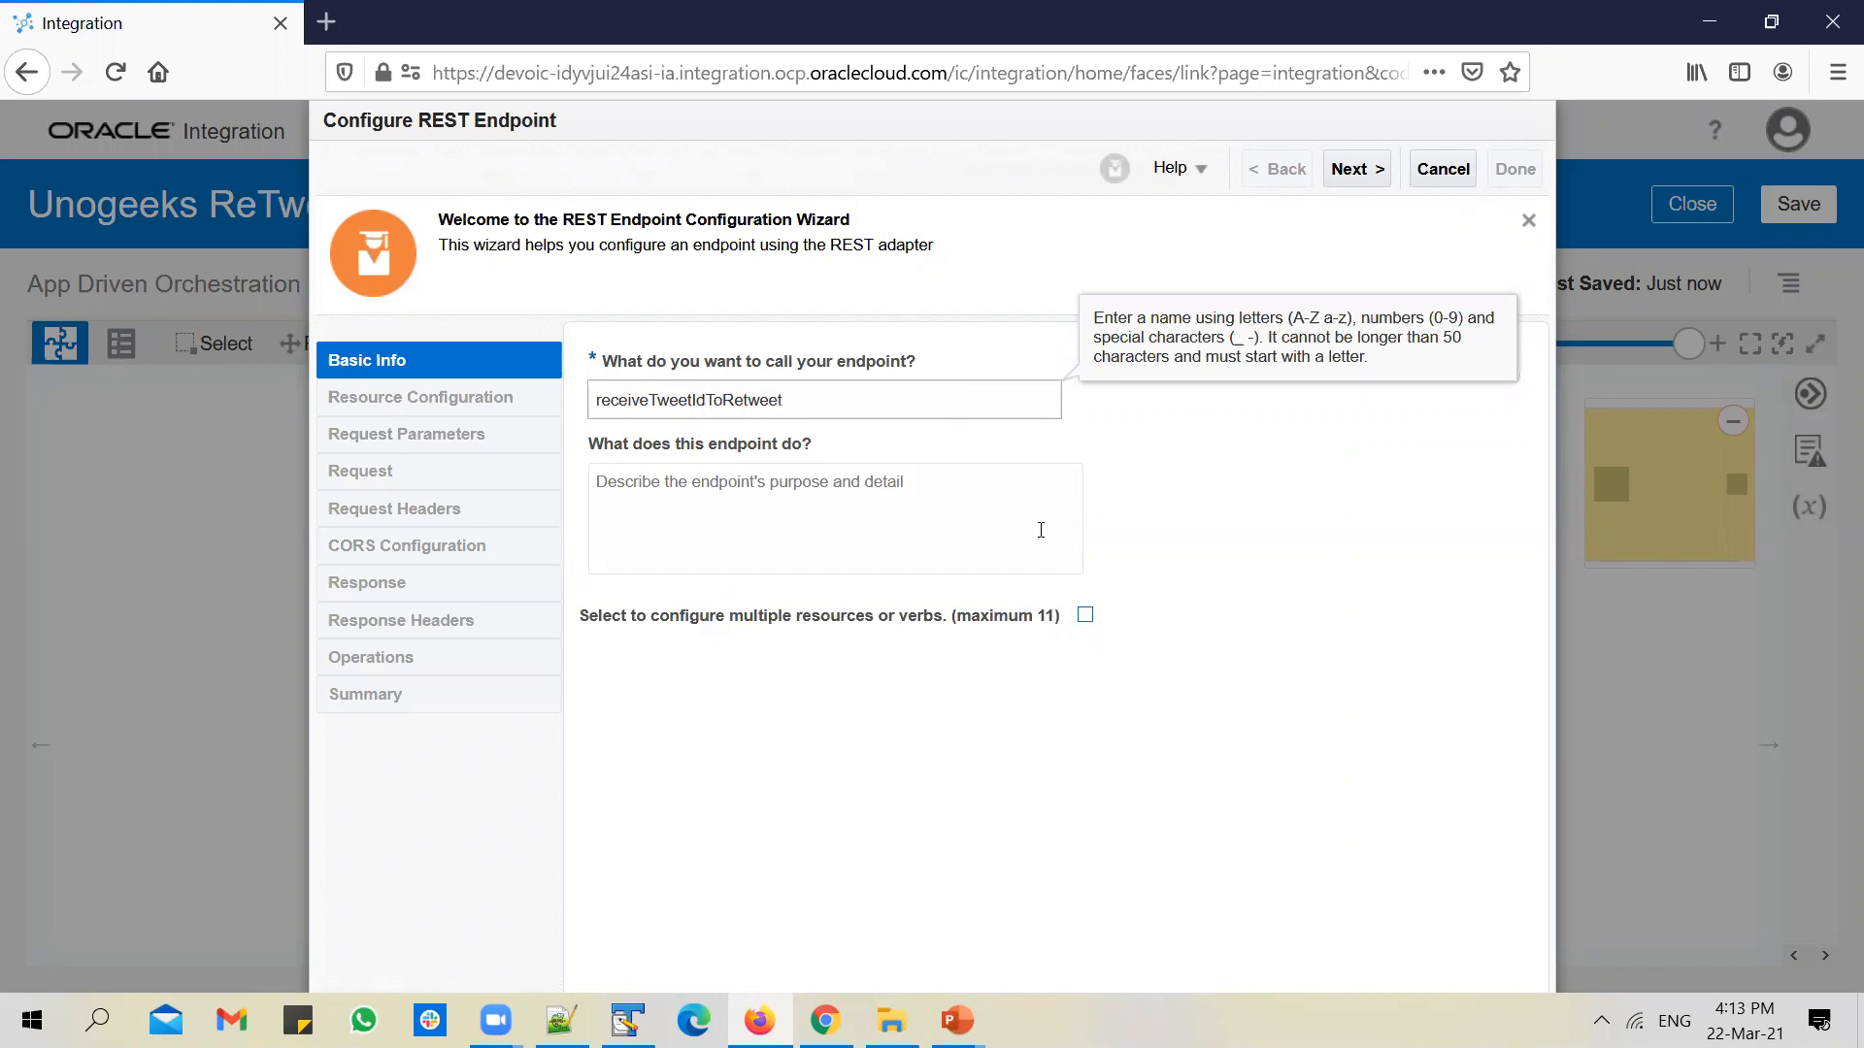
- Describe the endpoint 'receive tweet id and retweet the message', URI /{tweetId}, GET, returning a response
click(1353, 167)
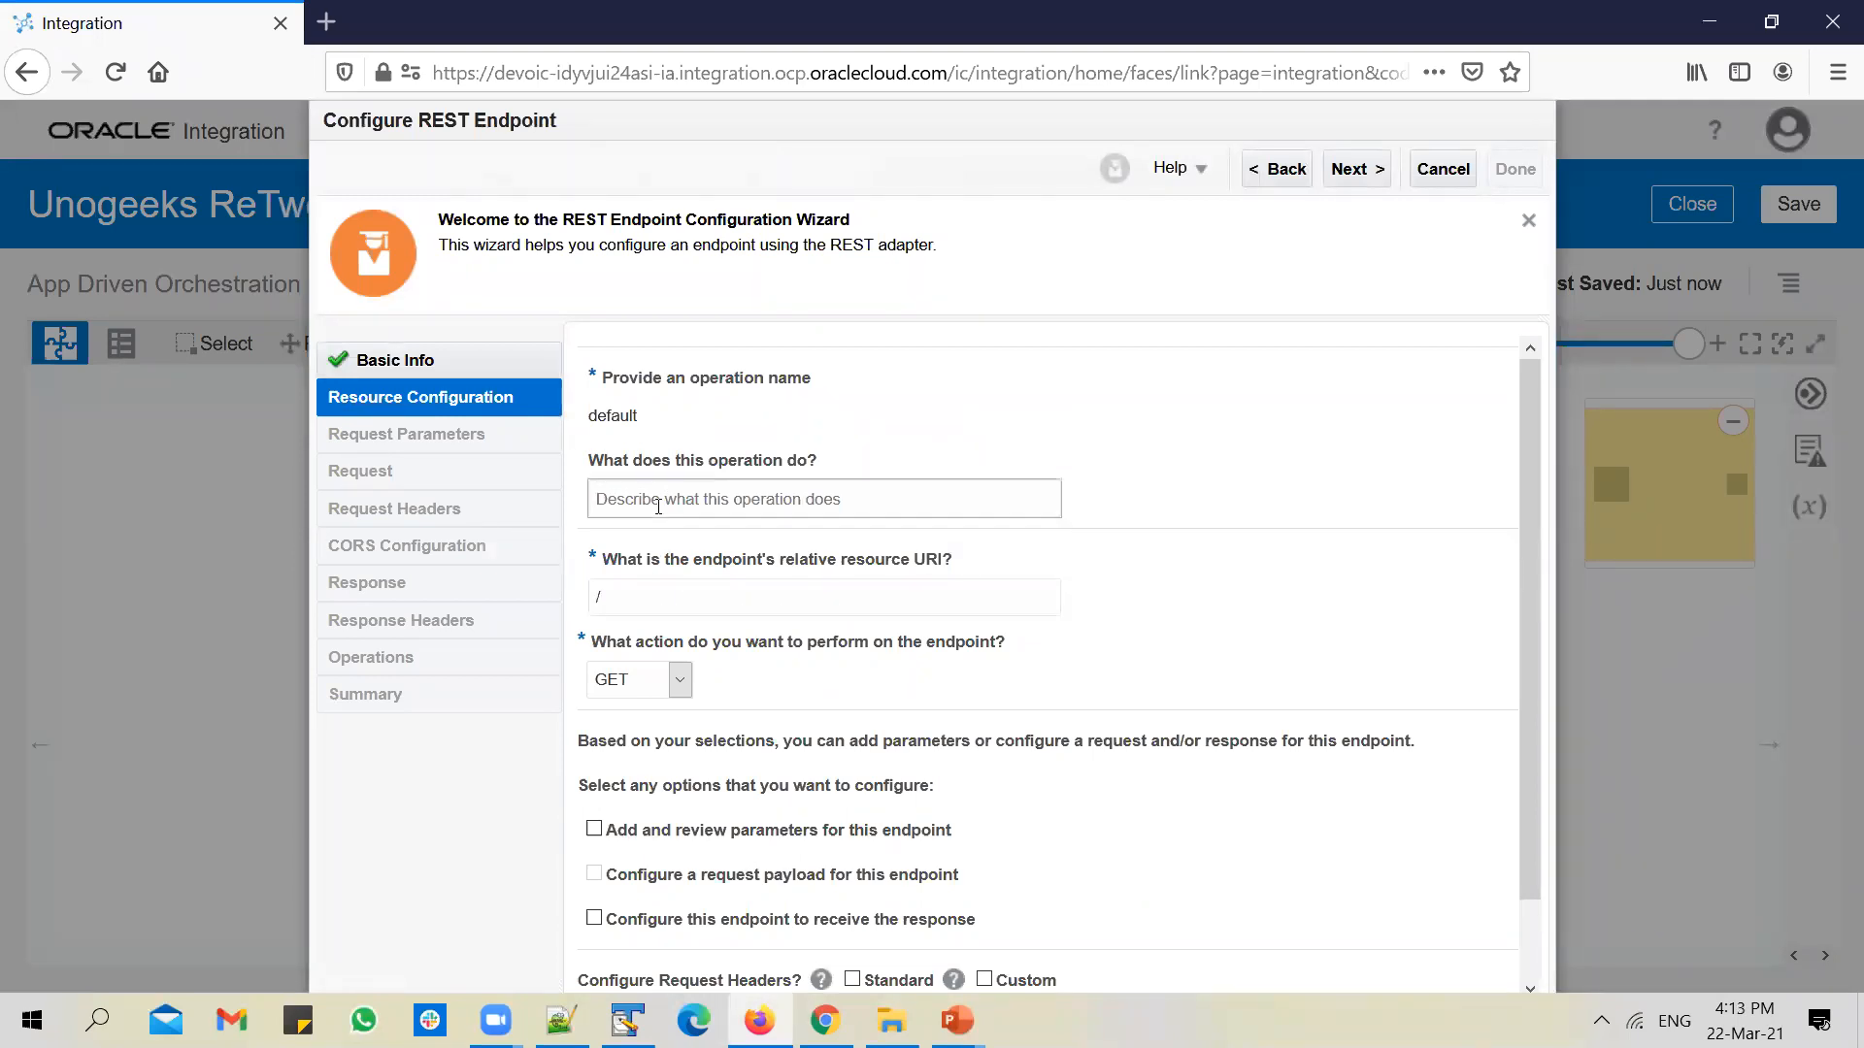
text(receive twe)
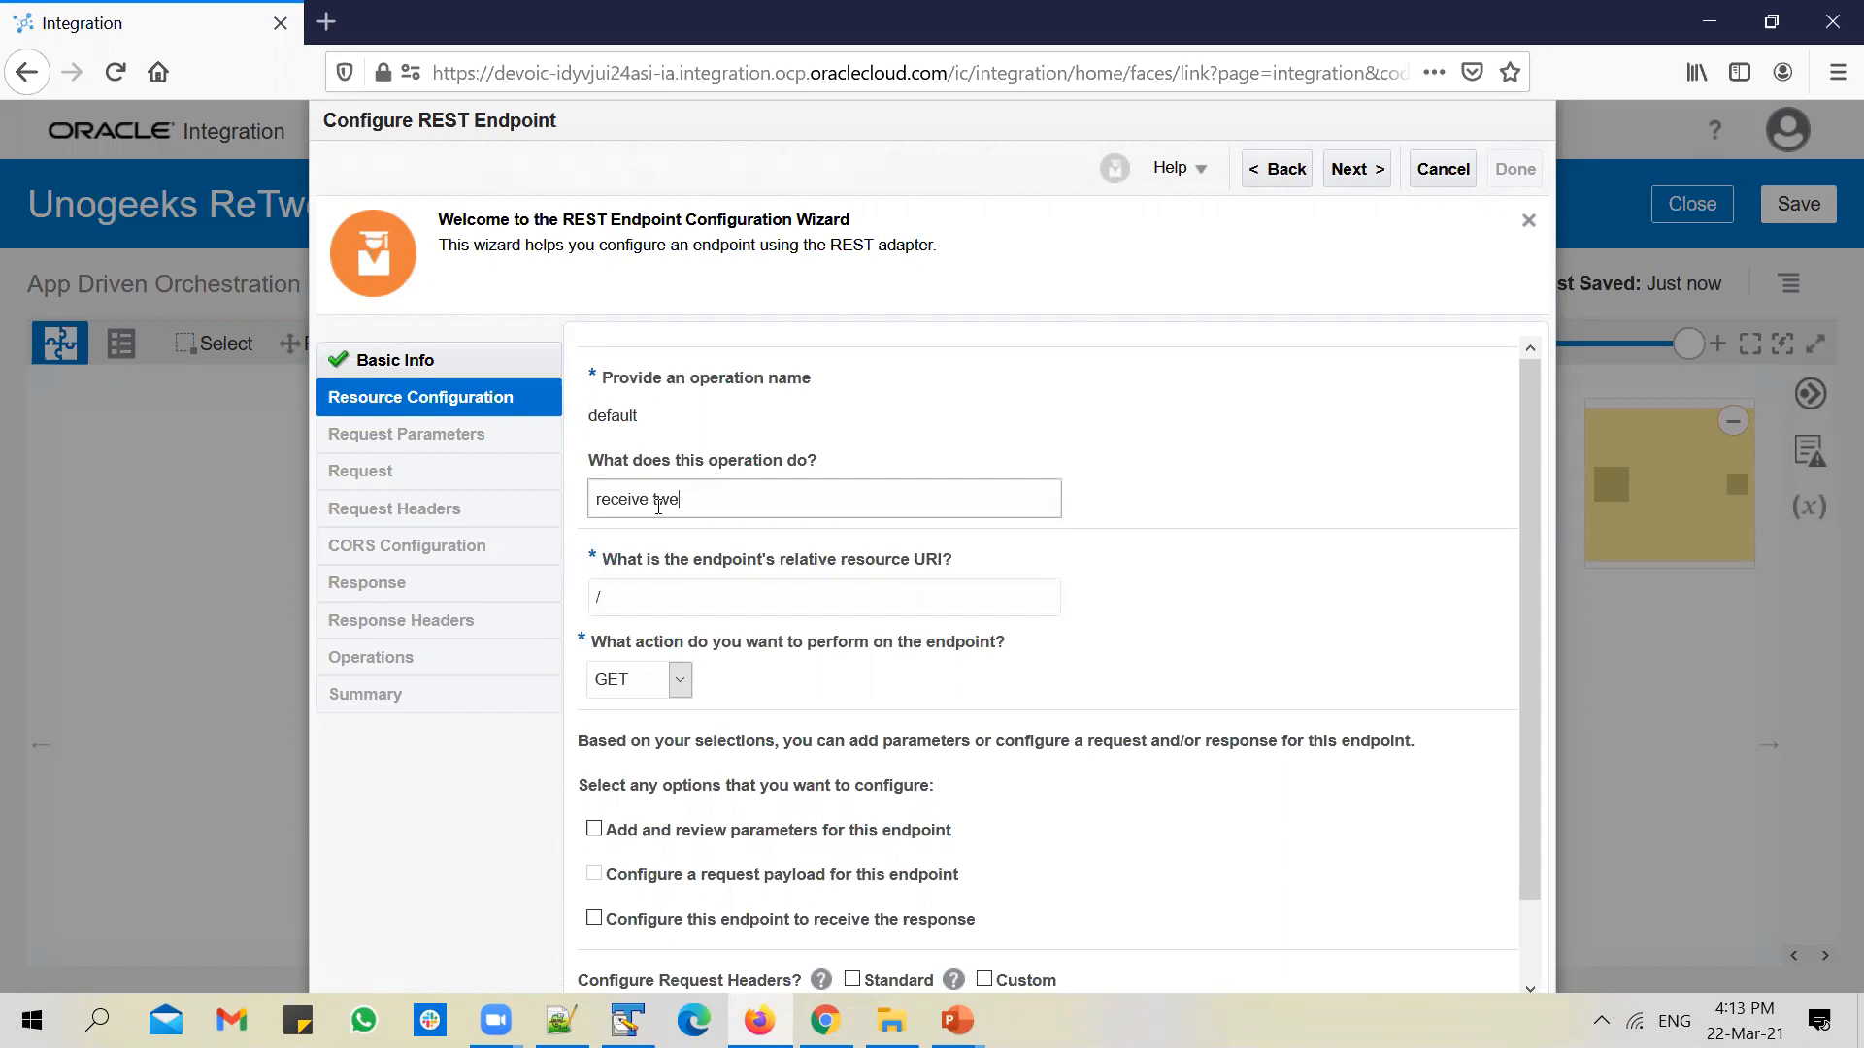
text(et id and)
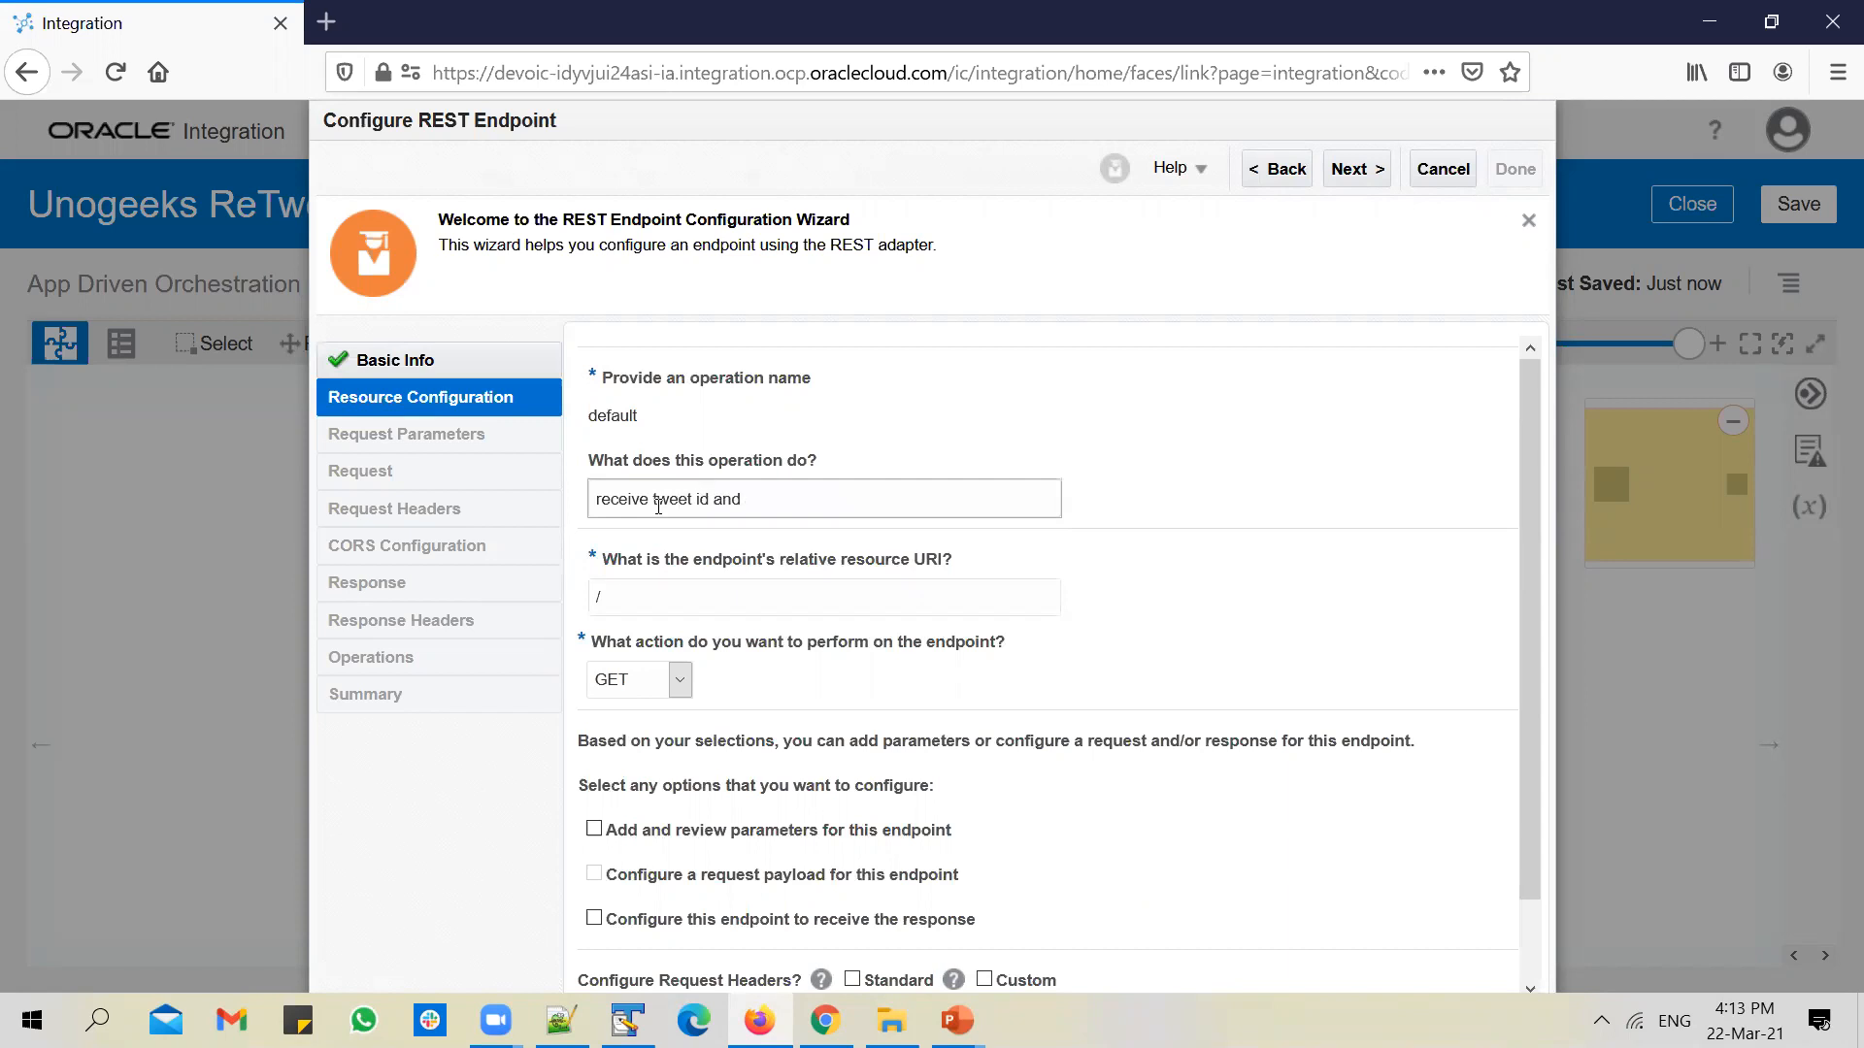
text(retweet)
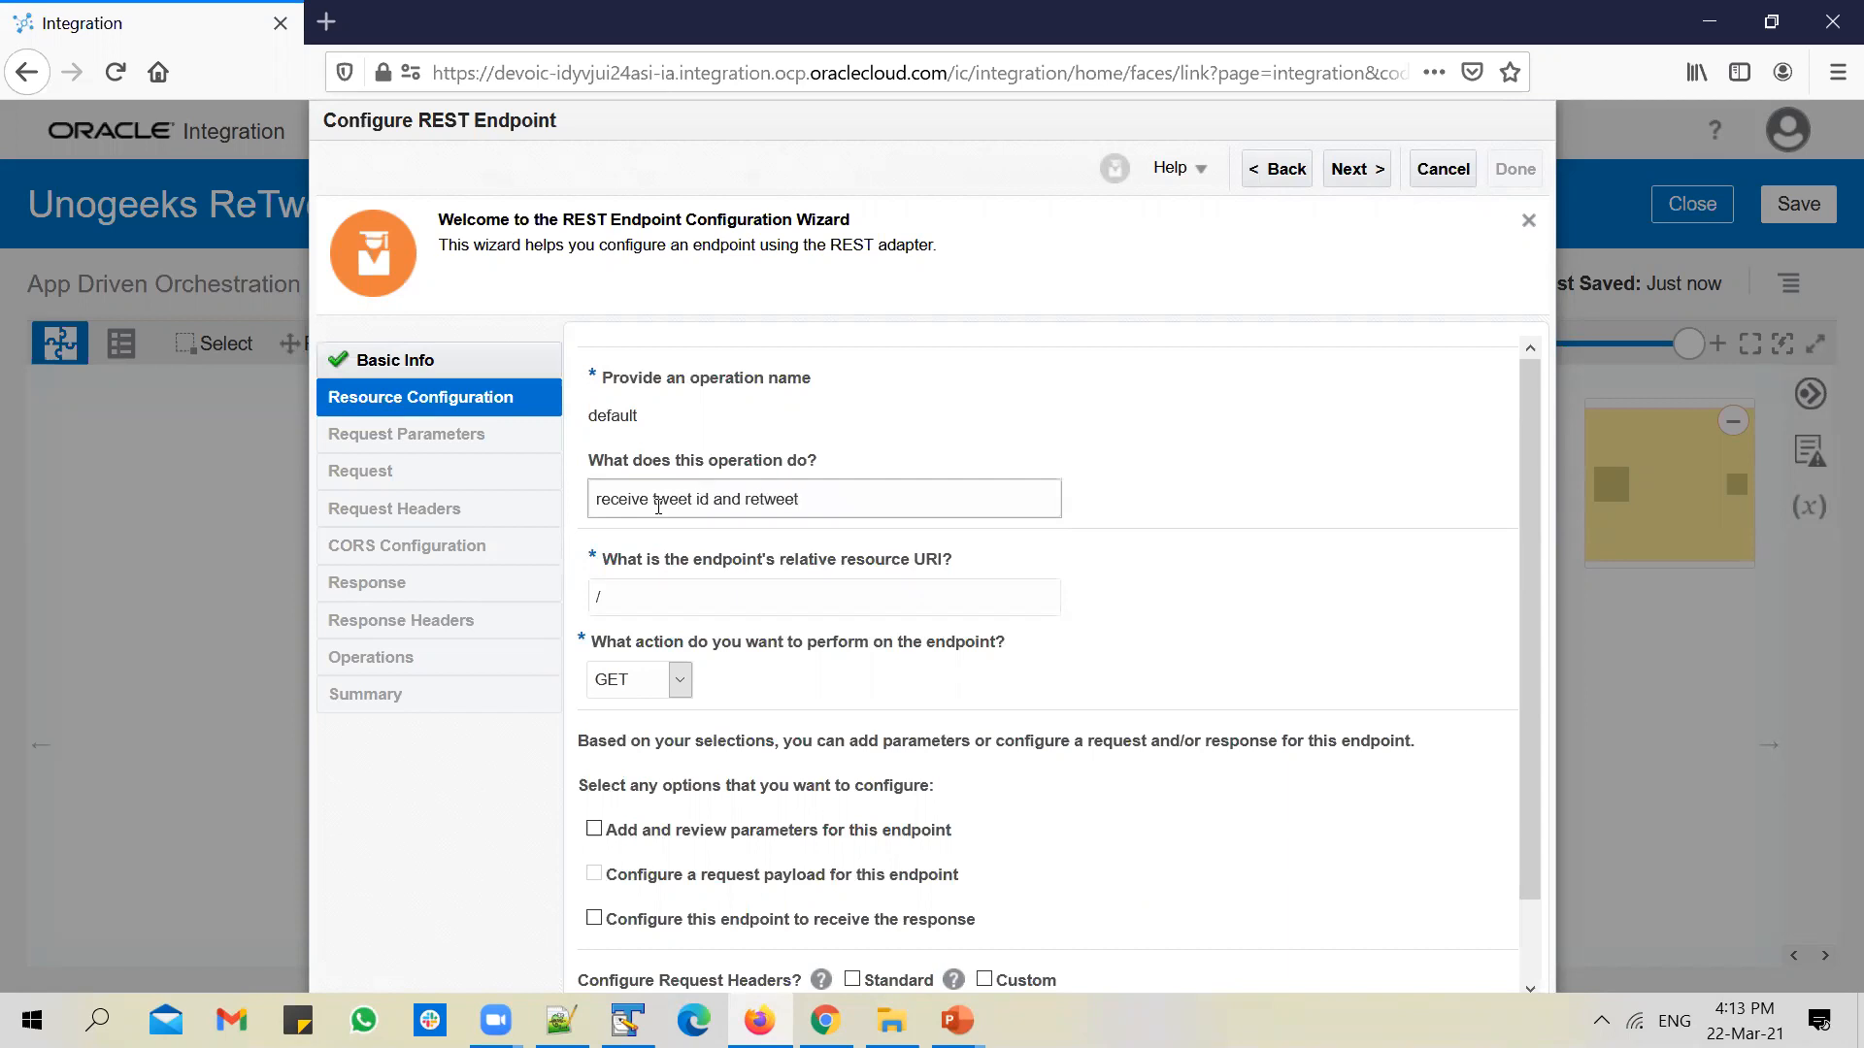
text(the message)
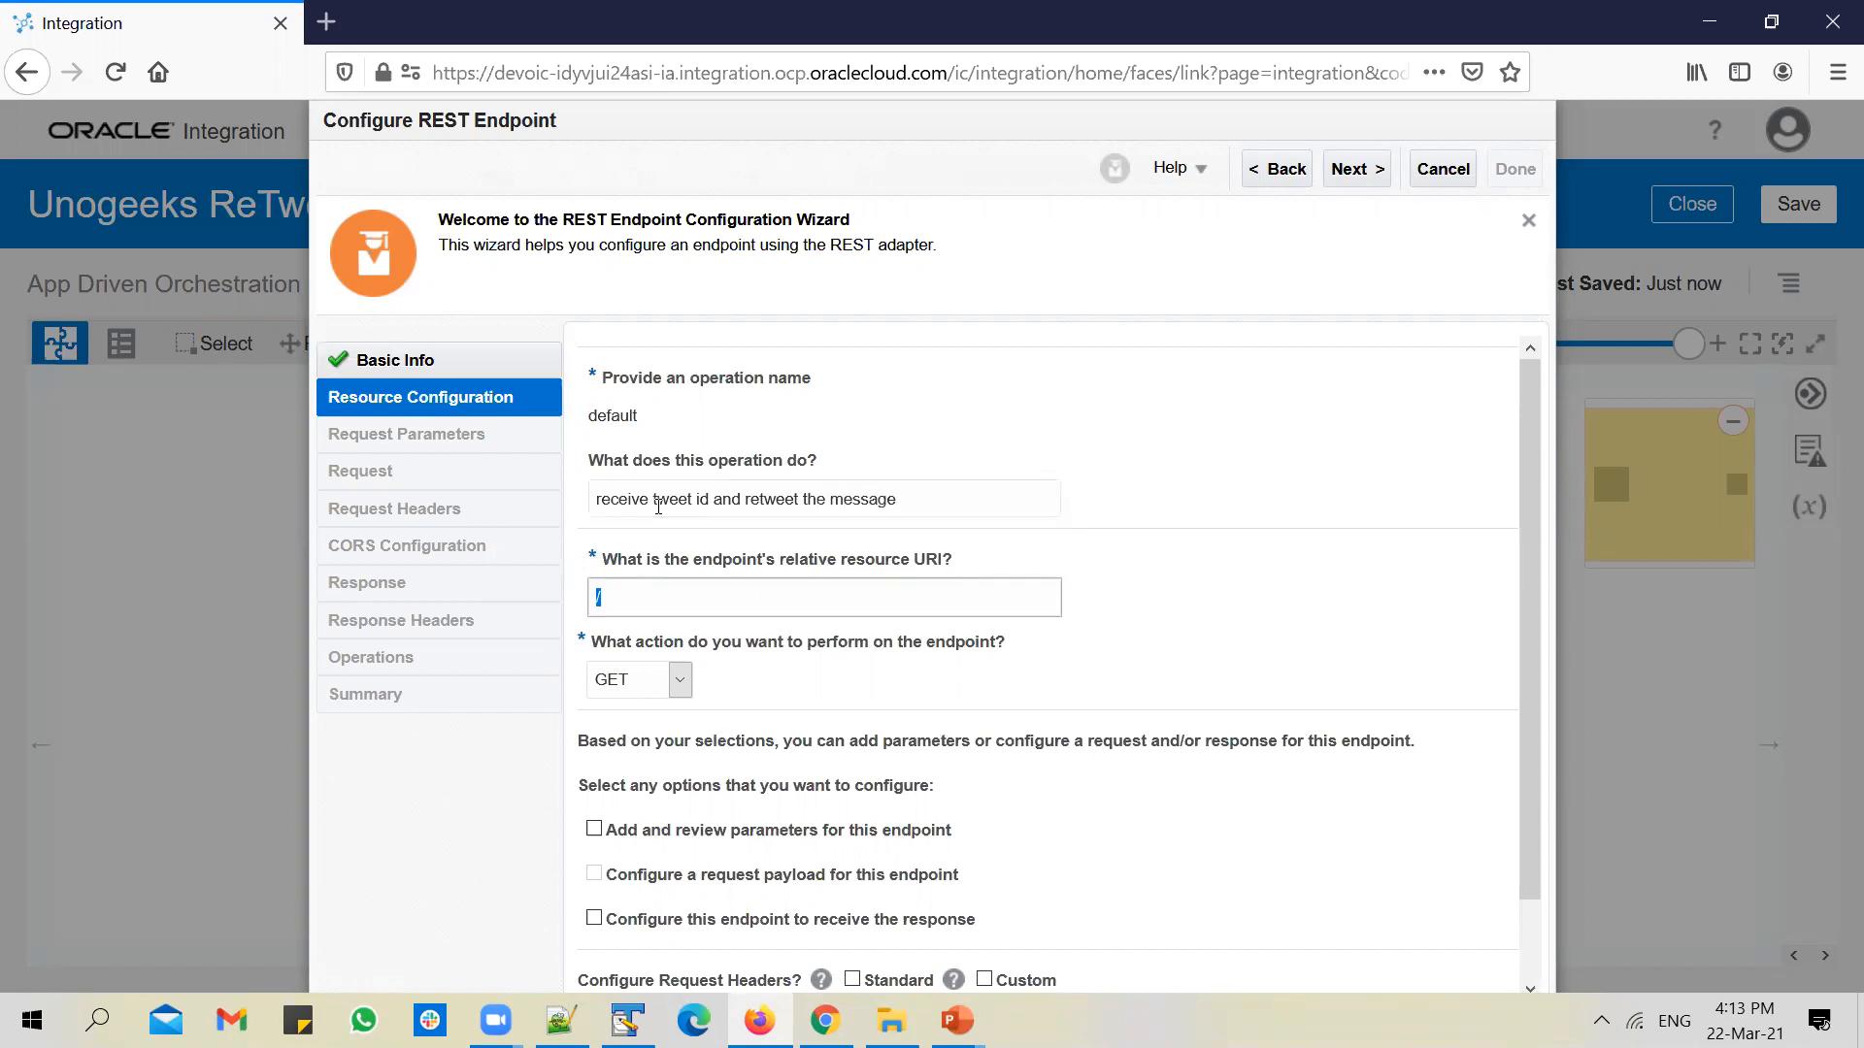
text(/{})
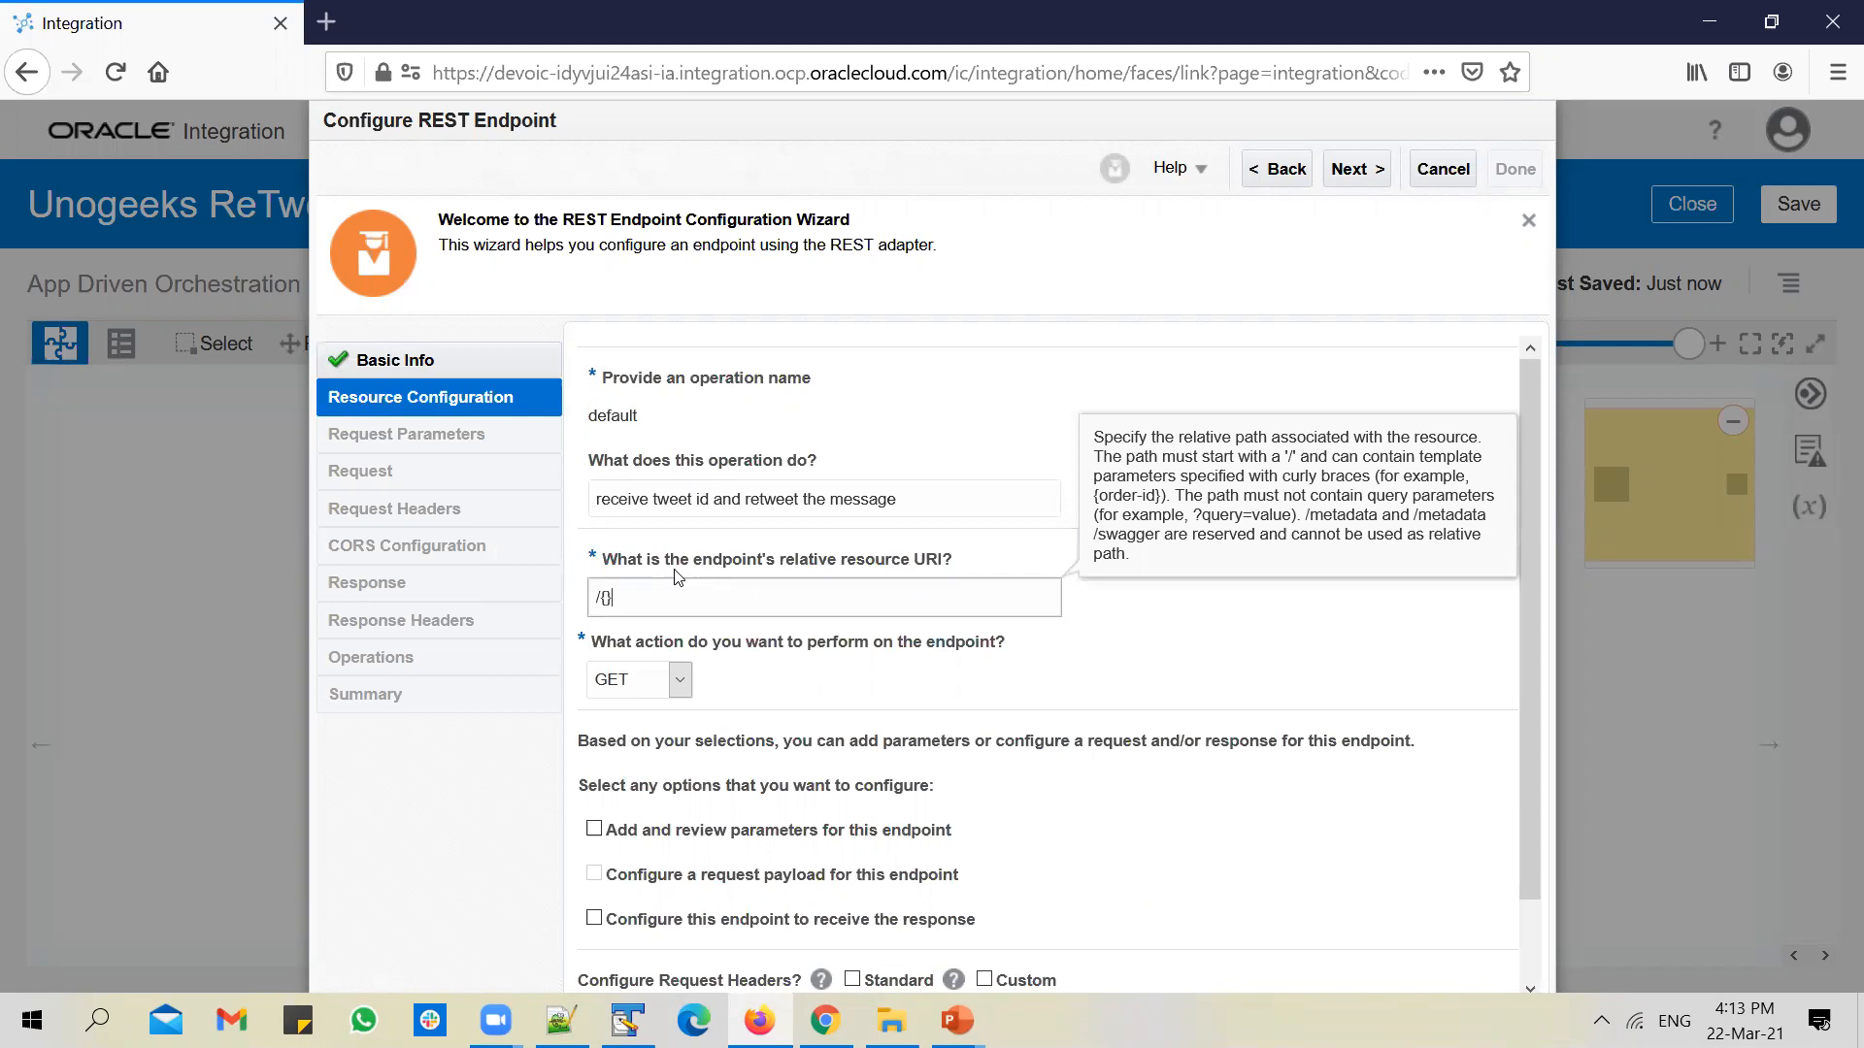
text(tweetId)
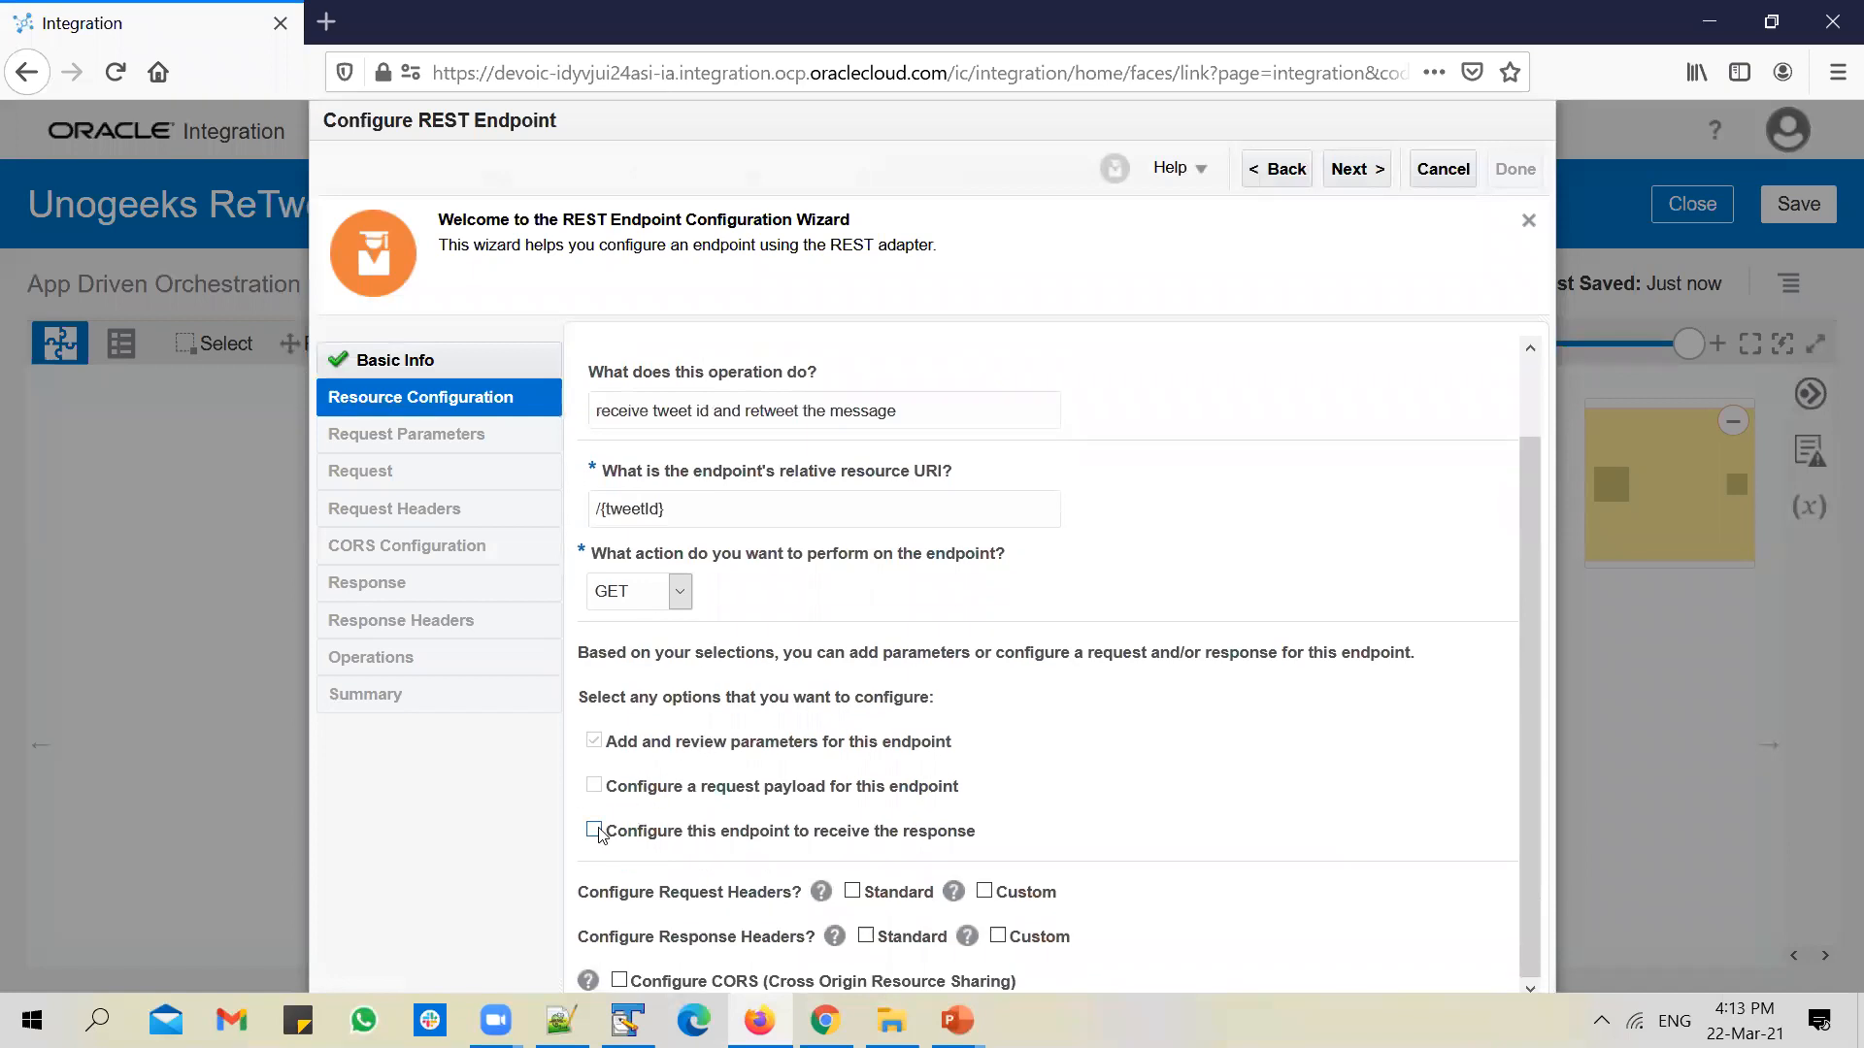
click(594, 829)
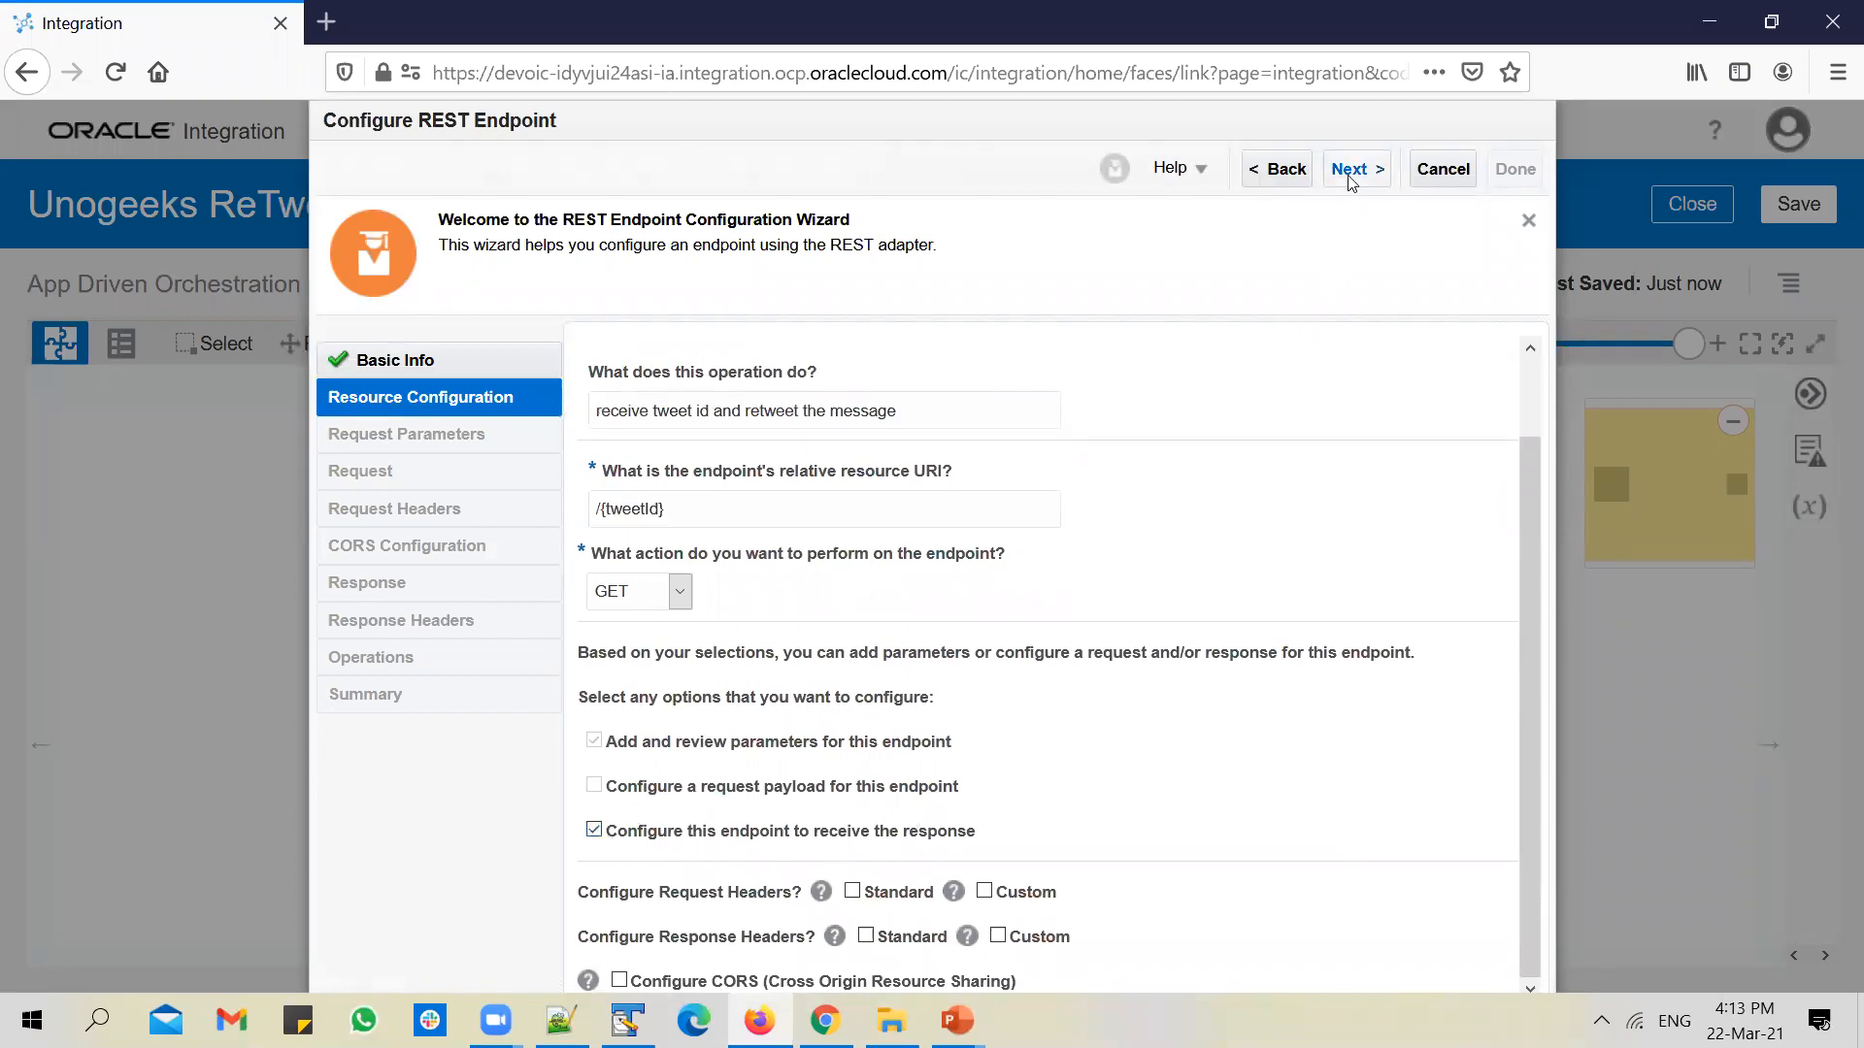
mouse_move(728, 484)
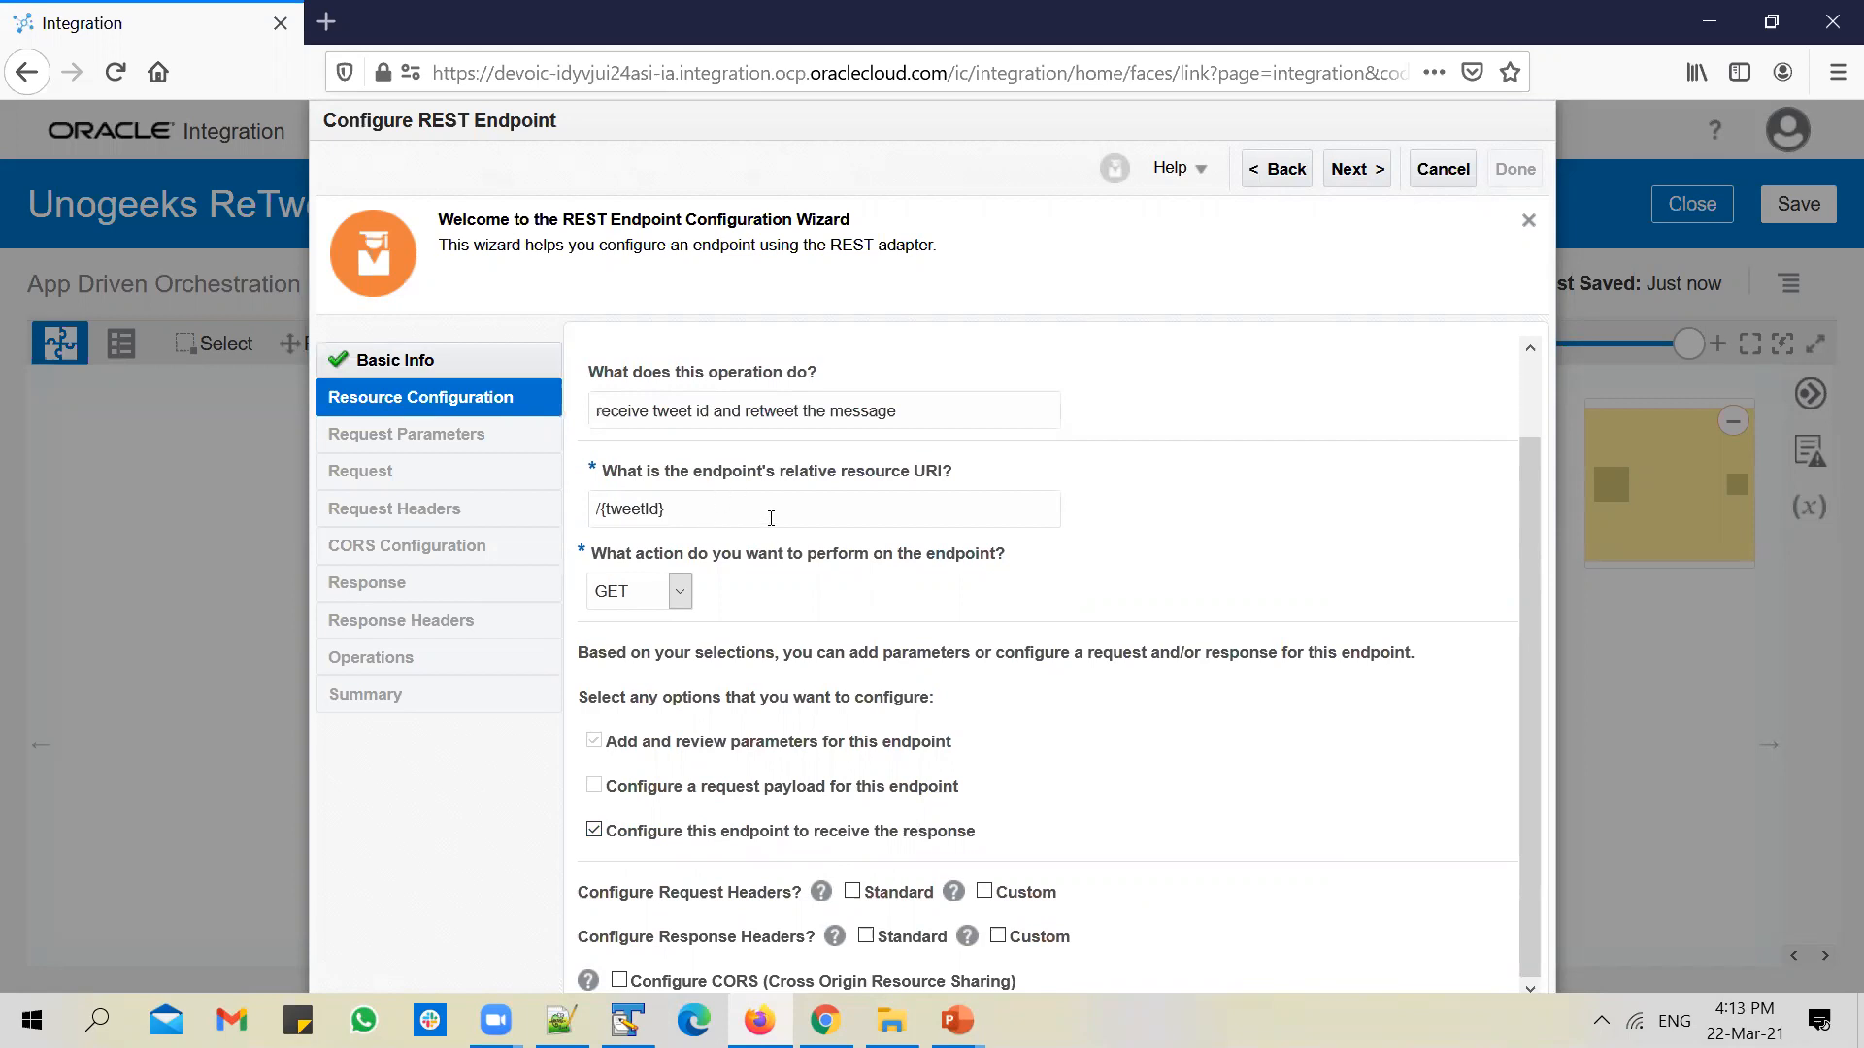
mouse_move(982, 810)
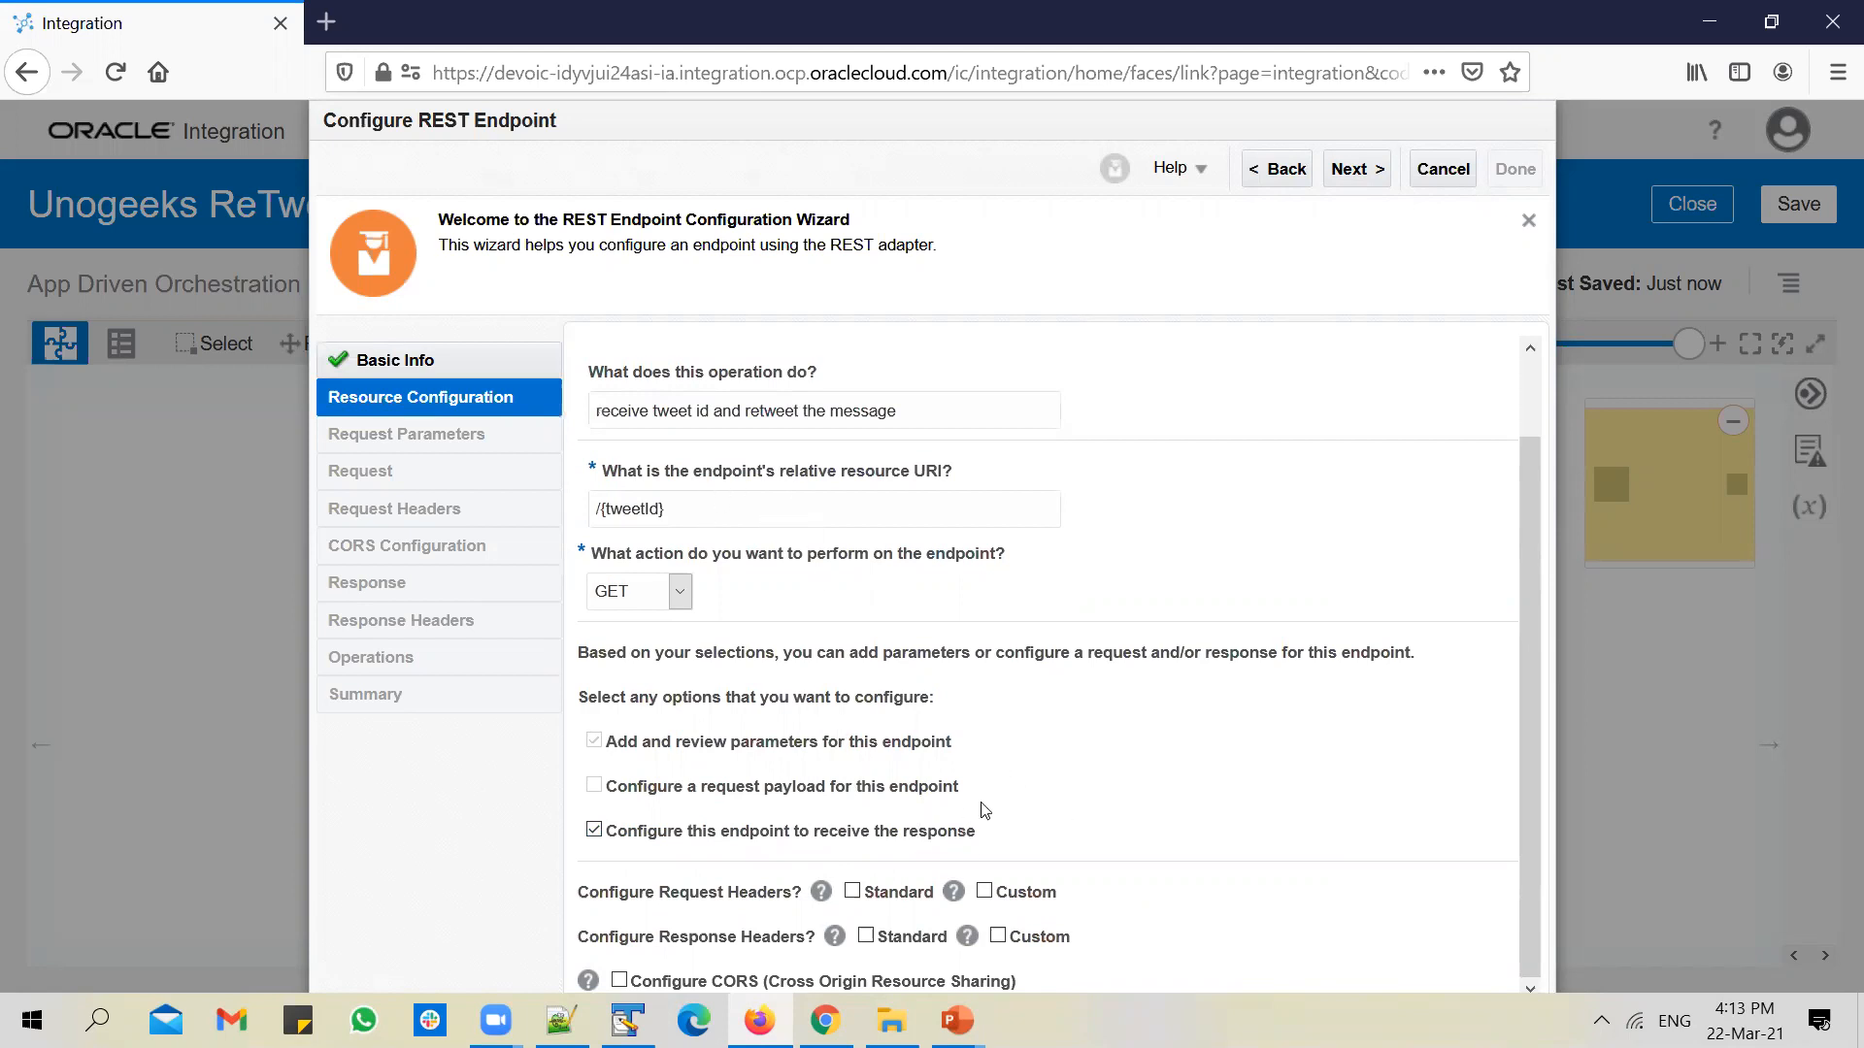
mouse_move(1430, 128)
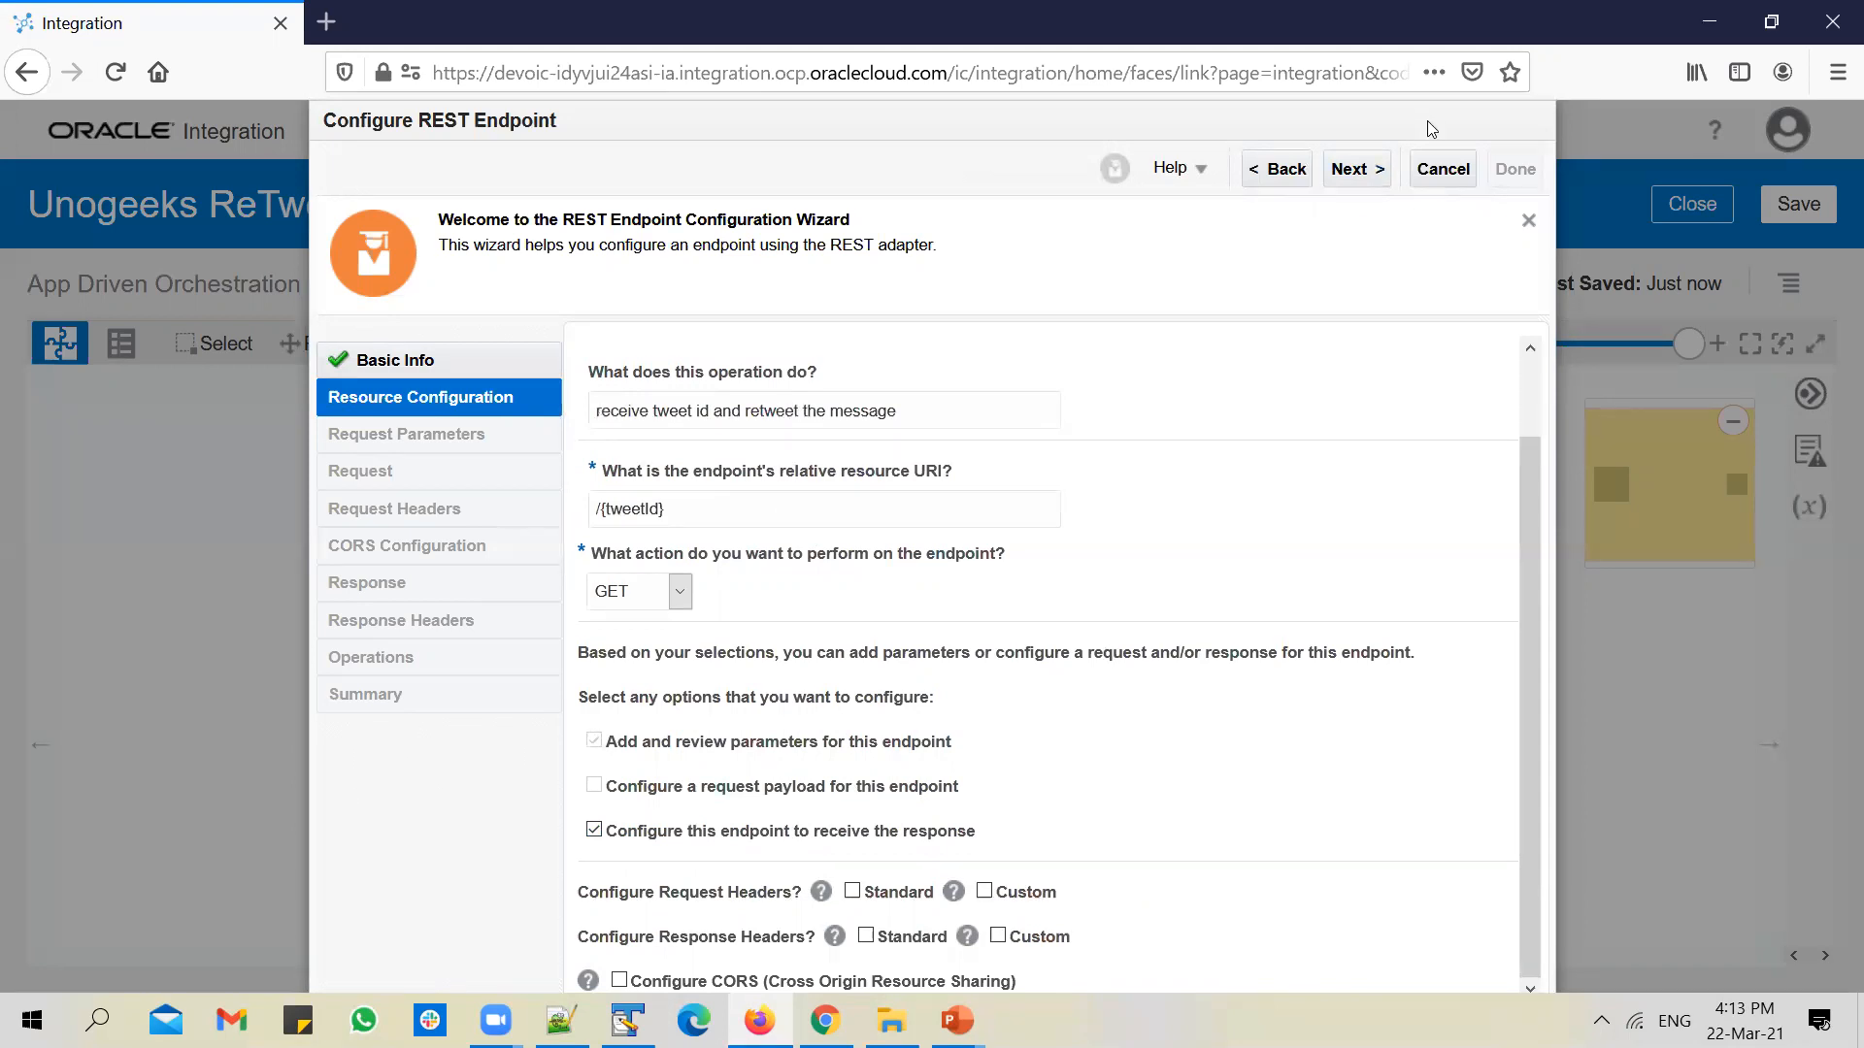
- Keep tweetId as a string parameter and choose JSON Sample as the response payload format
click(1355, 169)
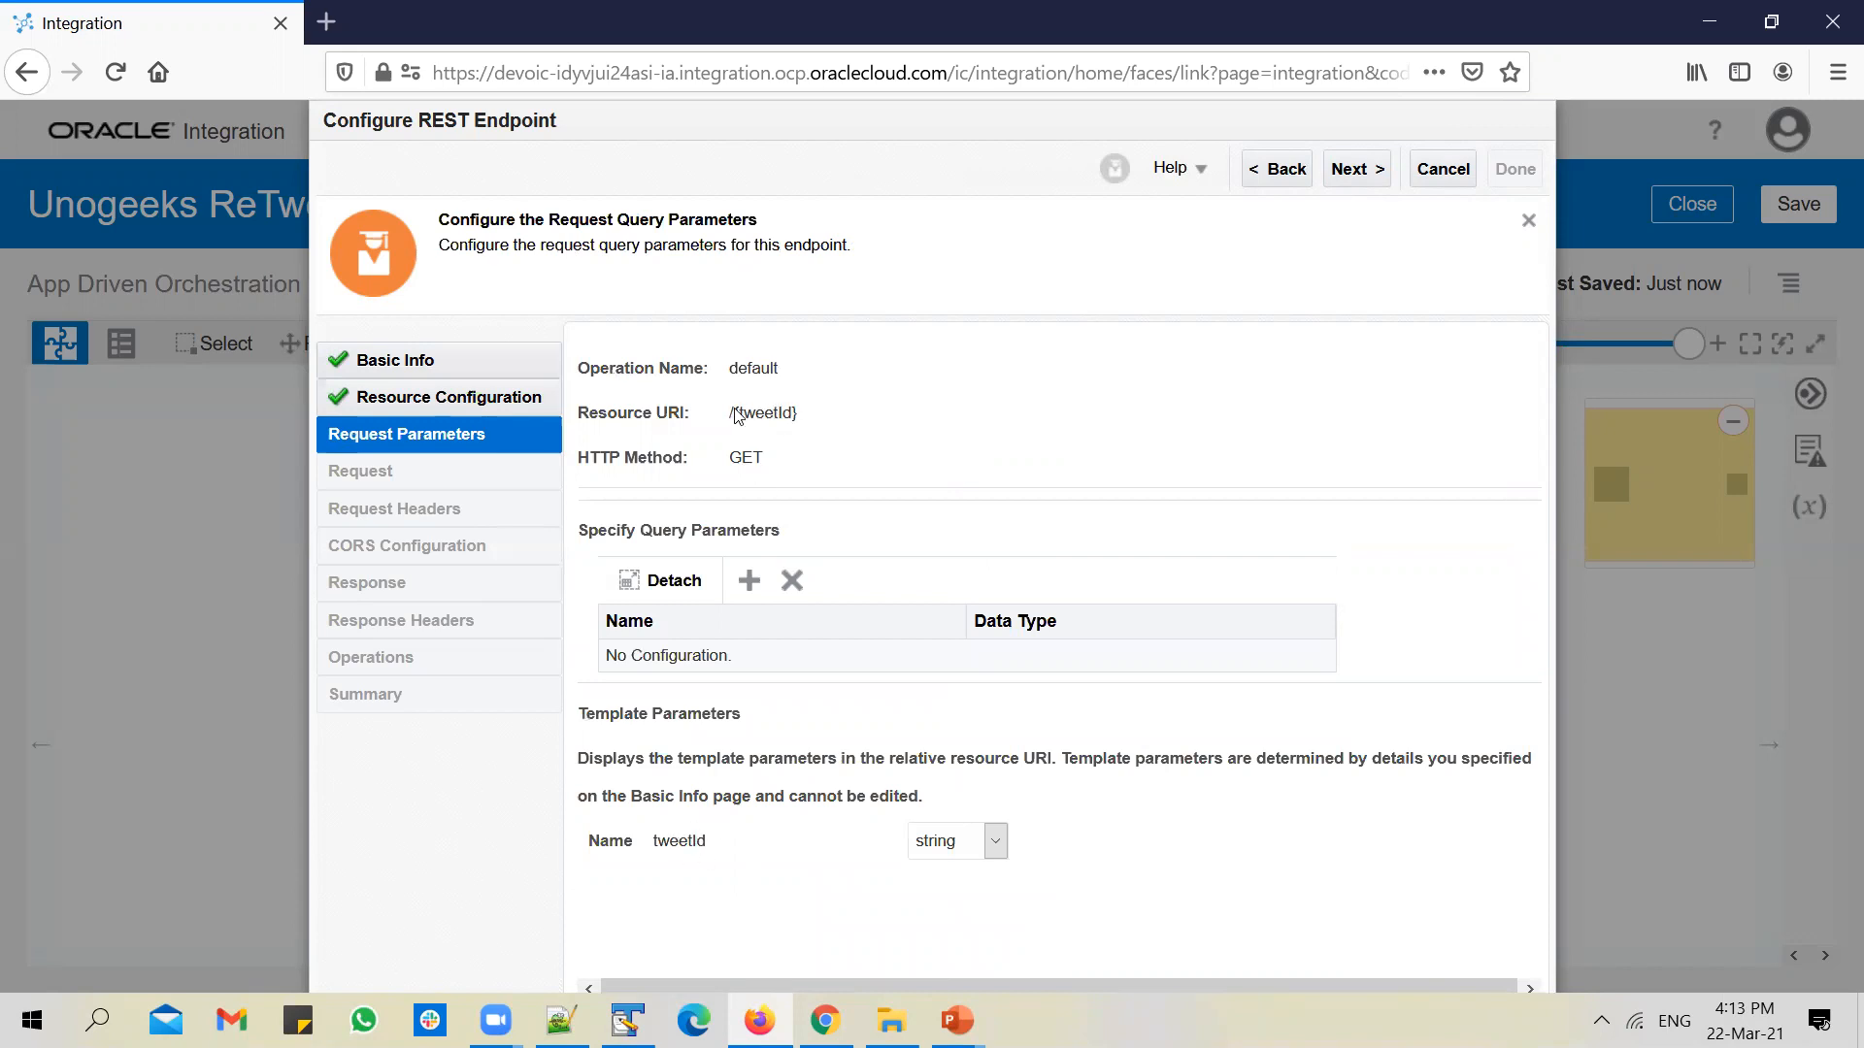
mouse_move(1316, 262)
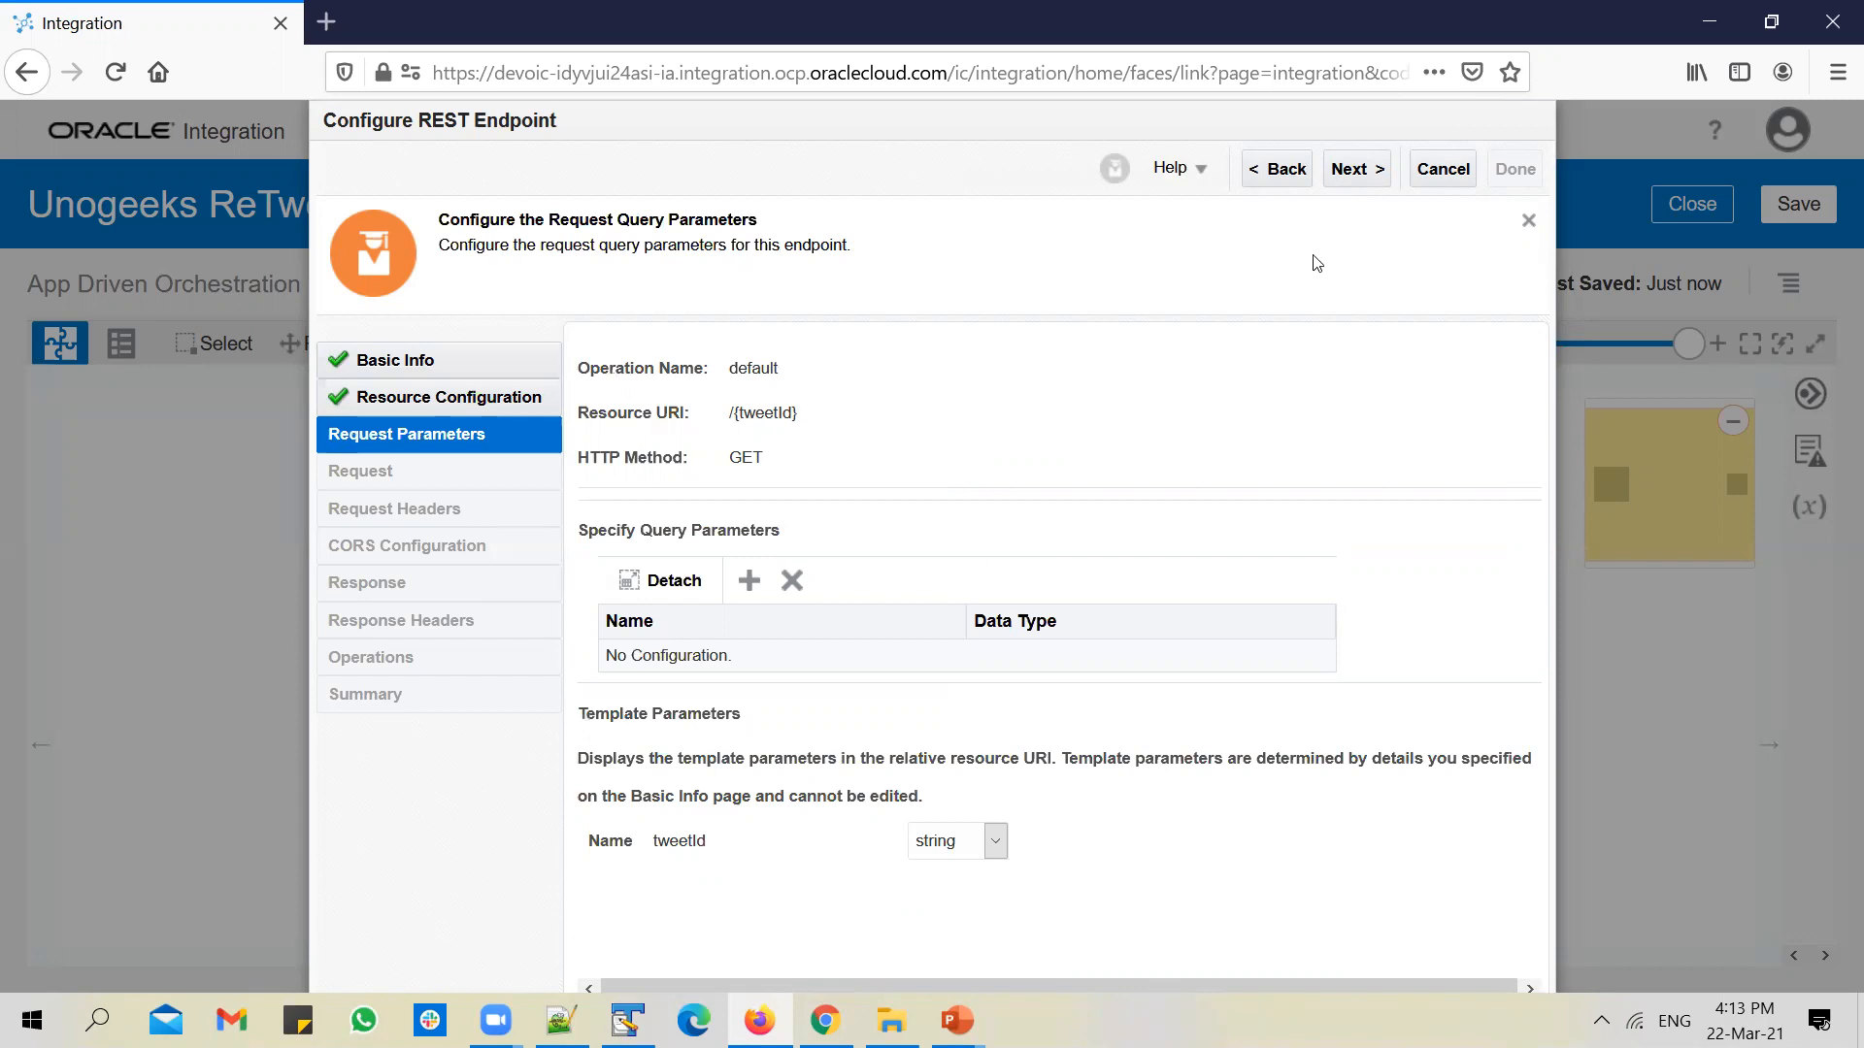
click(1355, 169)
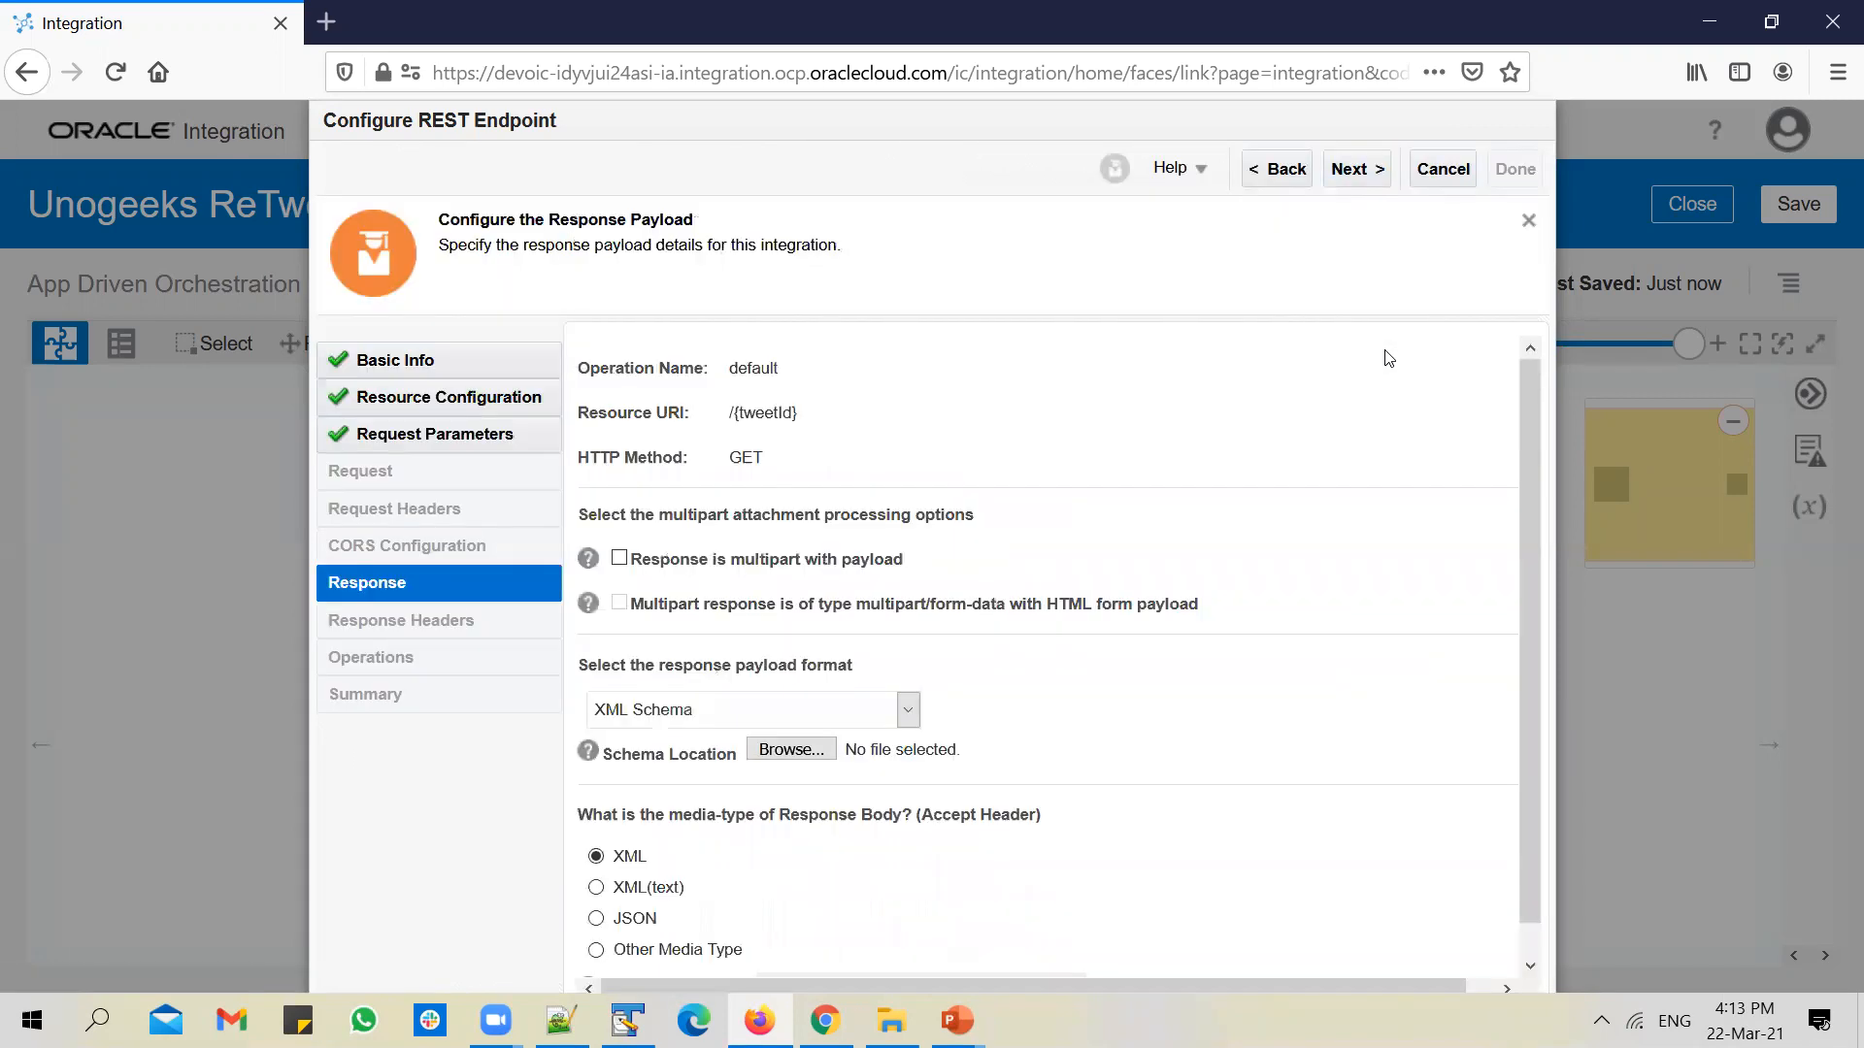
click(906, 710)
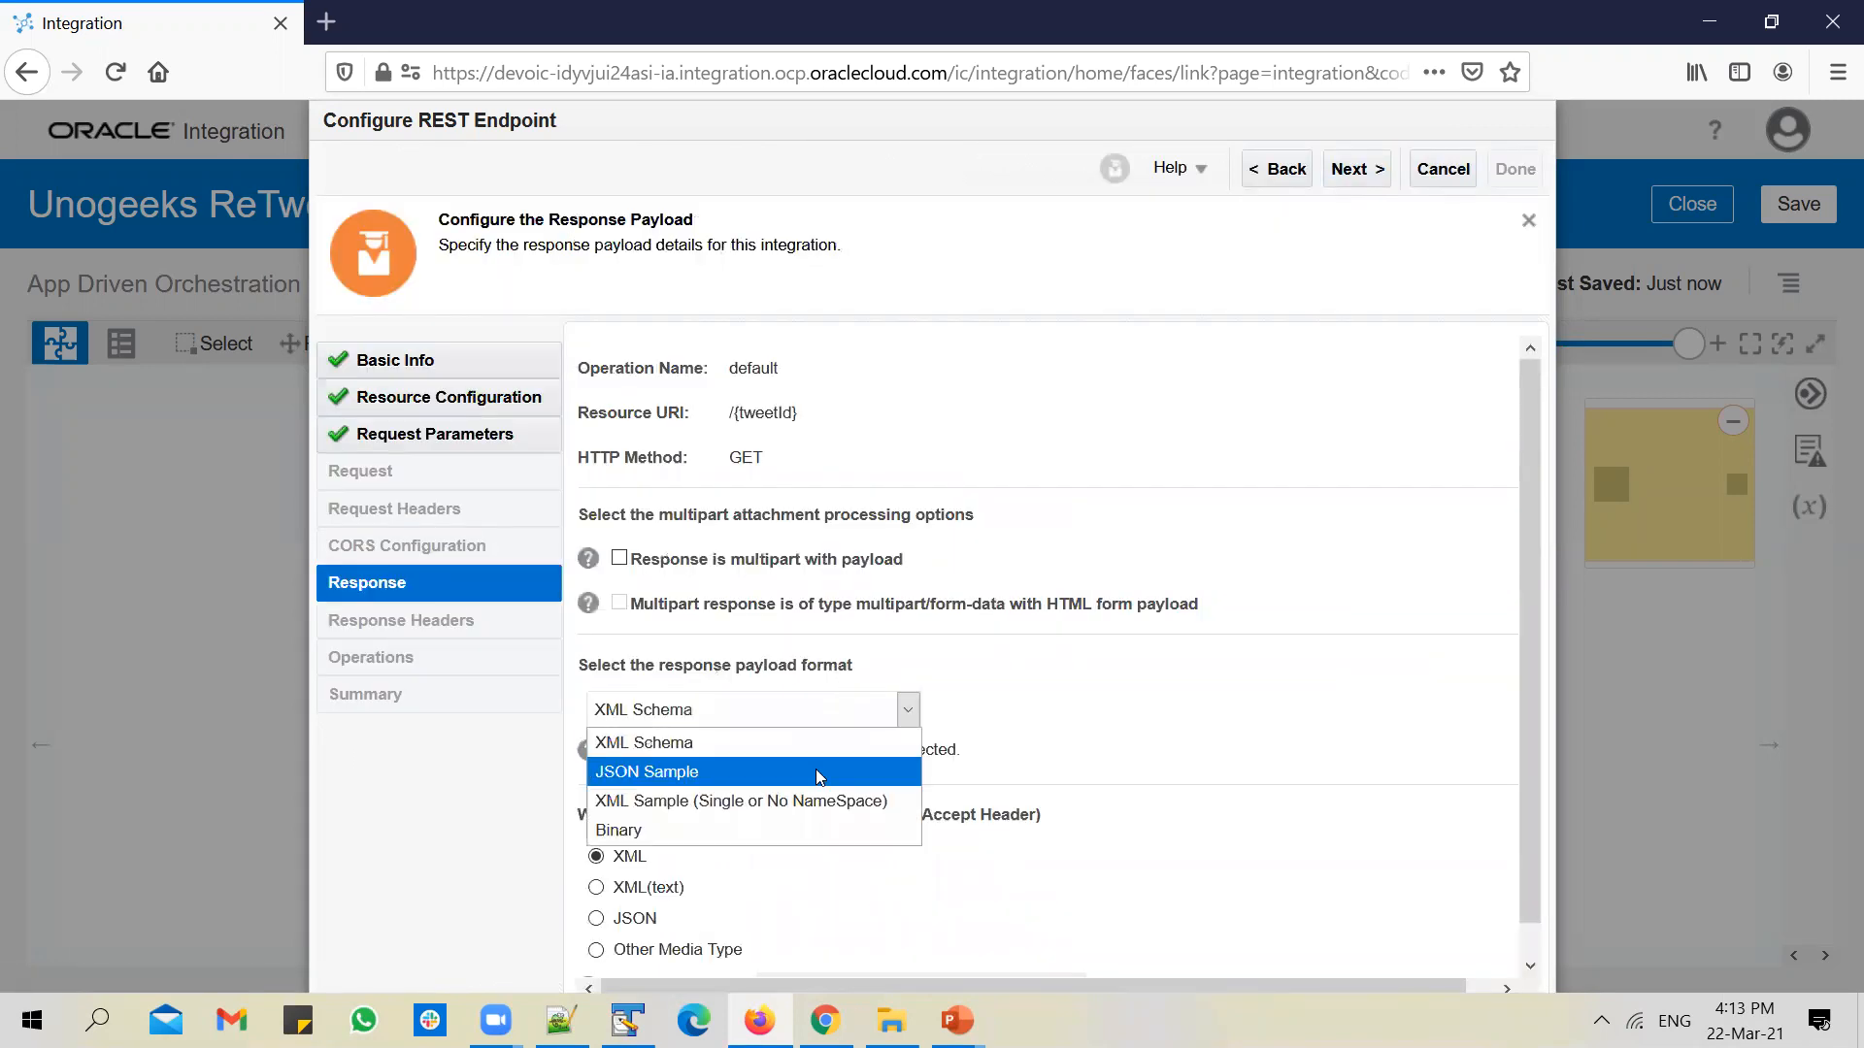
click(646, 771)
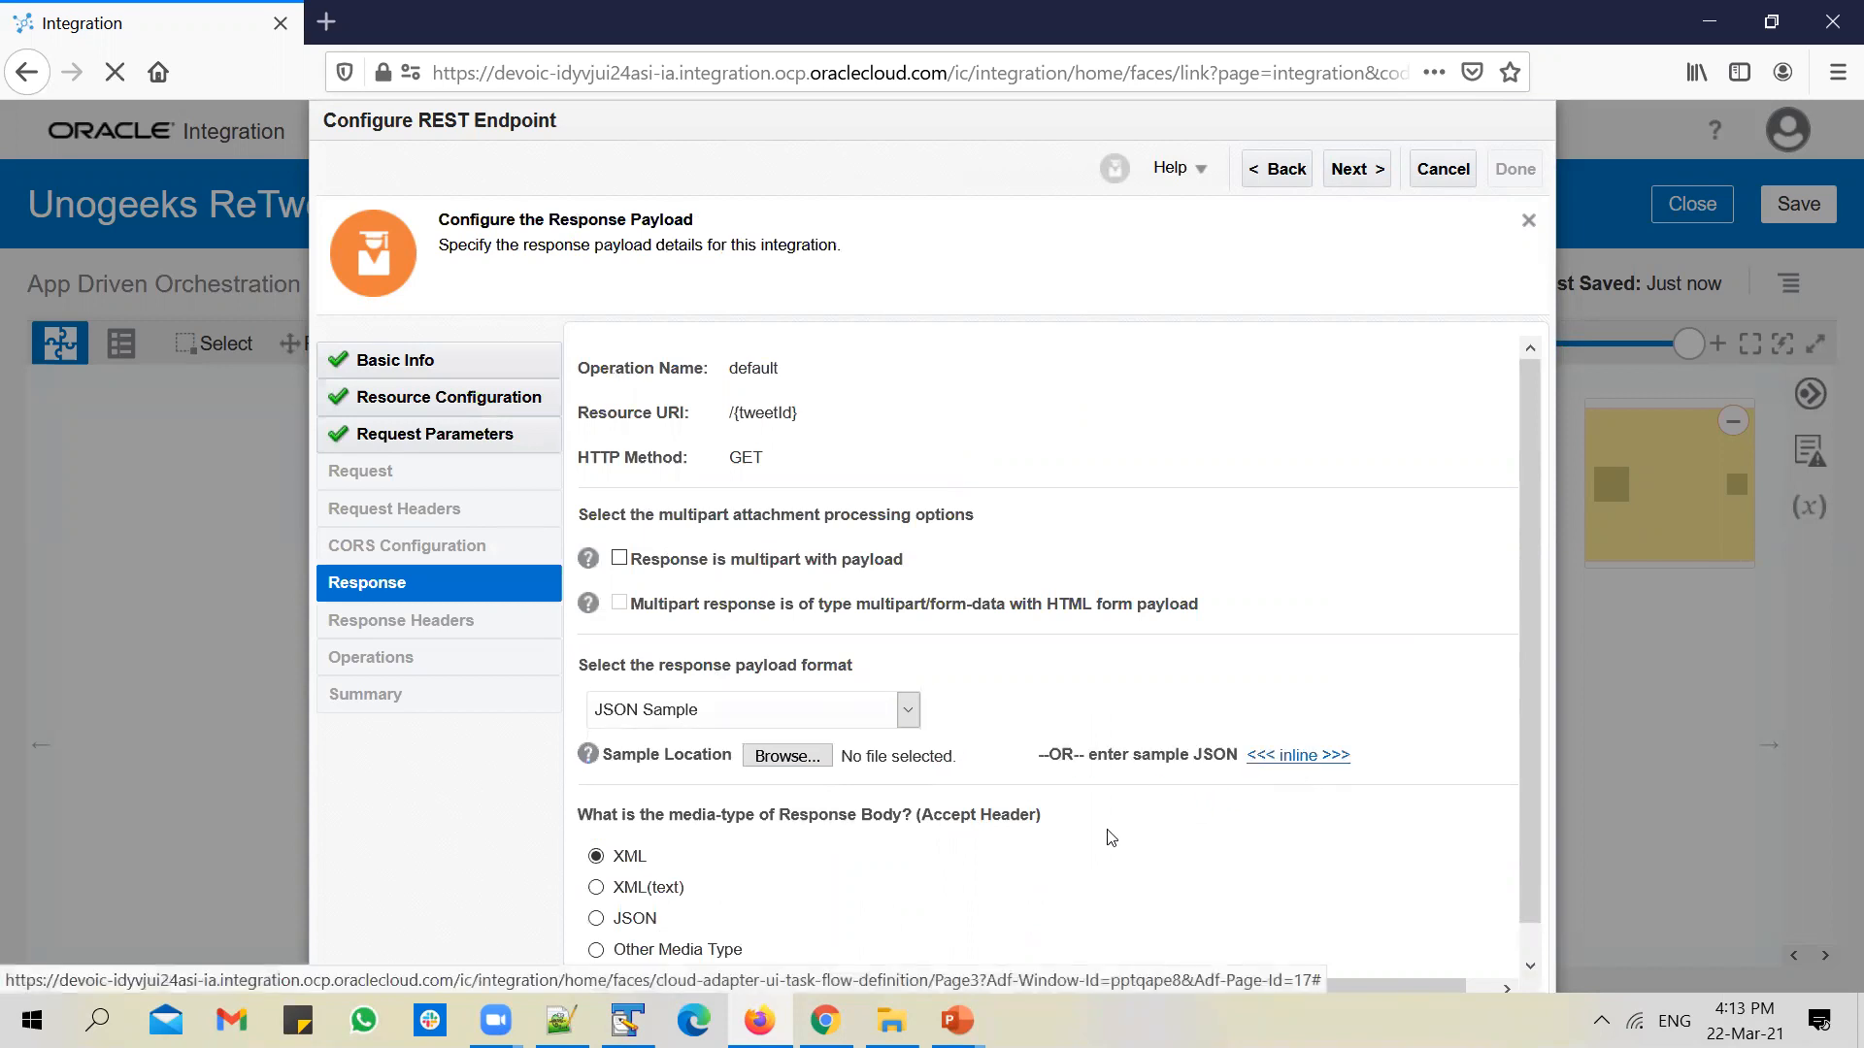
- Enter the inline sample JSON with id_str and text and confirm it
click(1297, 755)
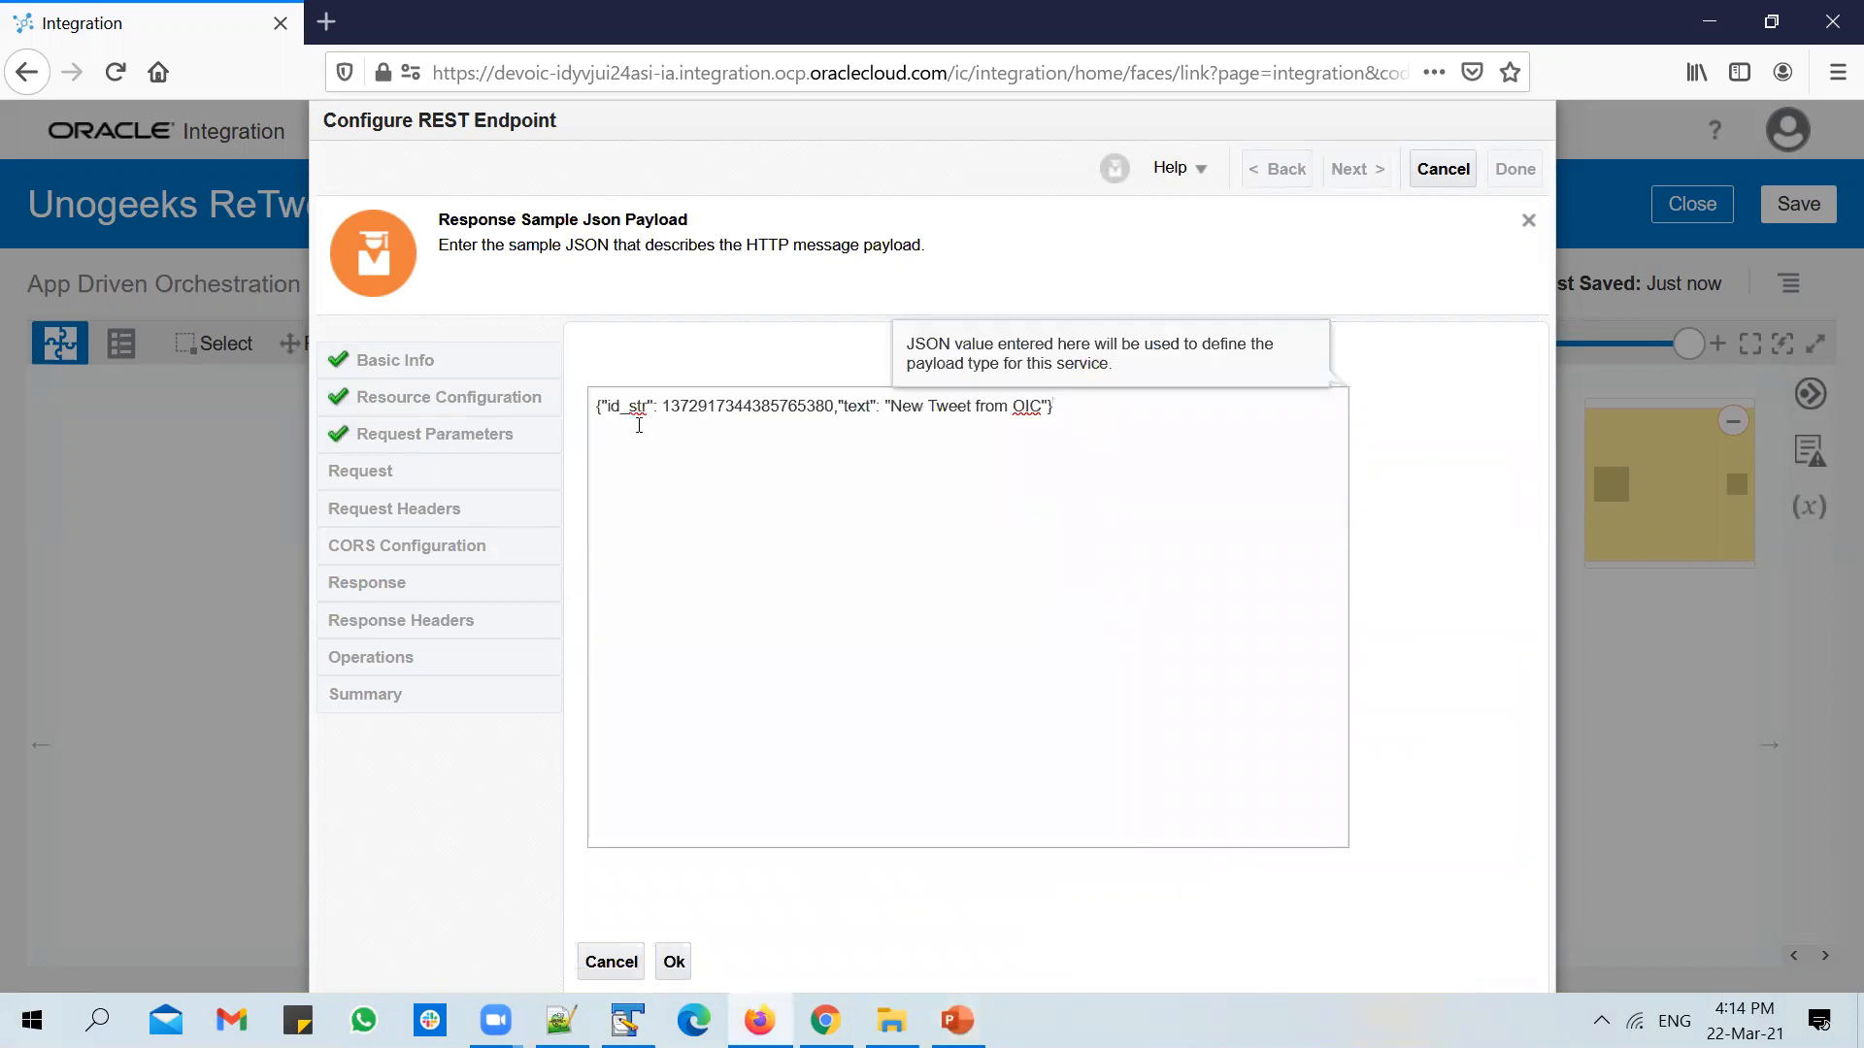
double_click(856, 405)
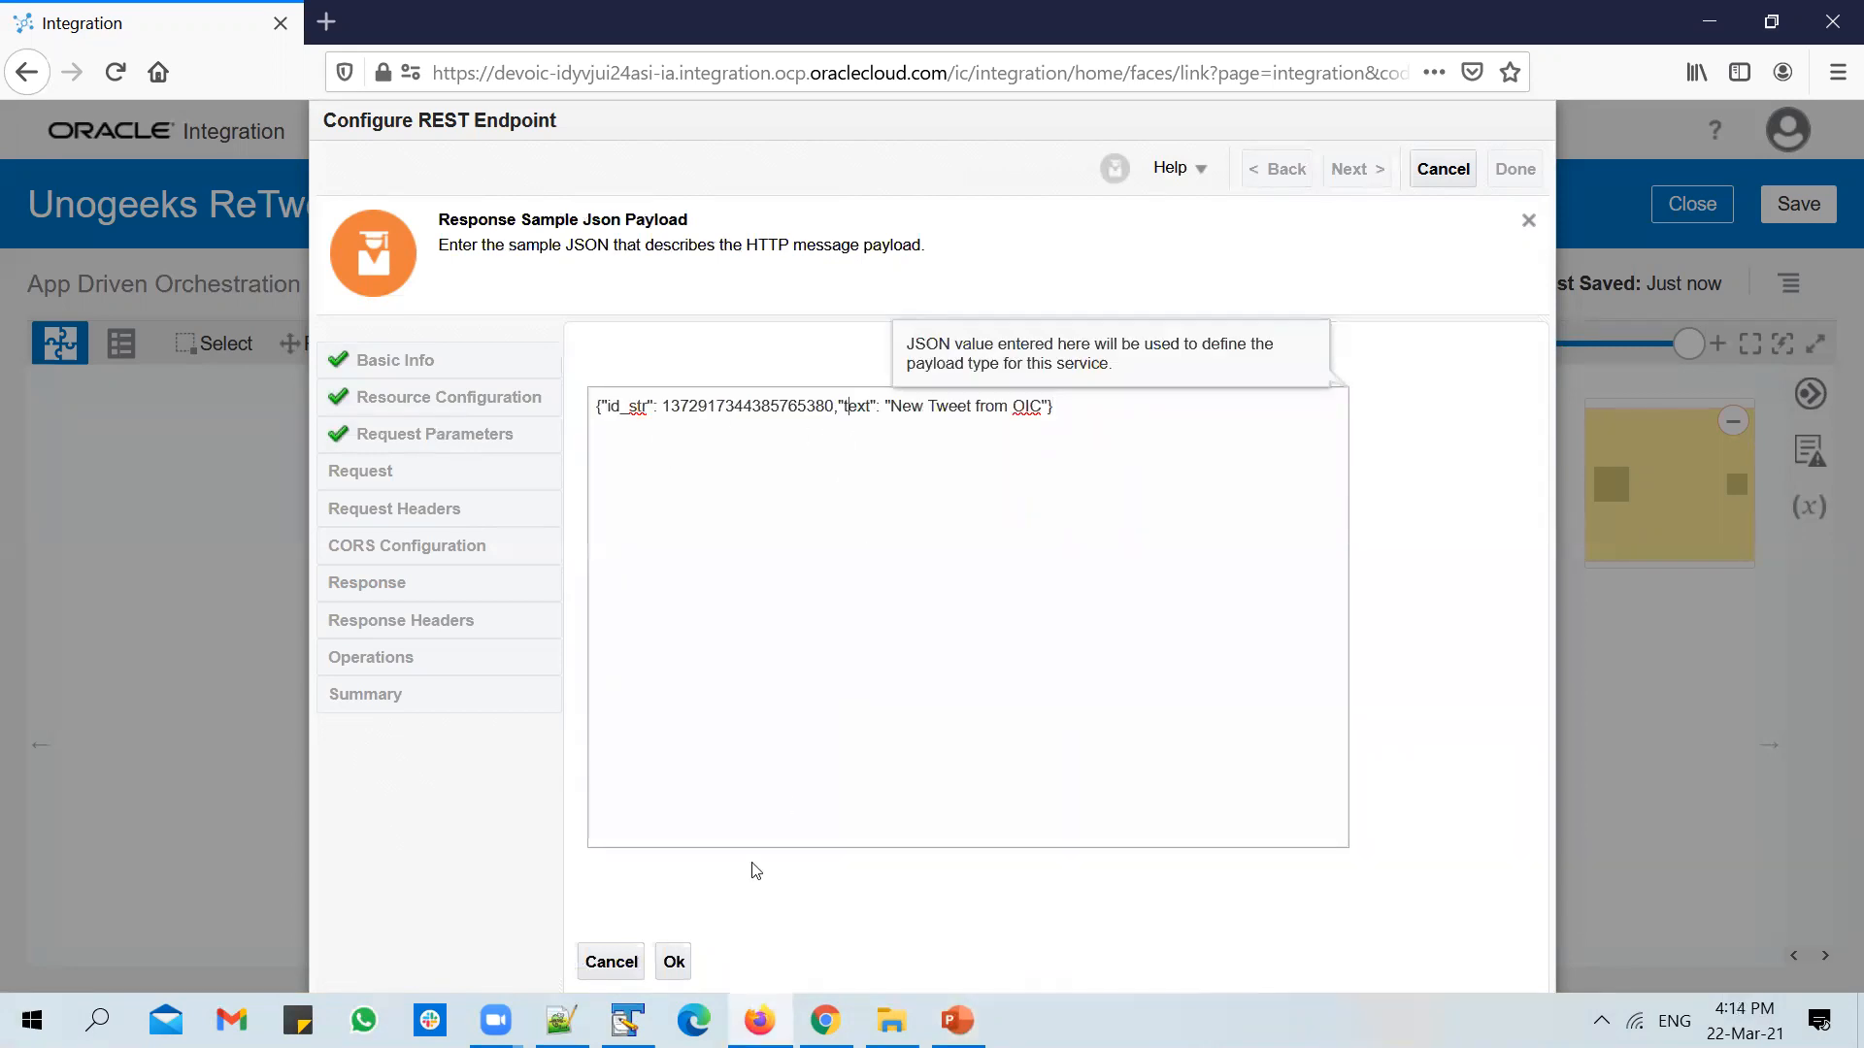
click(672, 961)
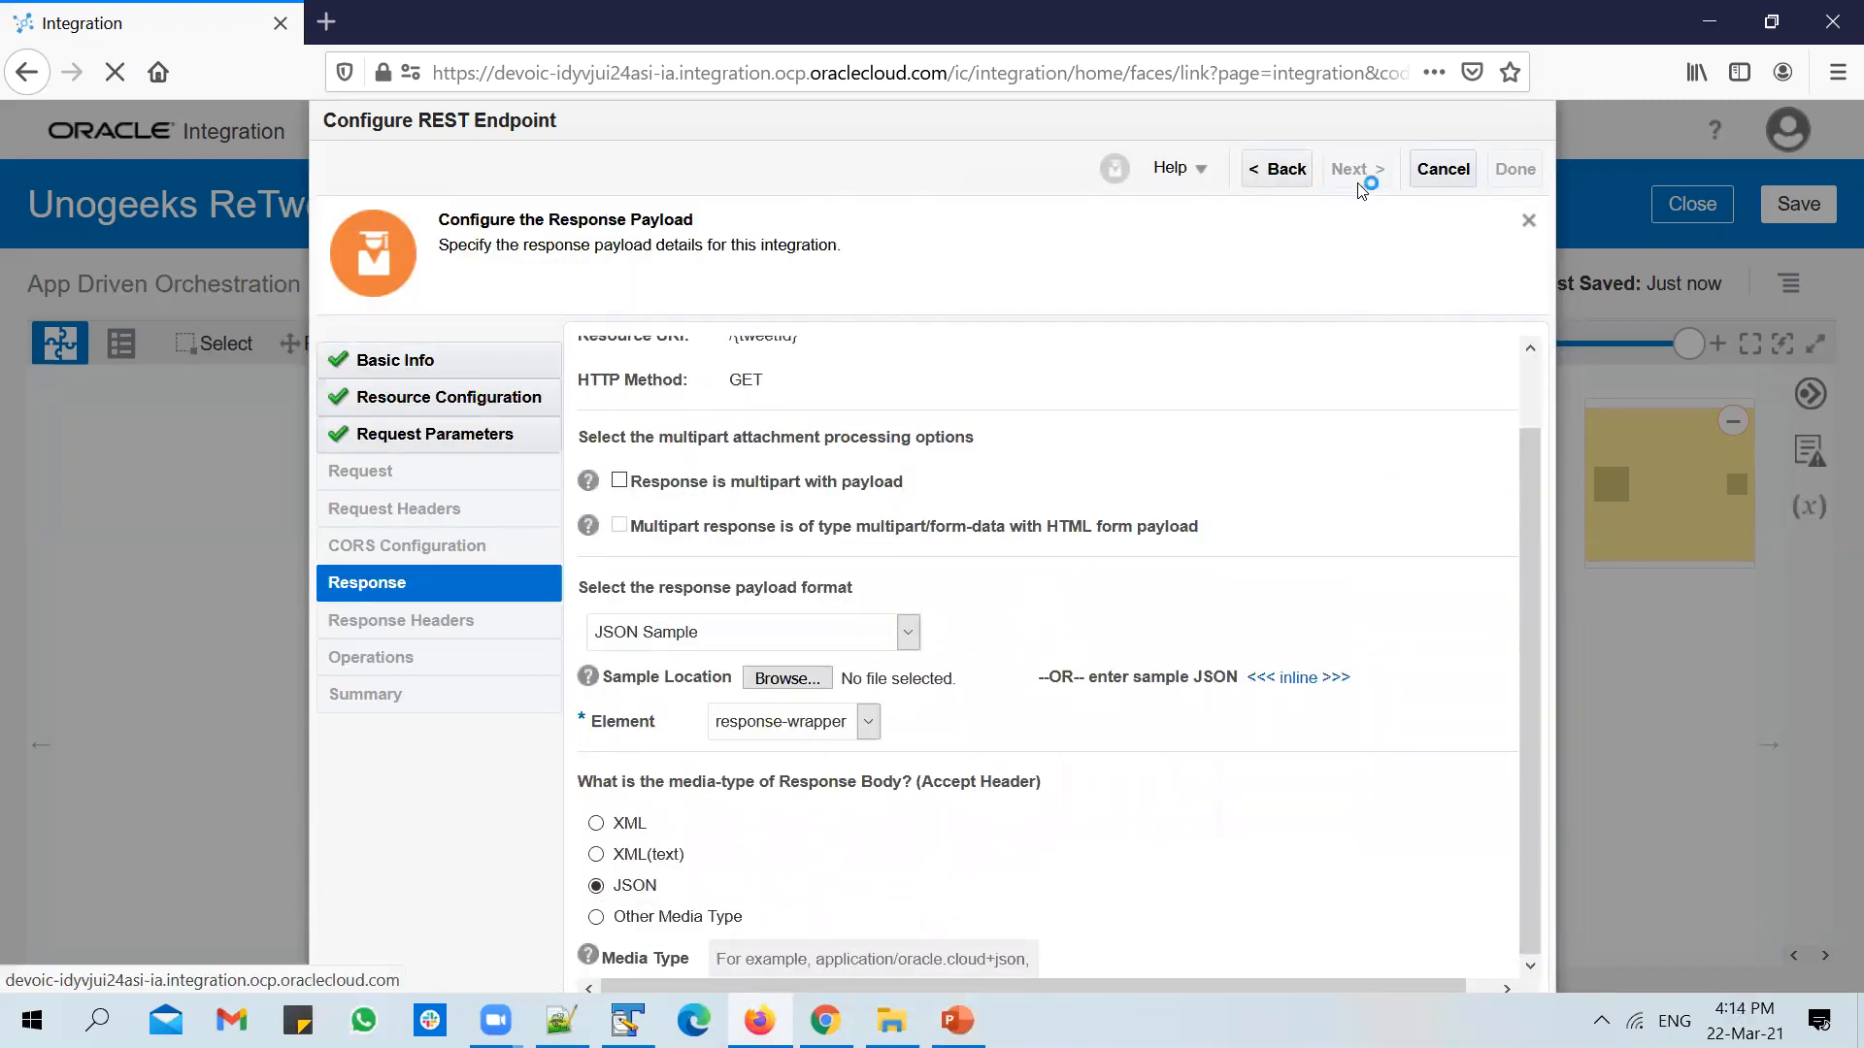
- Finish the REST trigger and search 'unog' for an invoke connection on the flow line
click(1514, 169)
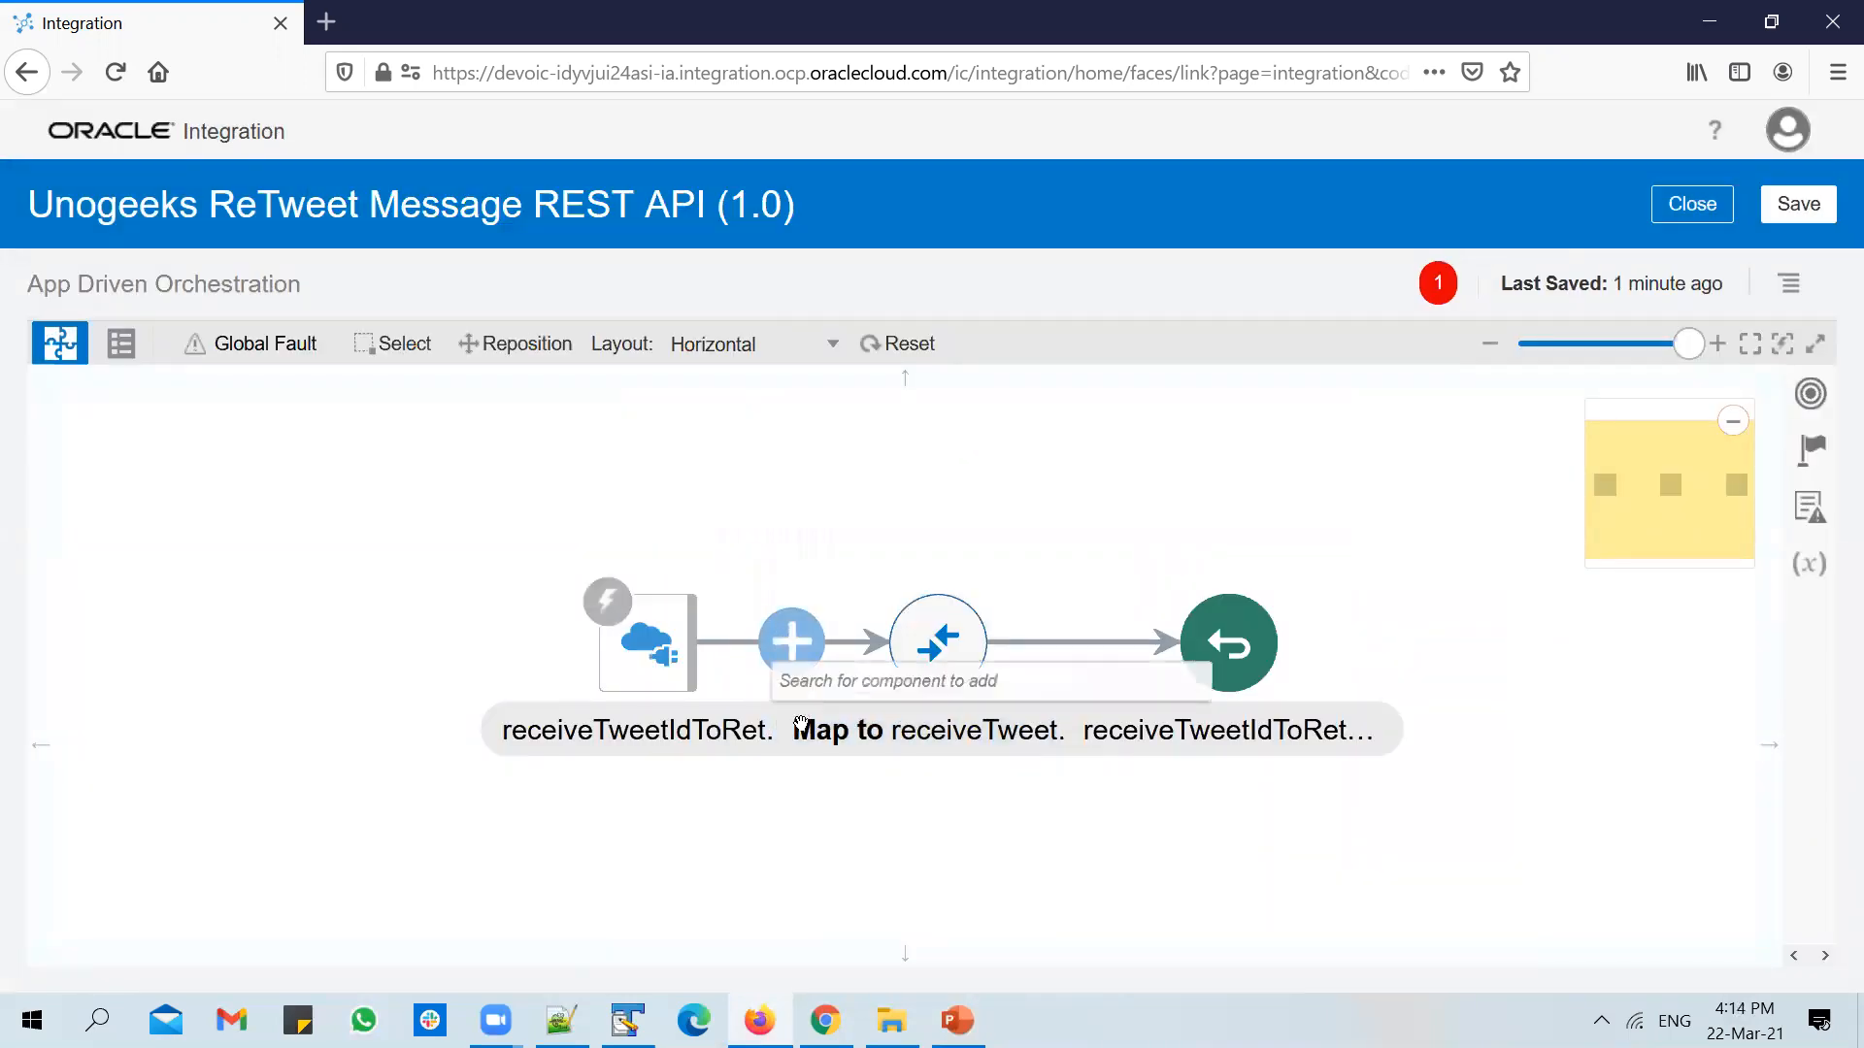
text(unog)
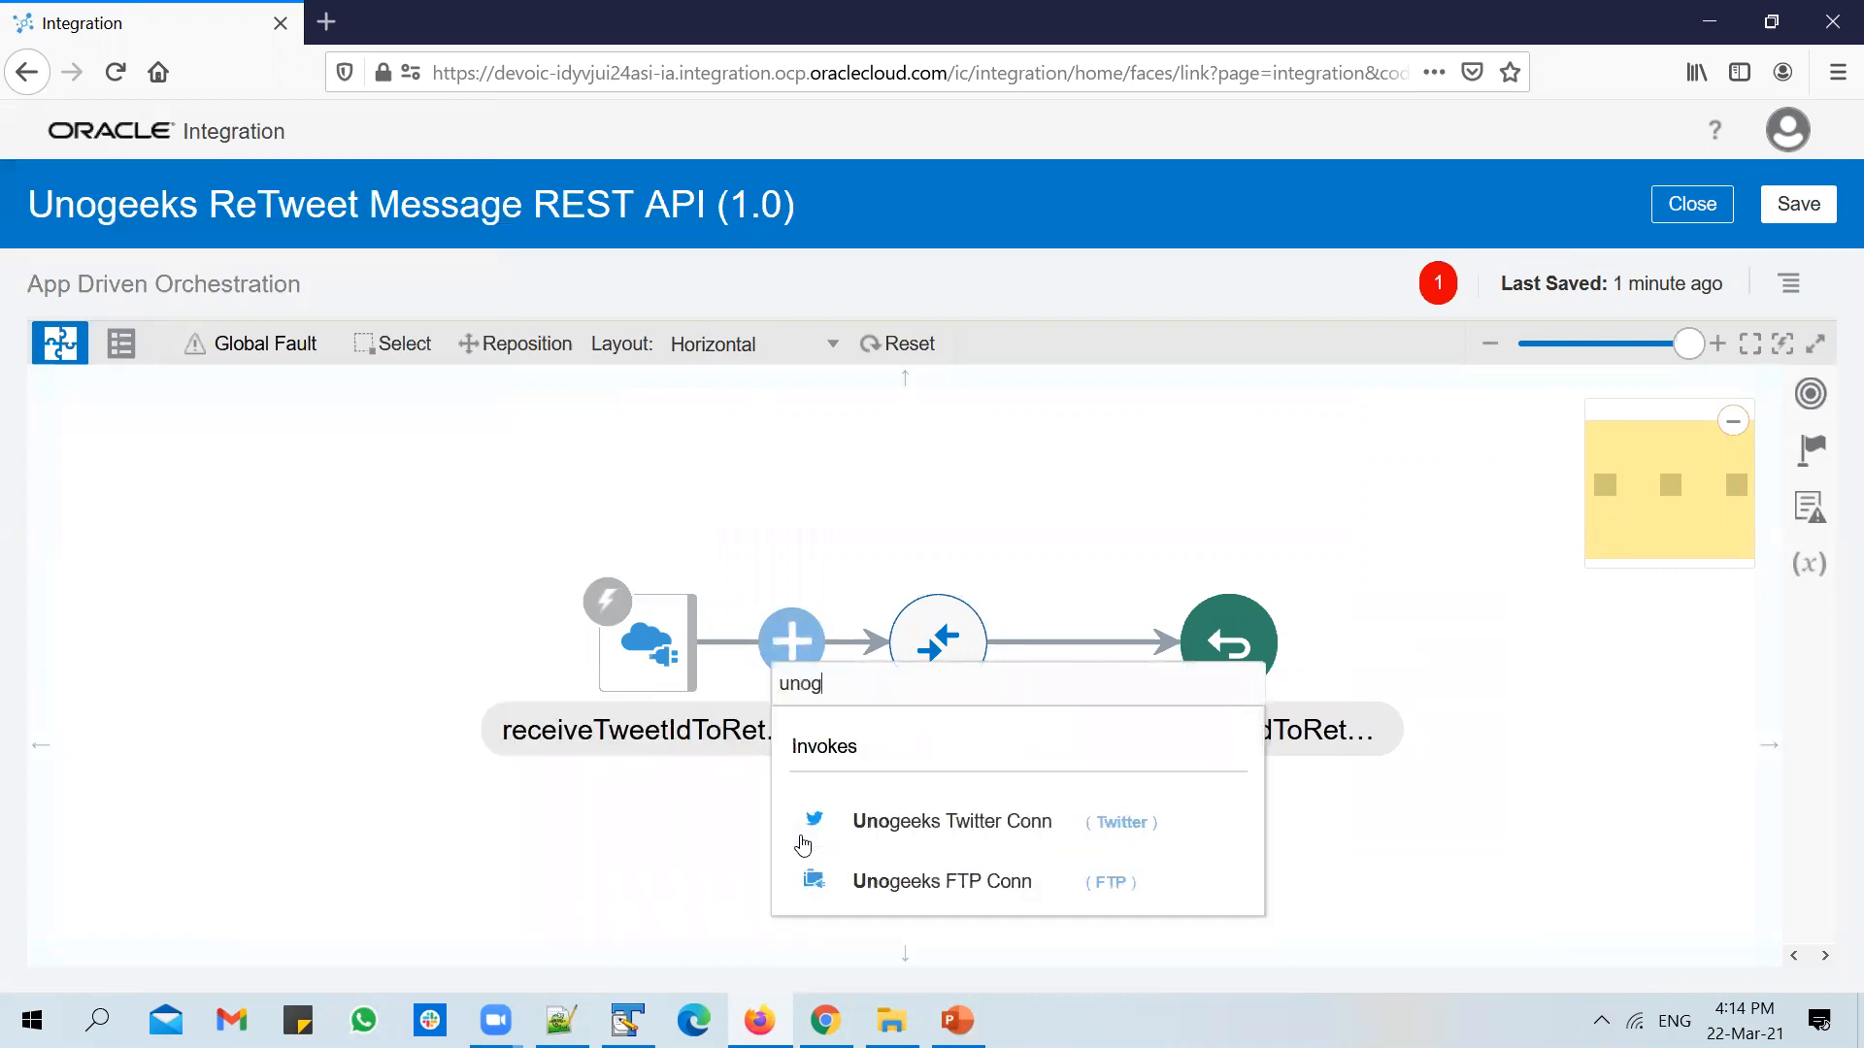
mouse_move(951, 821)
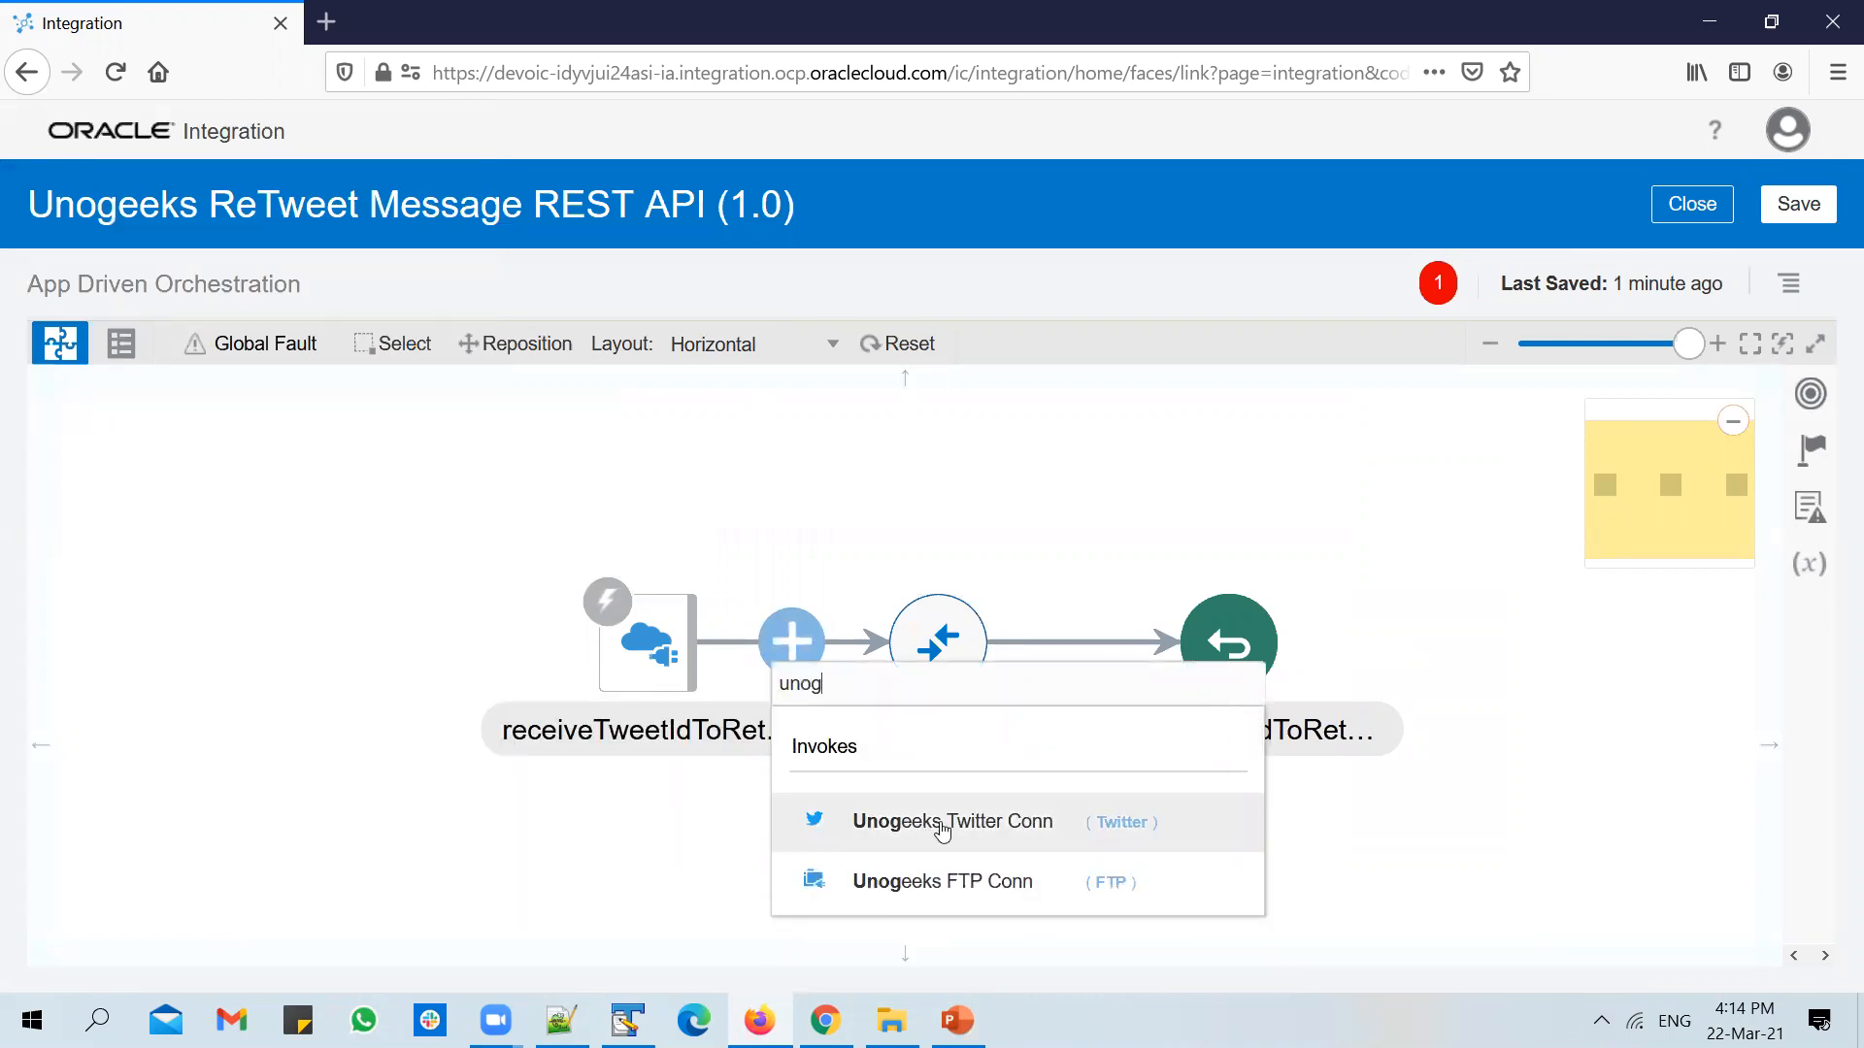
- Add Unogeeks Twitter Conn invoke named retweetMessage using the Retweet operation
click(951, 821)
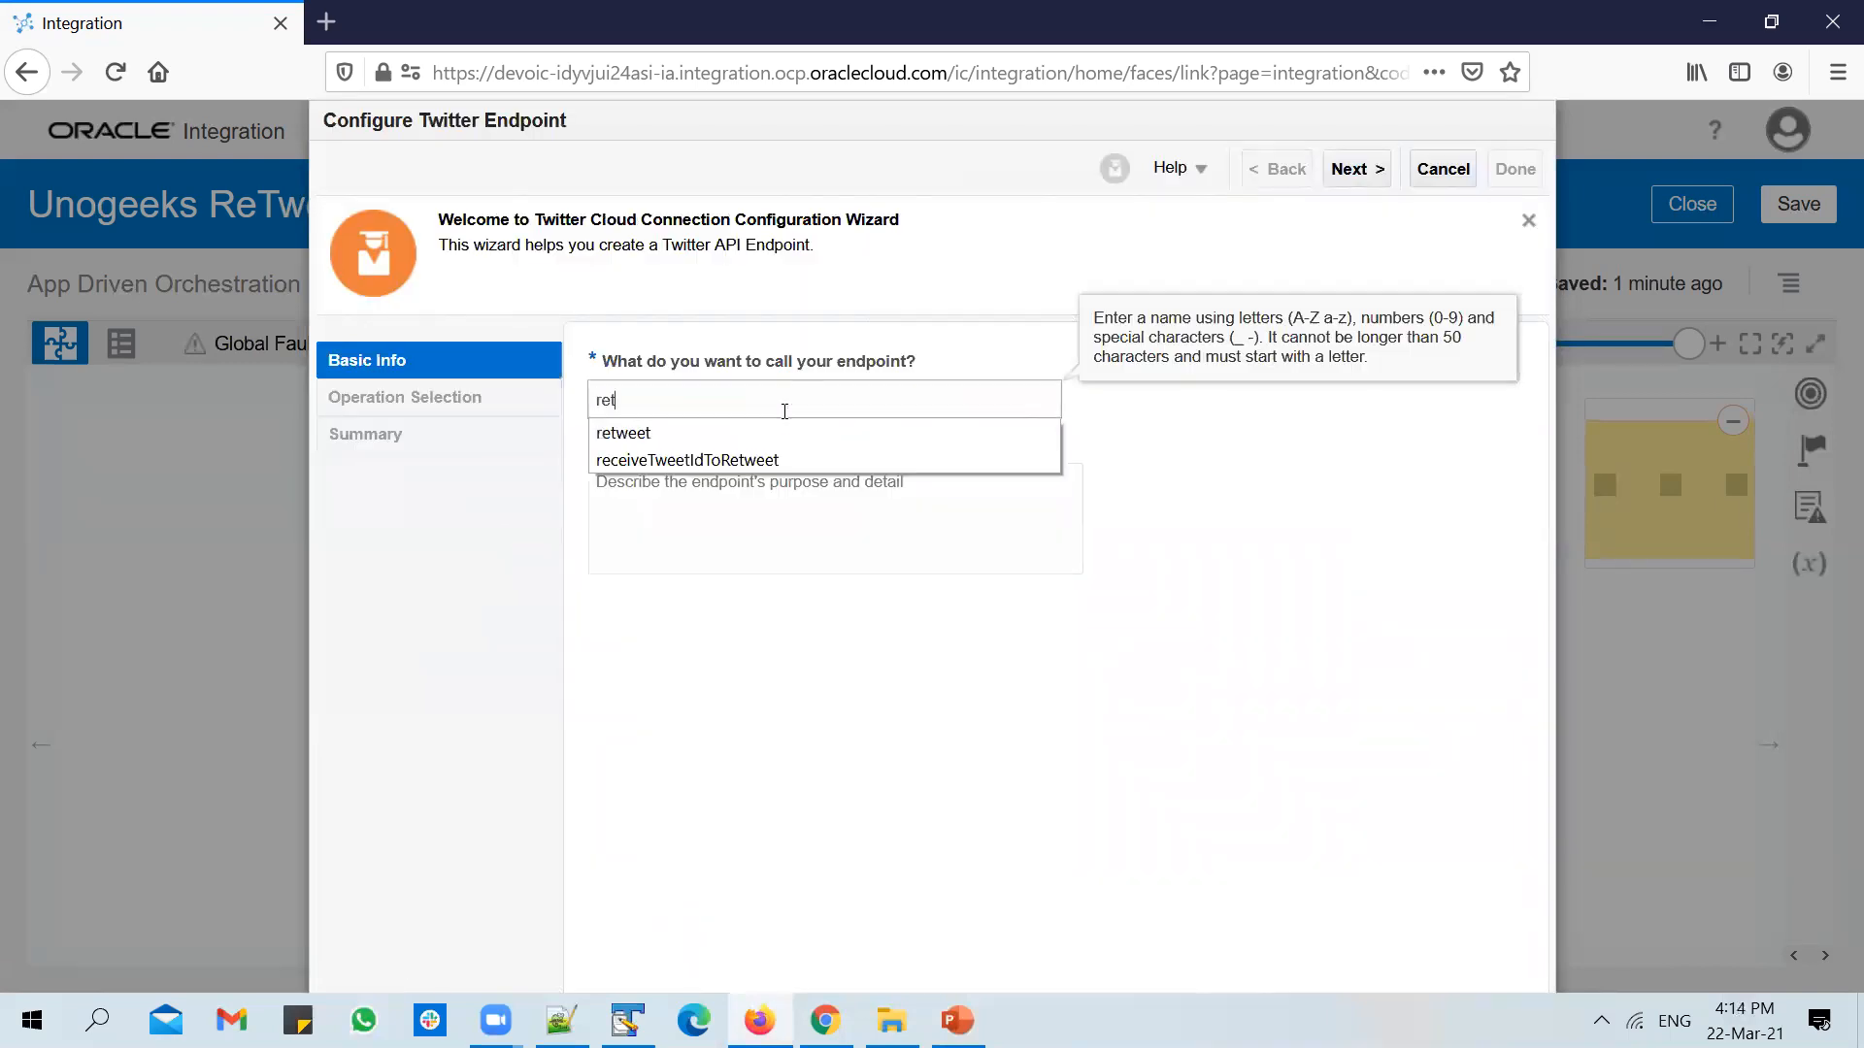
text(weet)
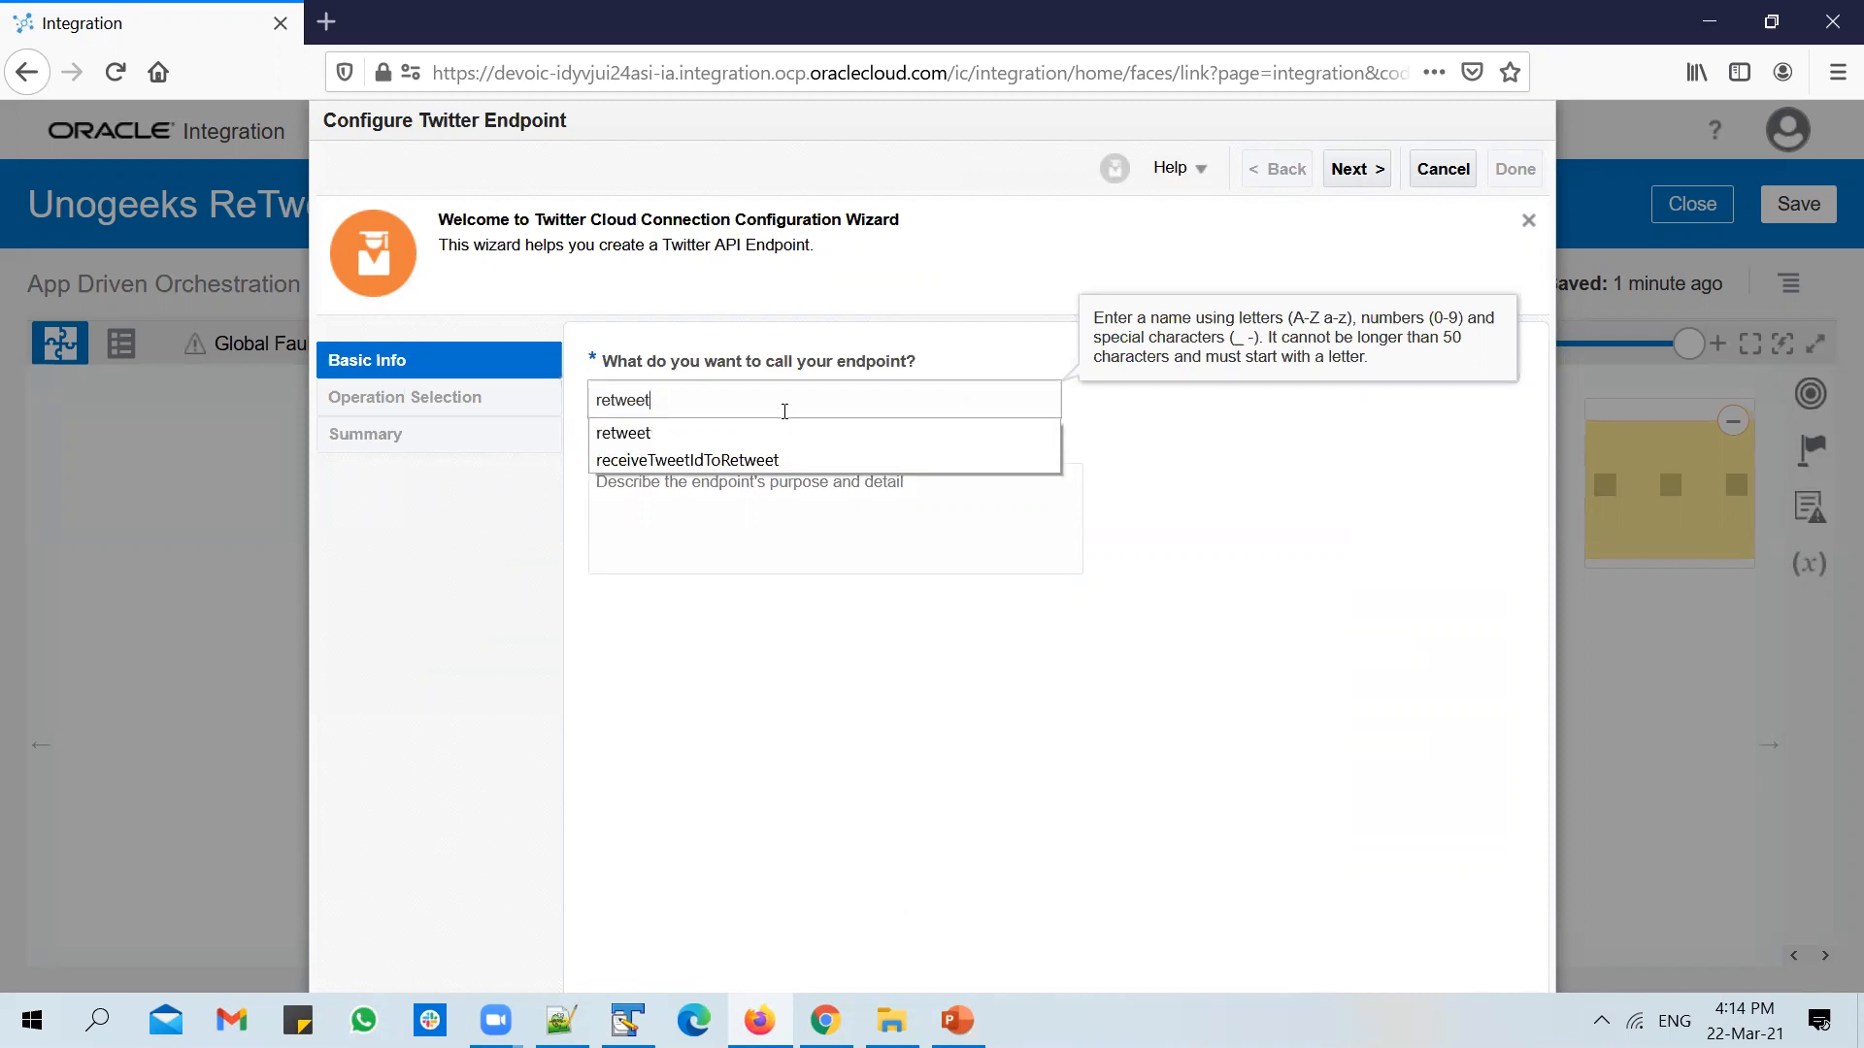
text(Message)
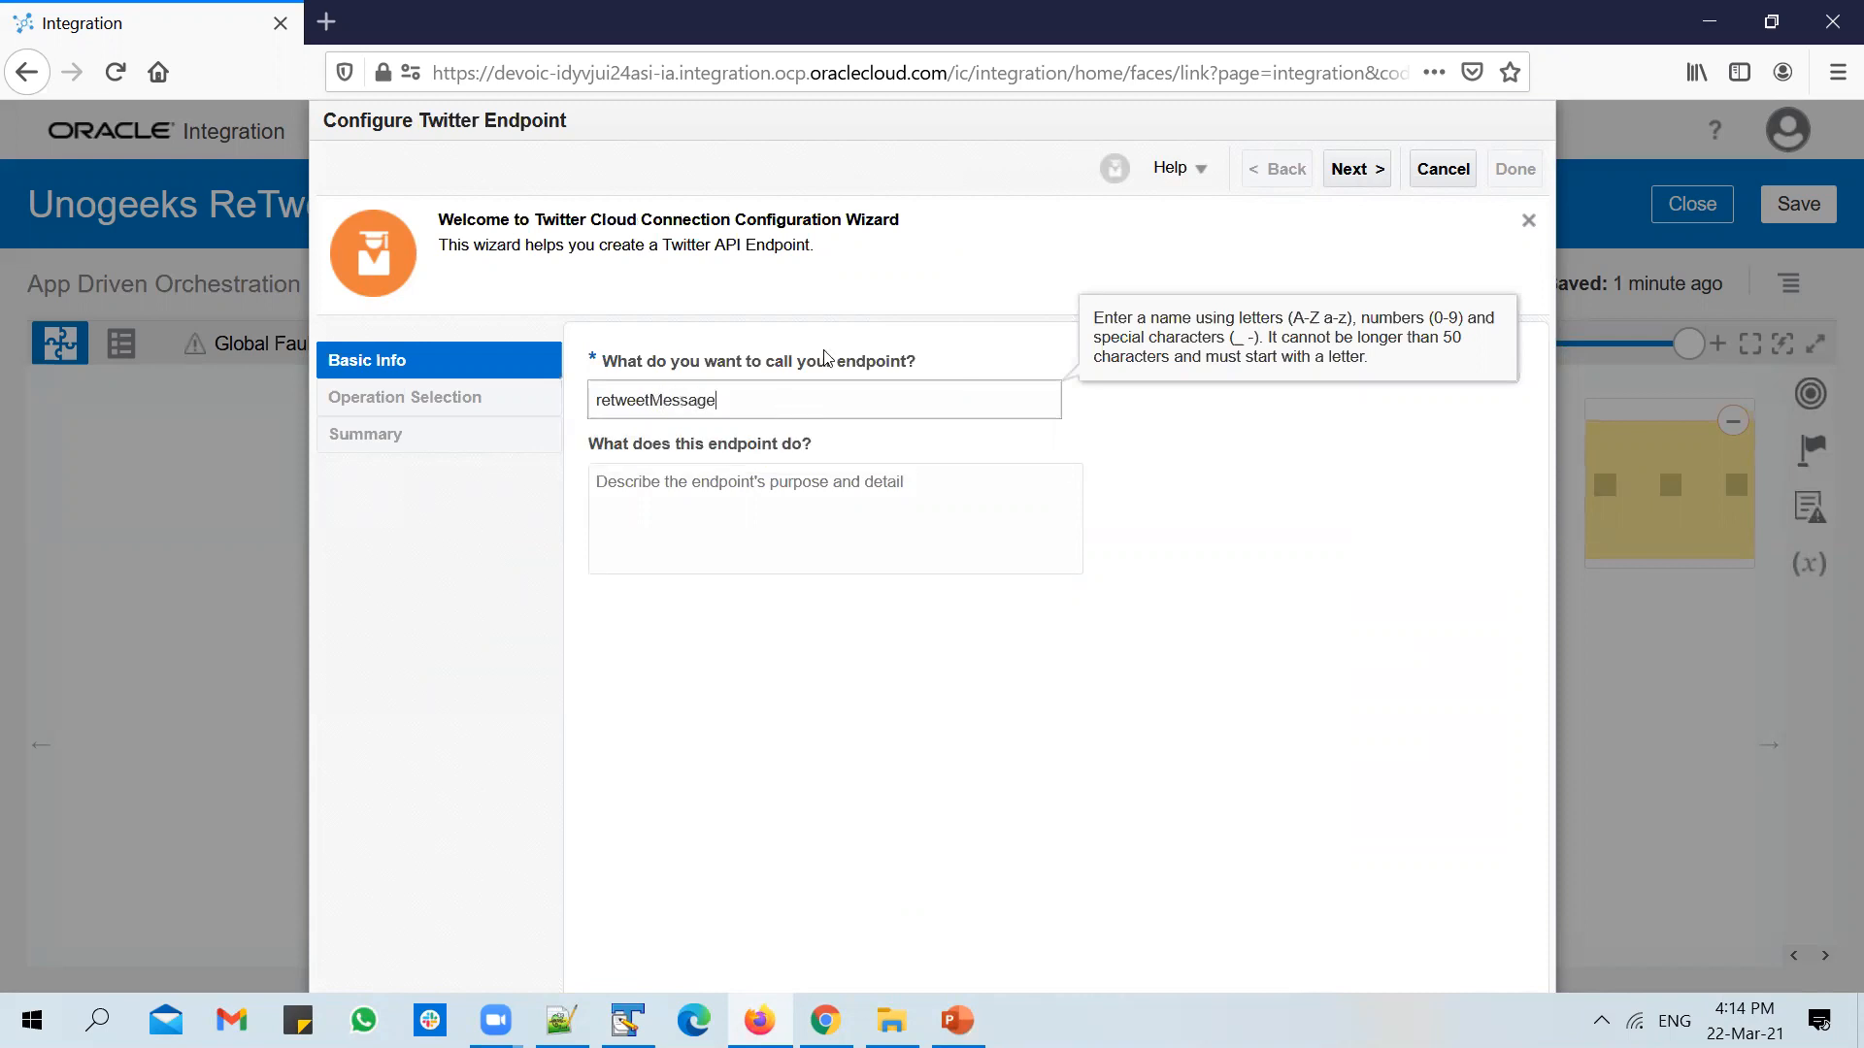
click(1355, 169)
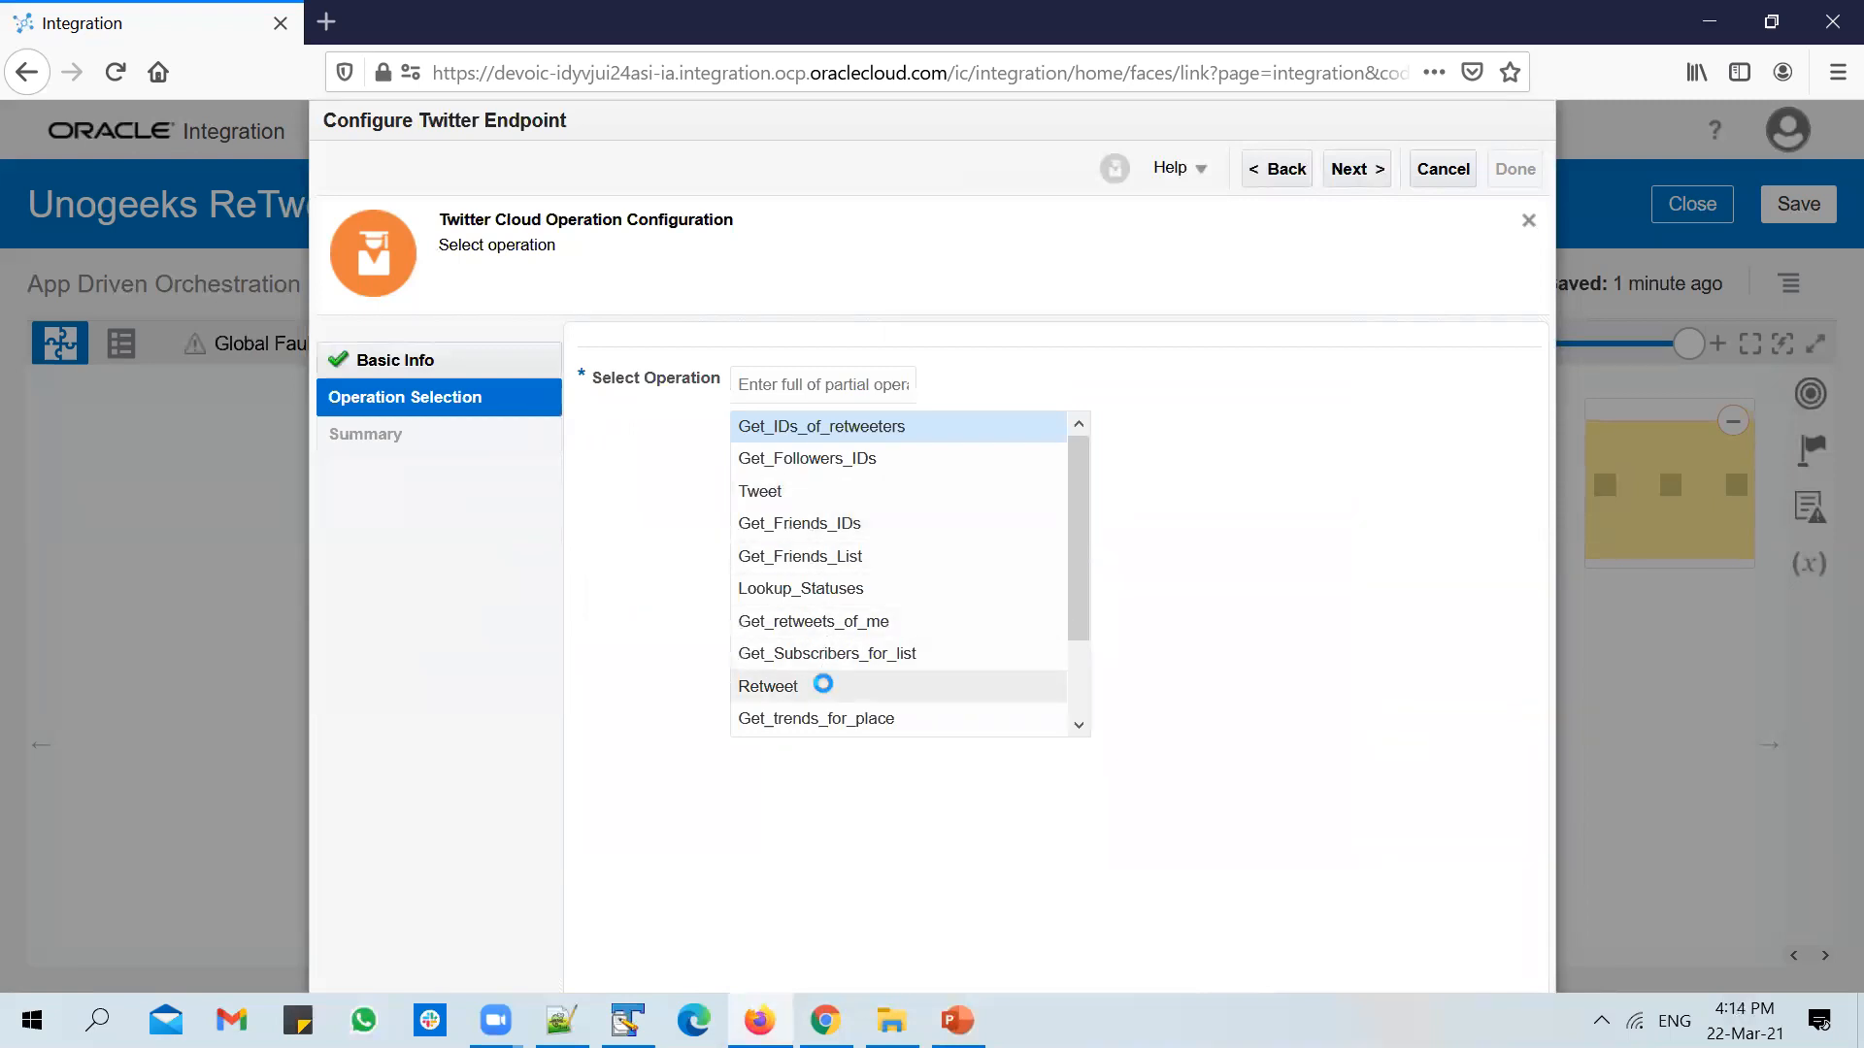
click(769, 685)
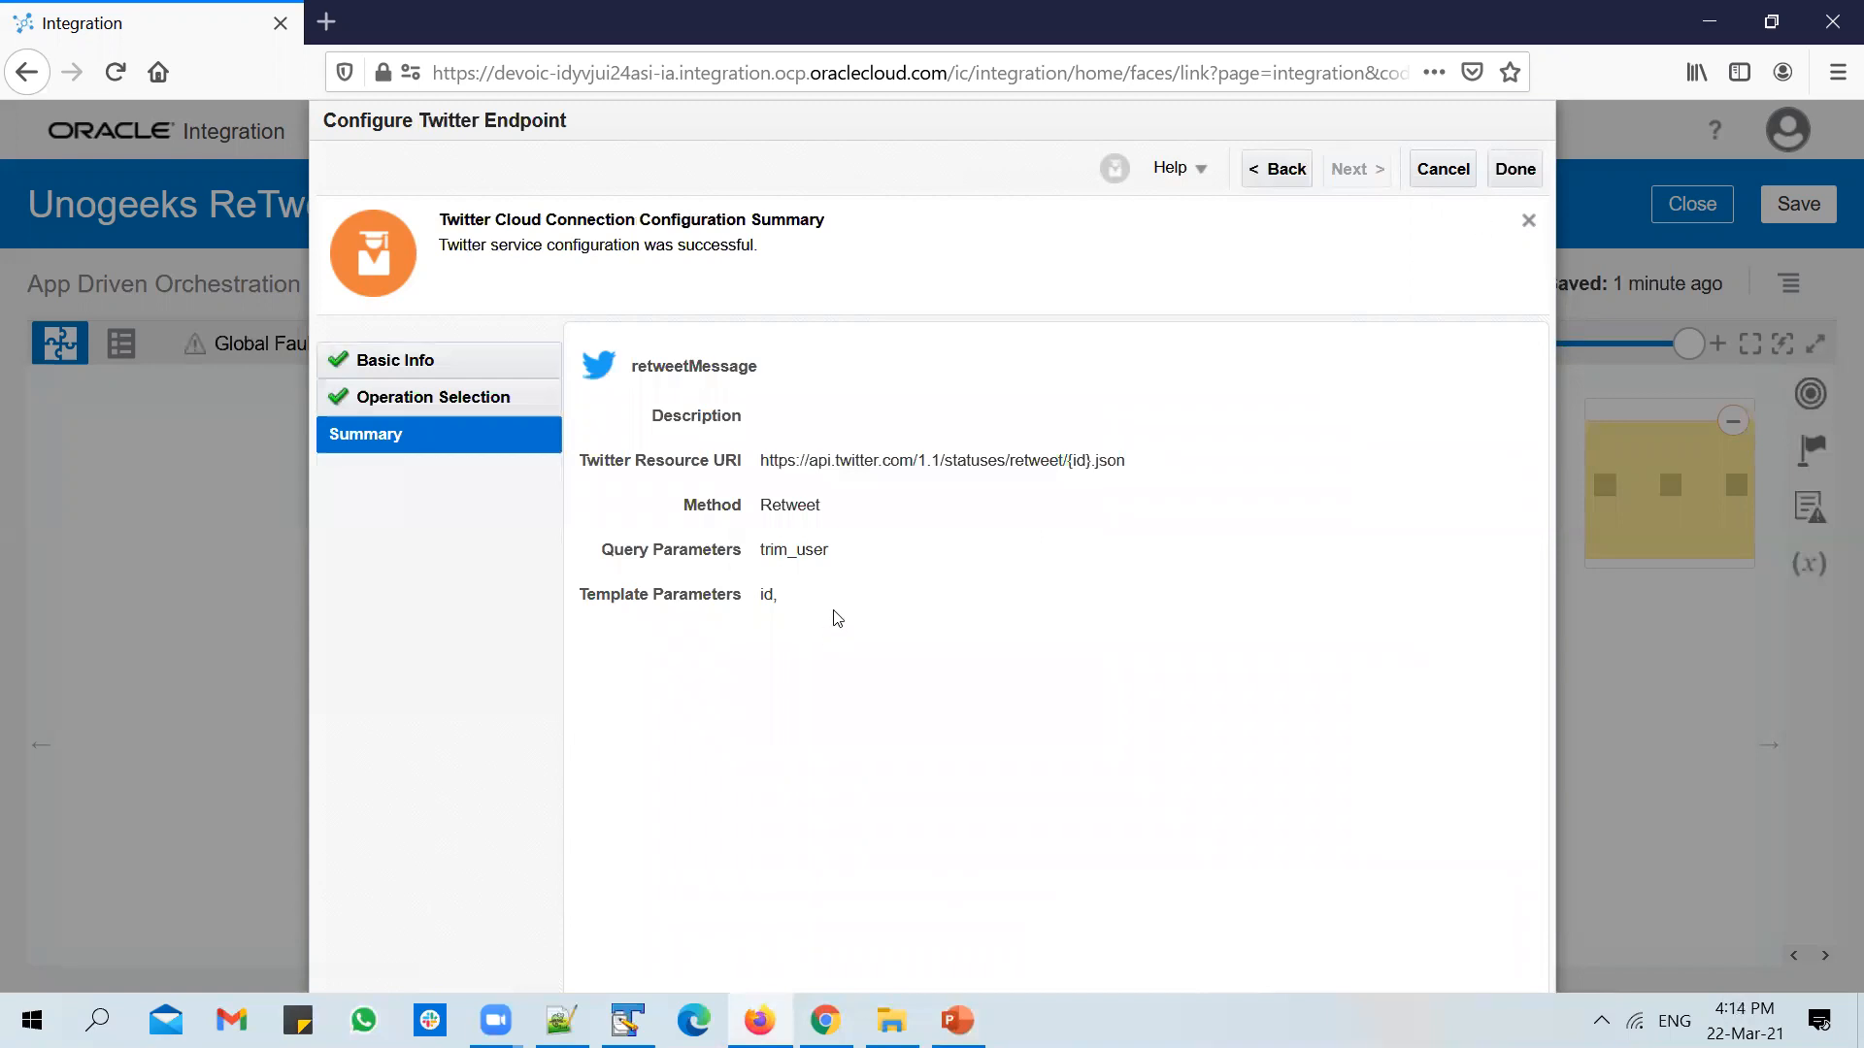
mouse_move(759, 609)
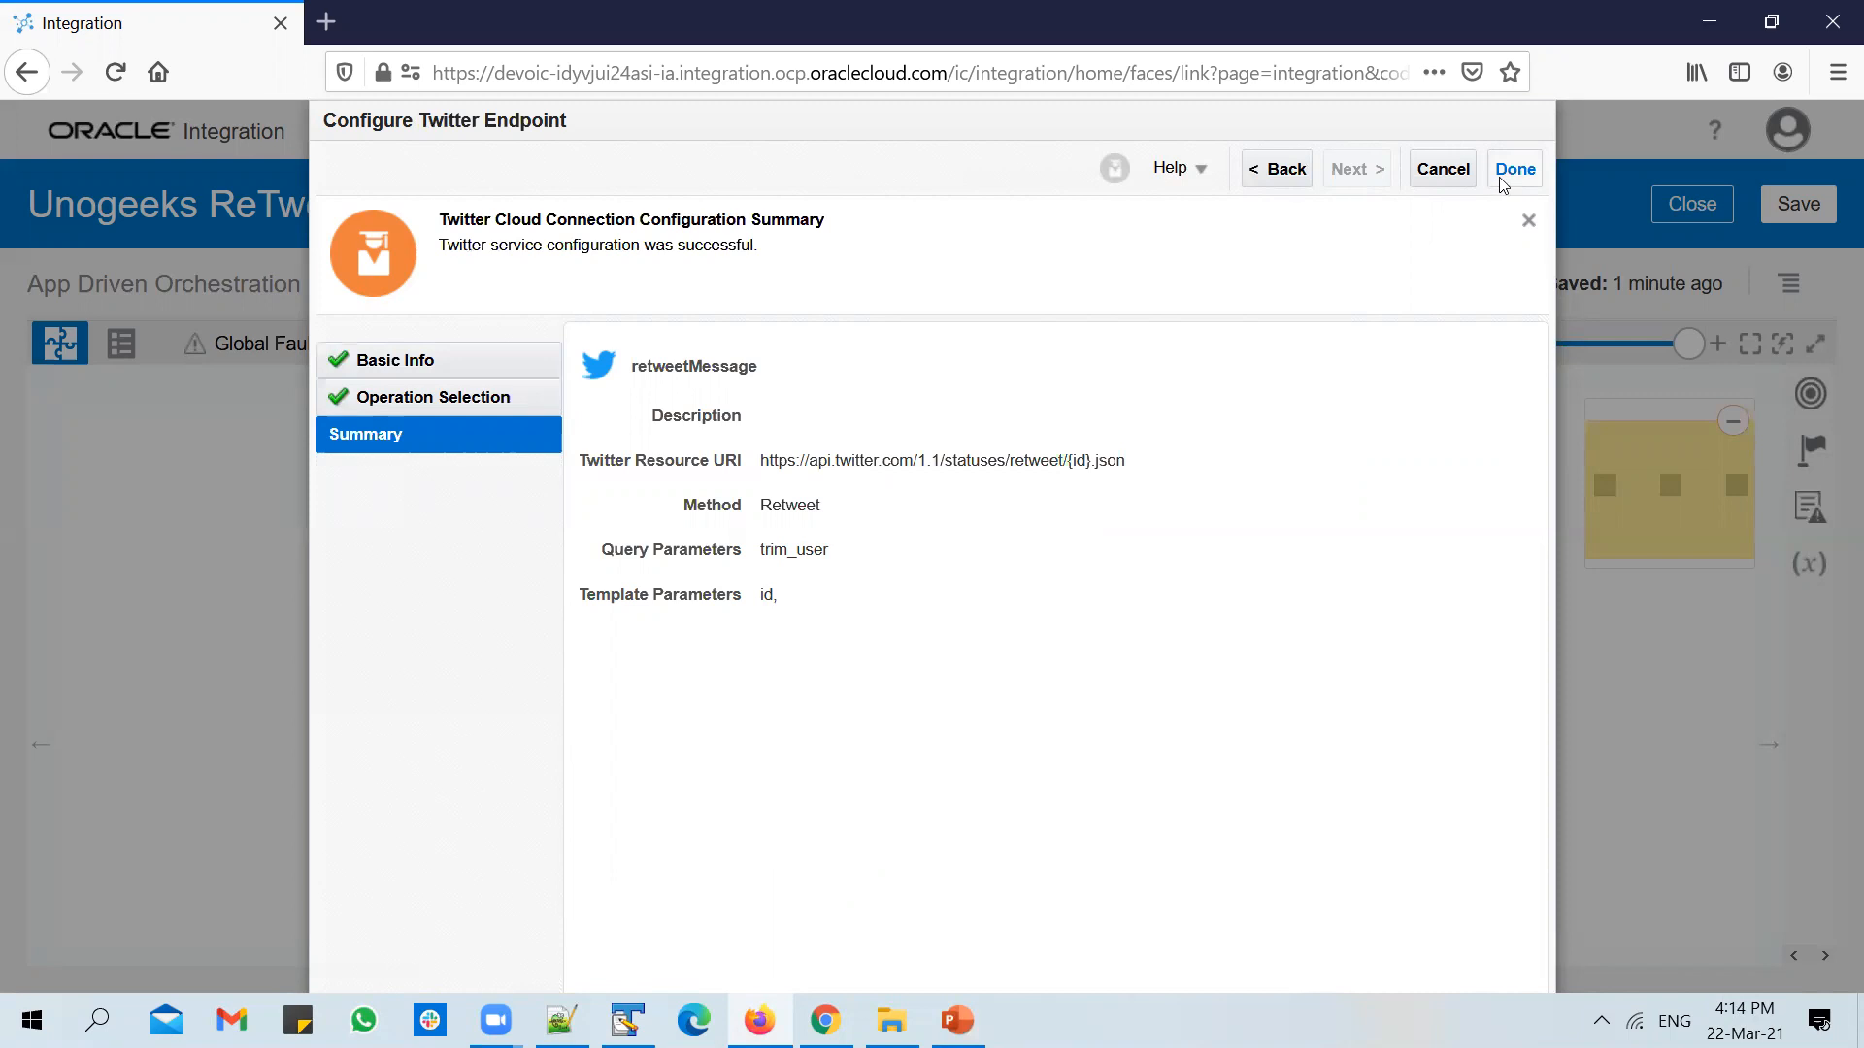
click(1514, 167)
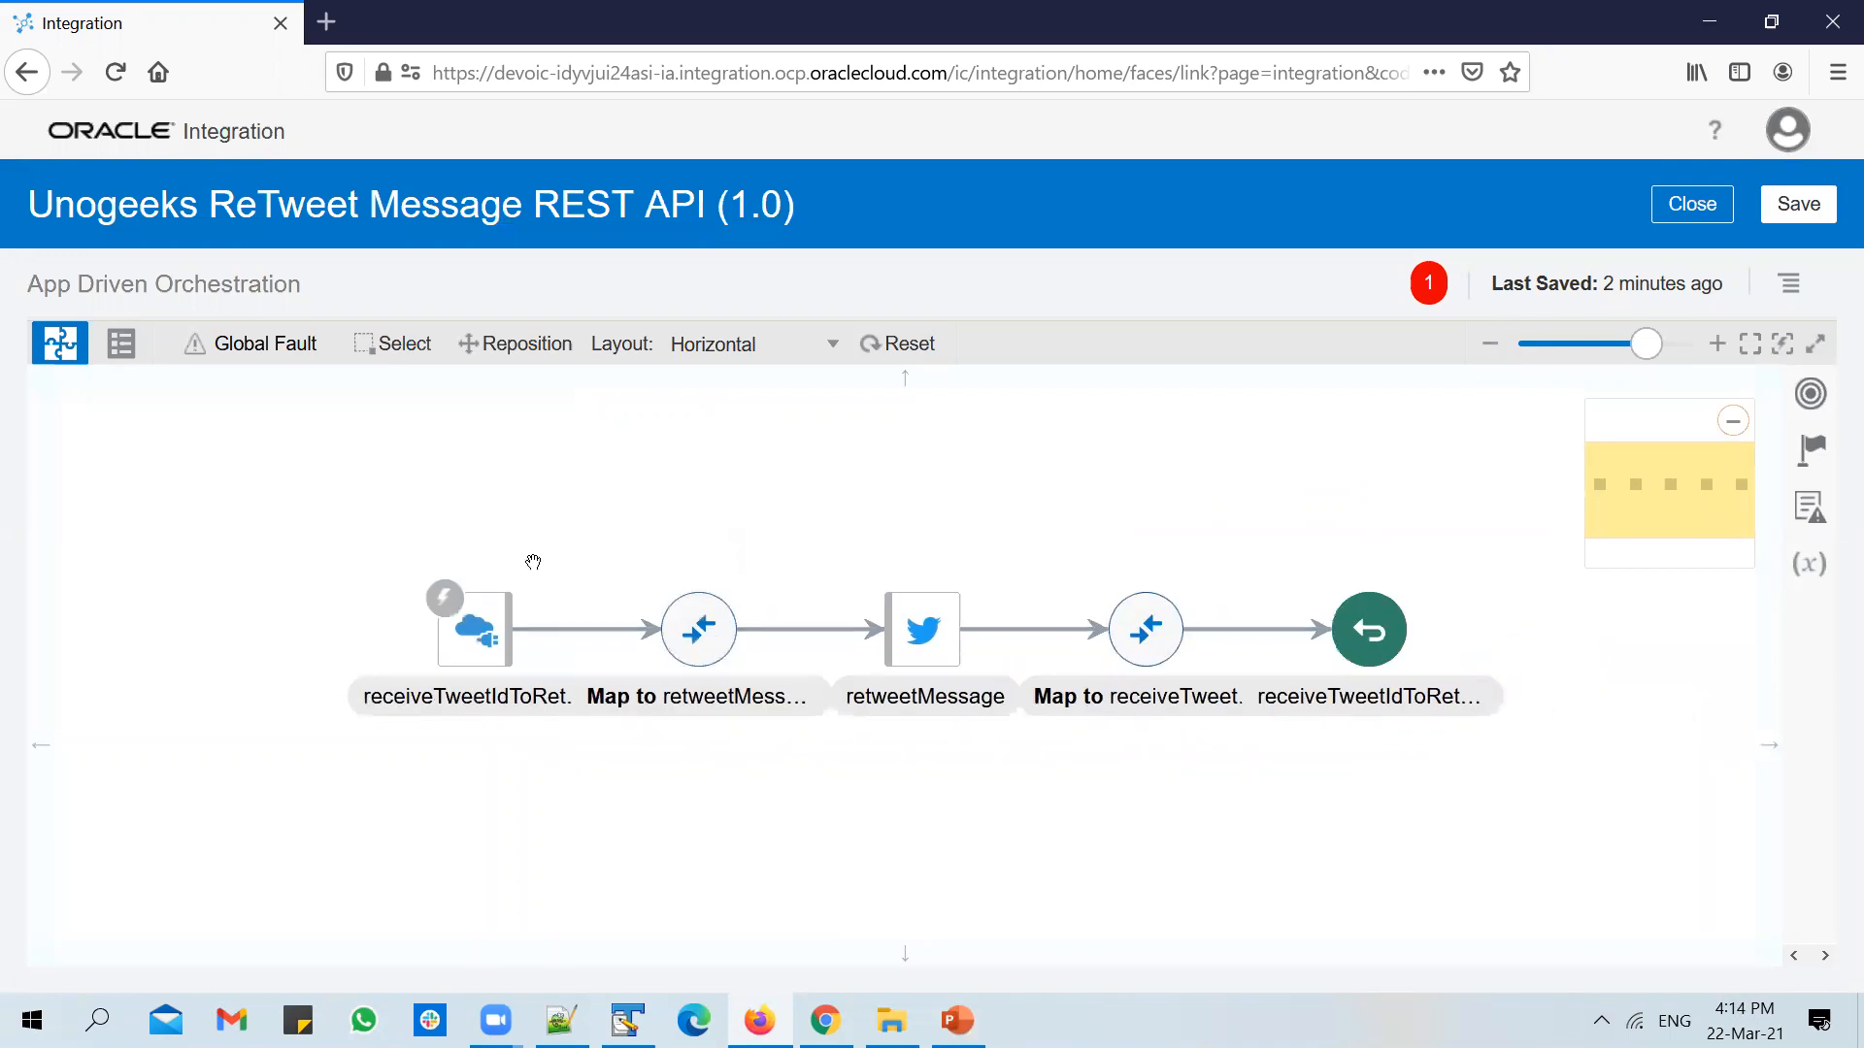
mouse_move(510, 591)
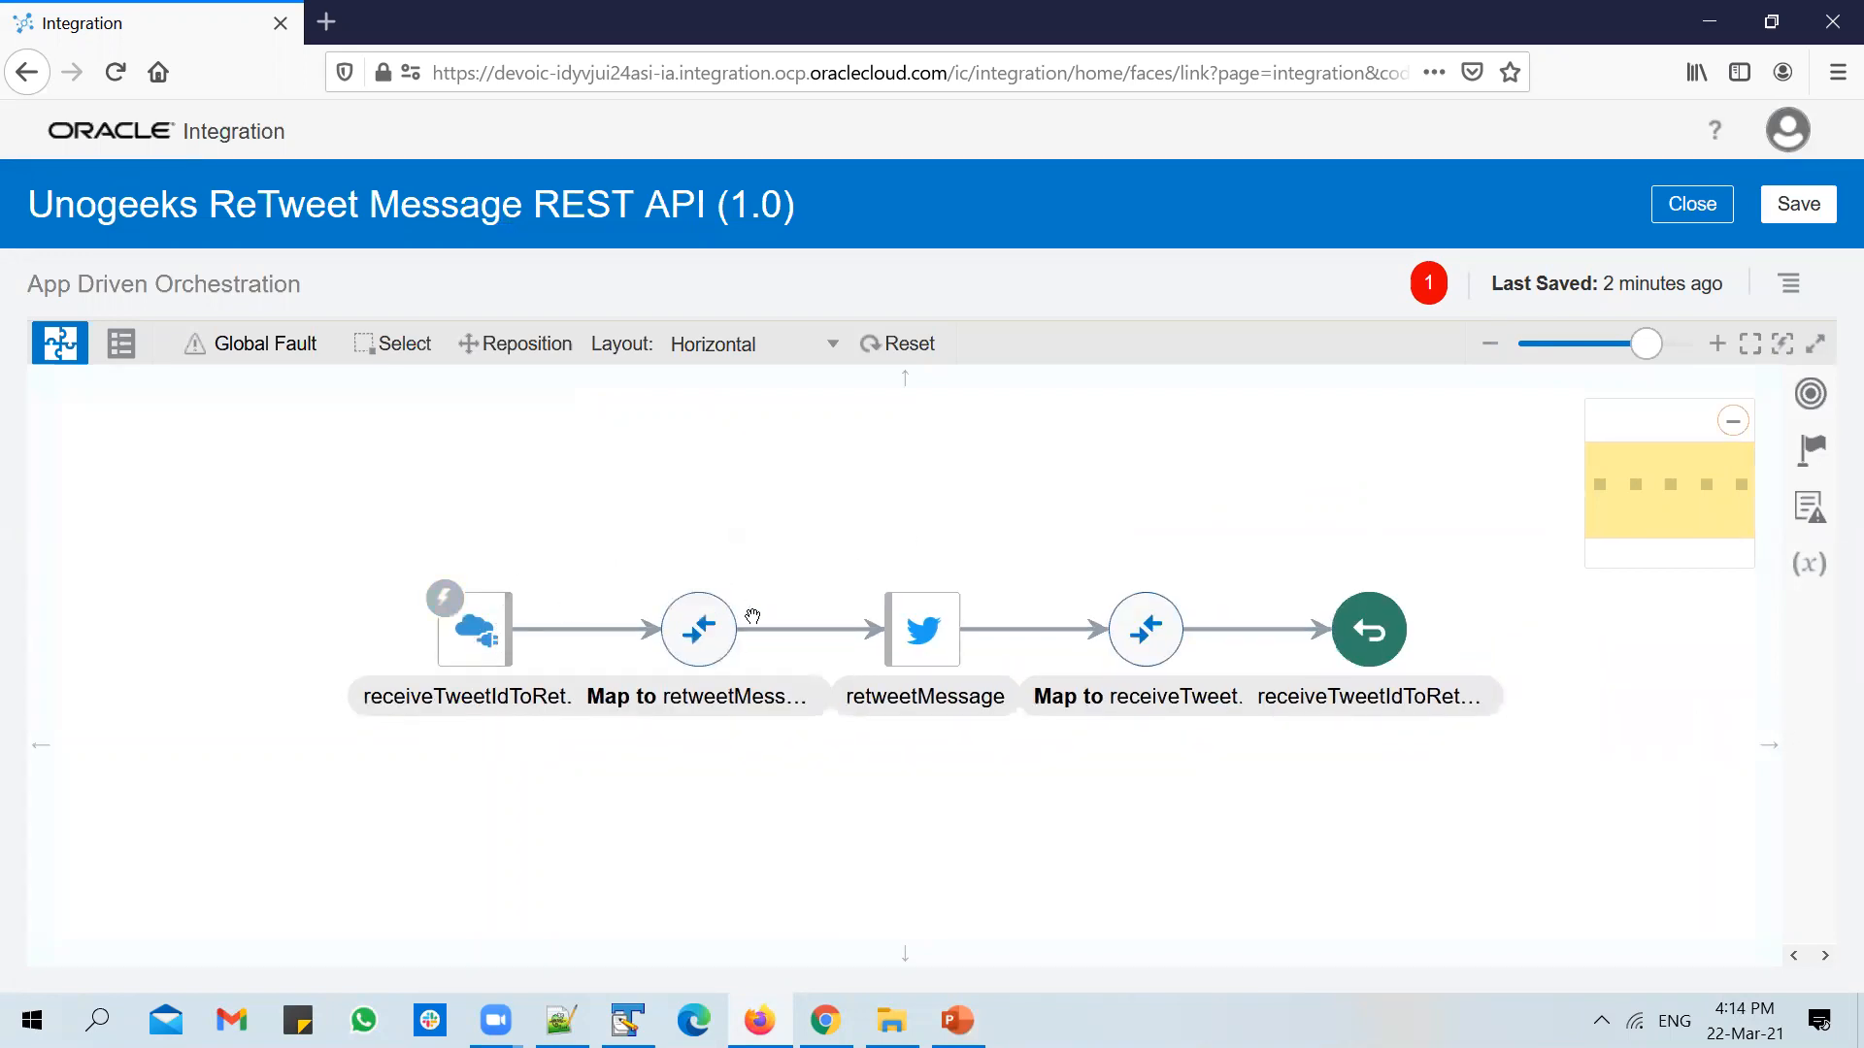
mouse_move(700, 629)
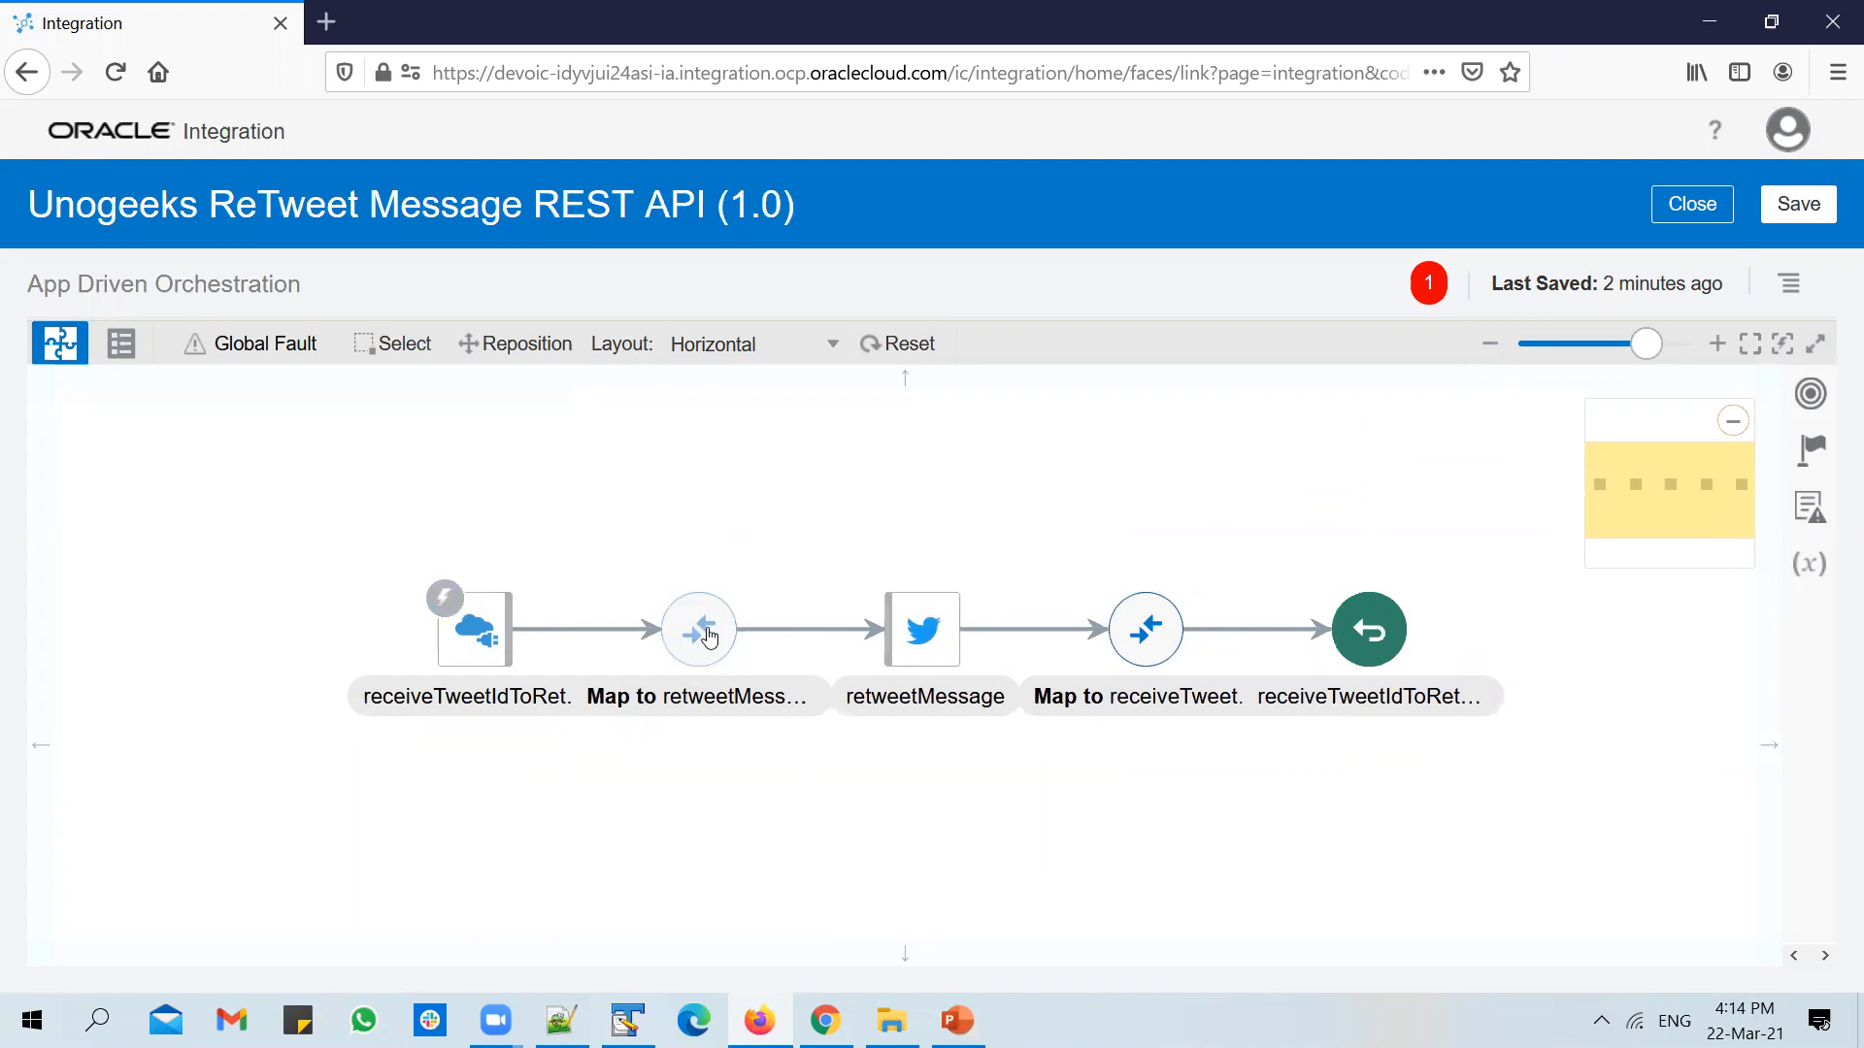
- Open the Map to retweetMessage mapper with REST request sources and Twitter targets
click(697, 629)
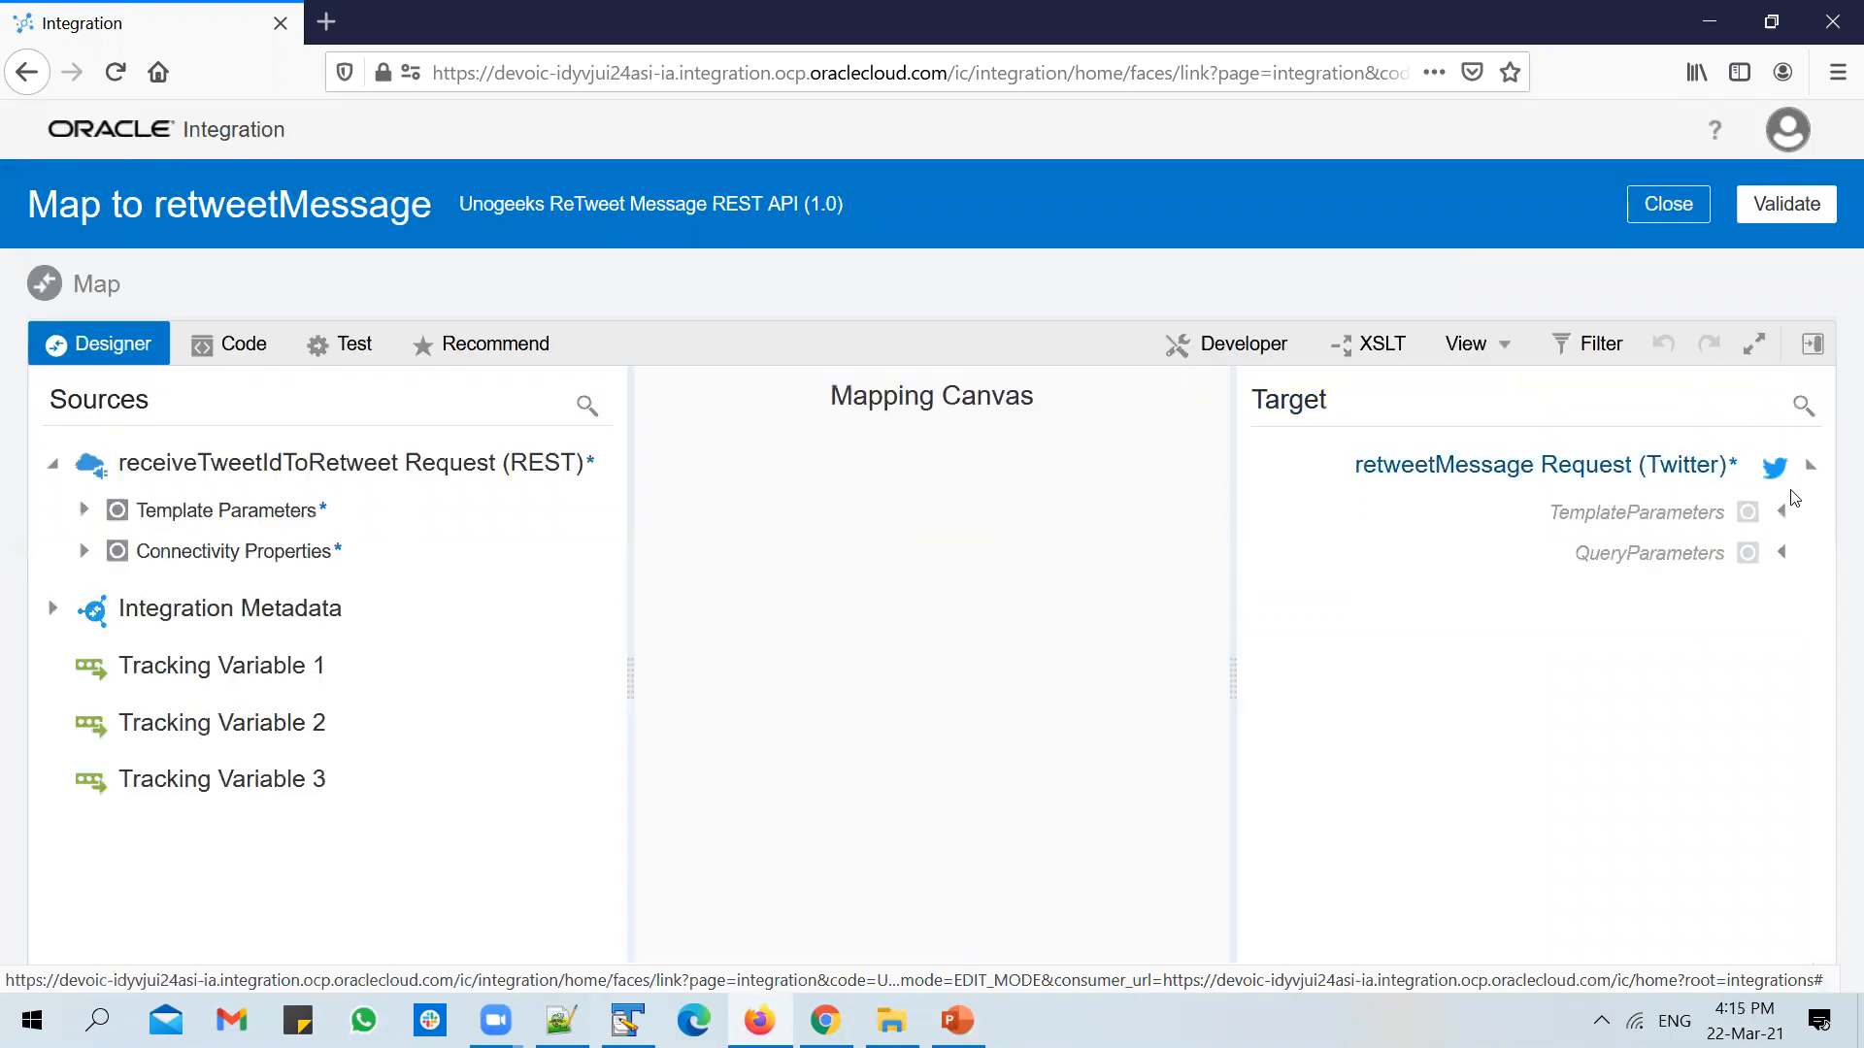
- Map the request's Tweet Id template parameter onto the Twitter retweet id field
click(1780, 511)
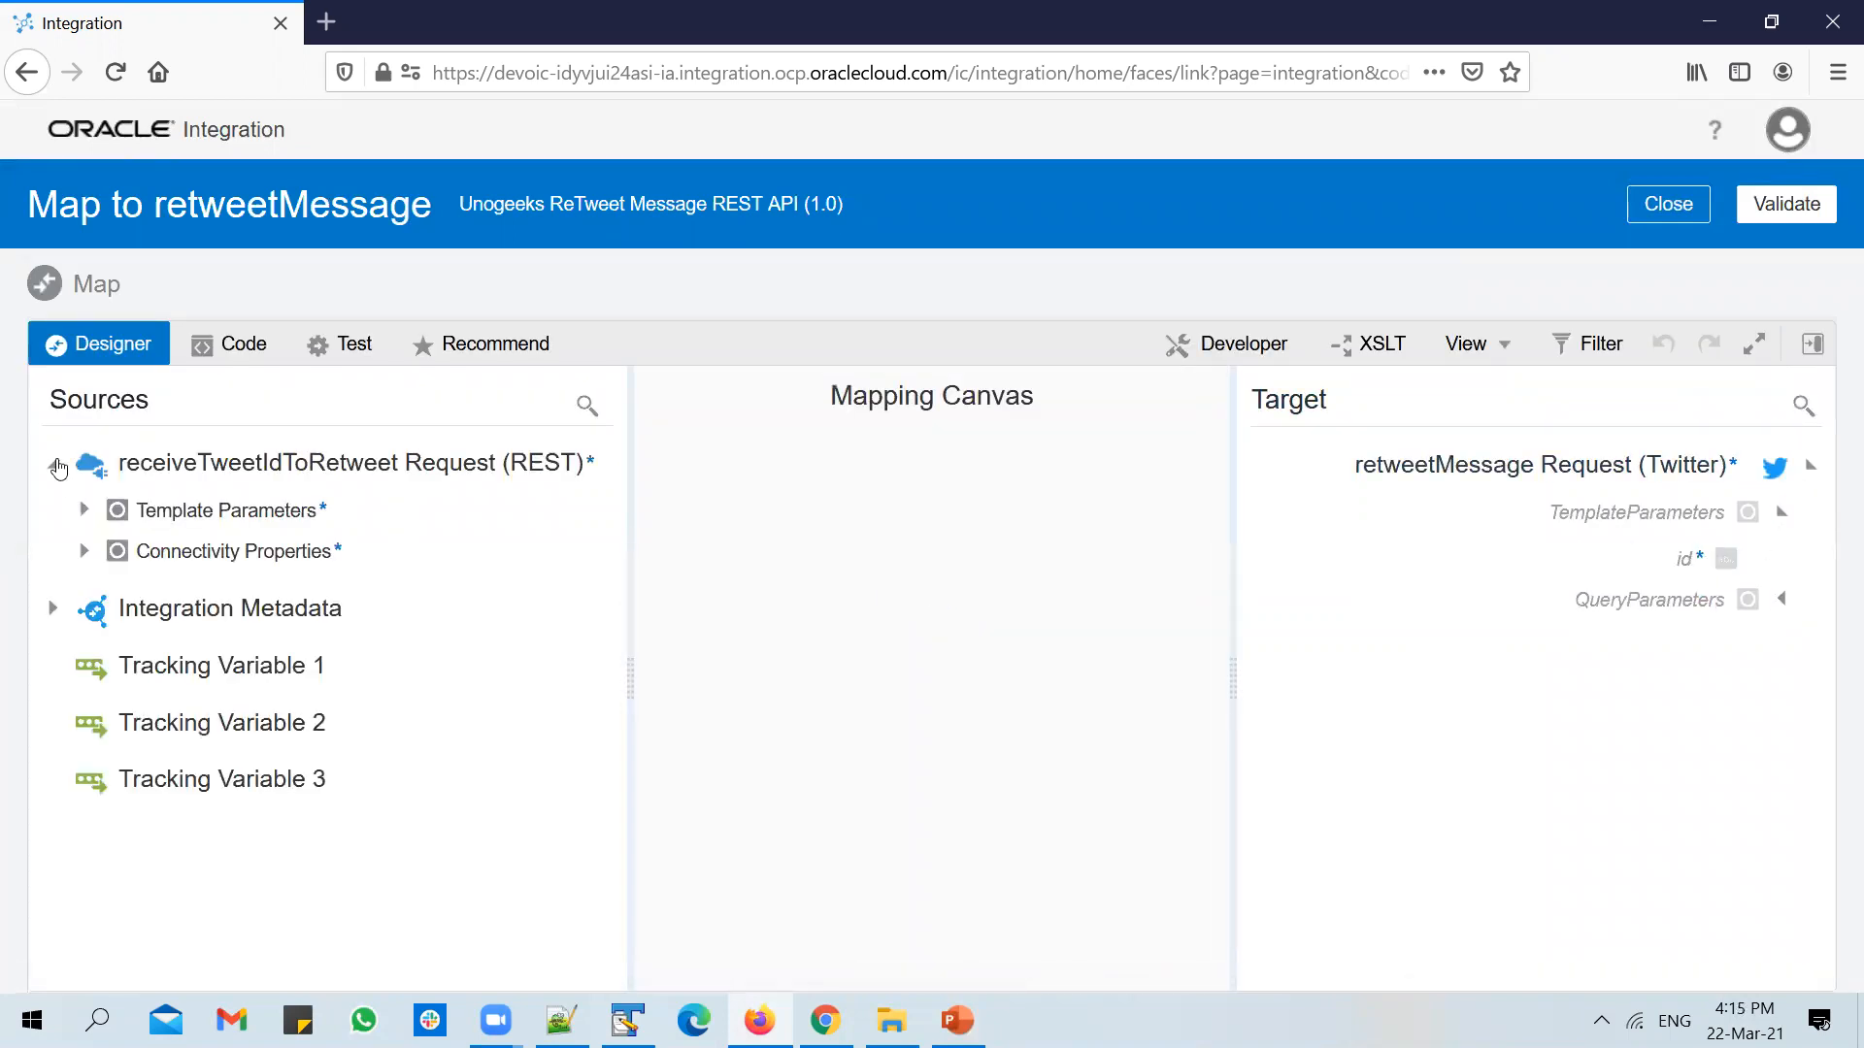
click(83, 510)
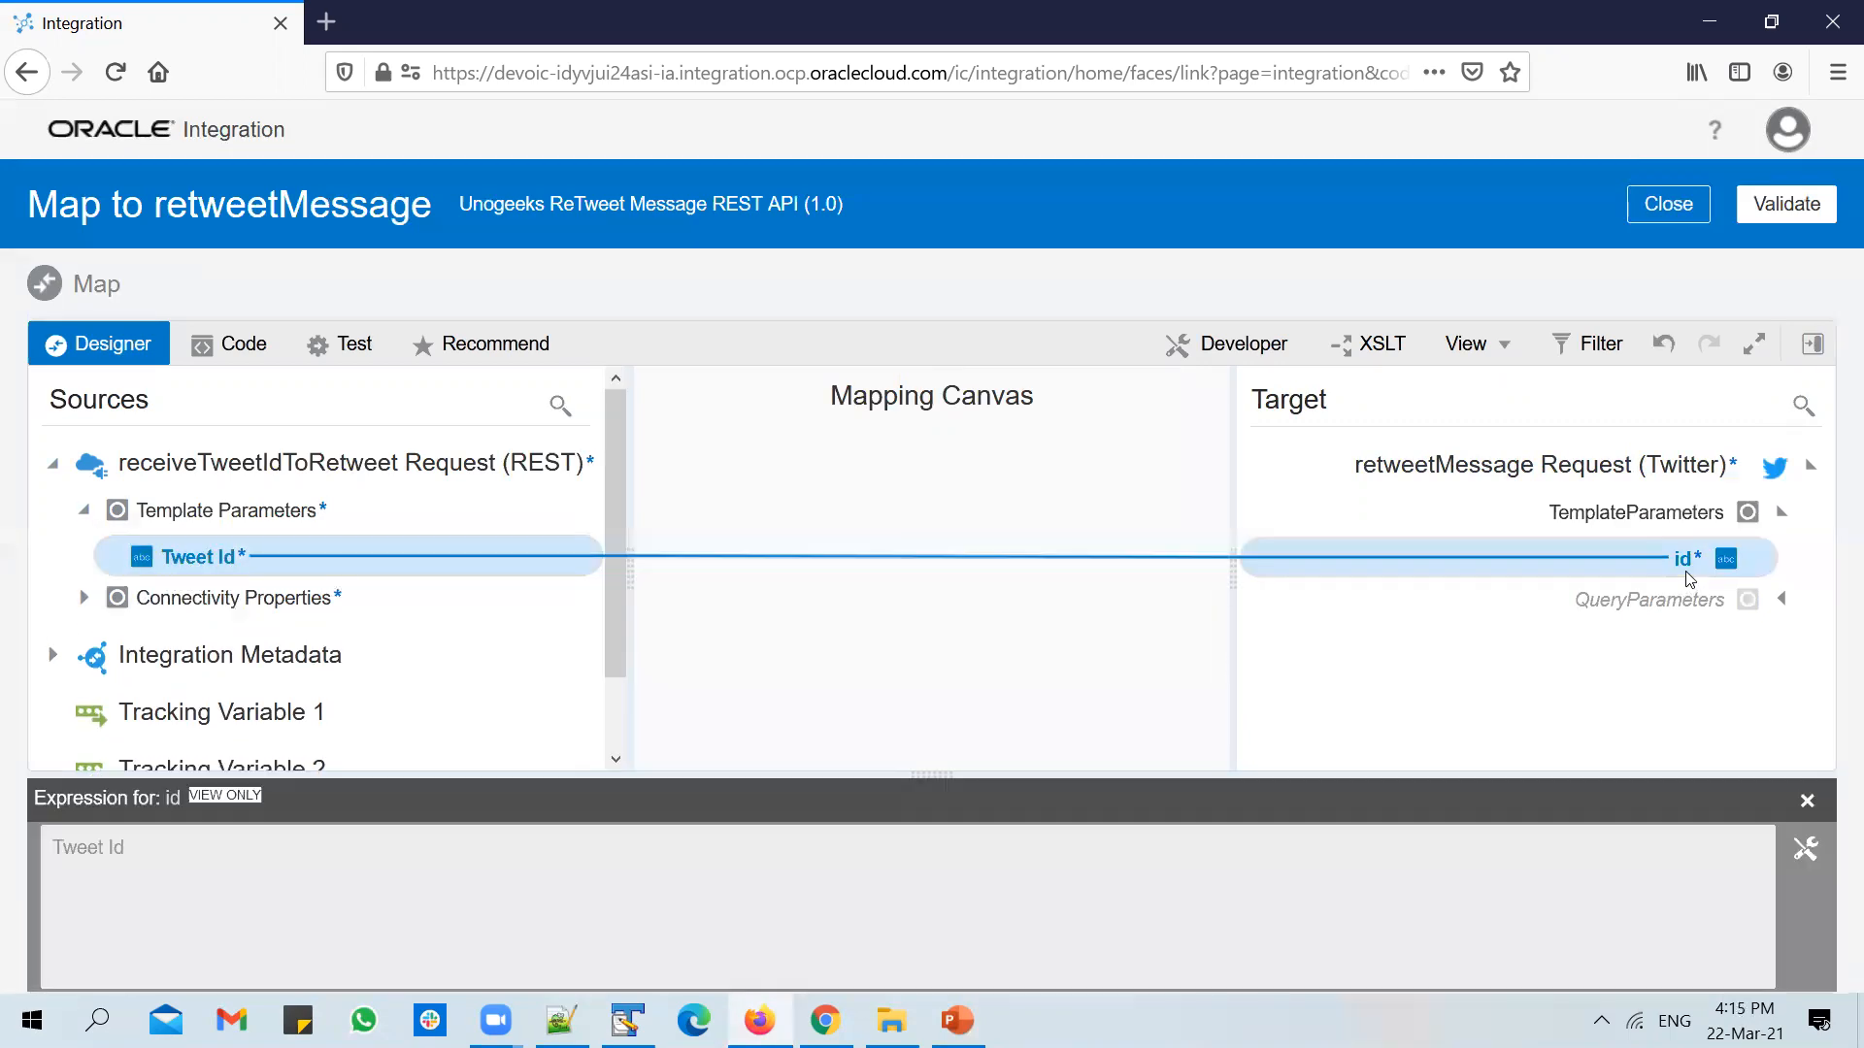
click(1687, 559)
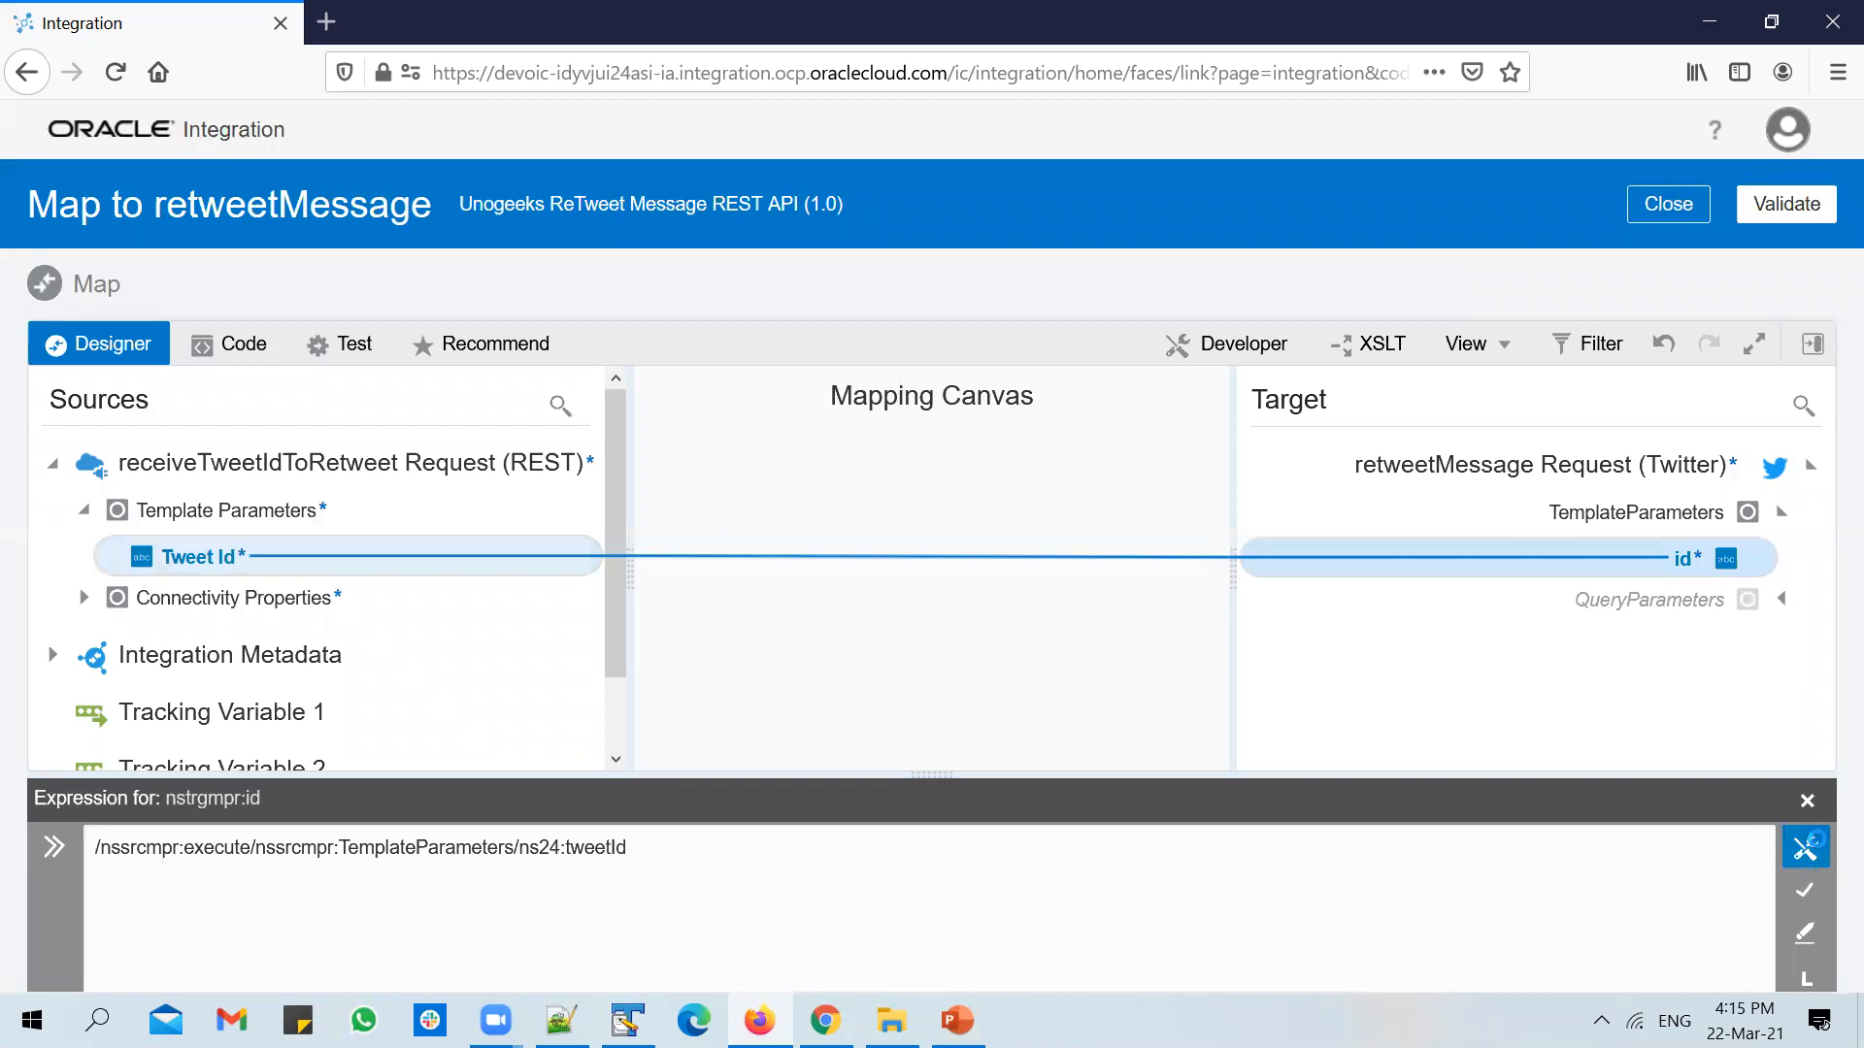
click(1806, 800)
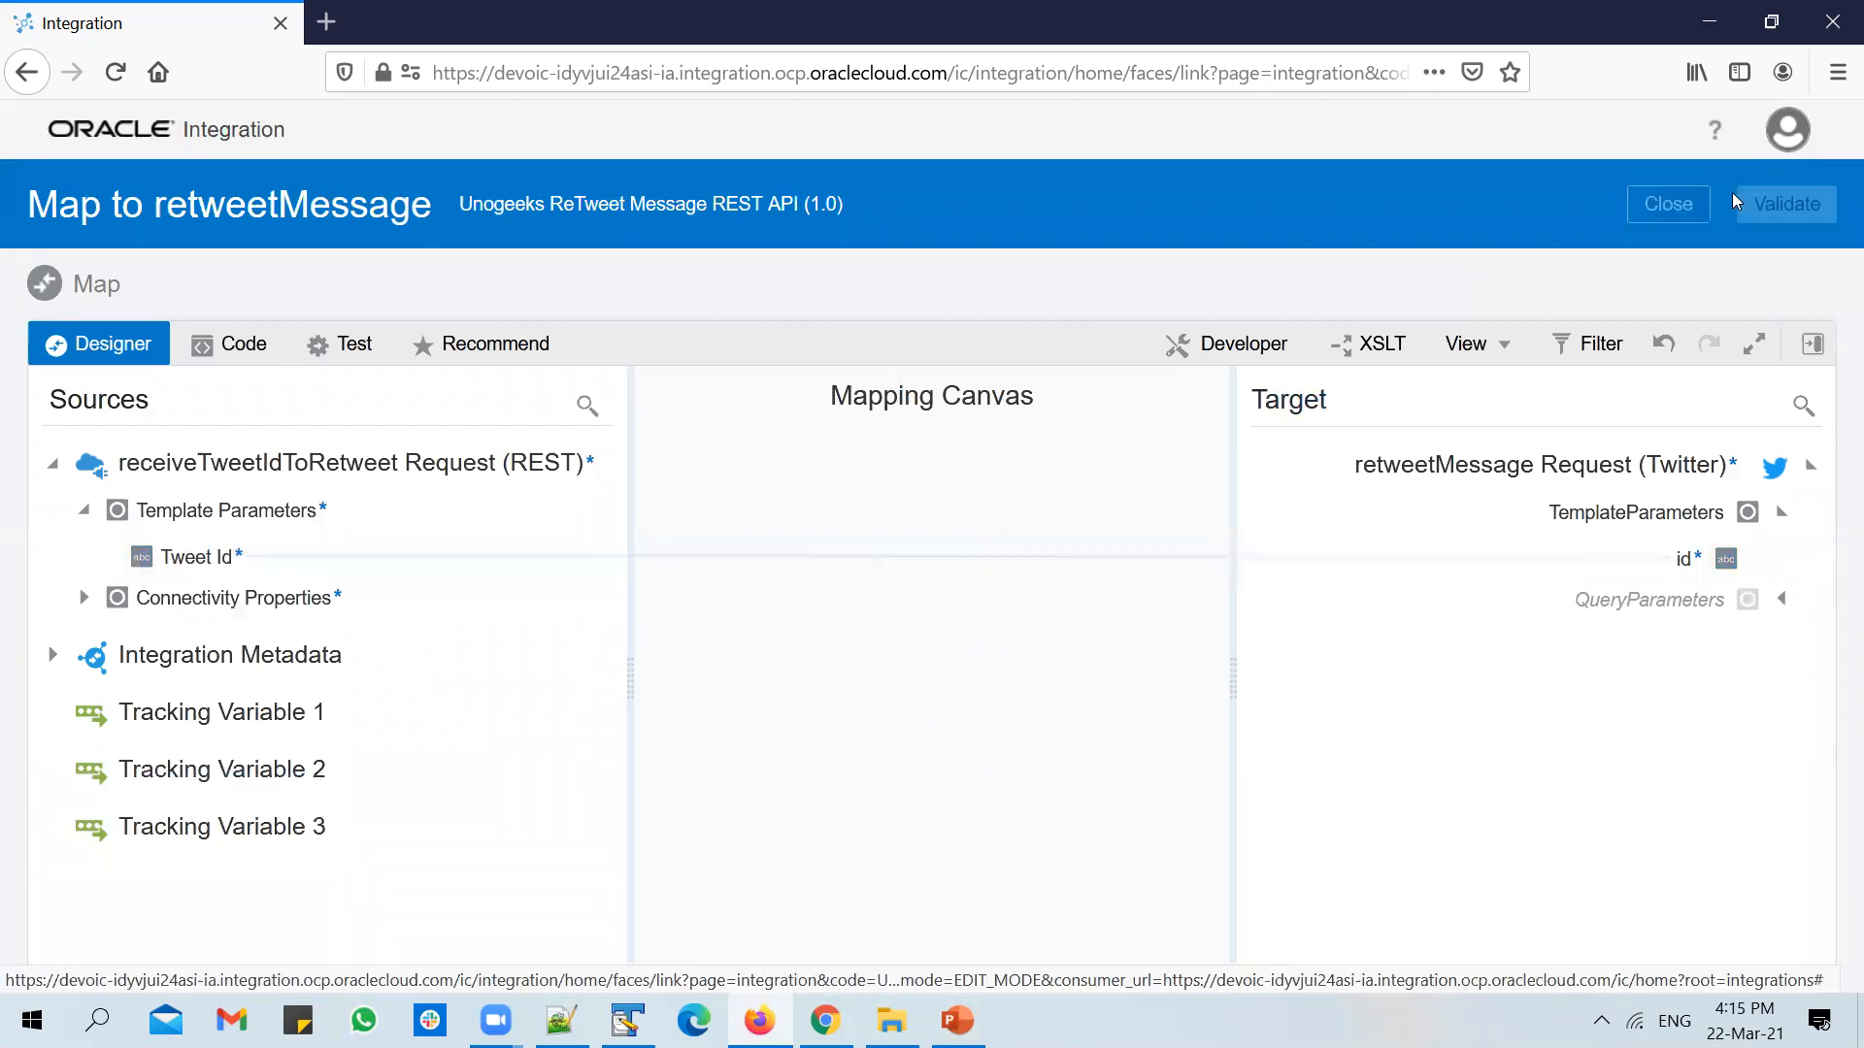
- Validate the request mapping and return to the orchestration canvas
click(1782, 204)
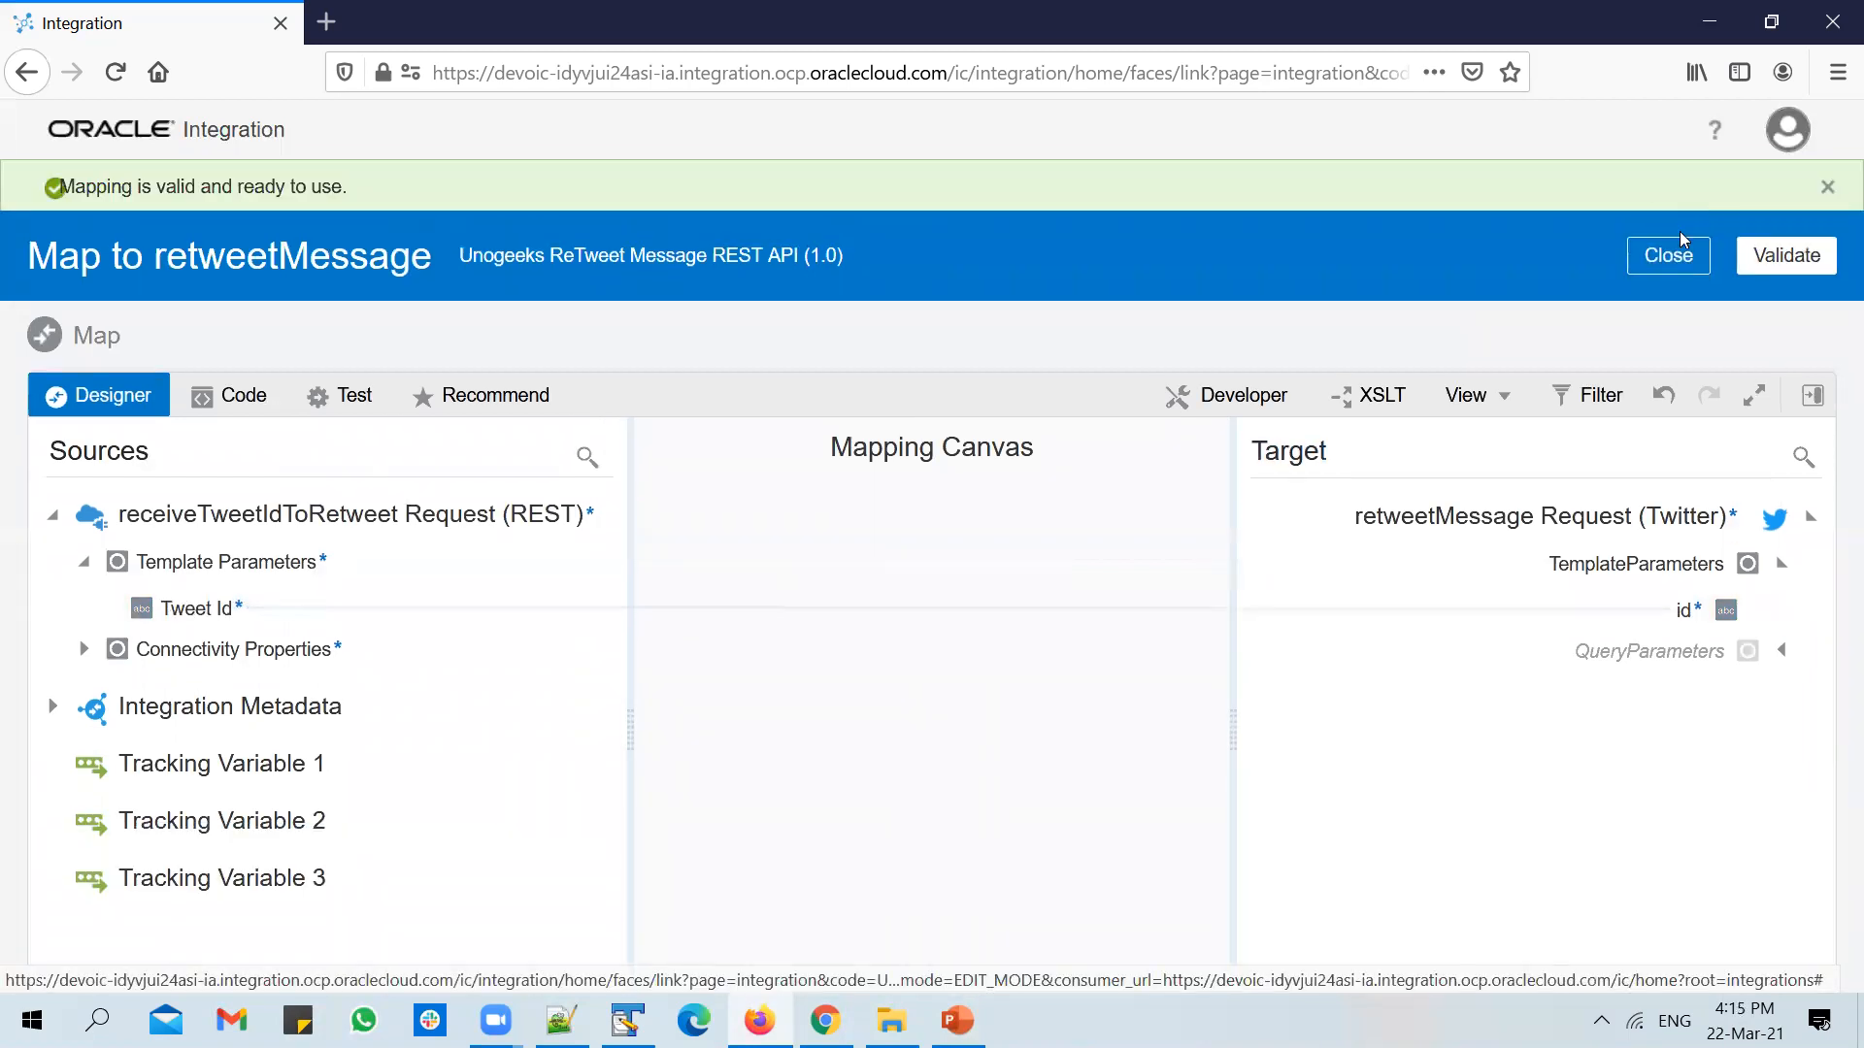
mouse_move(1037, 666)
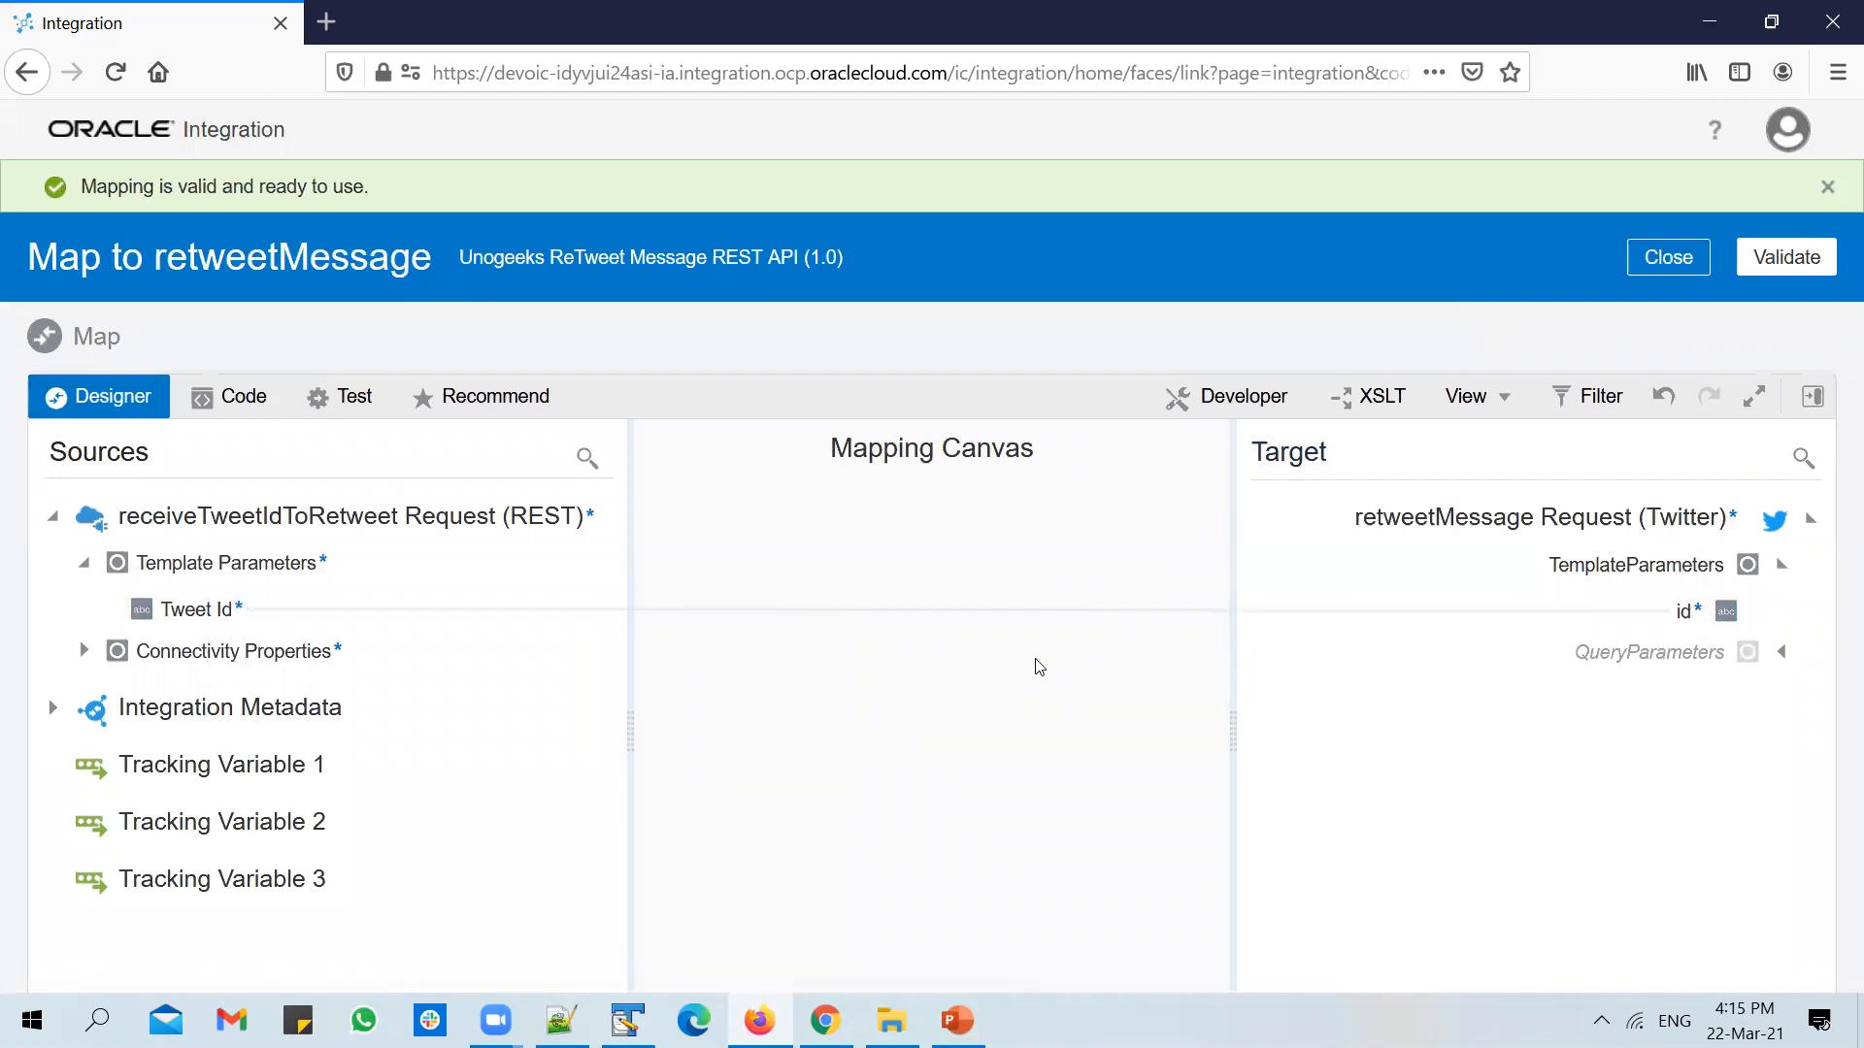
click(1666, 256)
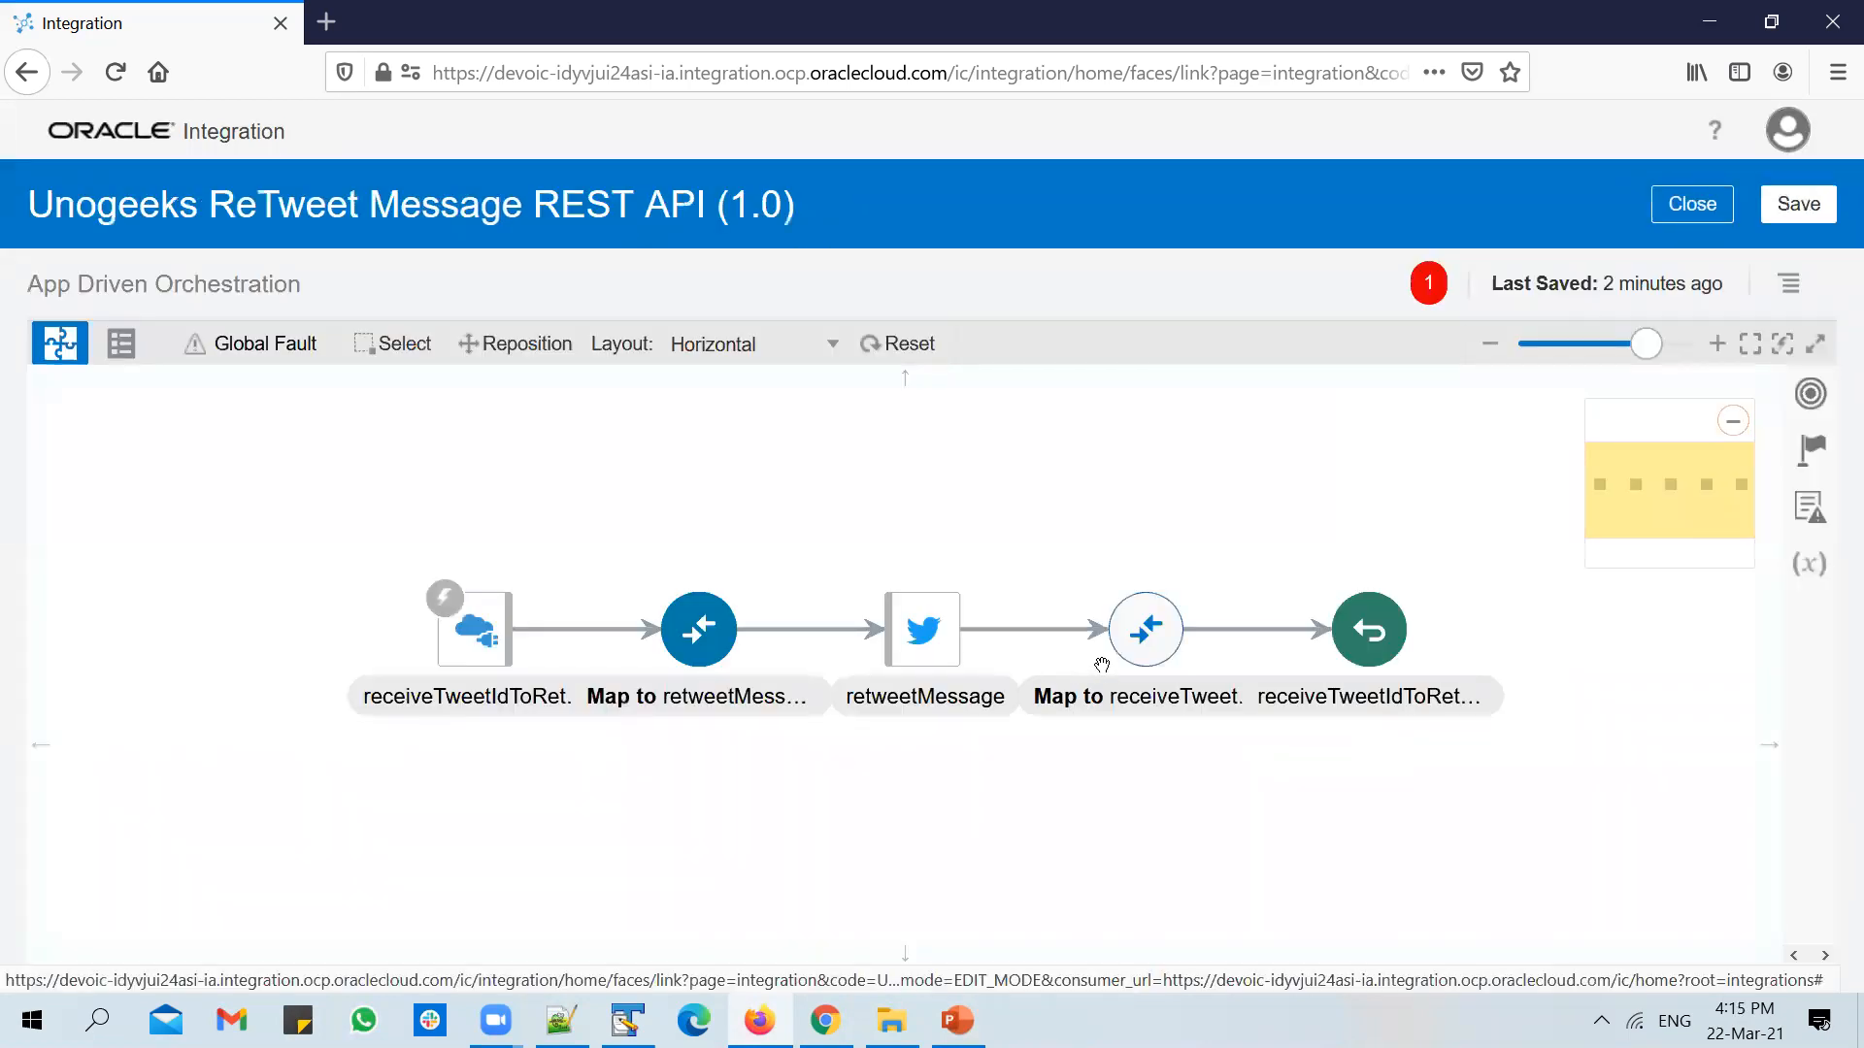
mouse_move(1176, 511)
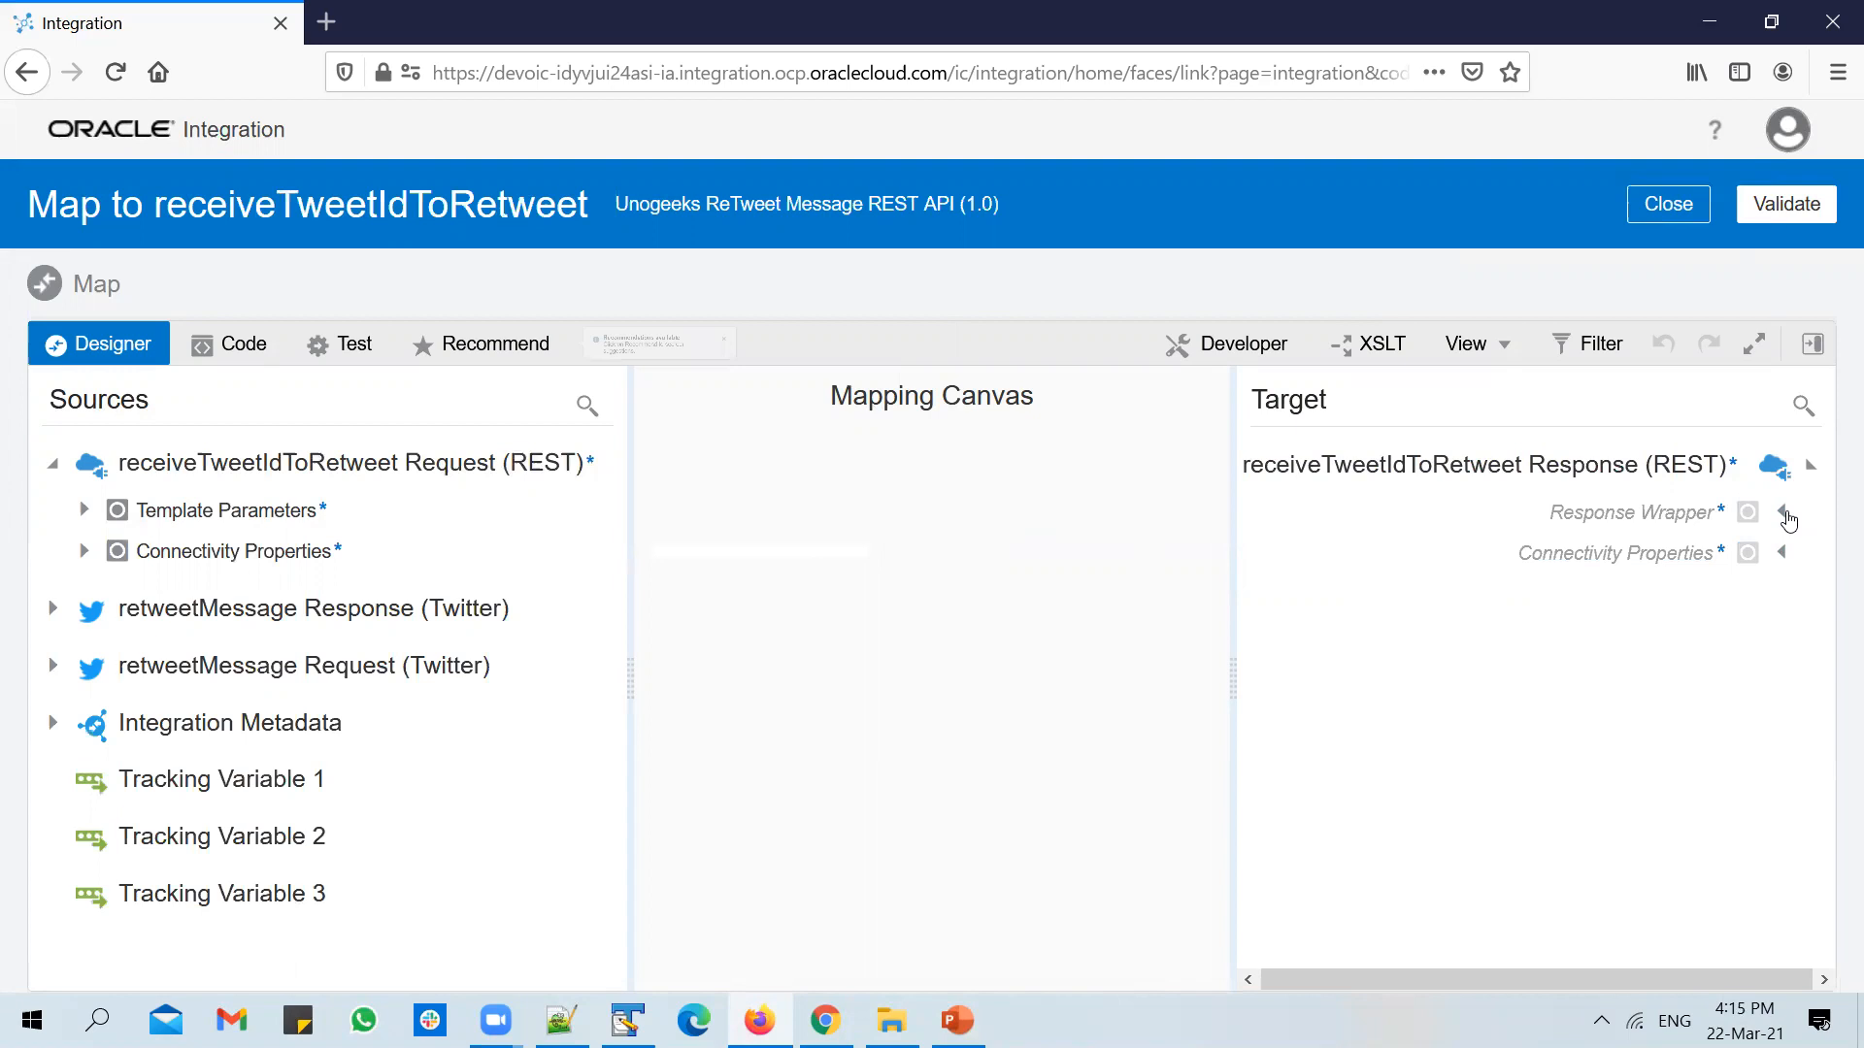
- Expand the Response Wrapper target and the retweetMessage RetweetResponse source fields
click(1787, 516)
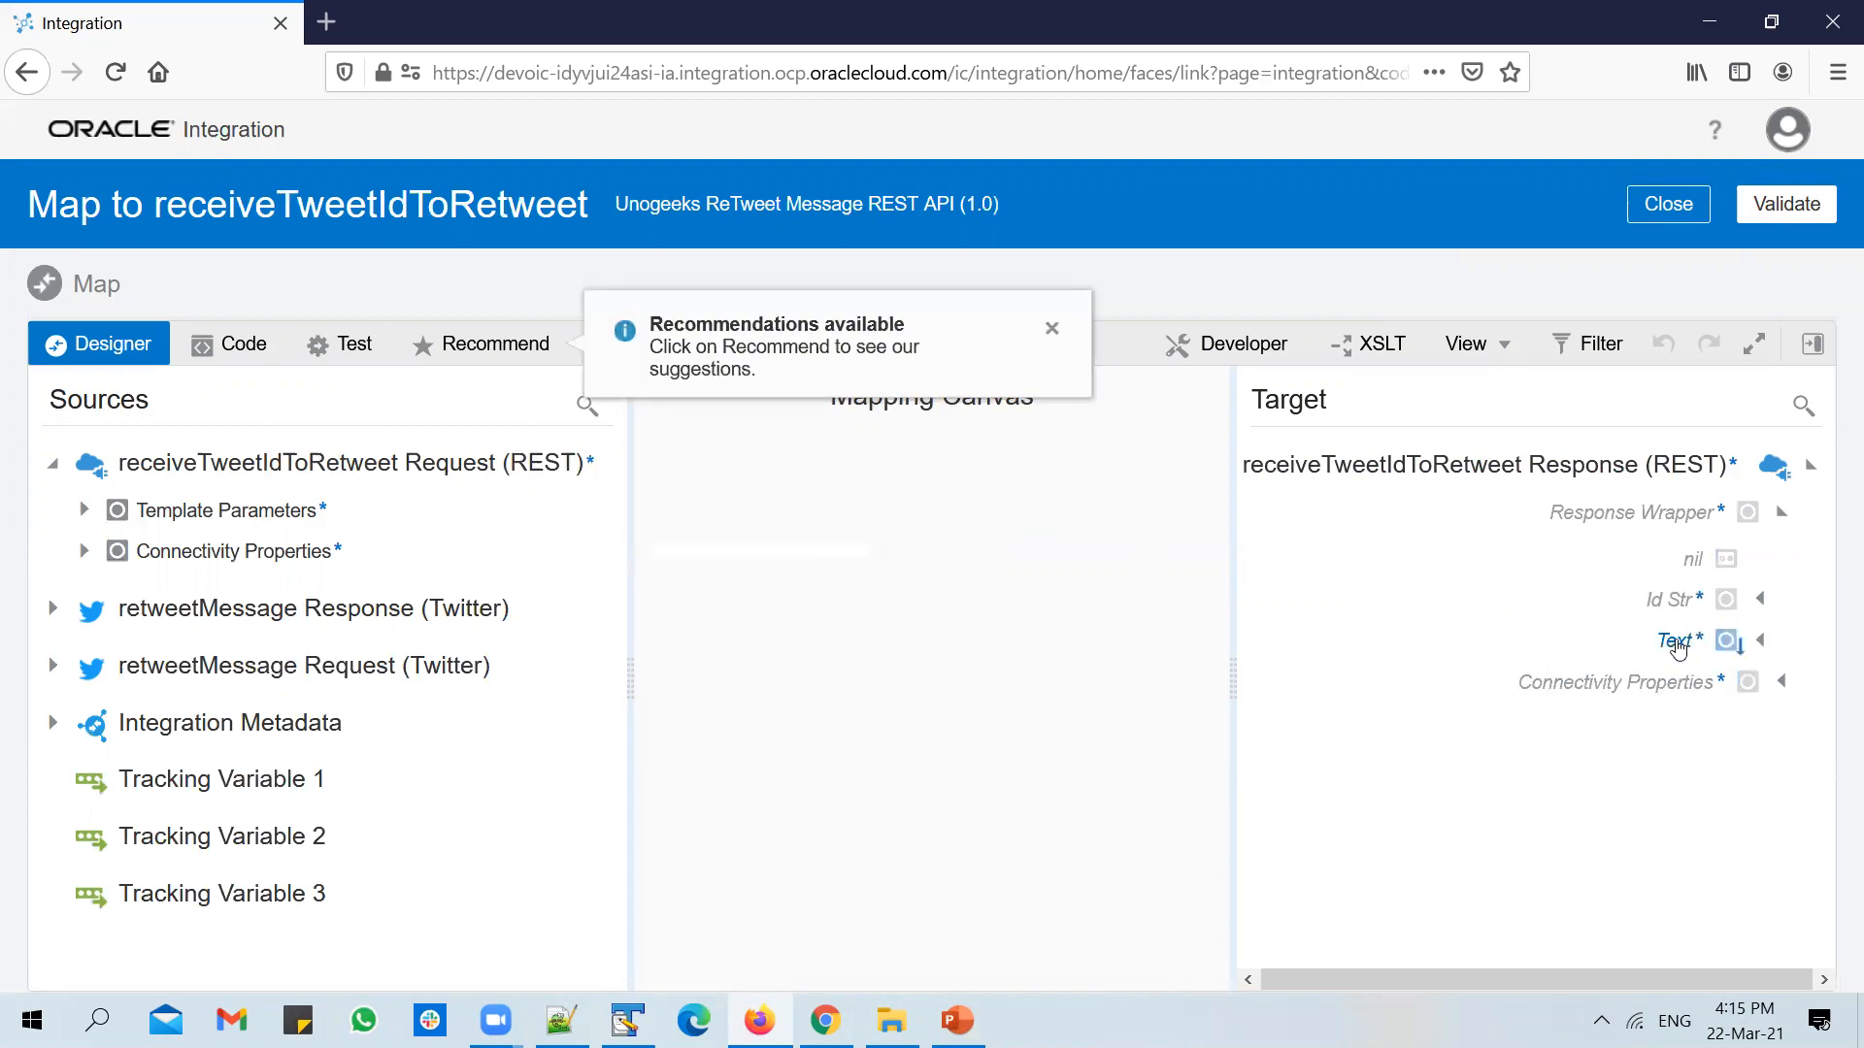
mouse_move(361, 687)
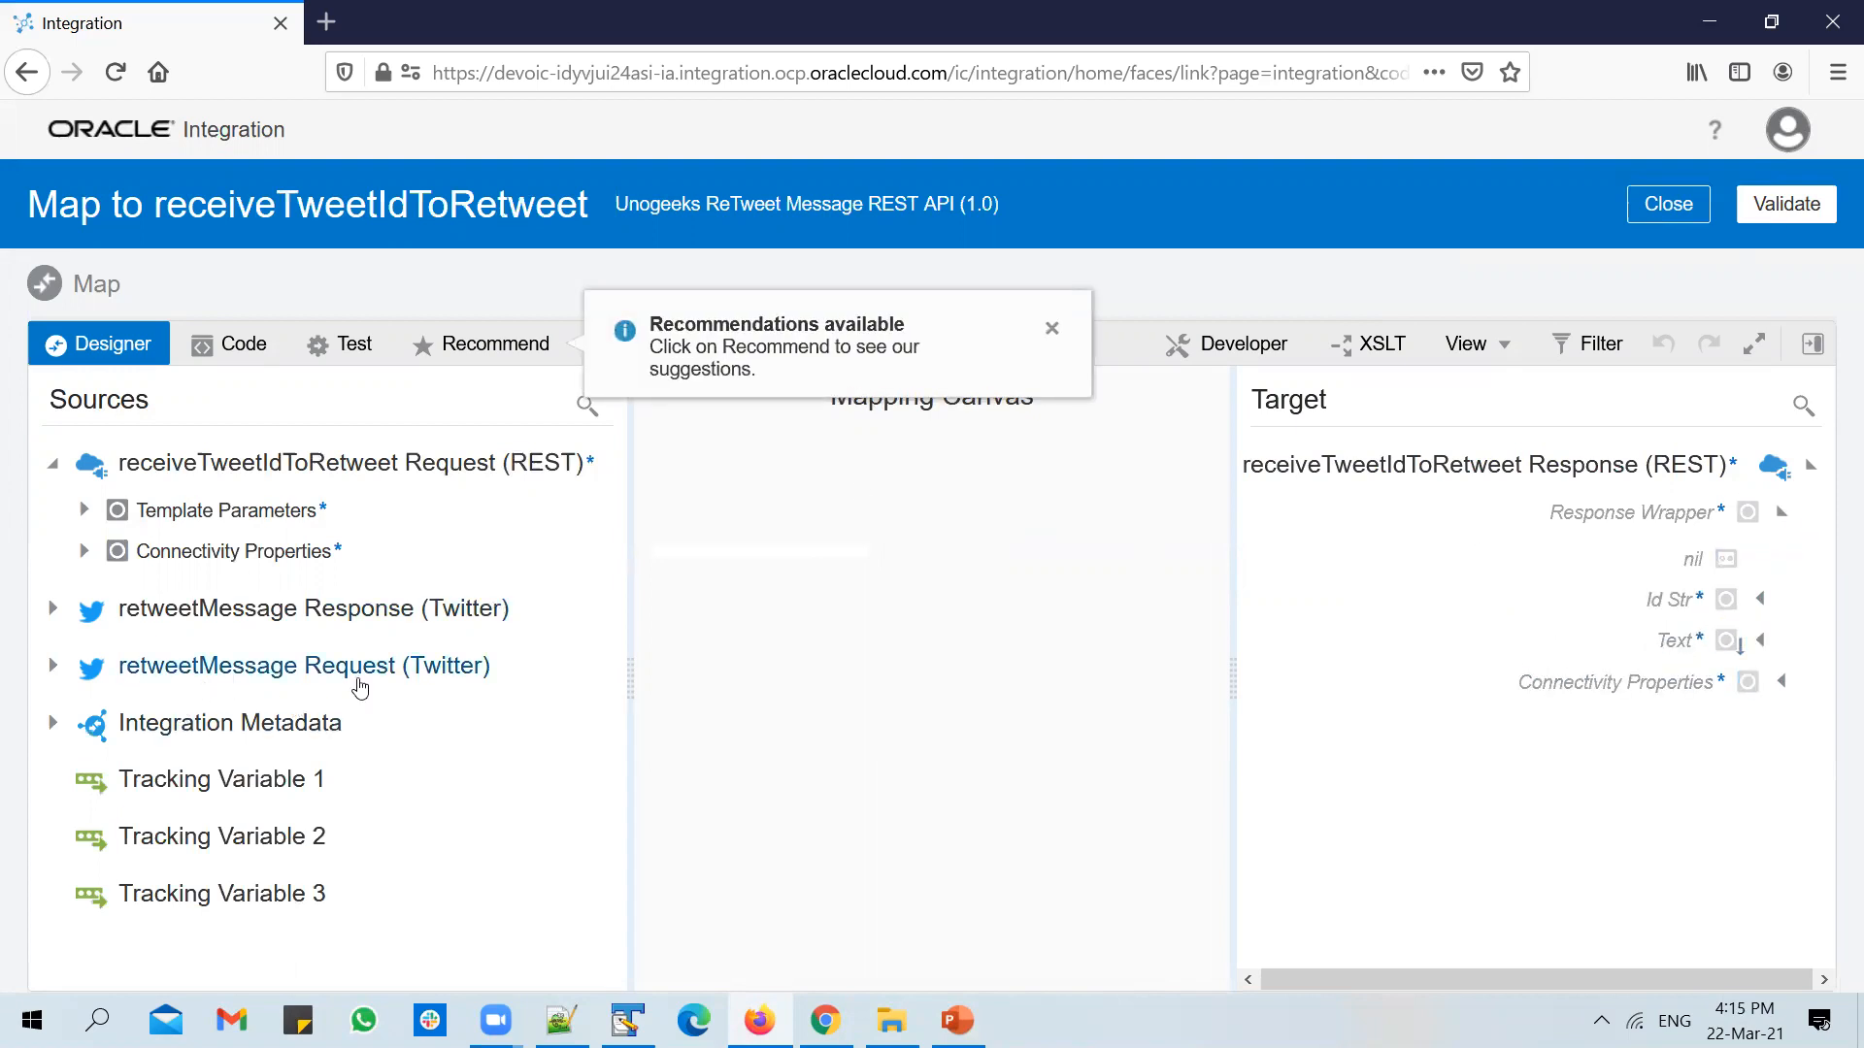
mouse_move(305, 607)
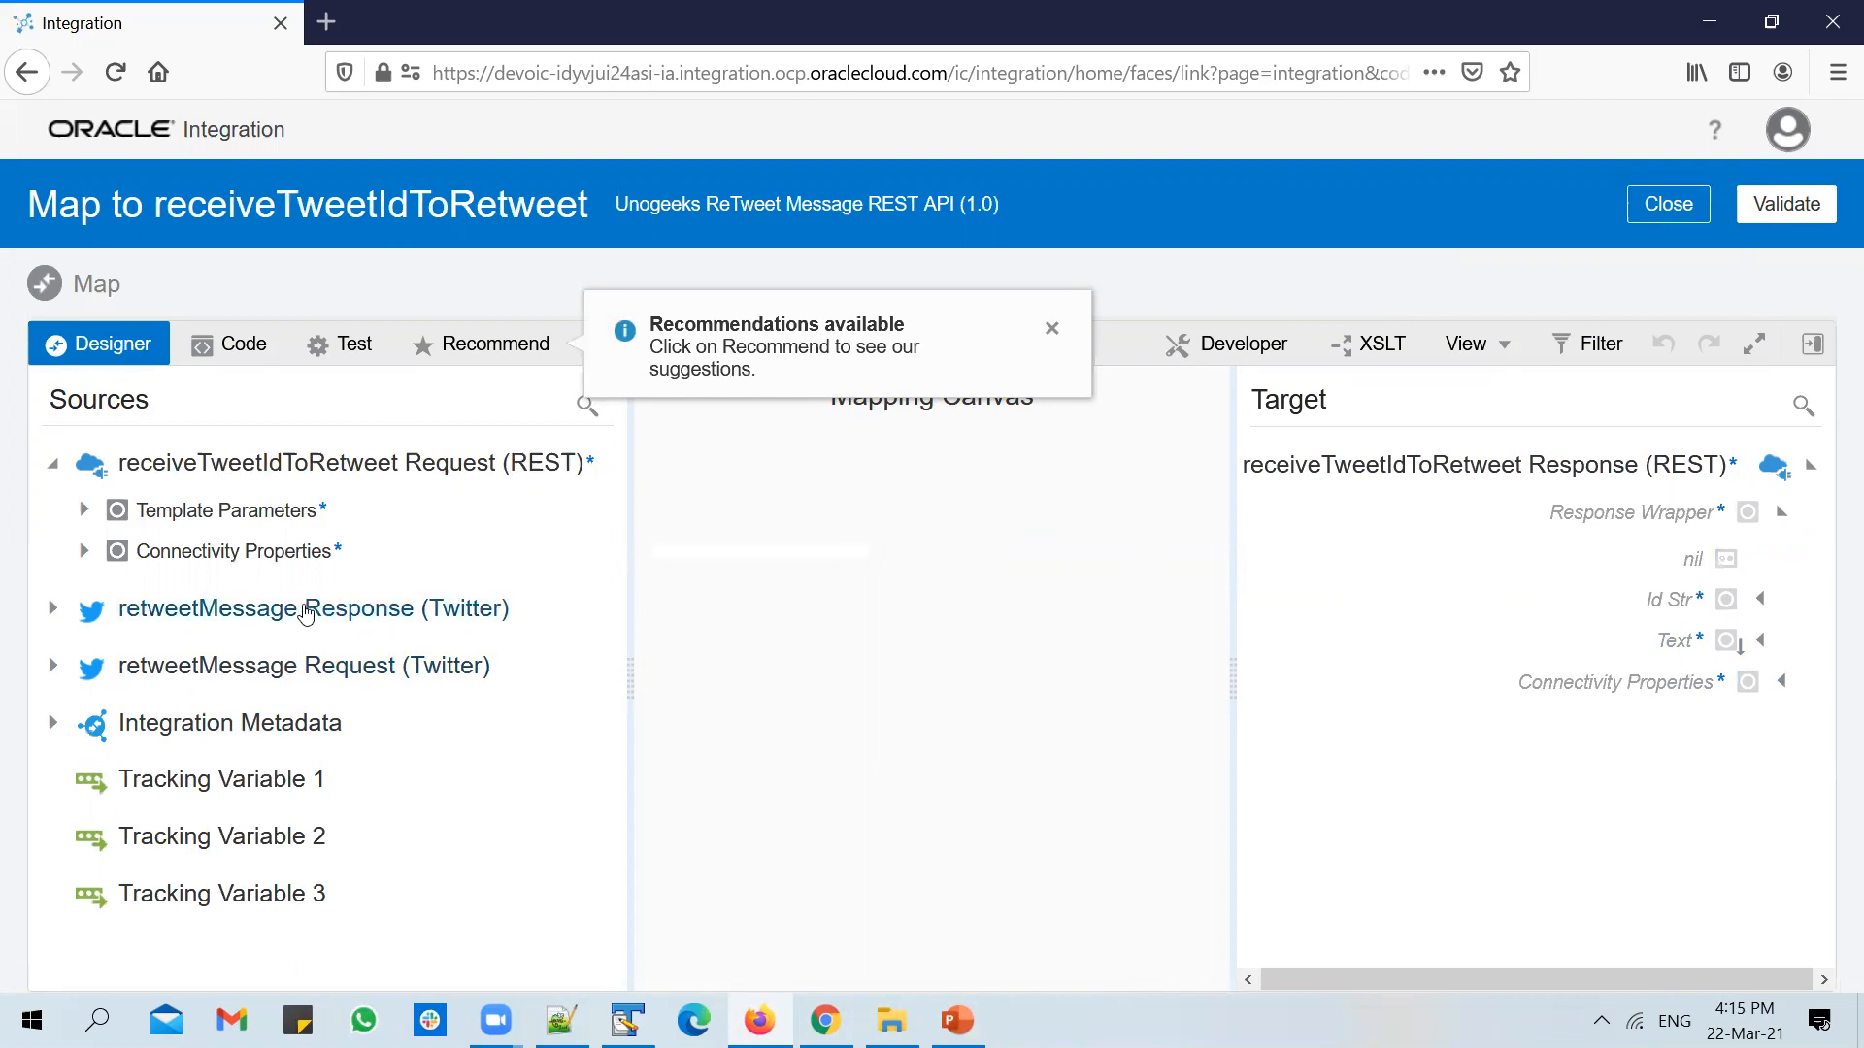
click(52, 610)
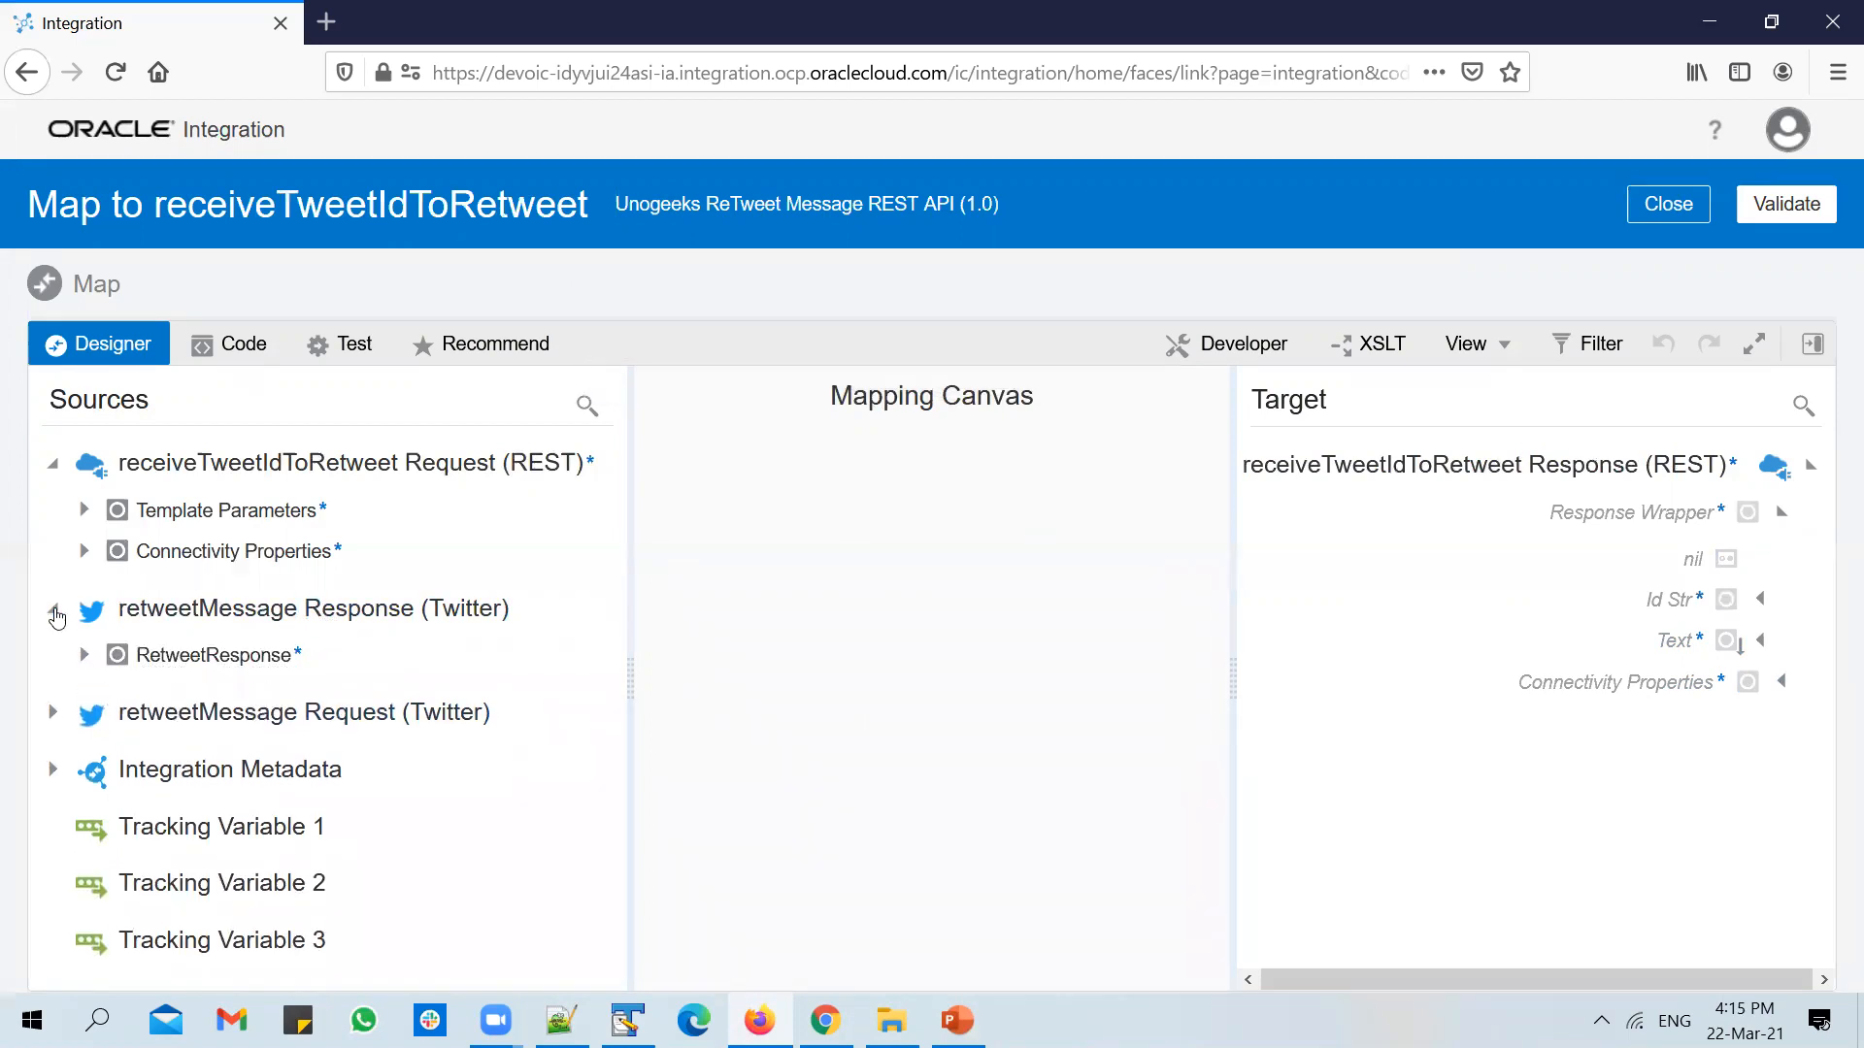
click(83, 654)
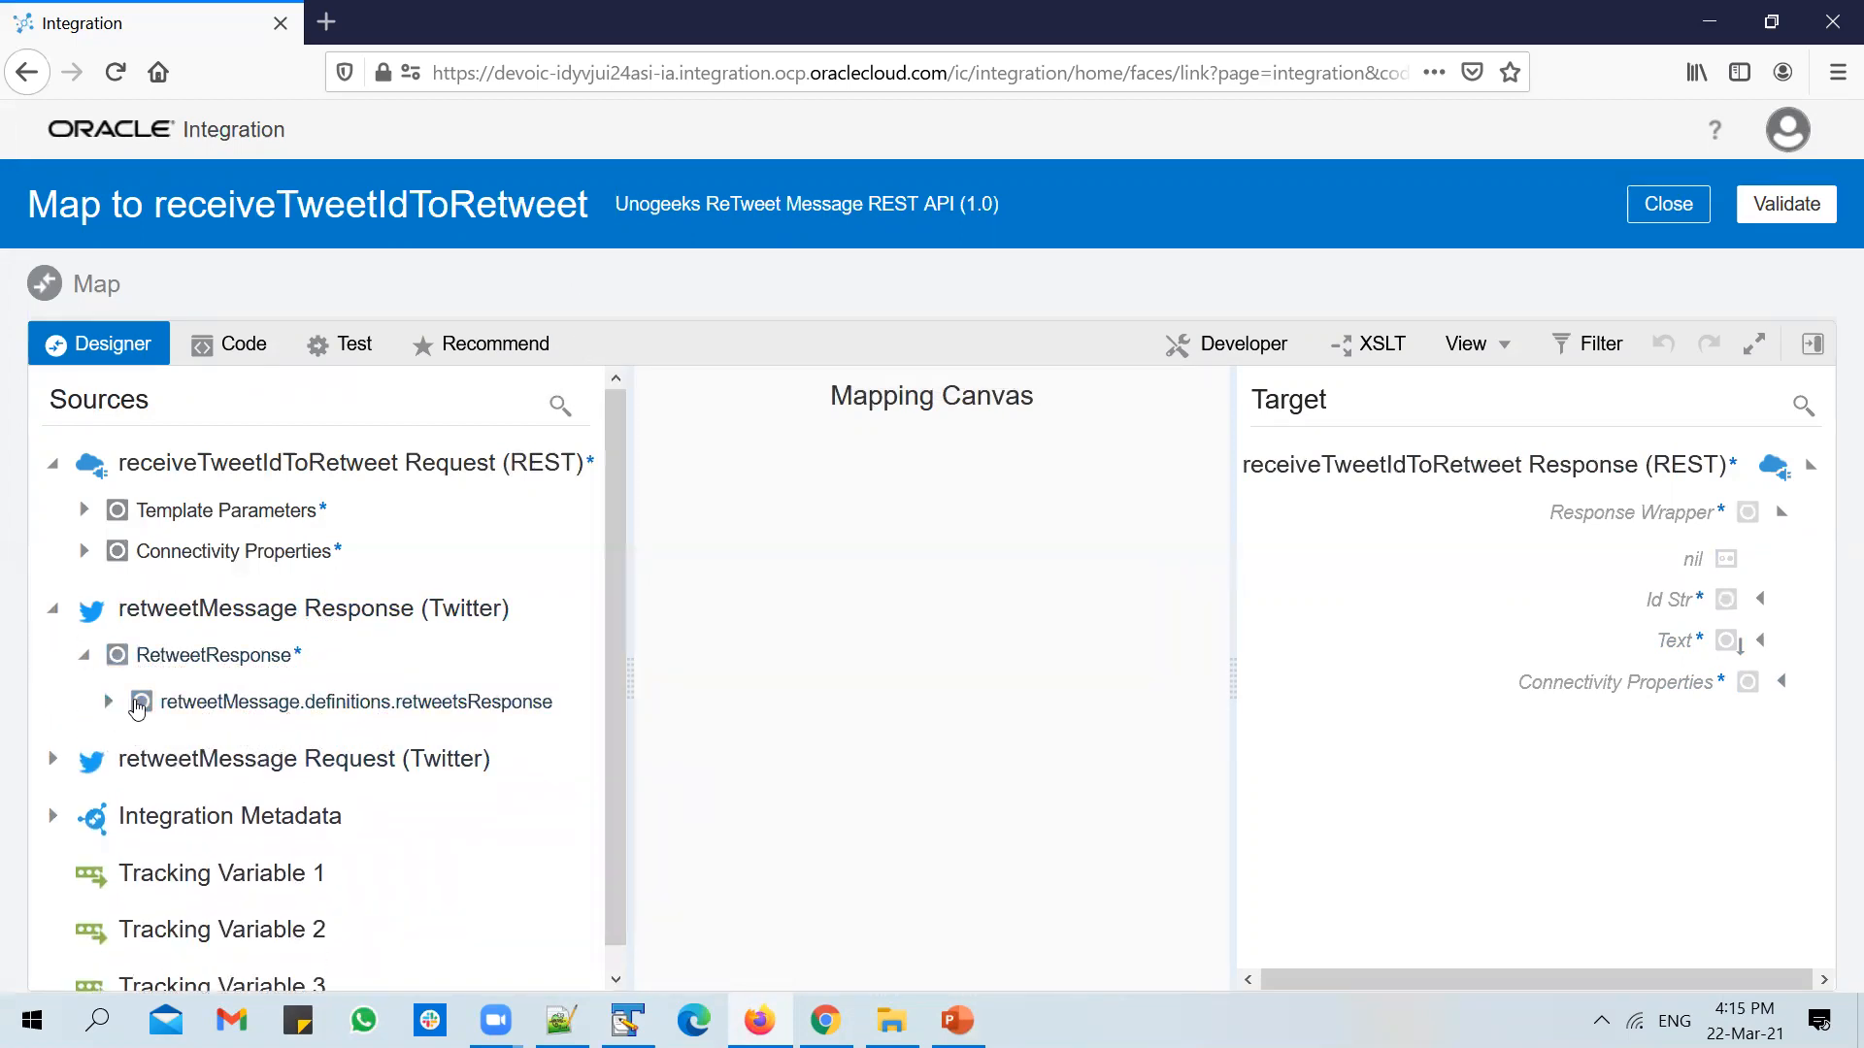
click(109, 701)
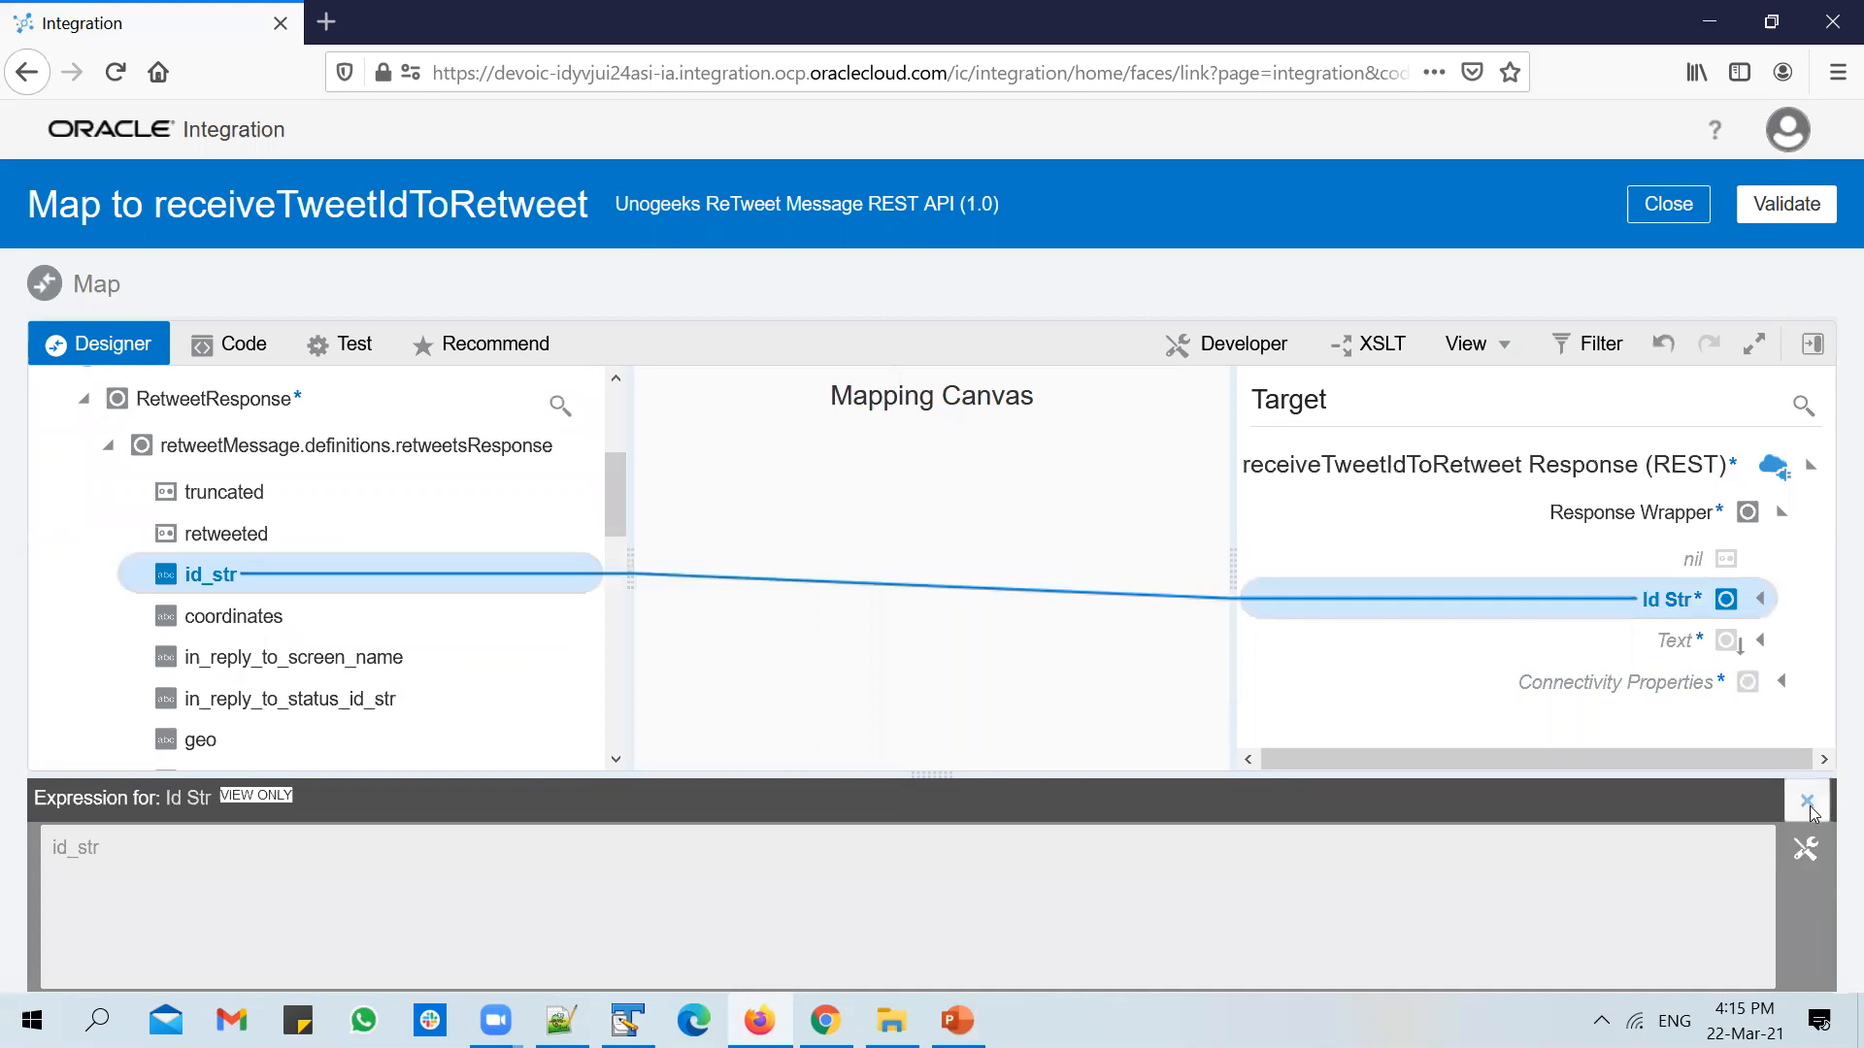
- Map the retweet's id_str and text onto the REST response's Id Str and Text
click(1805, 798)
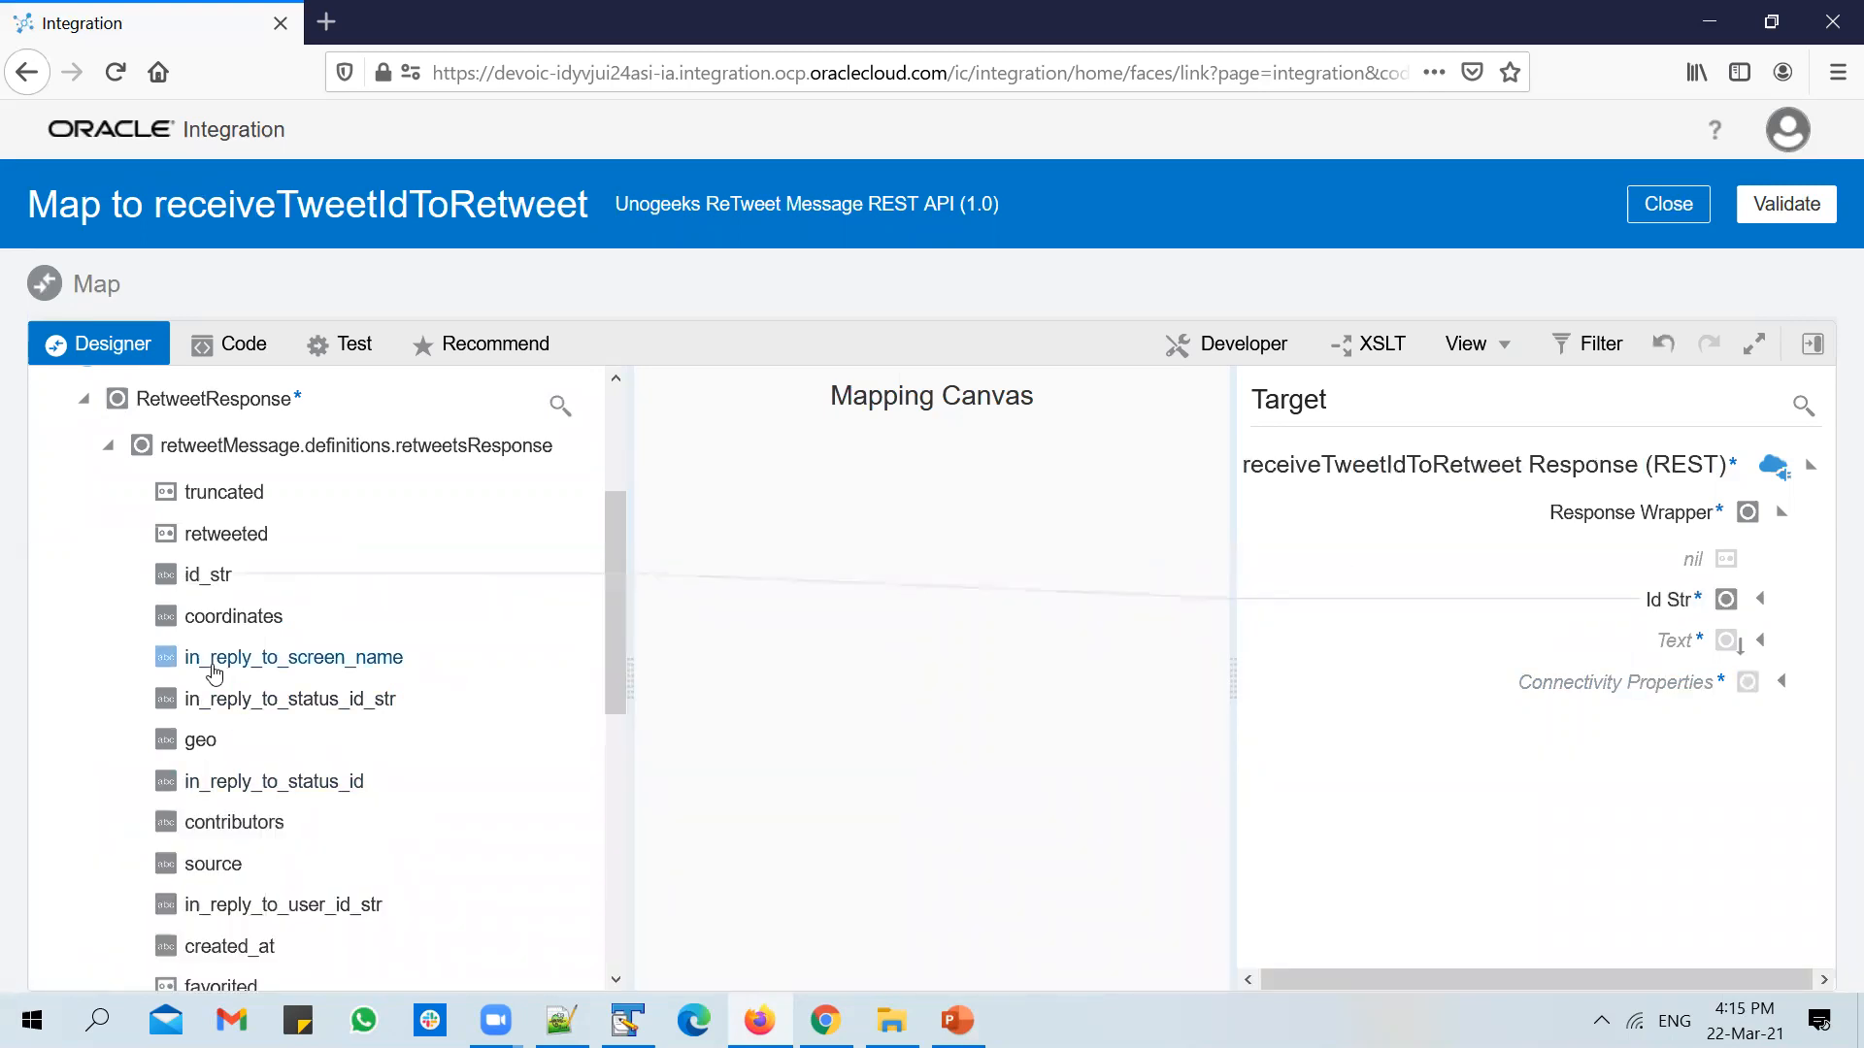
scroll(down, 3)
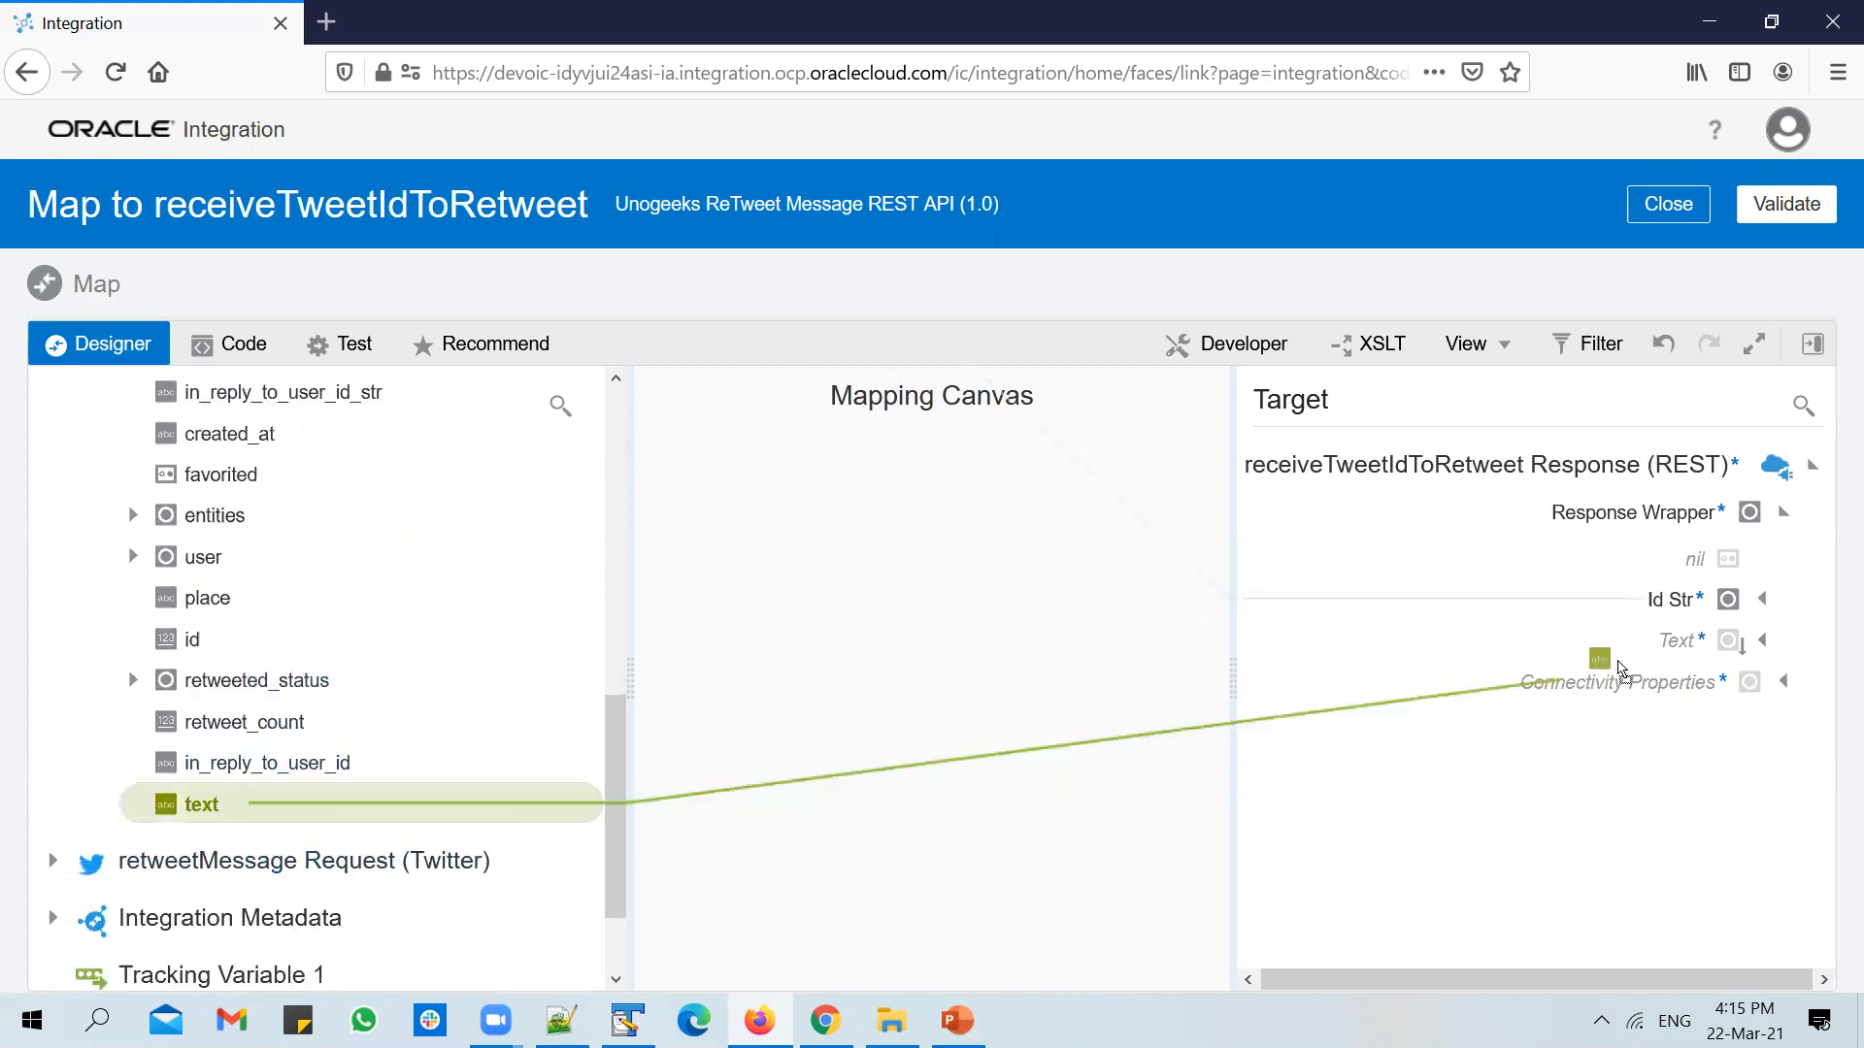
click(1680, 641)
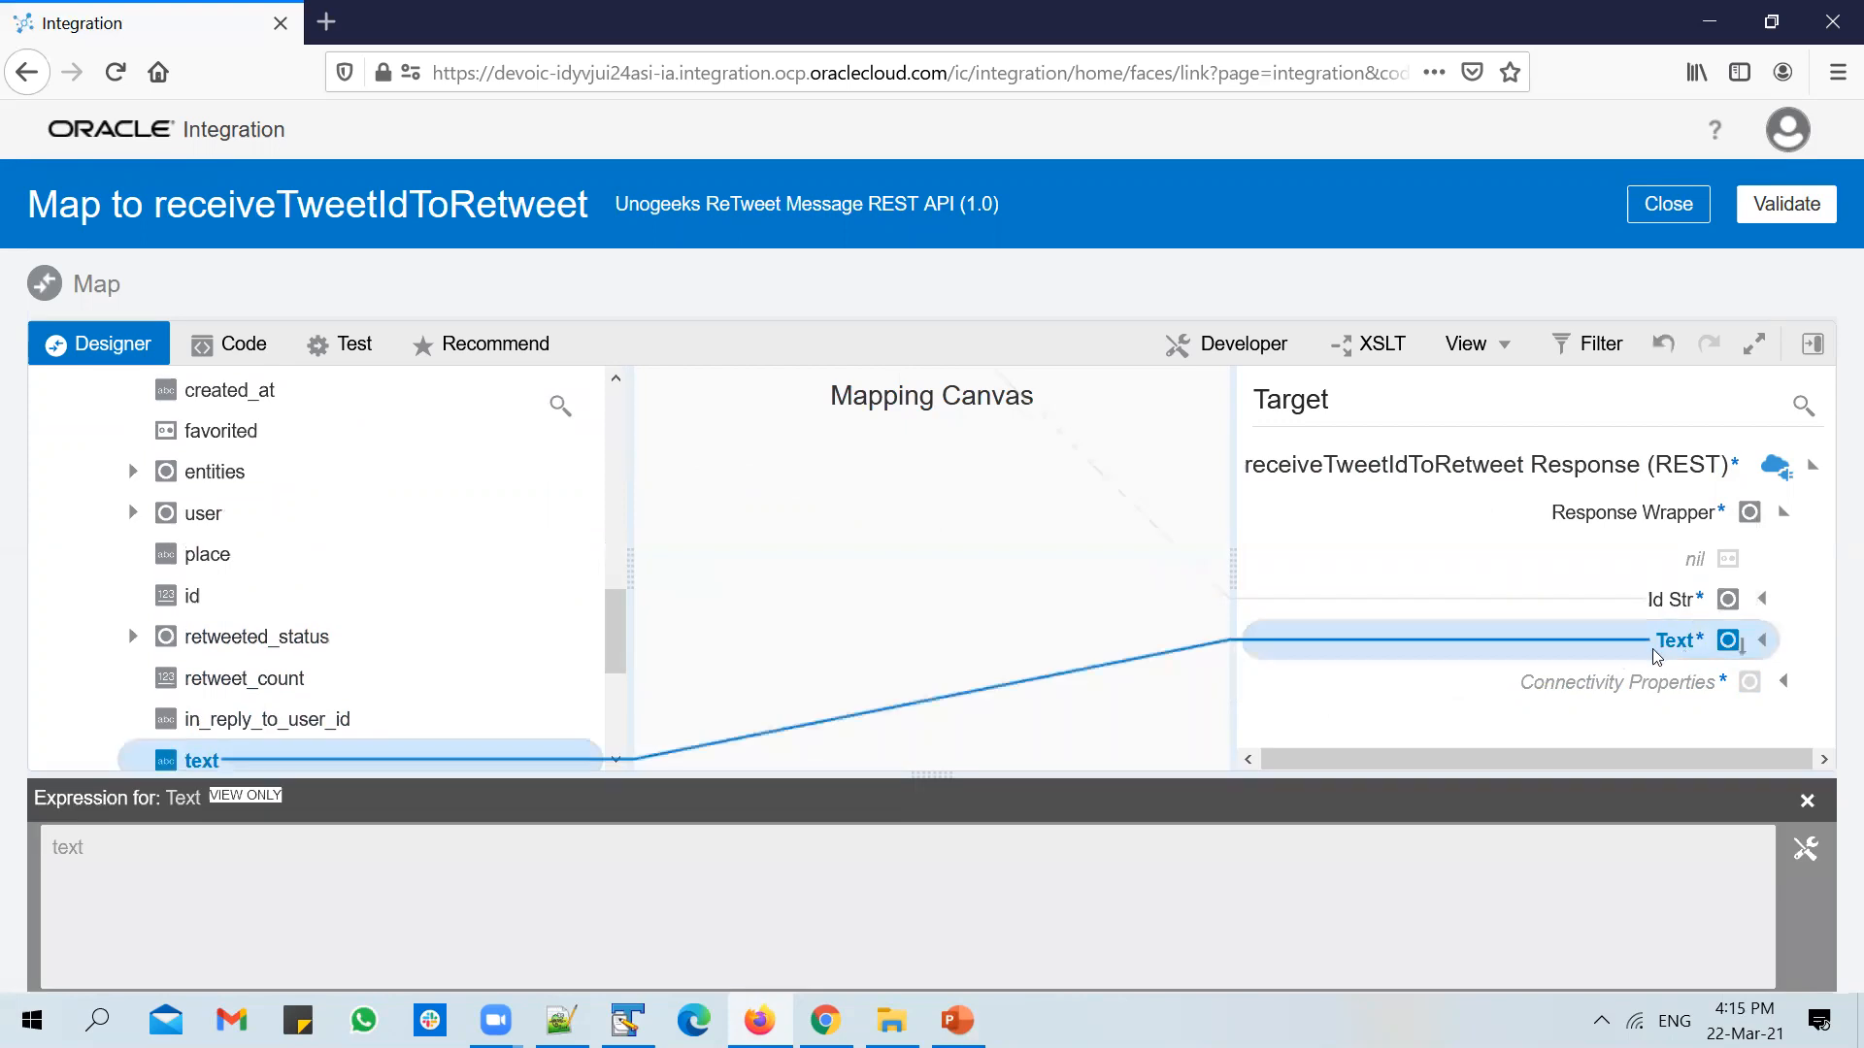
mouse_move(1739, 632)
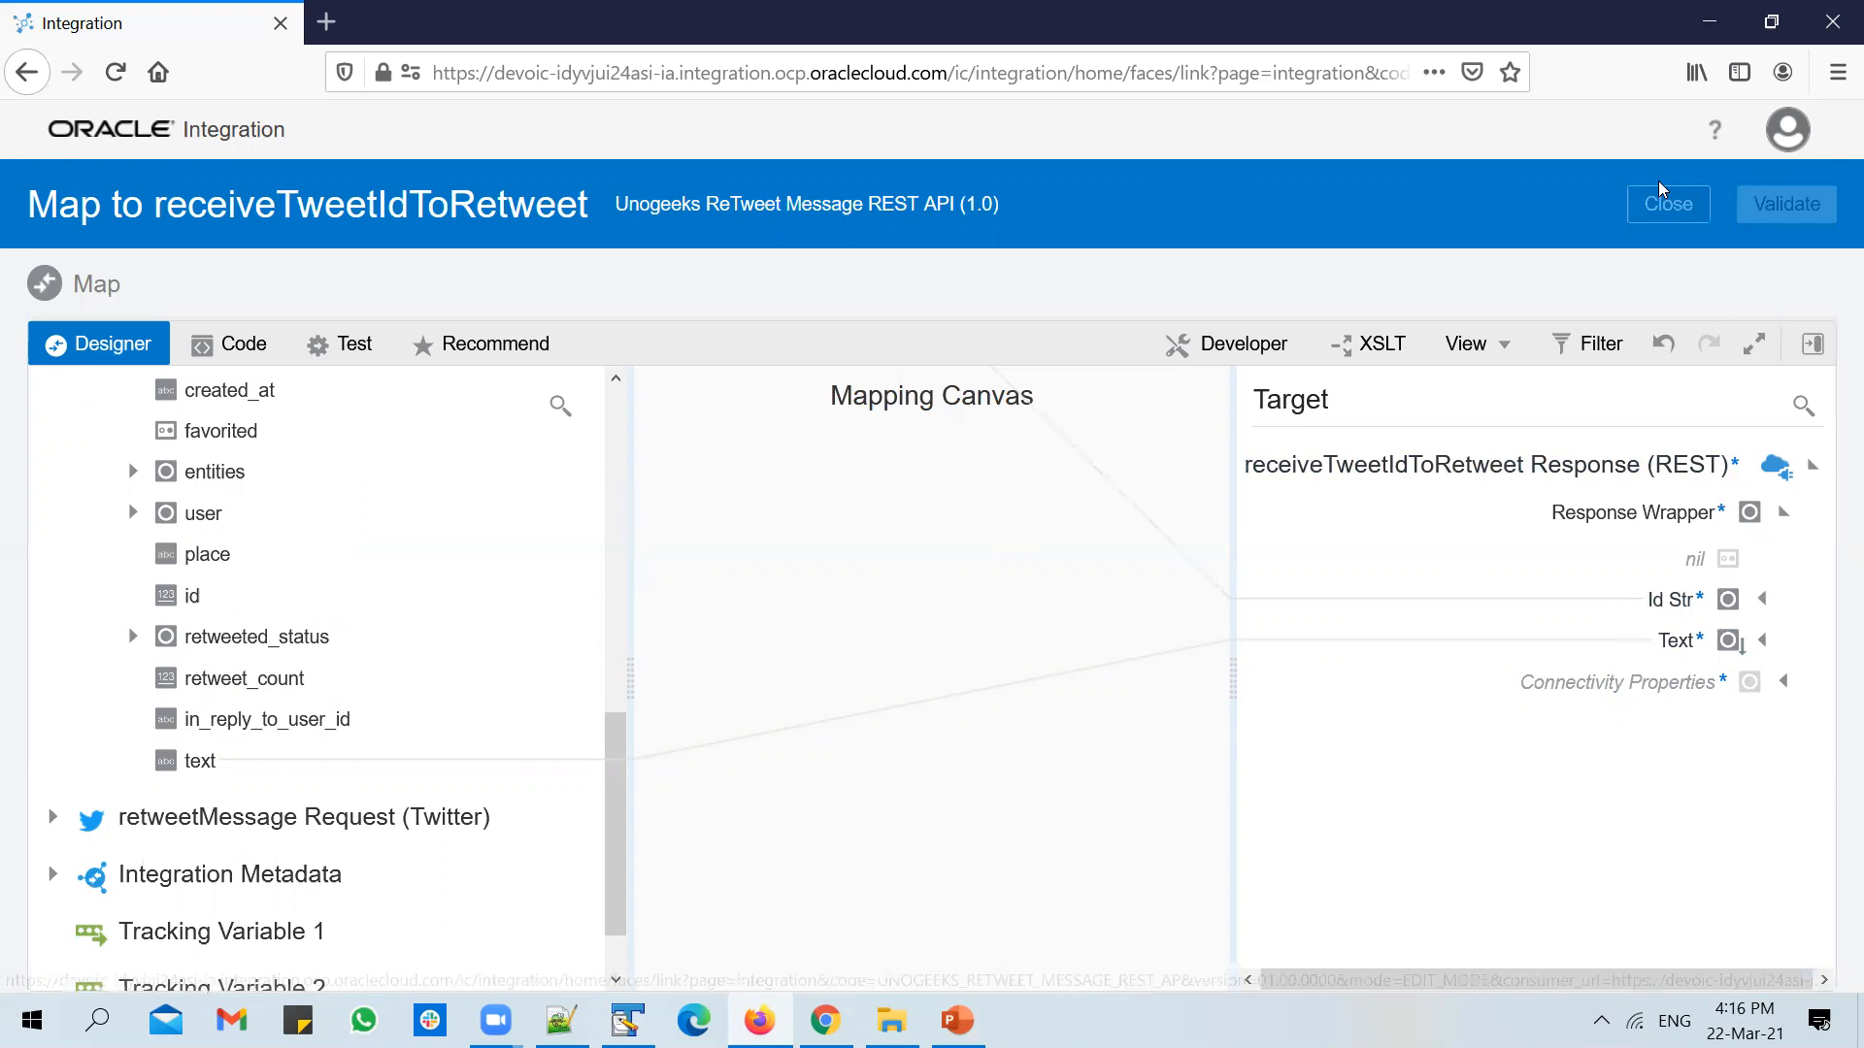
- Validate the response mapping as valid and return to the integration flow canvas
click(1786, 204)
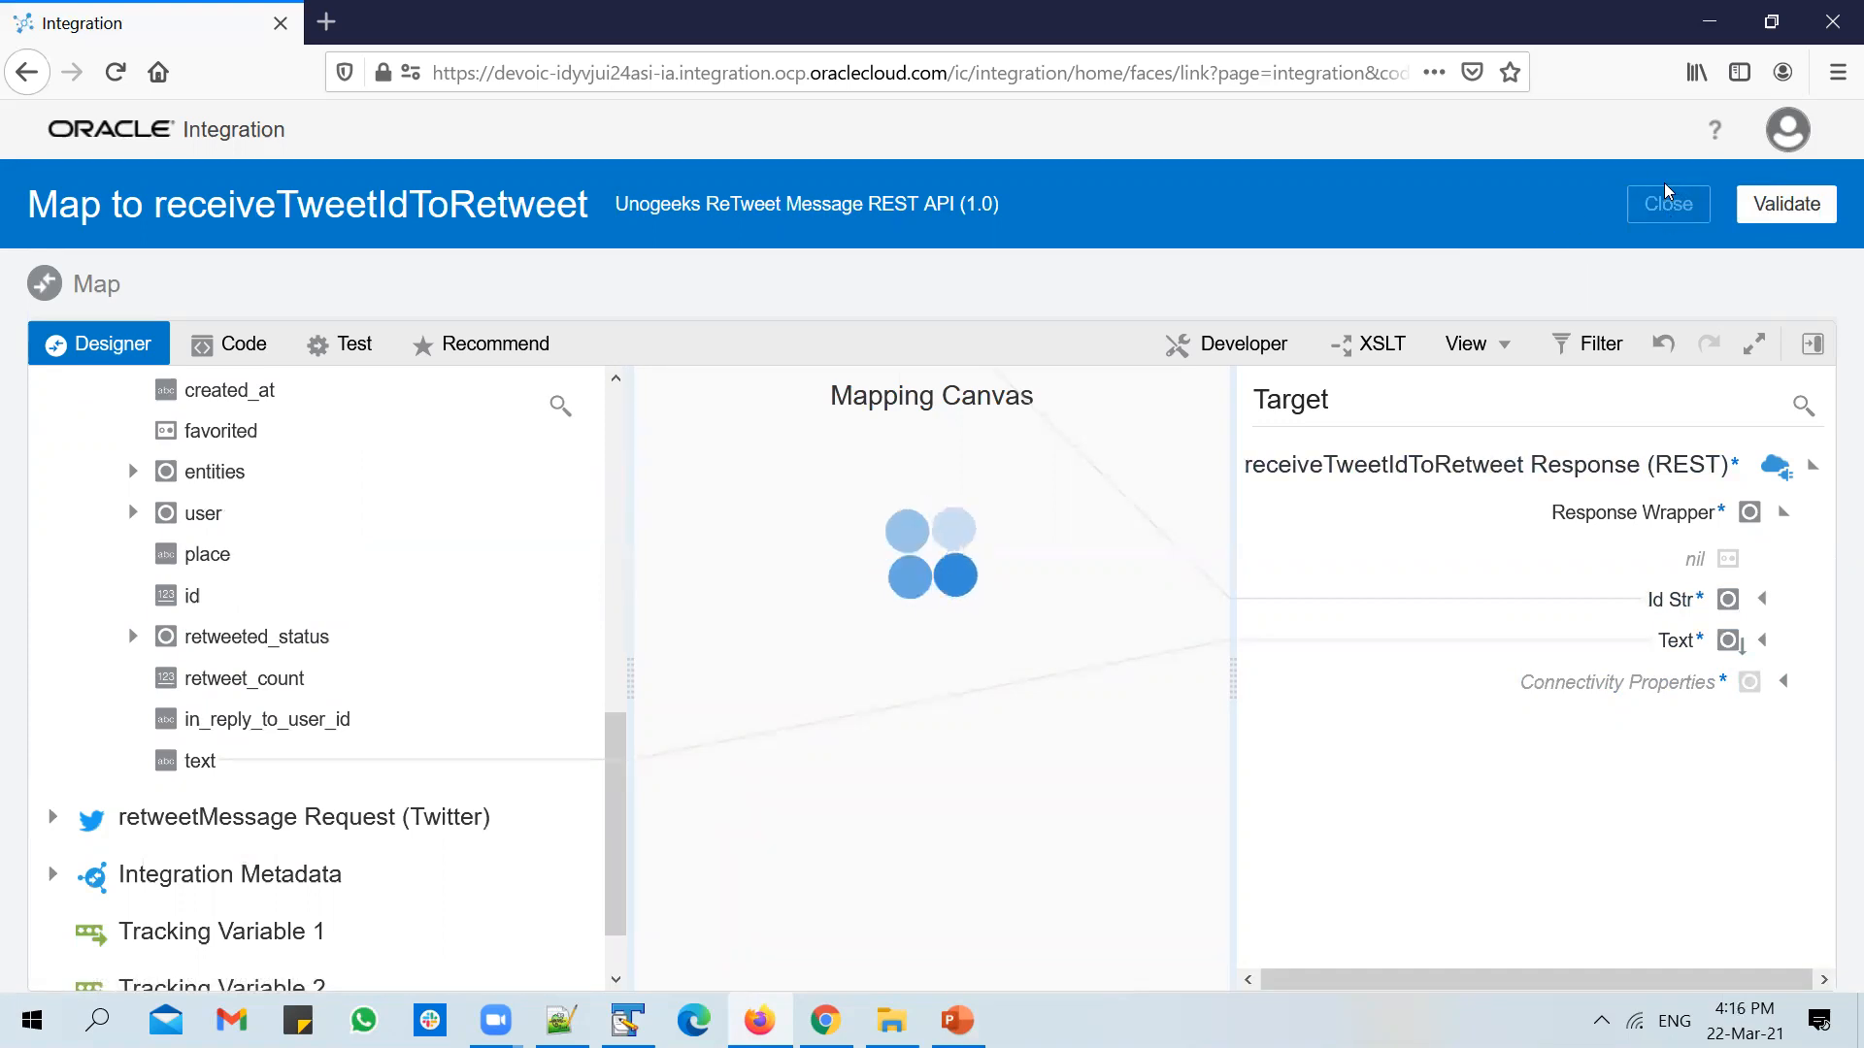
click(1784, 204)
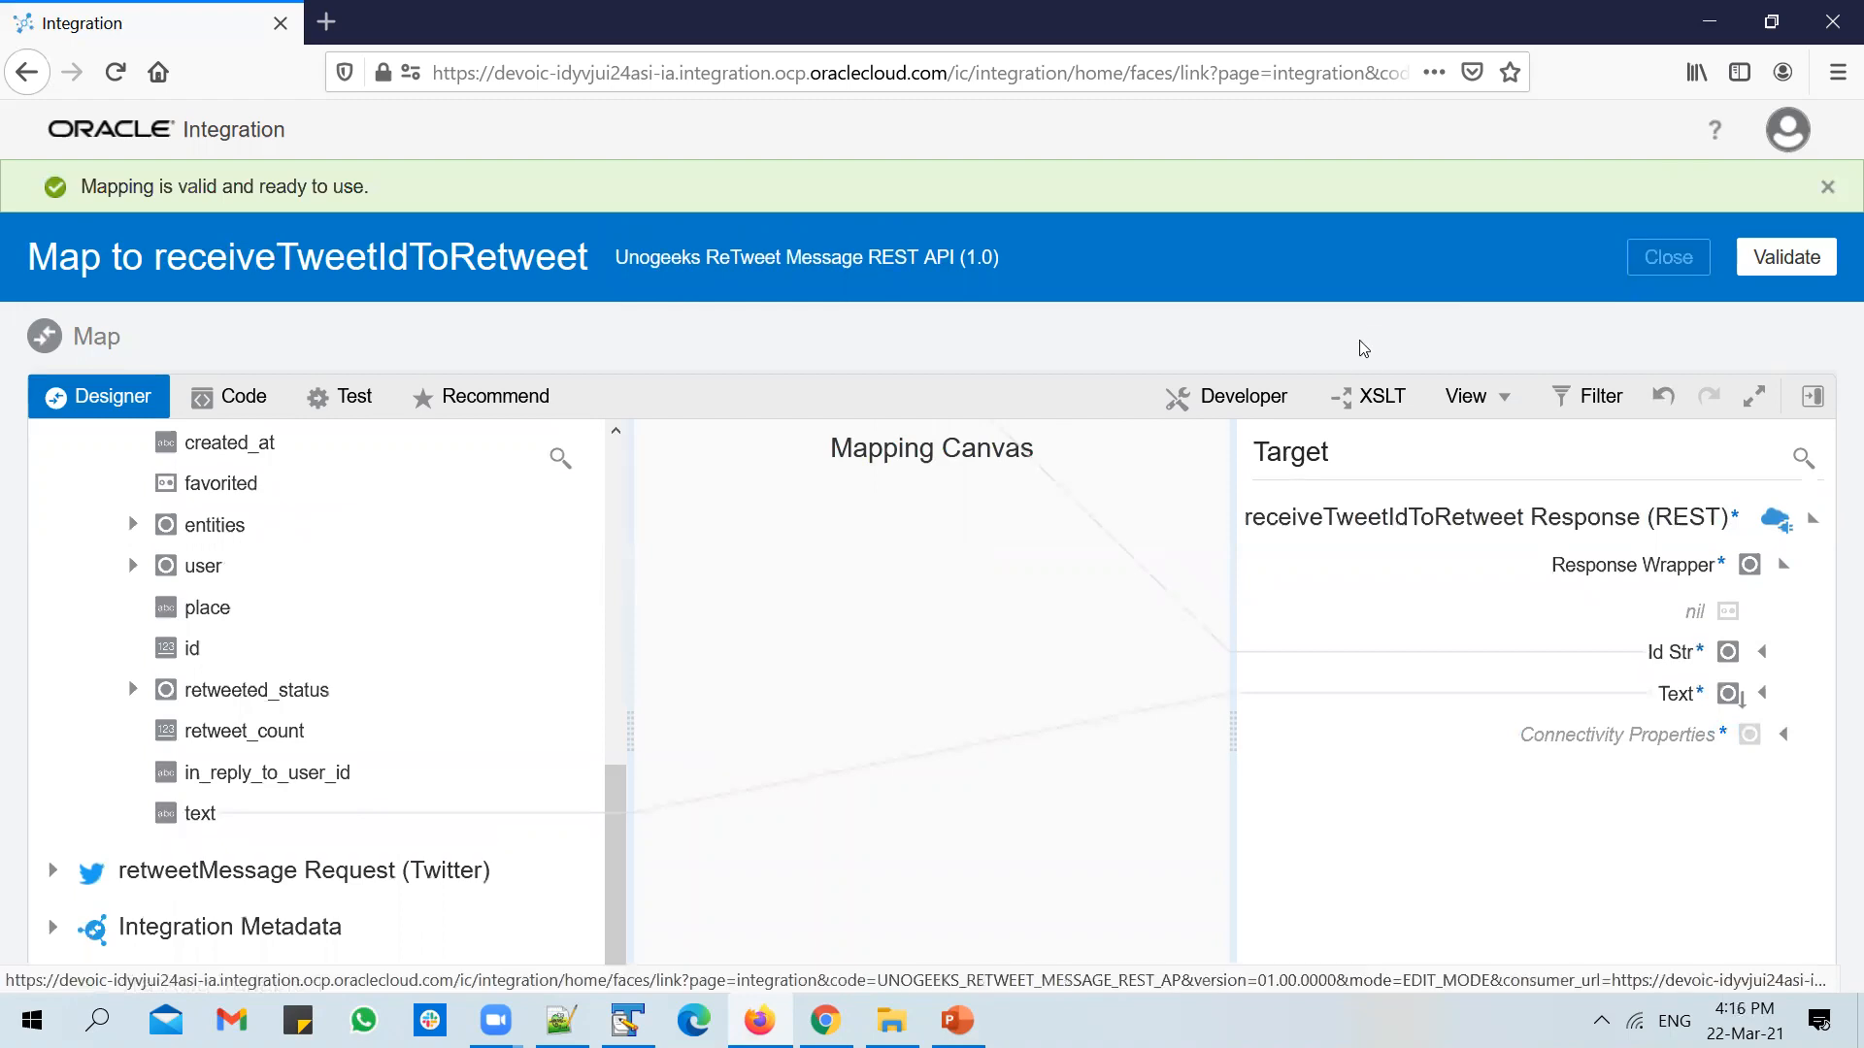
click(1667, 257)
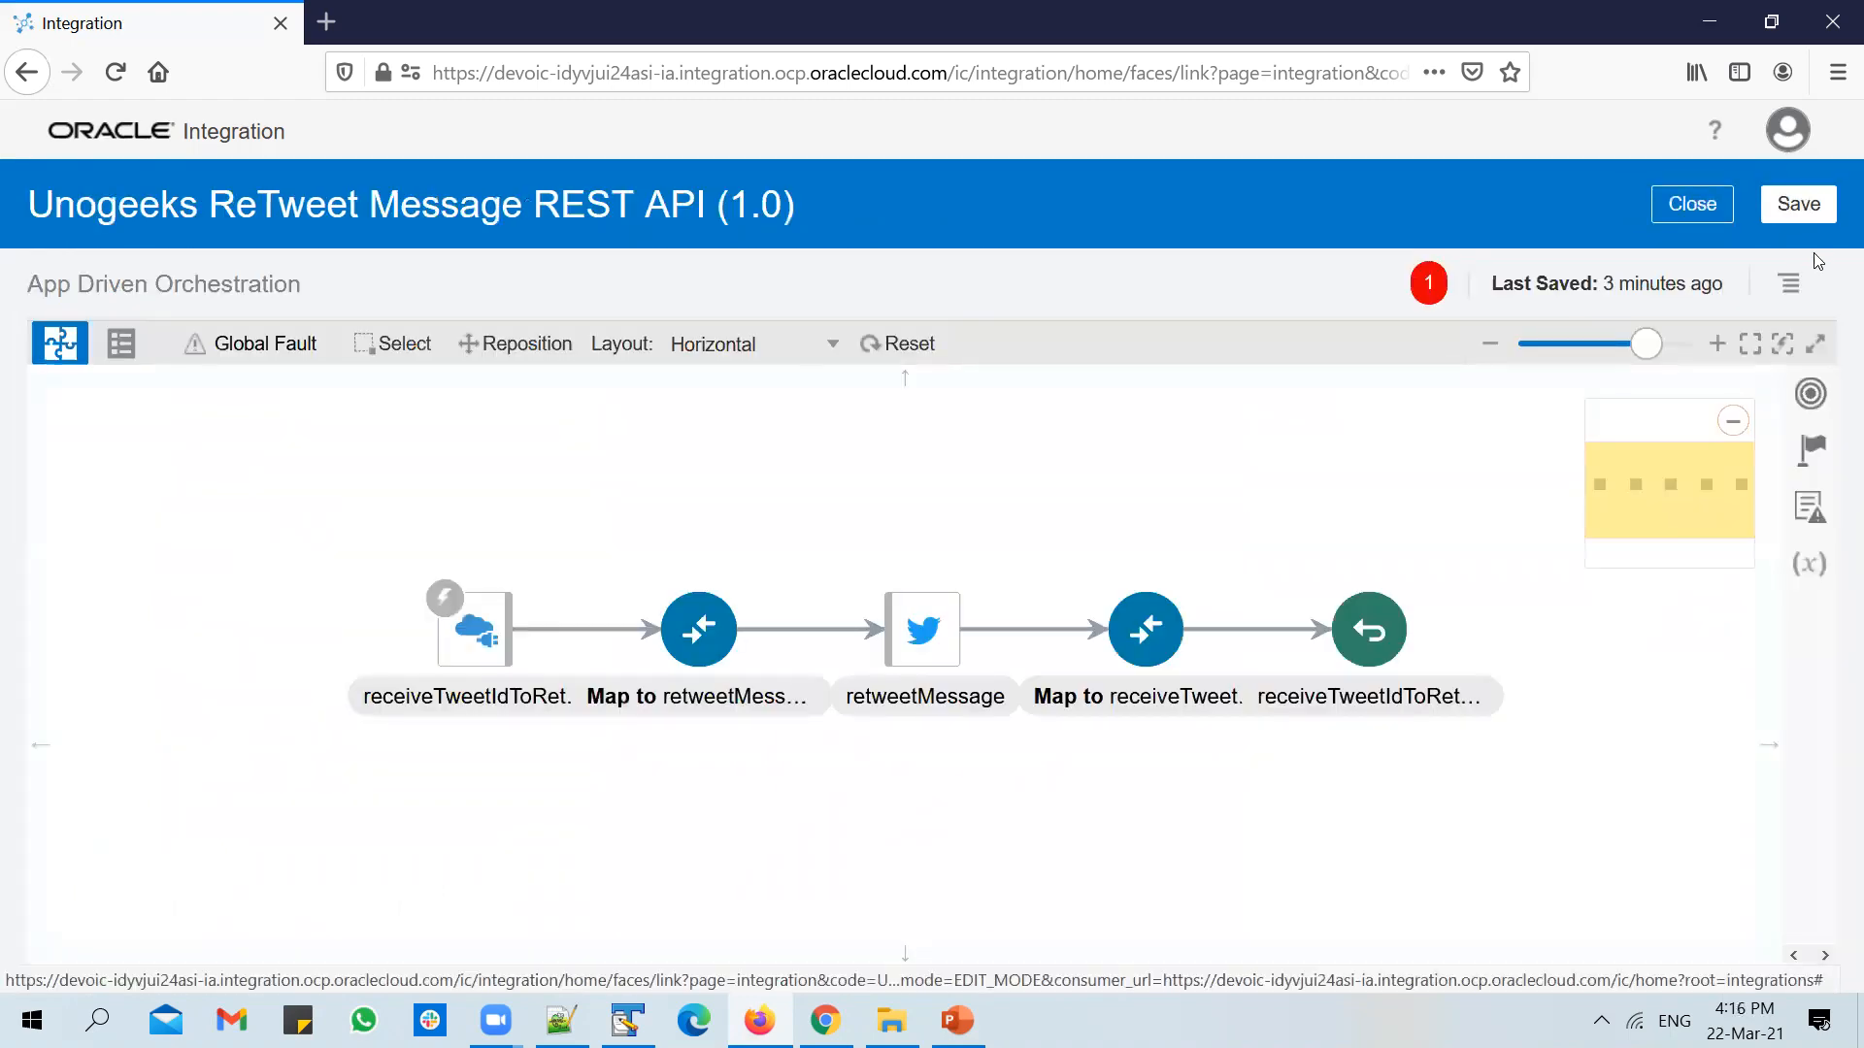
- Set tweetId as the primary tracking field and save the Unogeeks ReTweet Message integration
click(1786, 284)
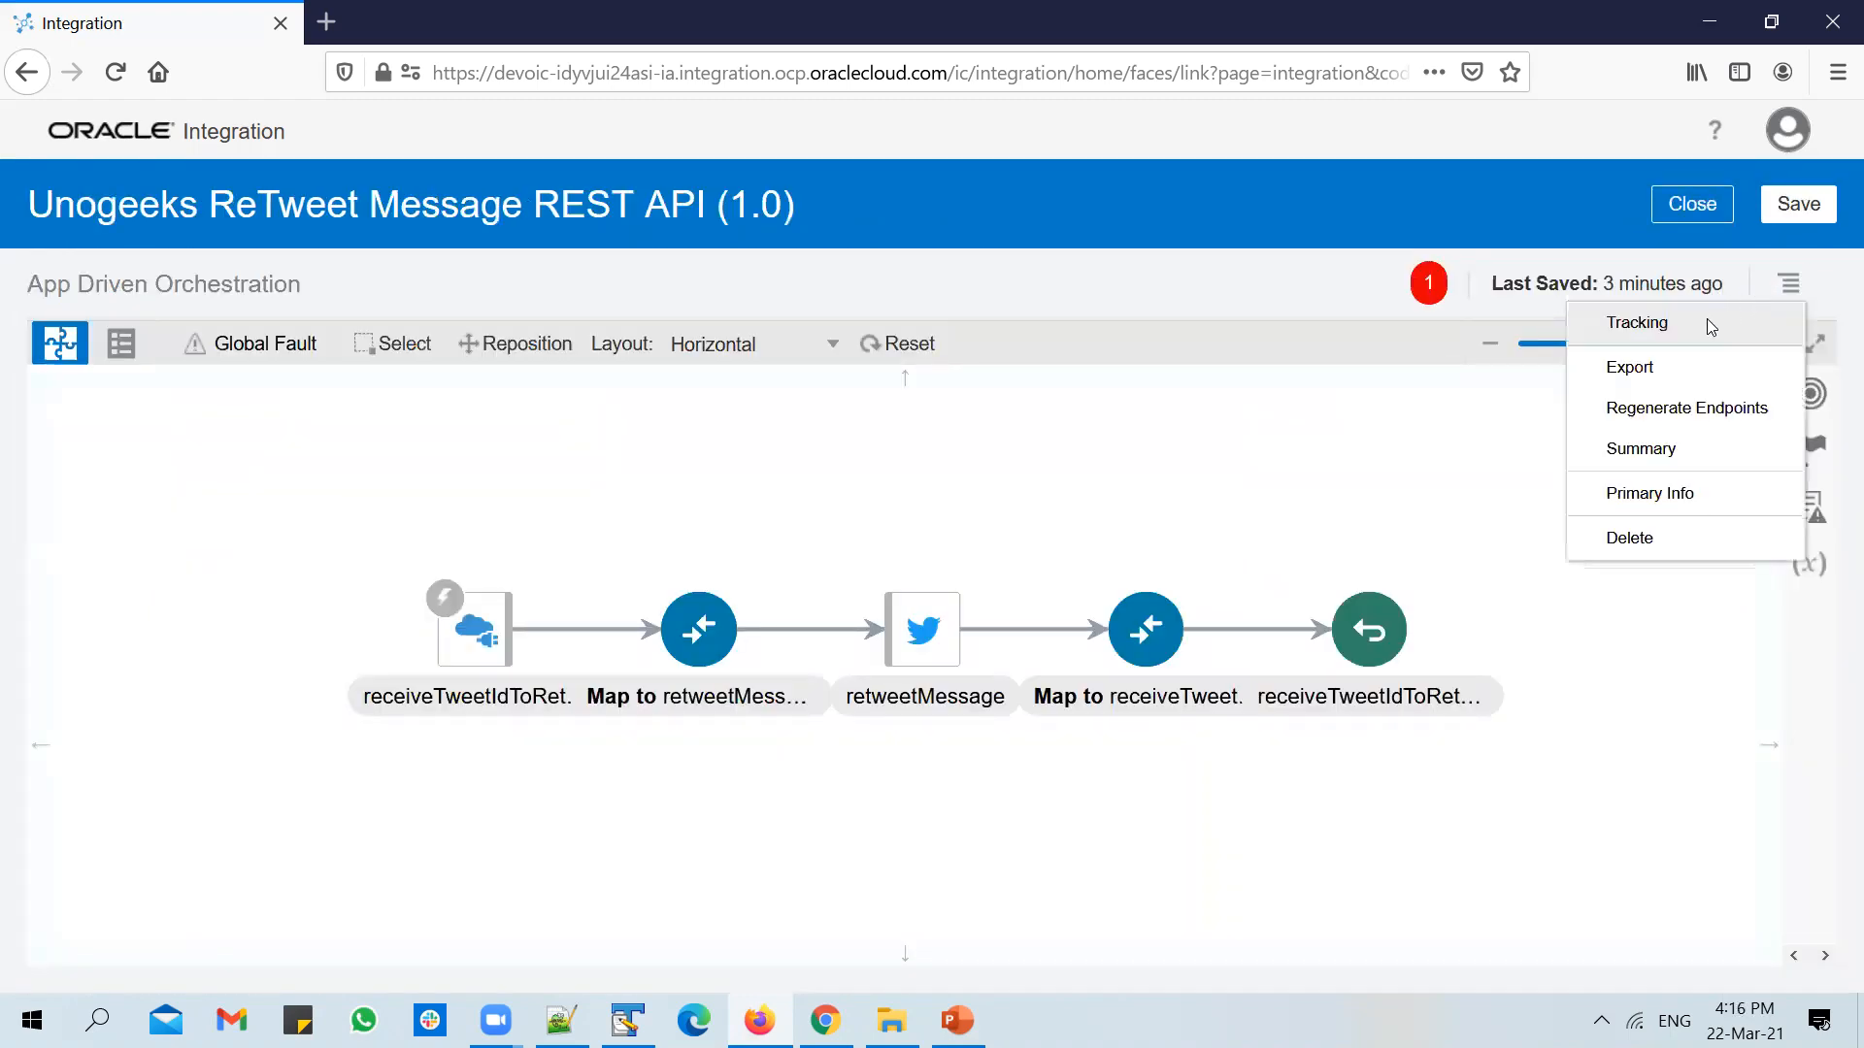
click(1639, 325)
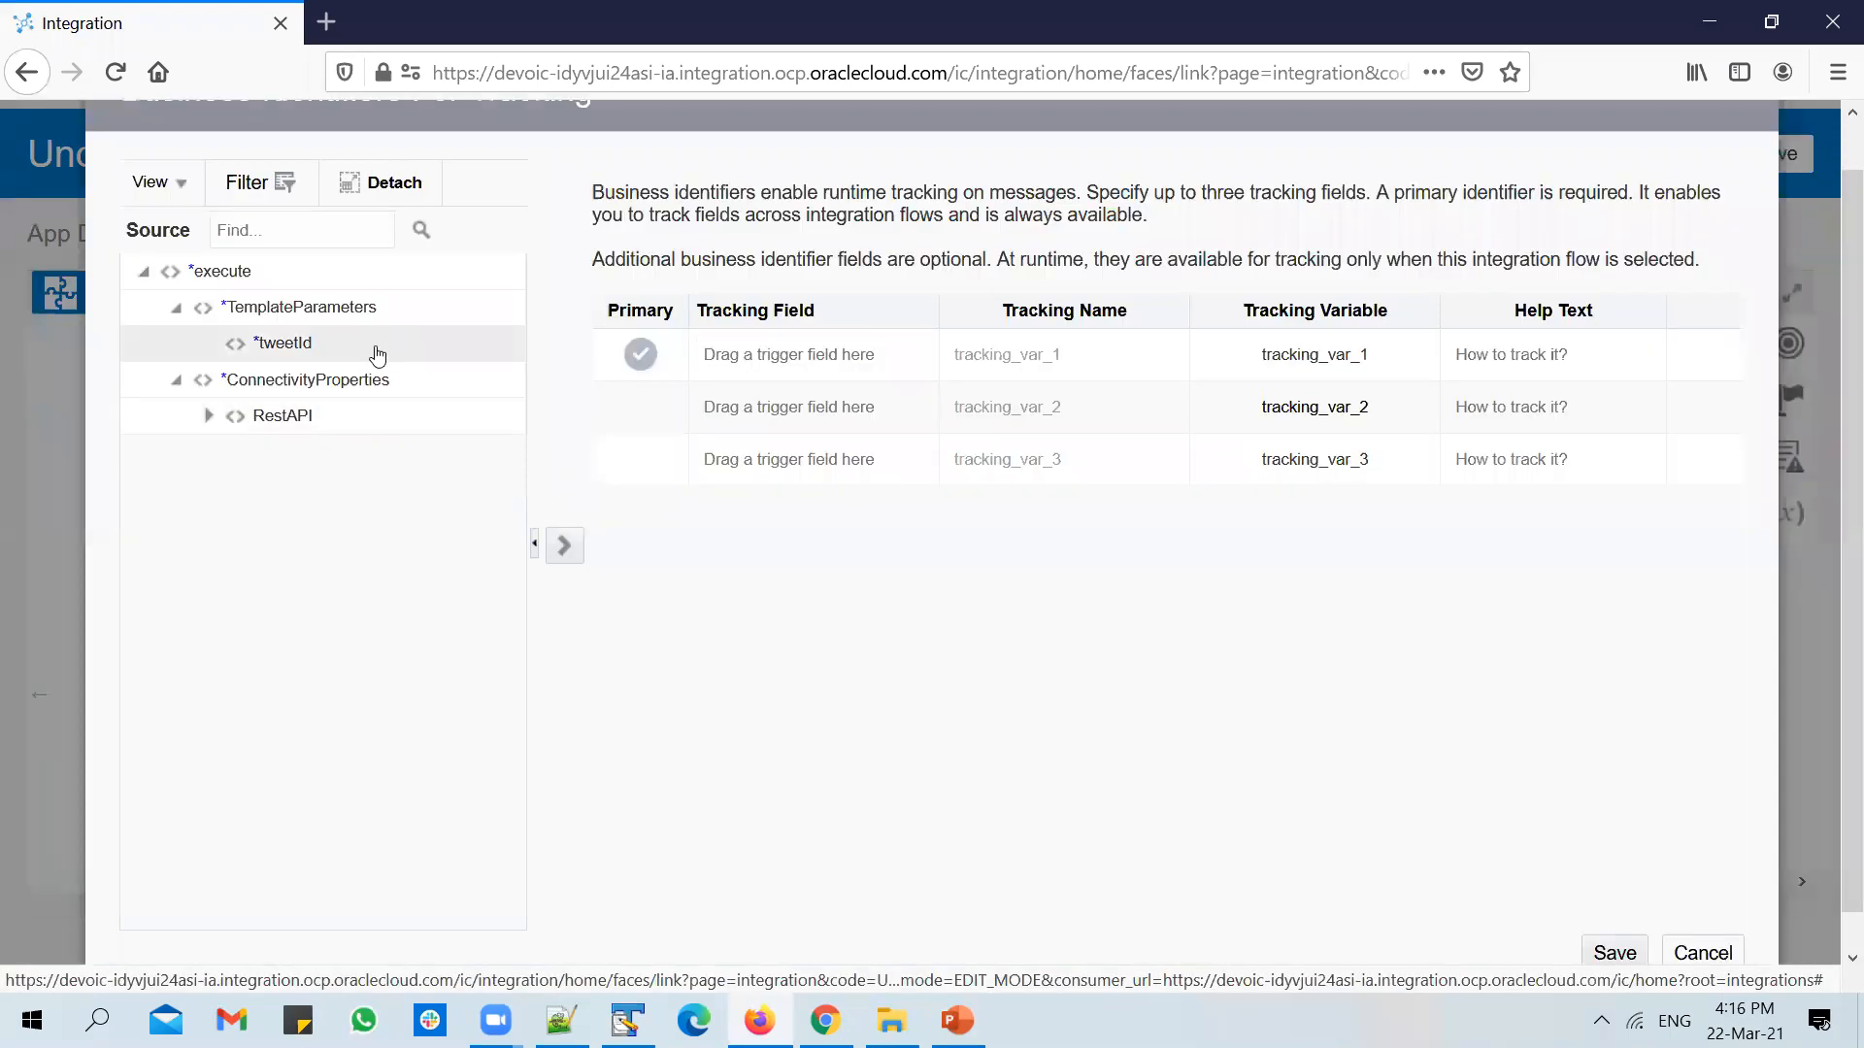
click(282, 342)
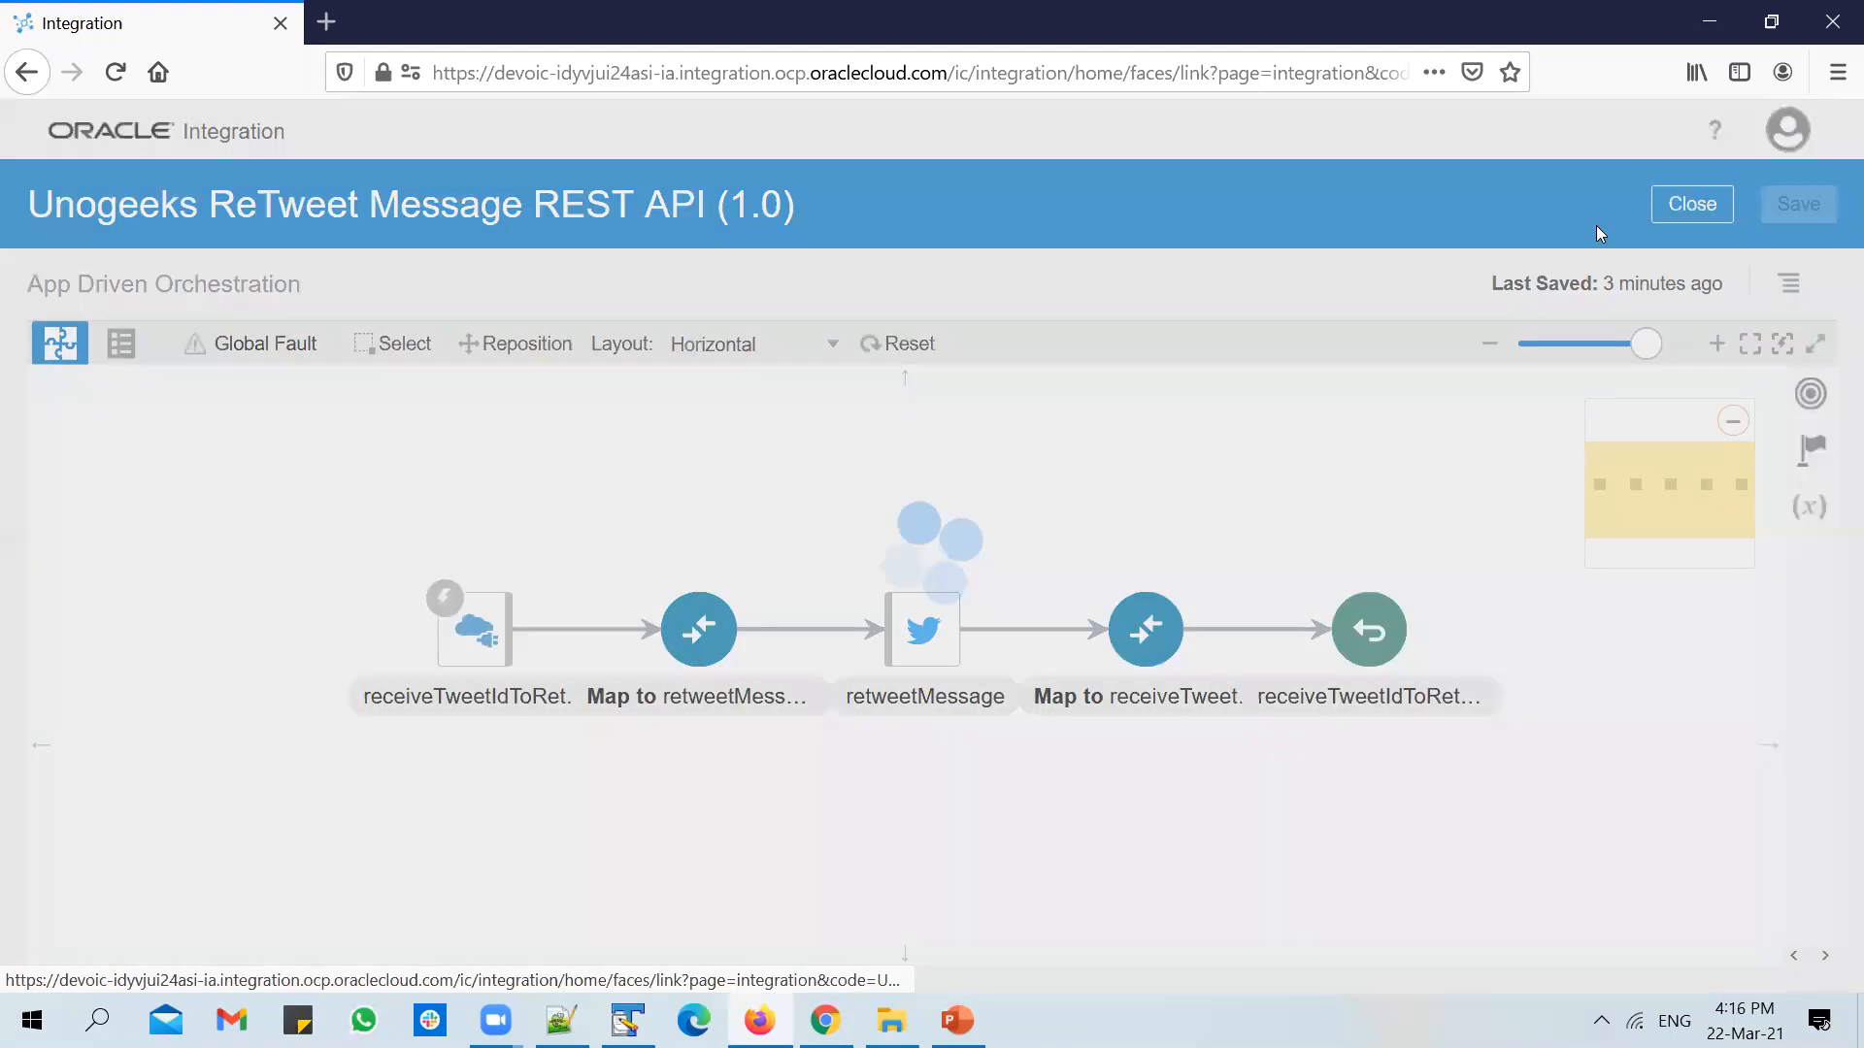
click(1798, 204)
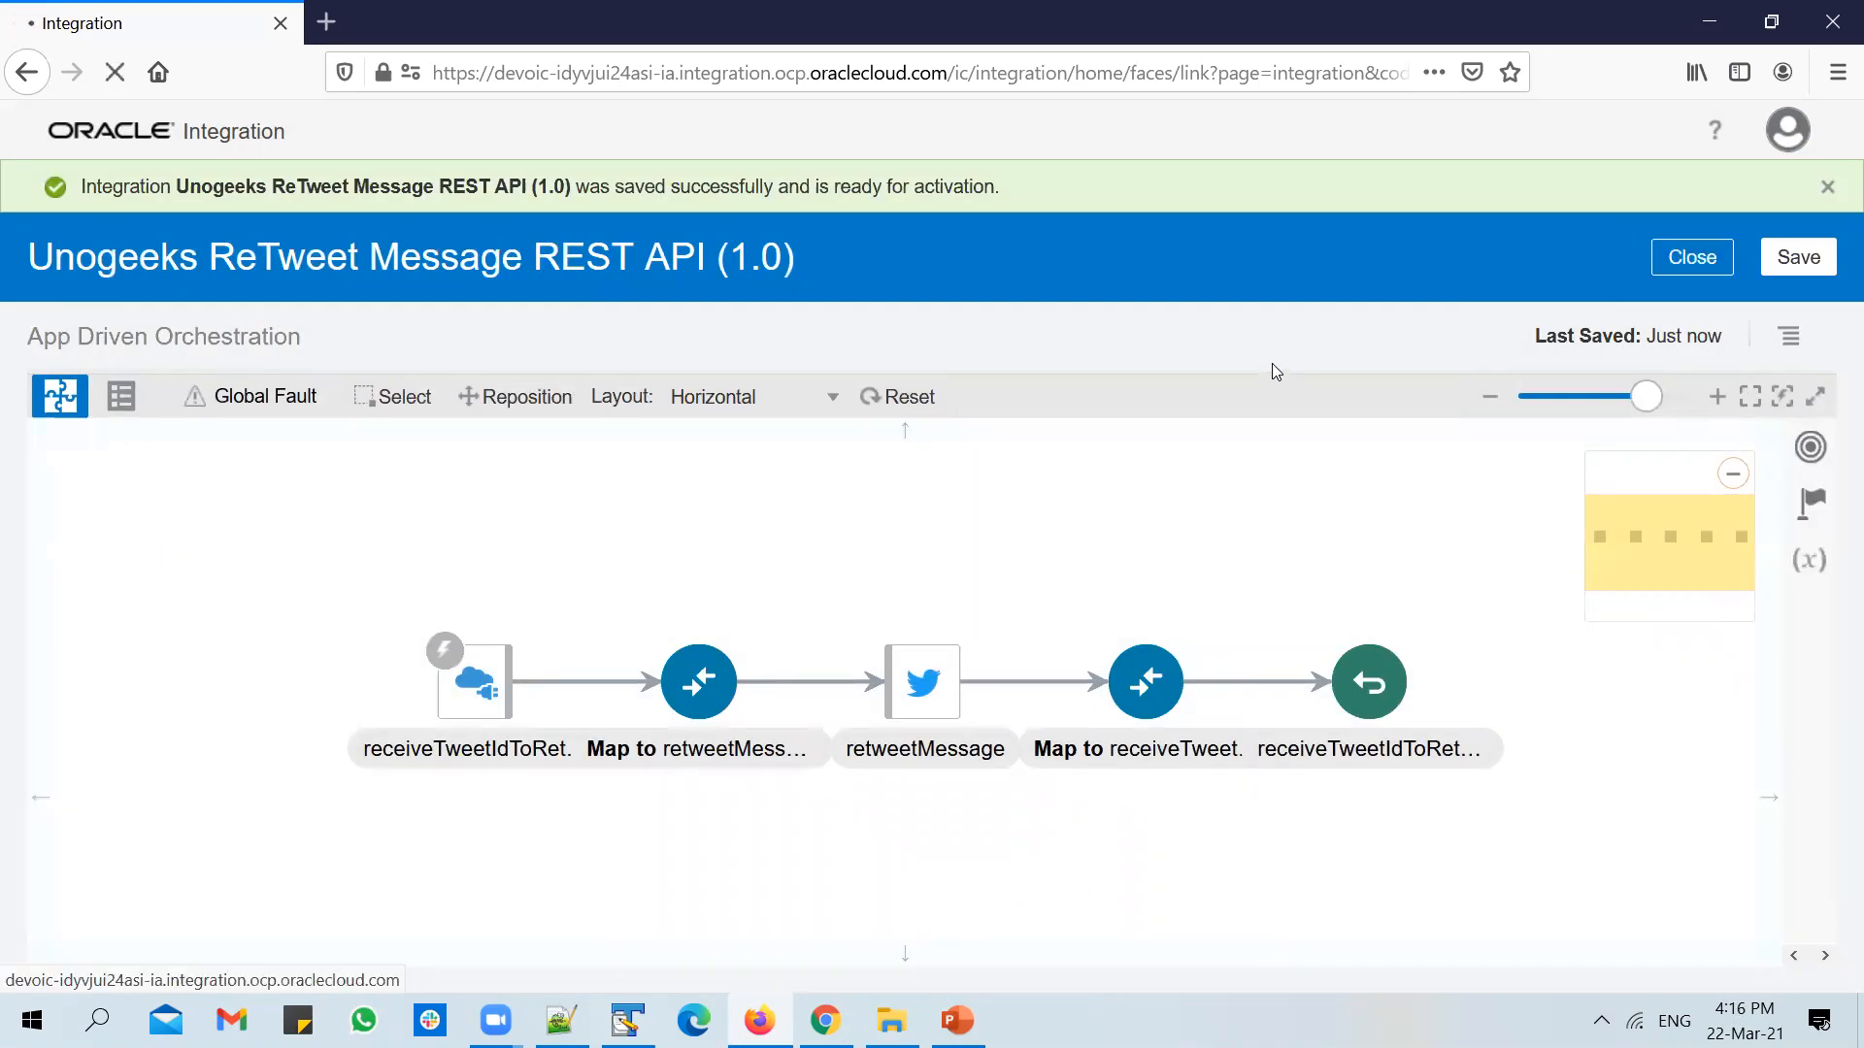
click(627, 1019)
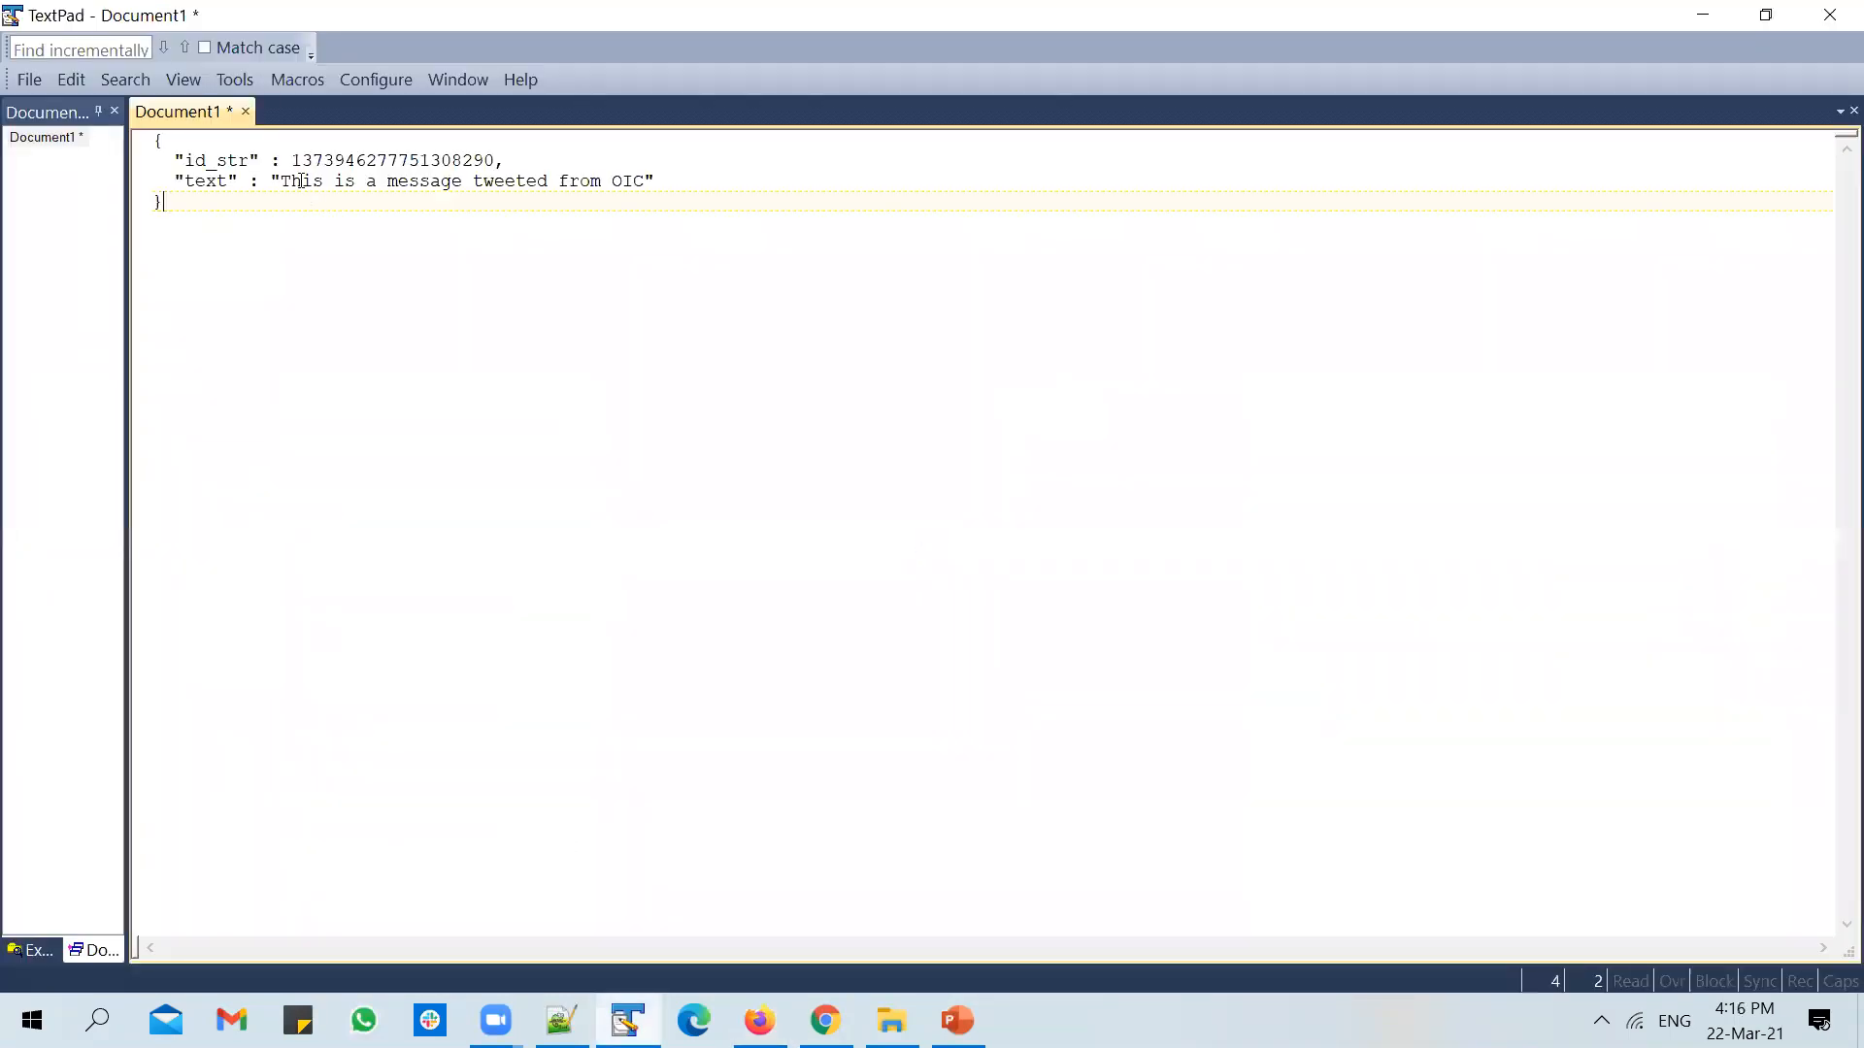
double_click(392, 161)
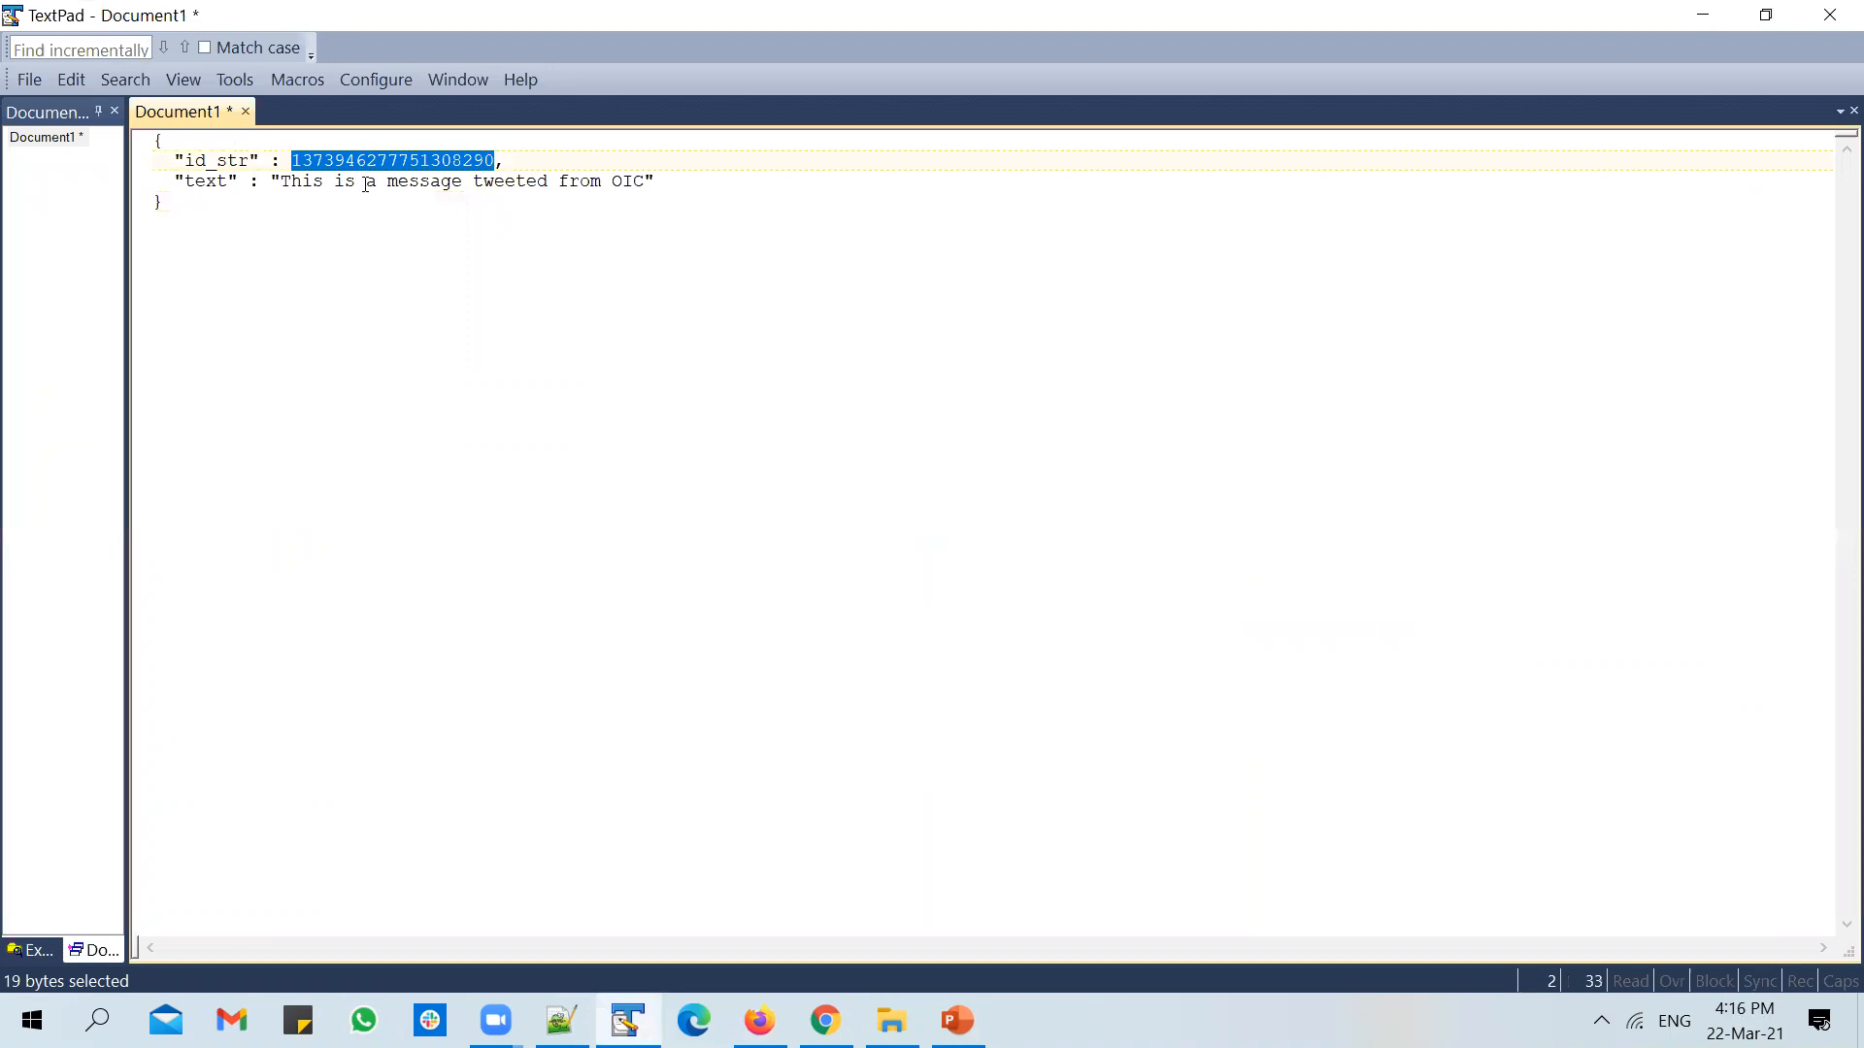
mouse_move(427, 161)
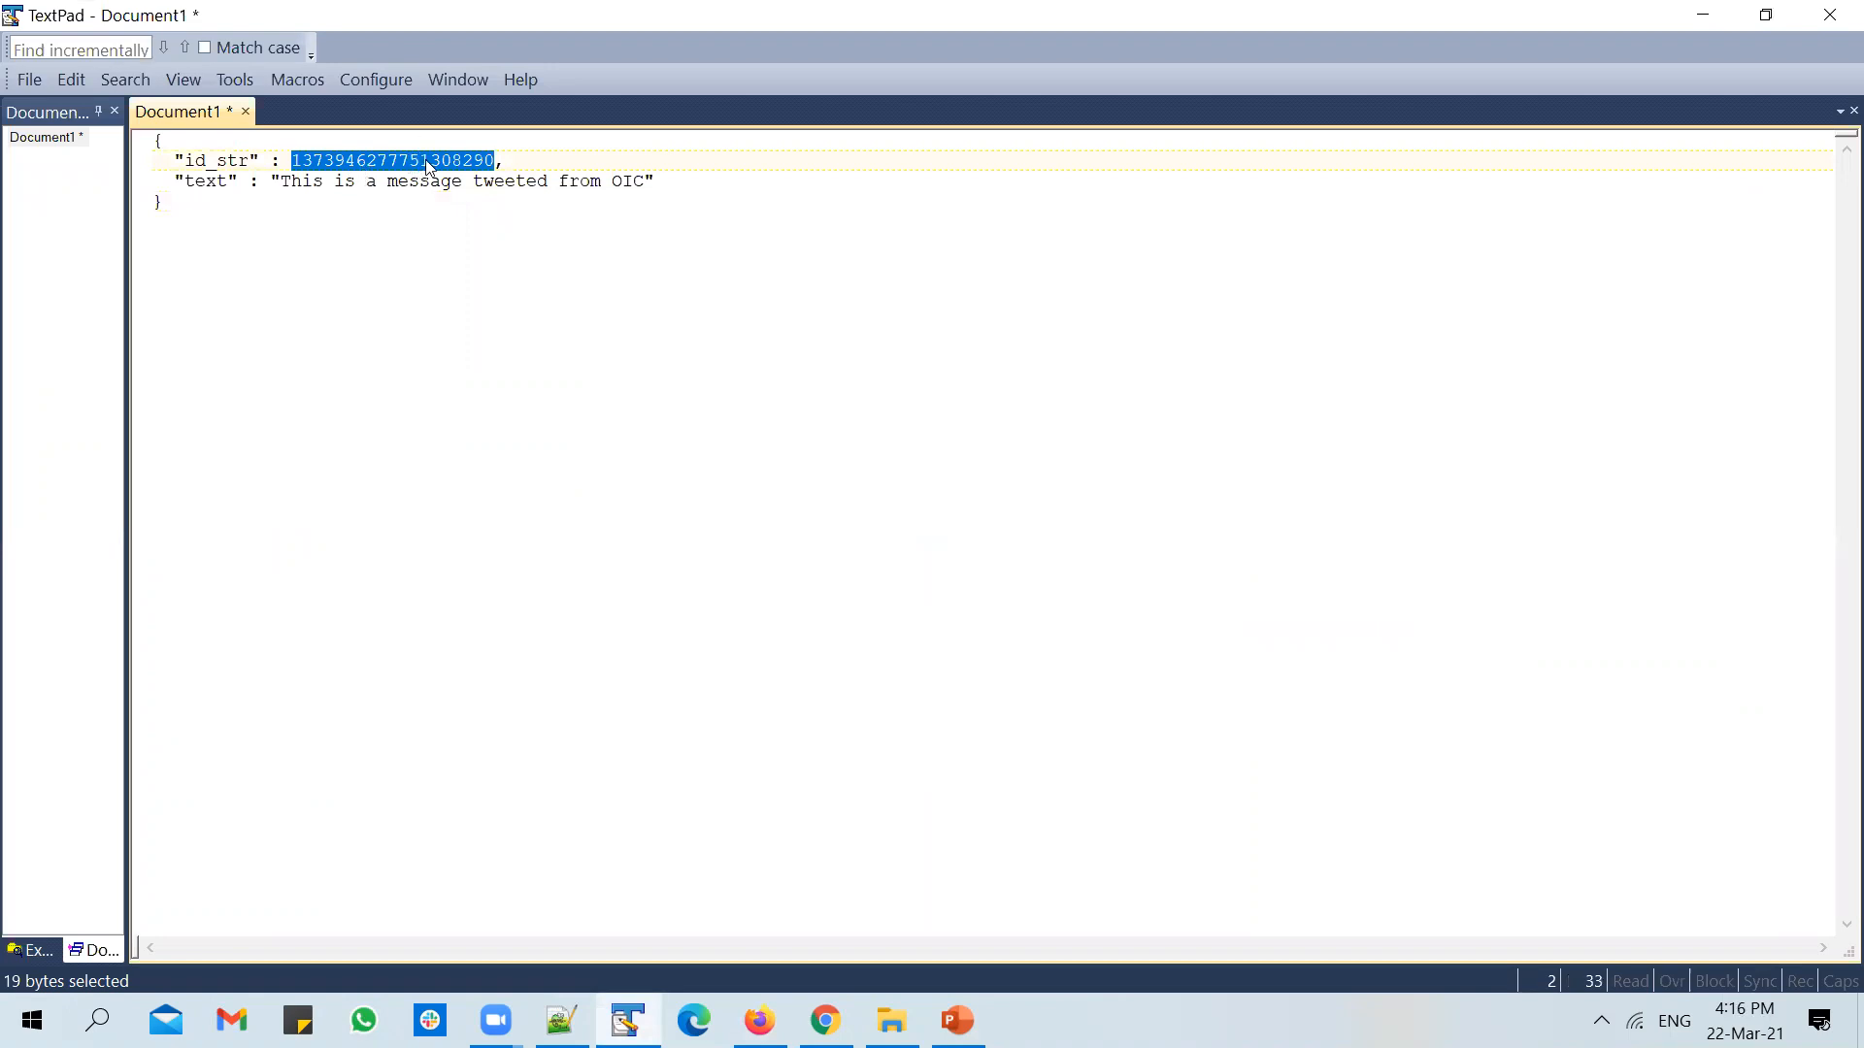
mouse_move(440, 180)
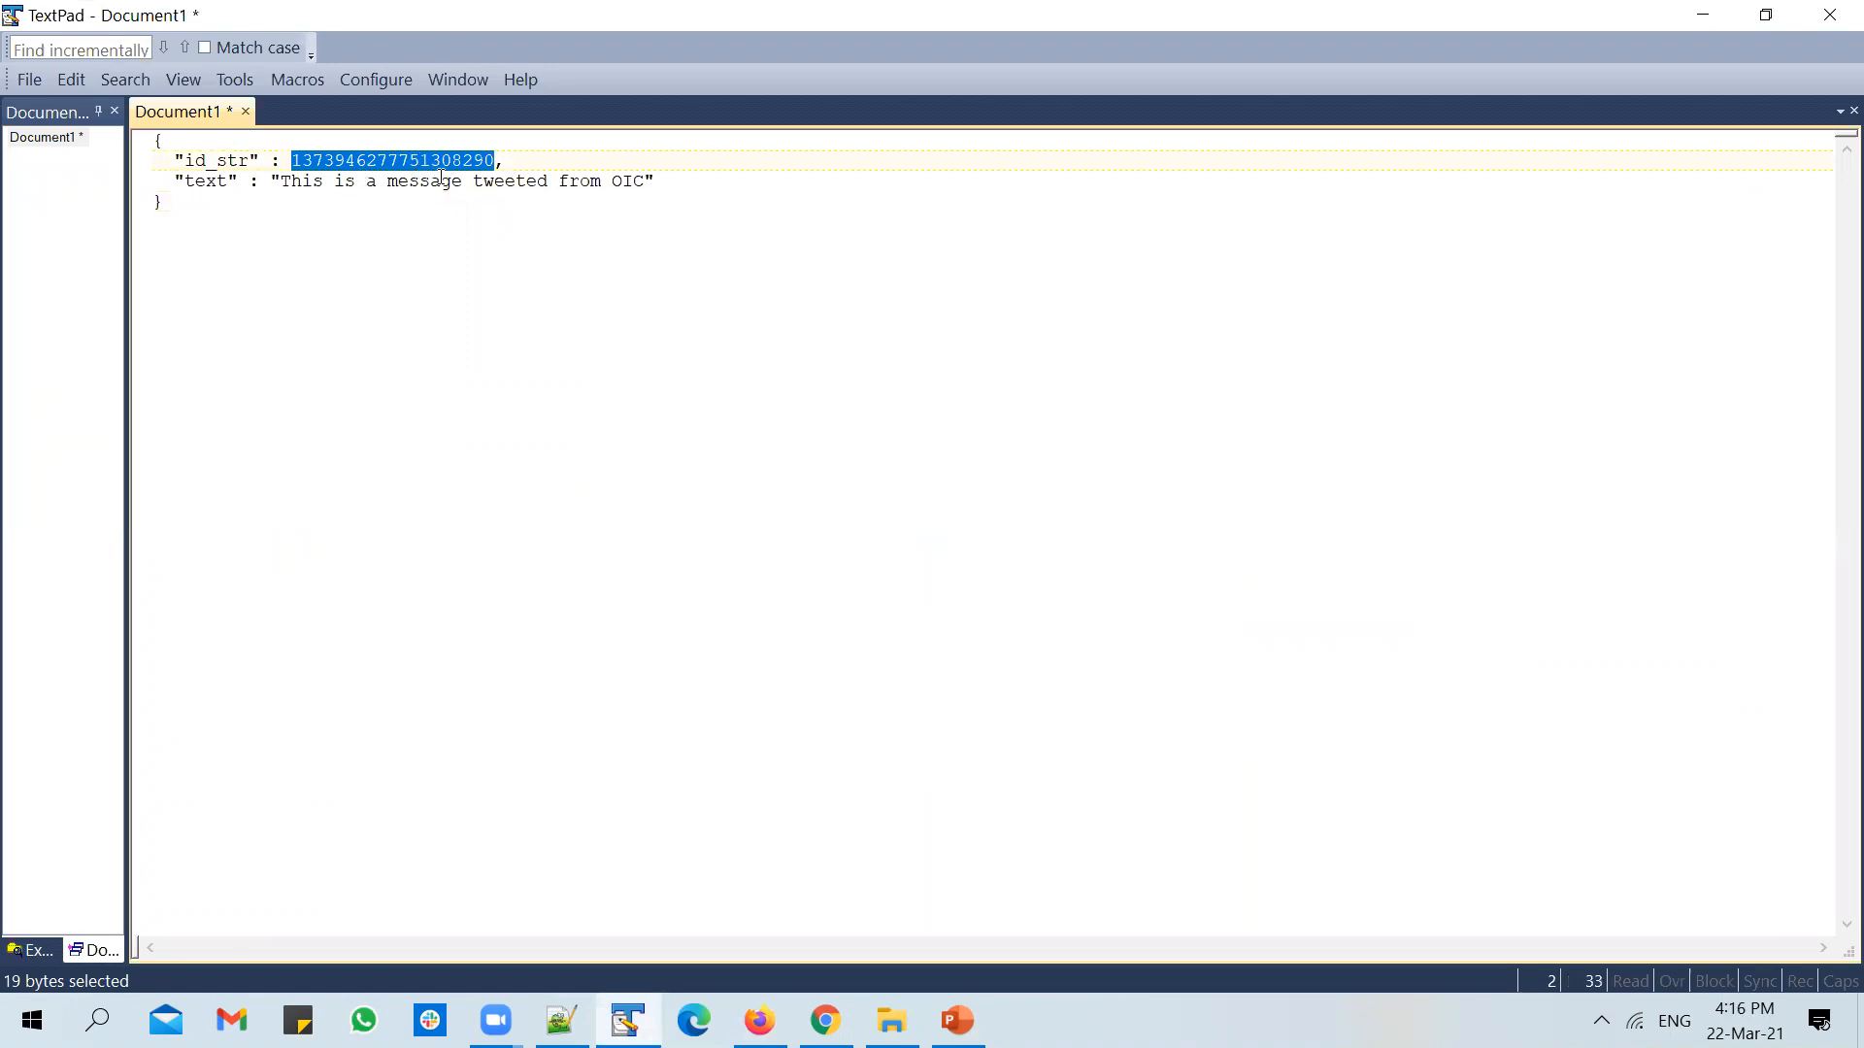
mouse_move(537, 212)
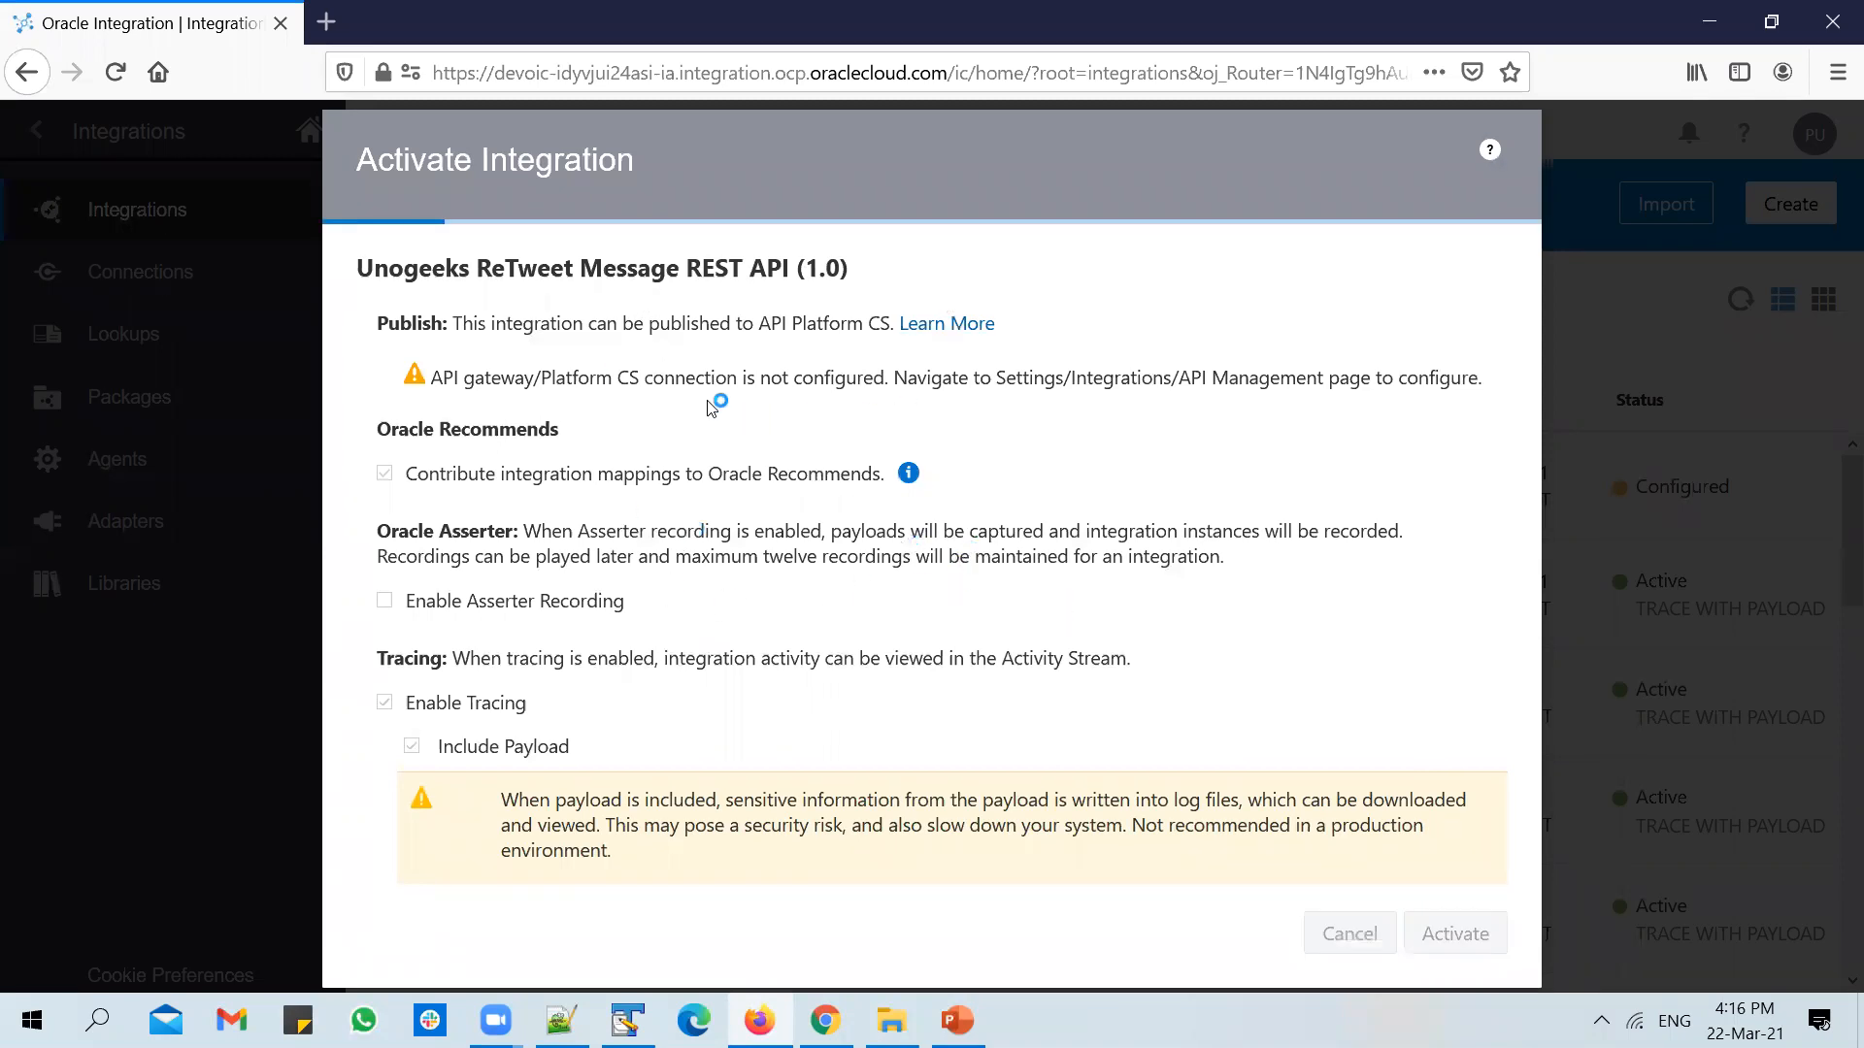
- Activate the integration with tracing and payload enabled
click(1454, 934)
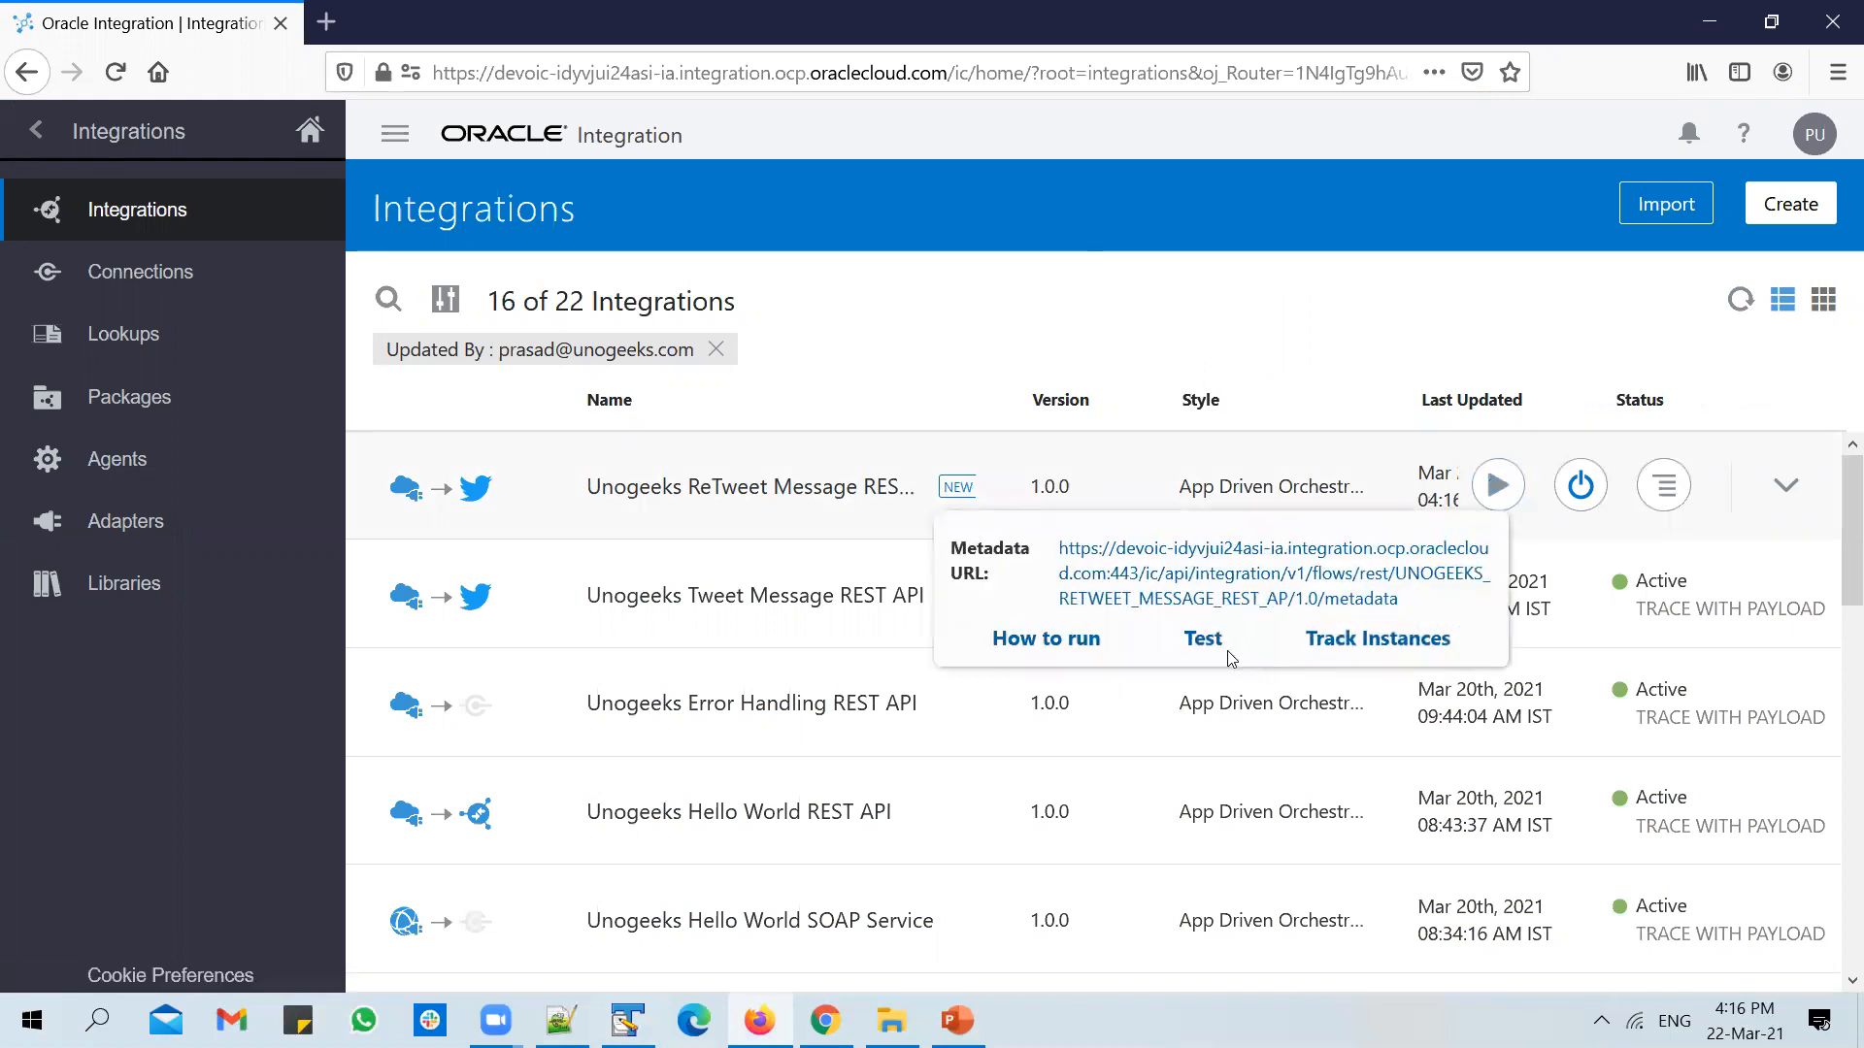
click(1201, 639)
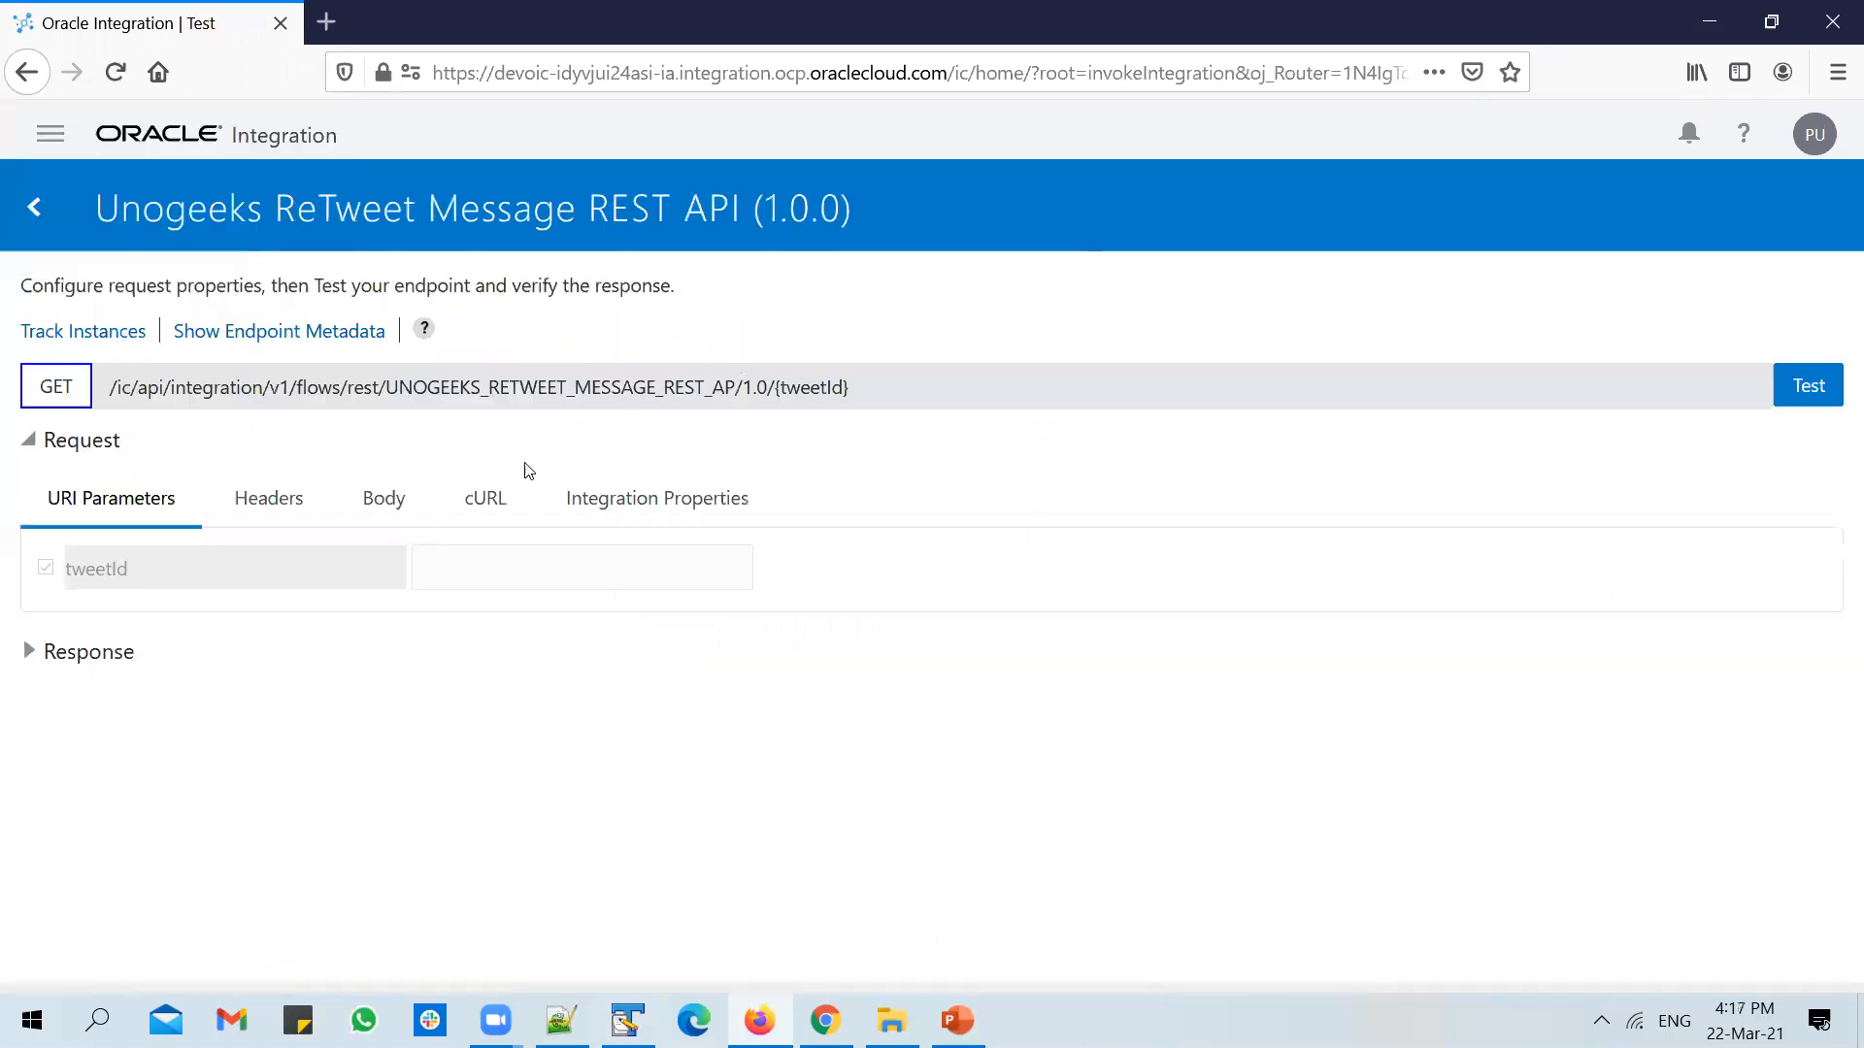
text(1373946277751308290)
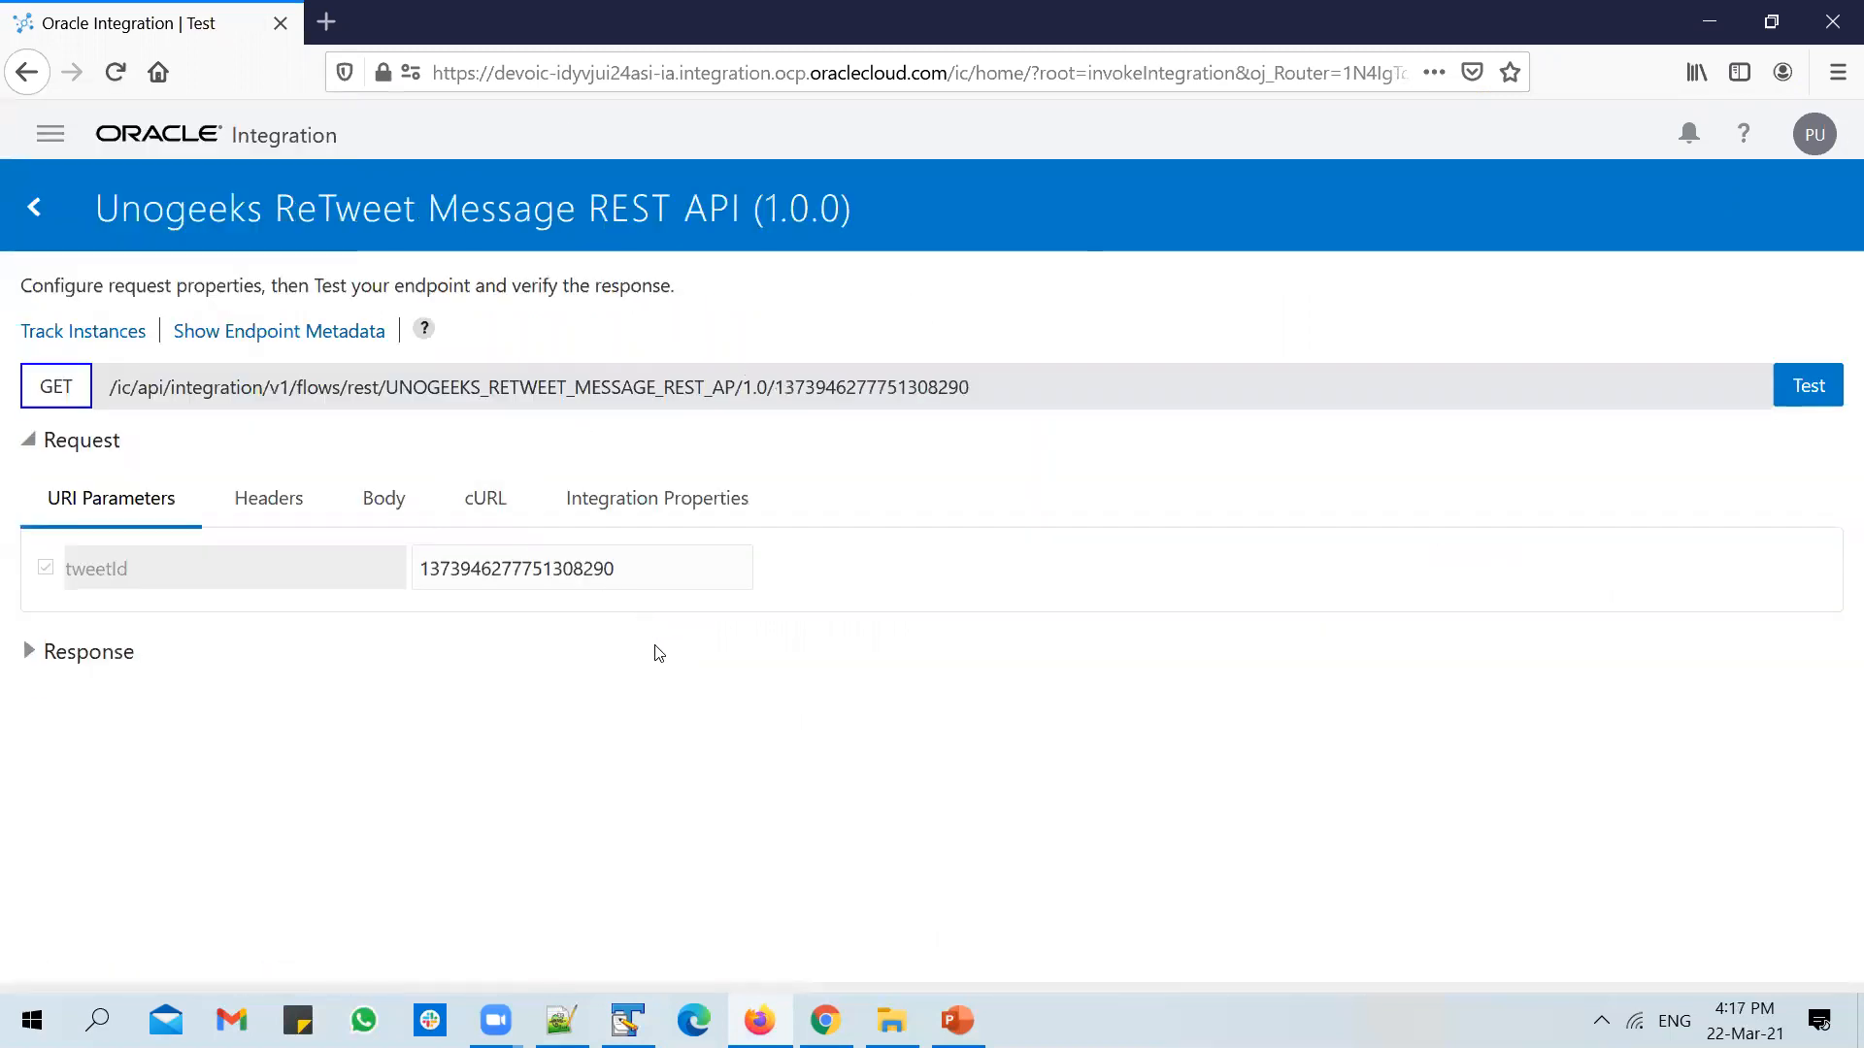
click(1807, 384)
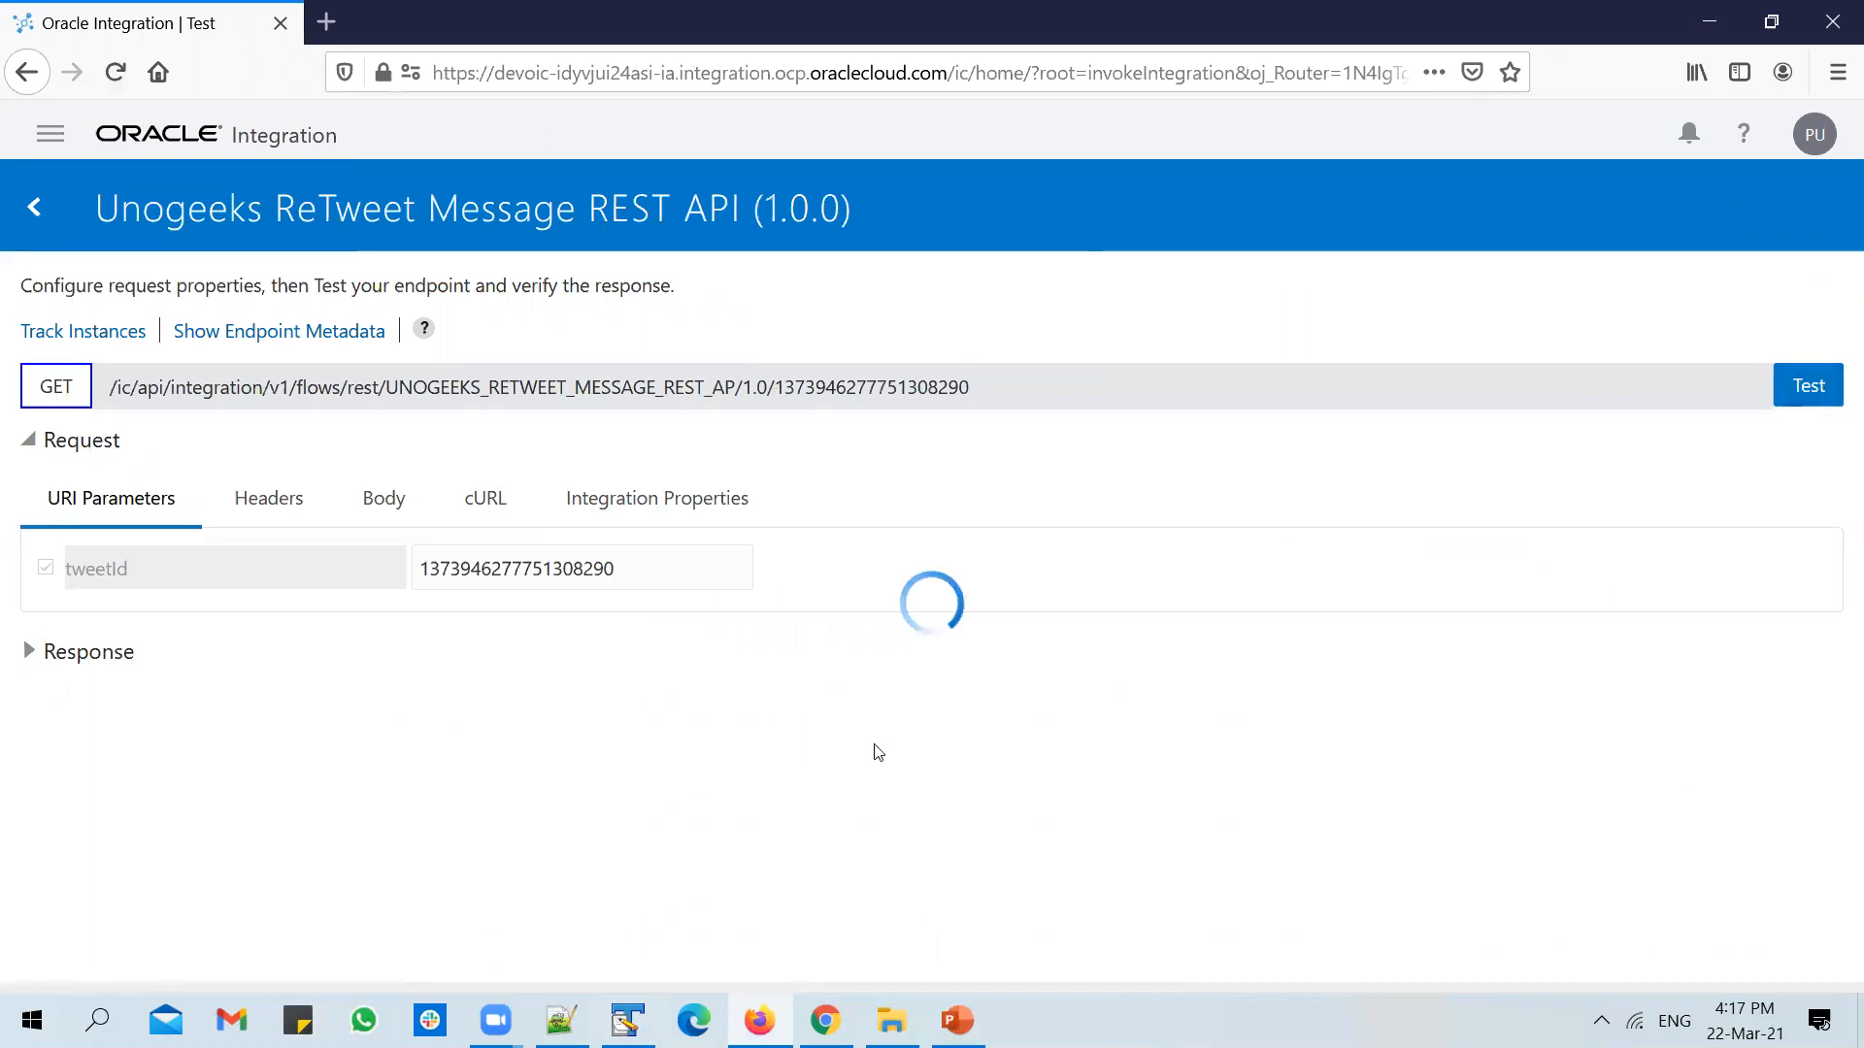
click(1807, 384)
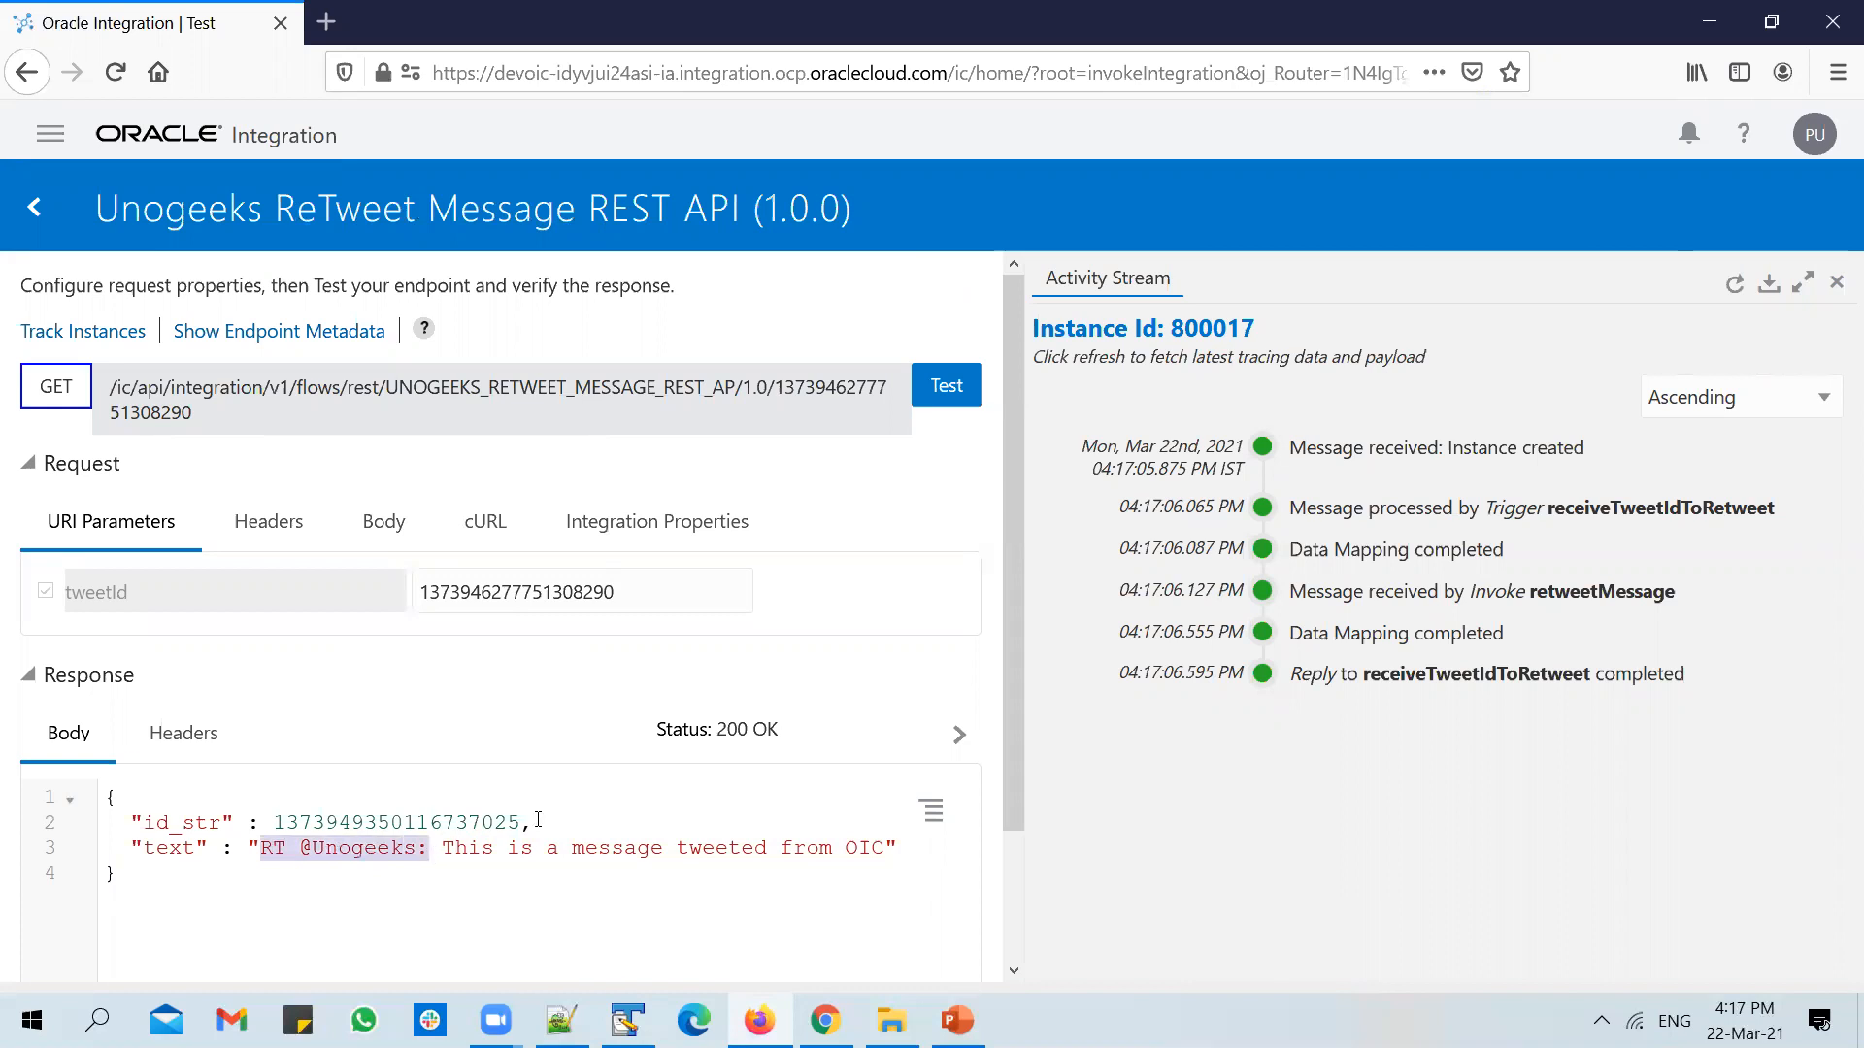
mouse_move(891, 946)
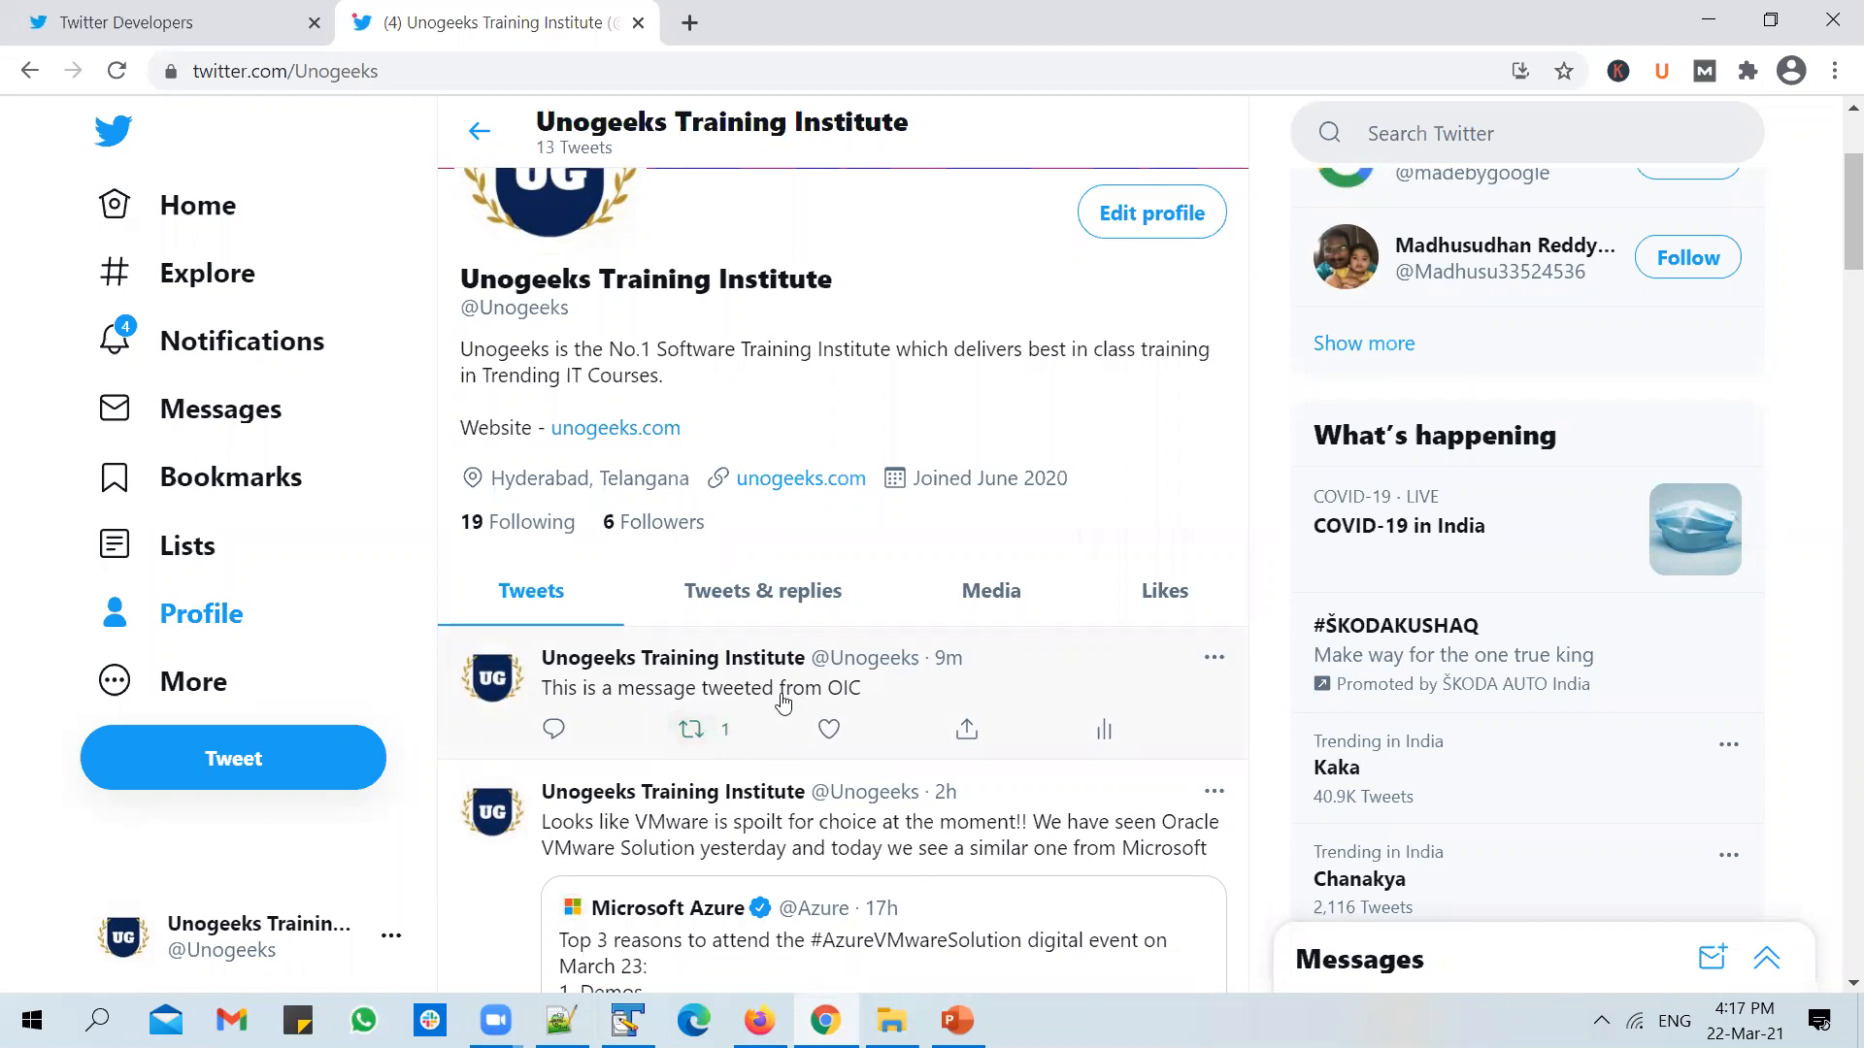
- View the Unogeeks Twitter profile showing the 'You Retweeted' OIC message entry
click(198, 204)
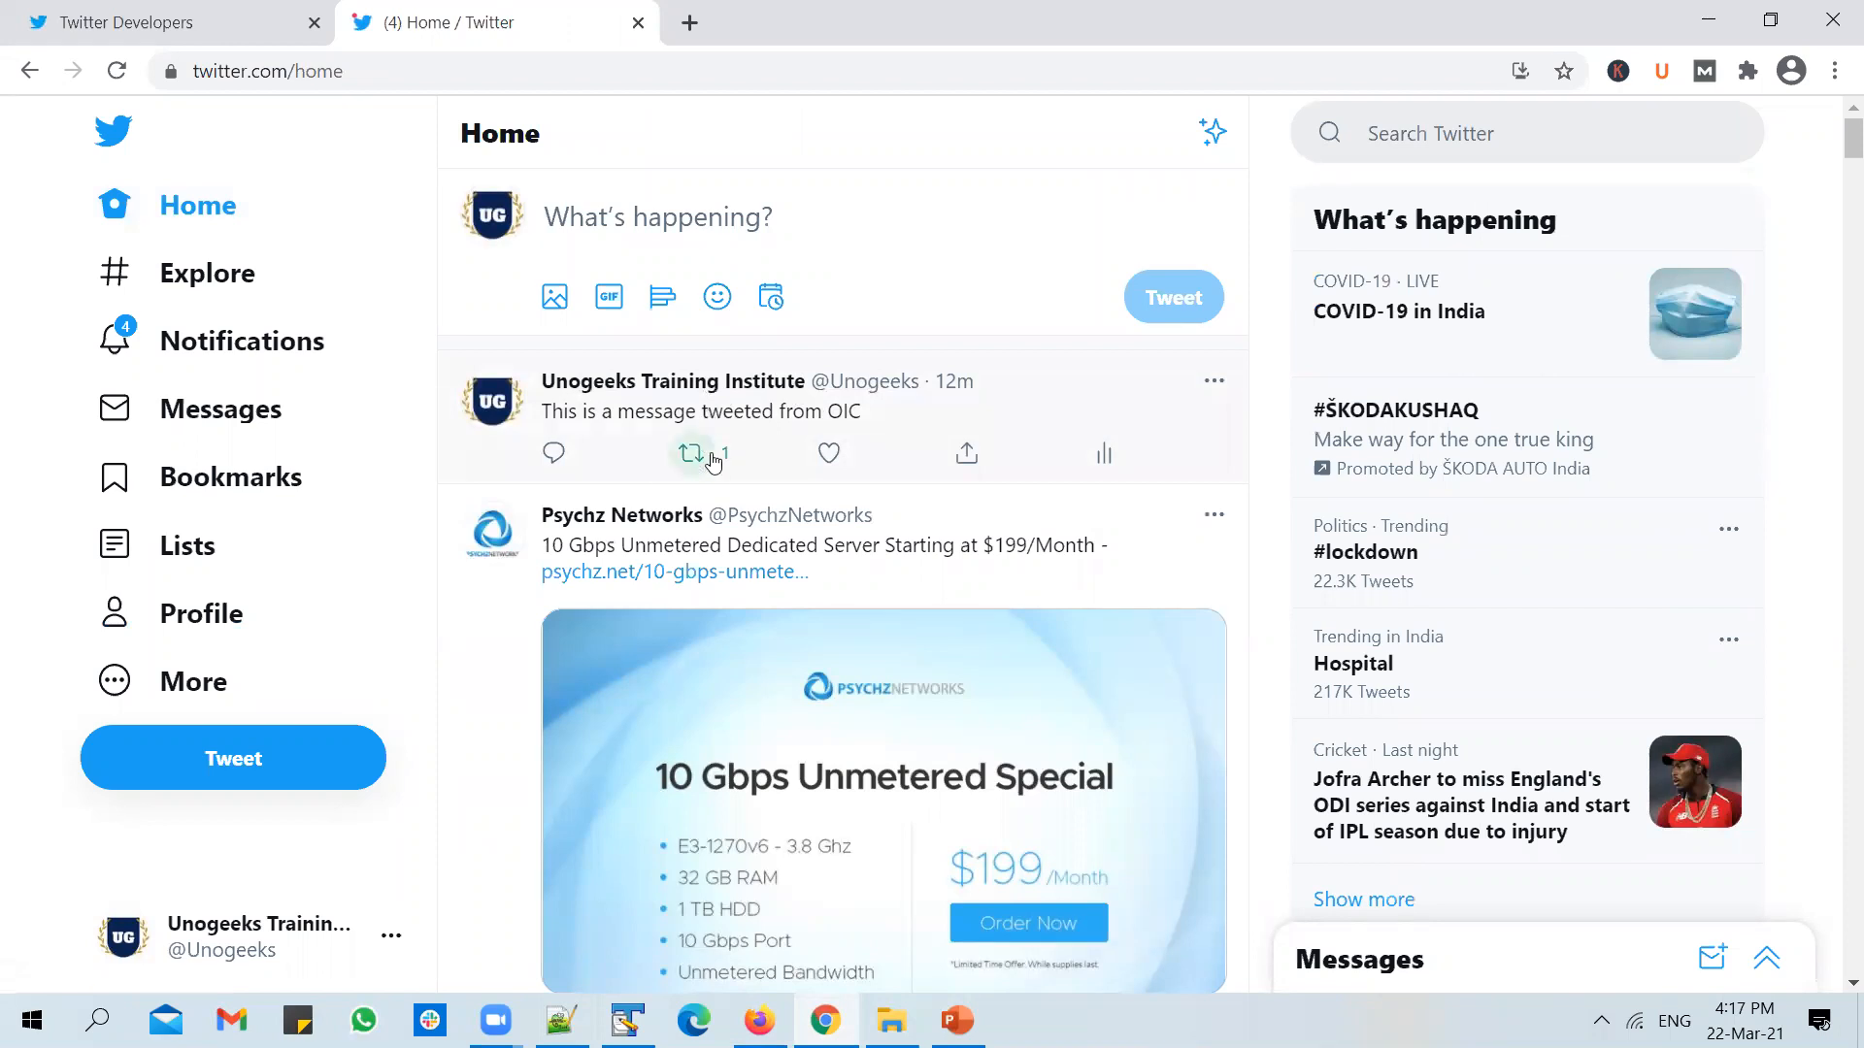
click(689, 454)
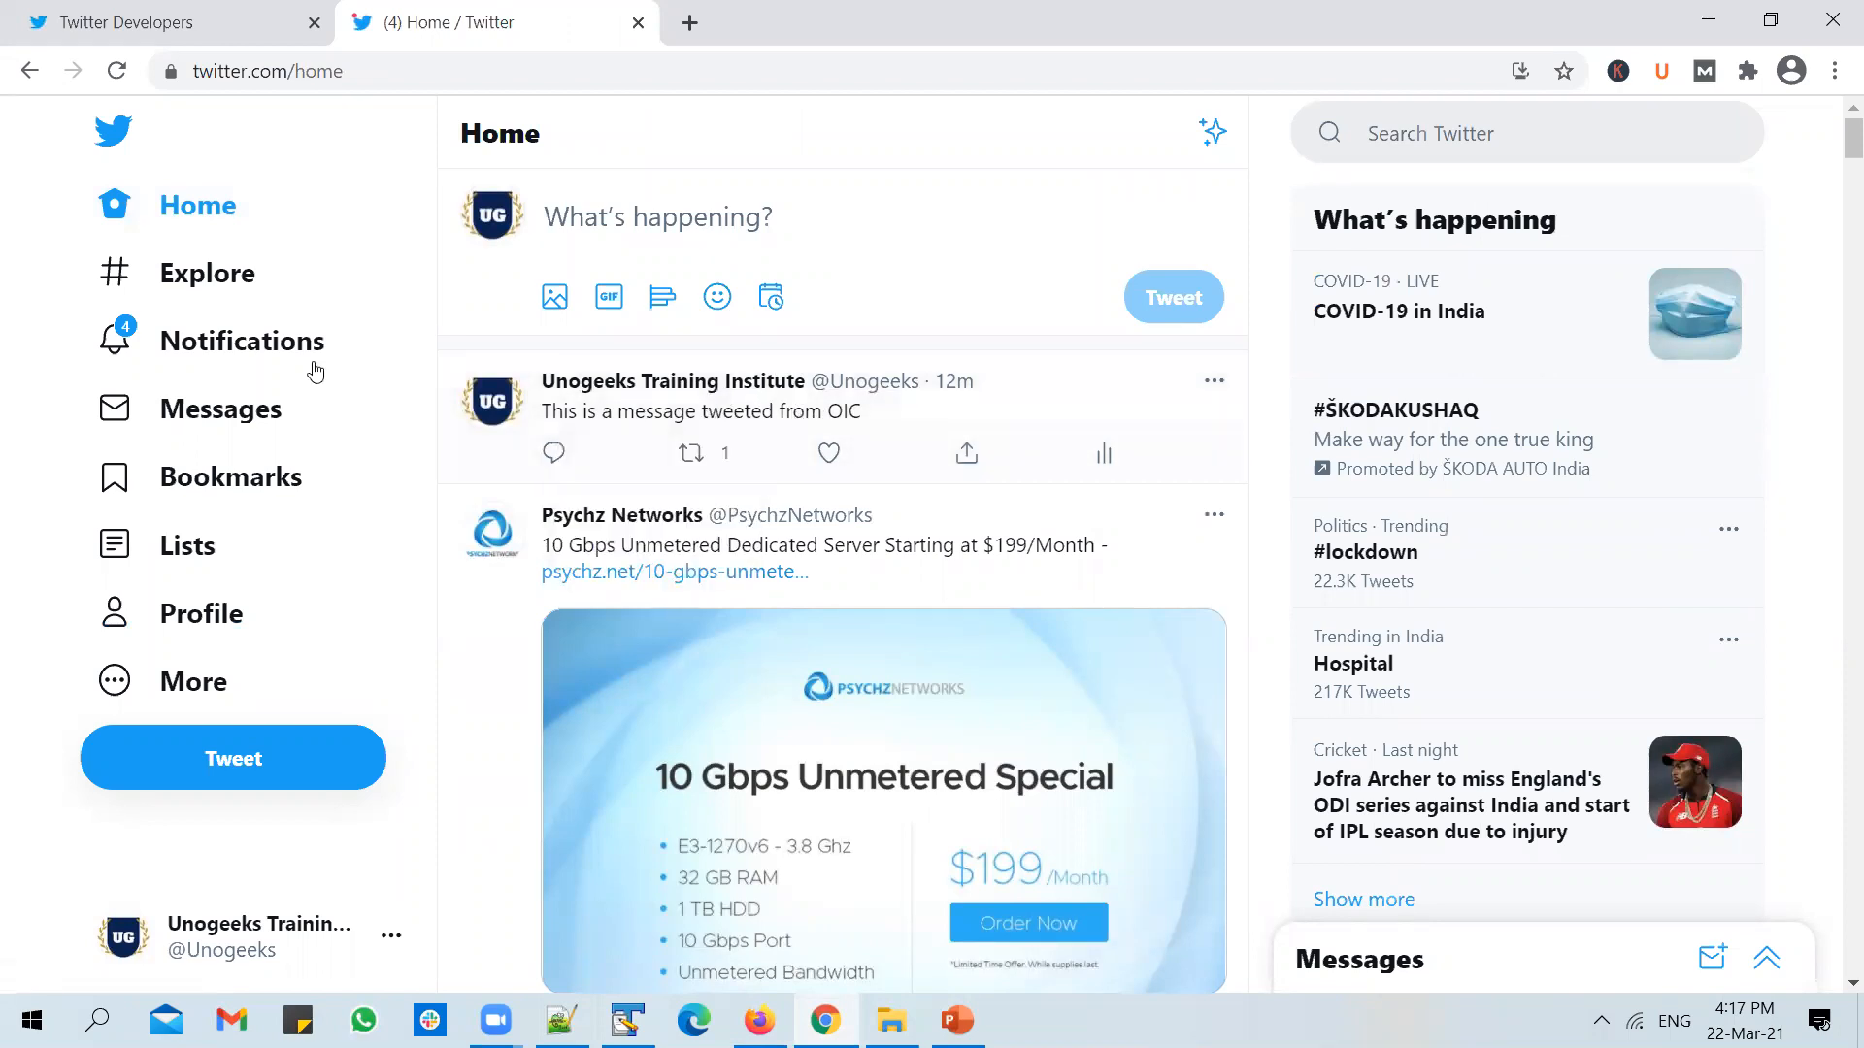
click(202, 614)
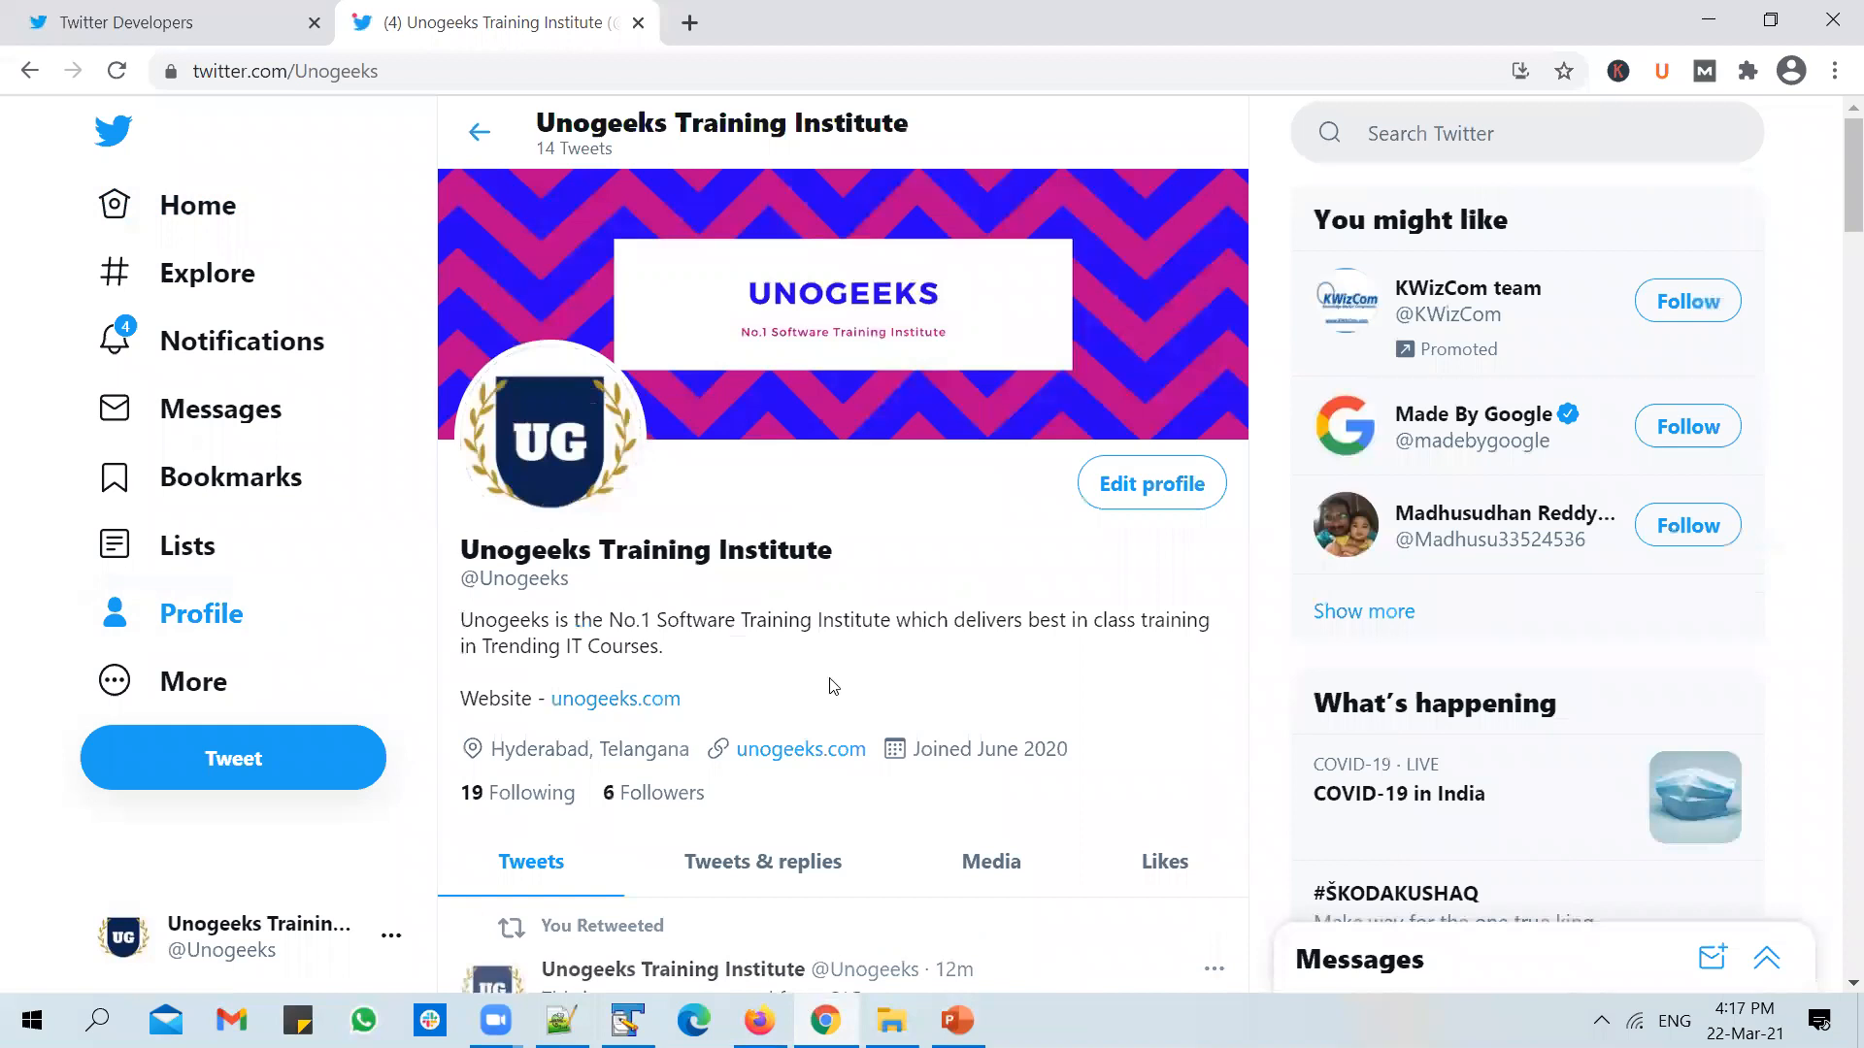
scroll(down, 3)
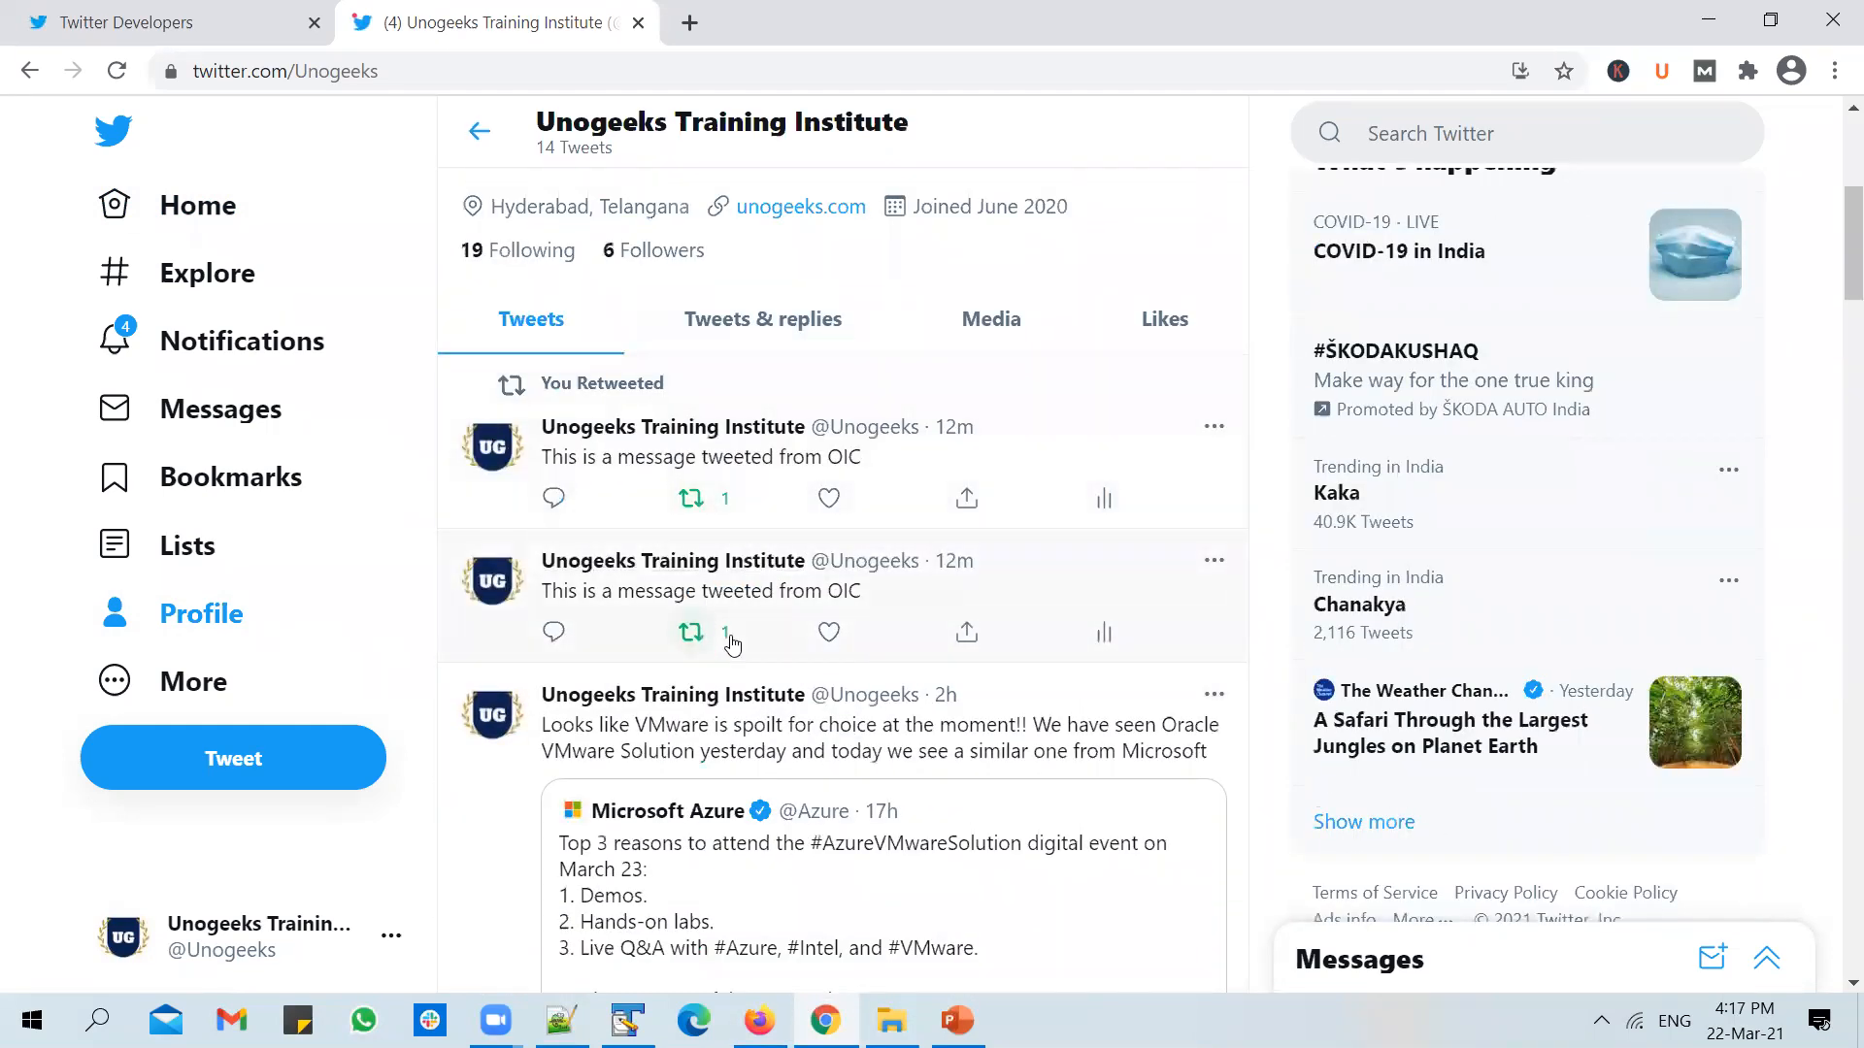
mouse_move(691, 631)
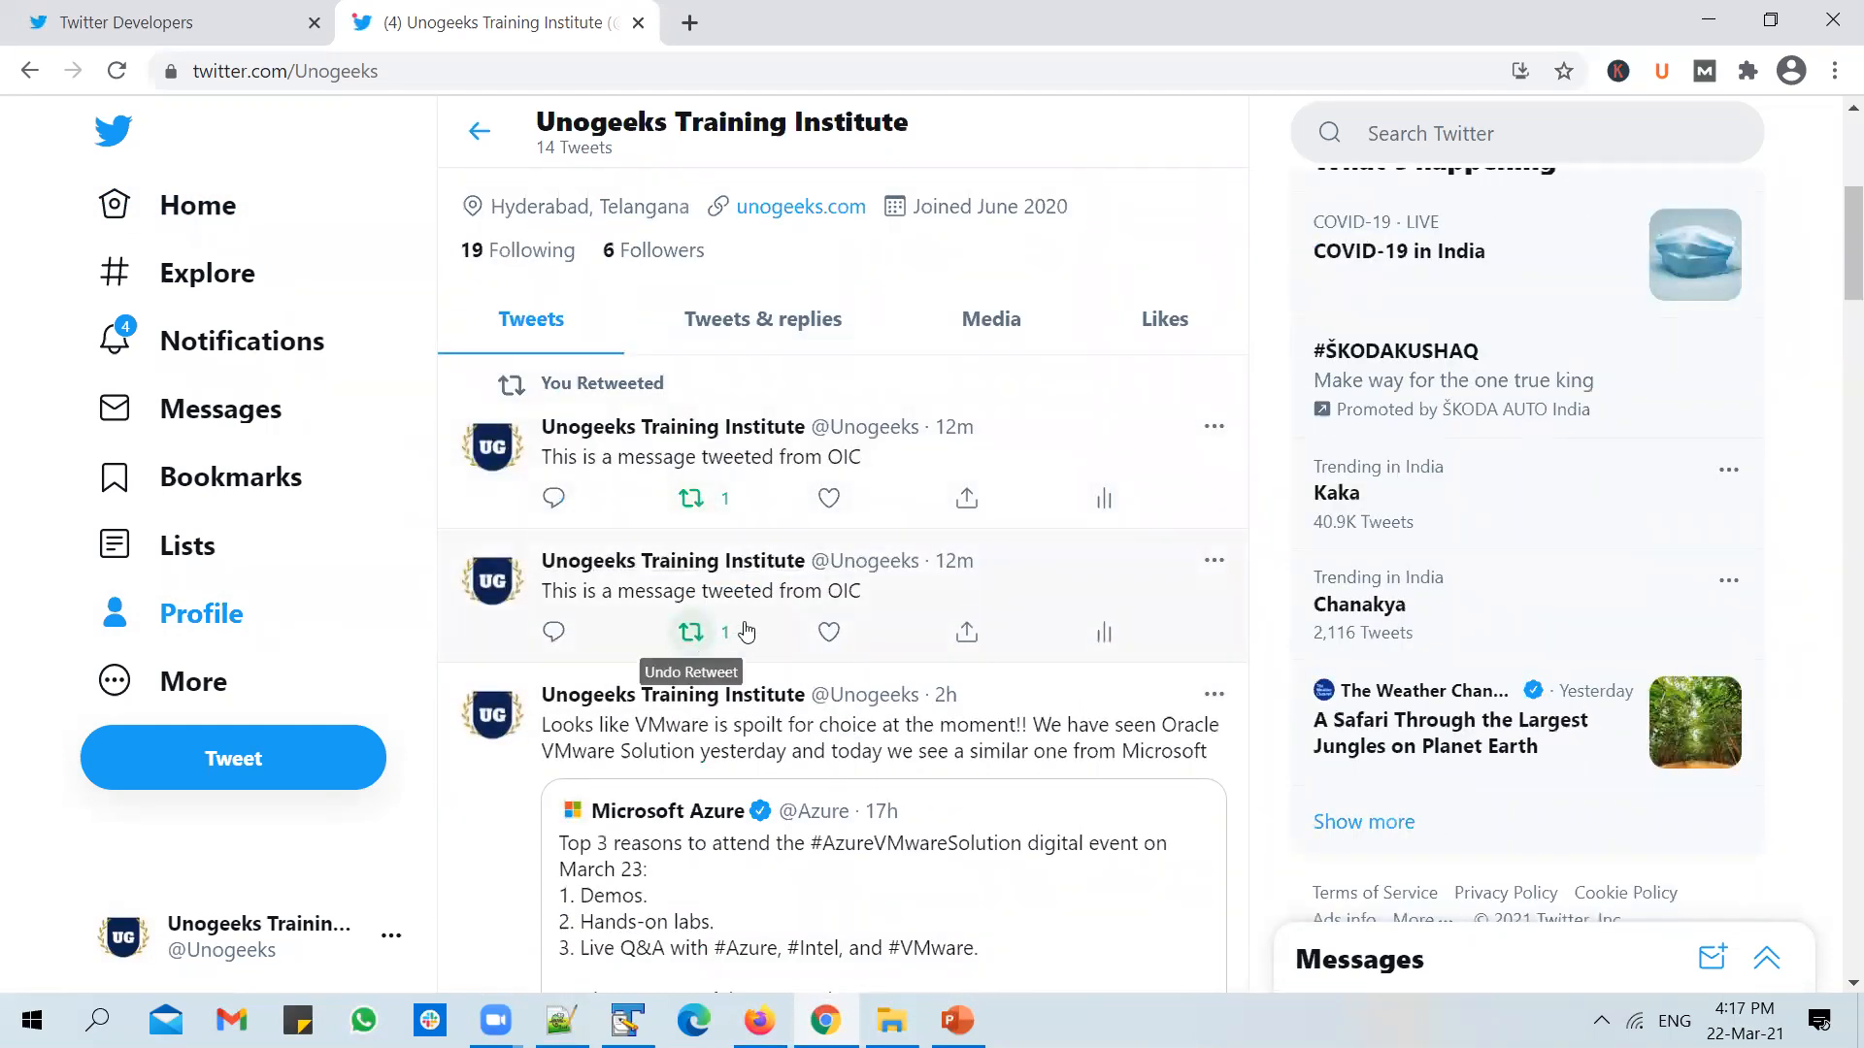
mouse_move(755, 596)
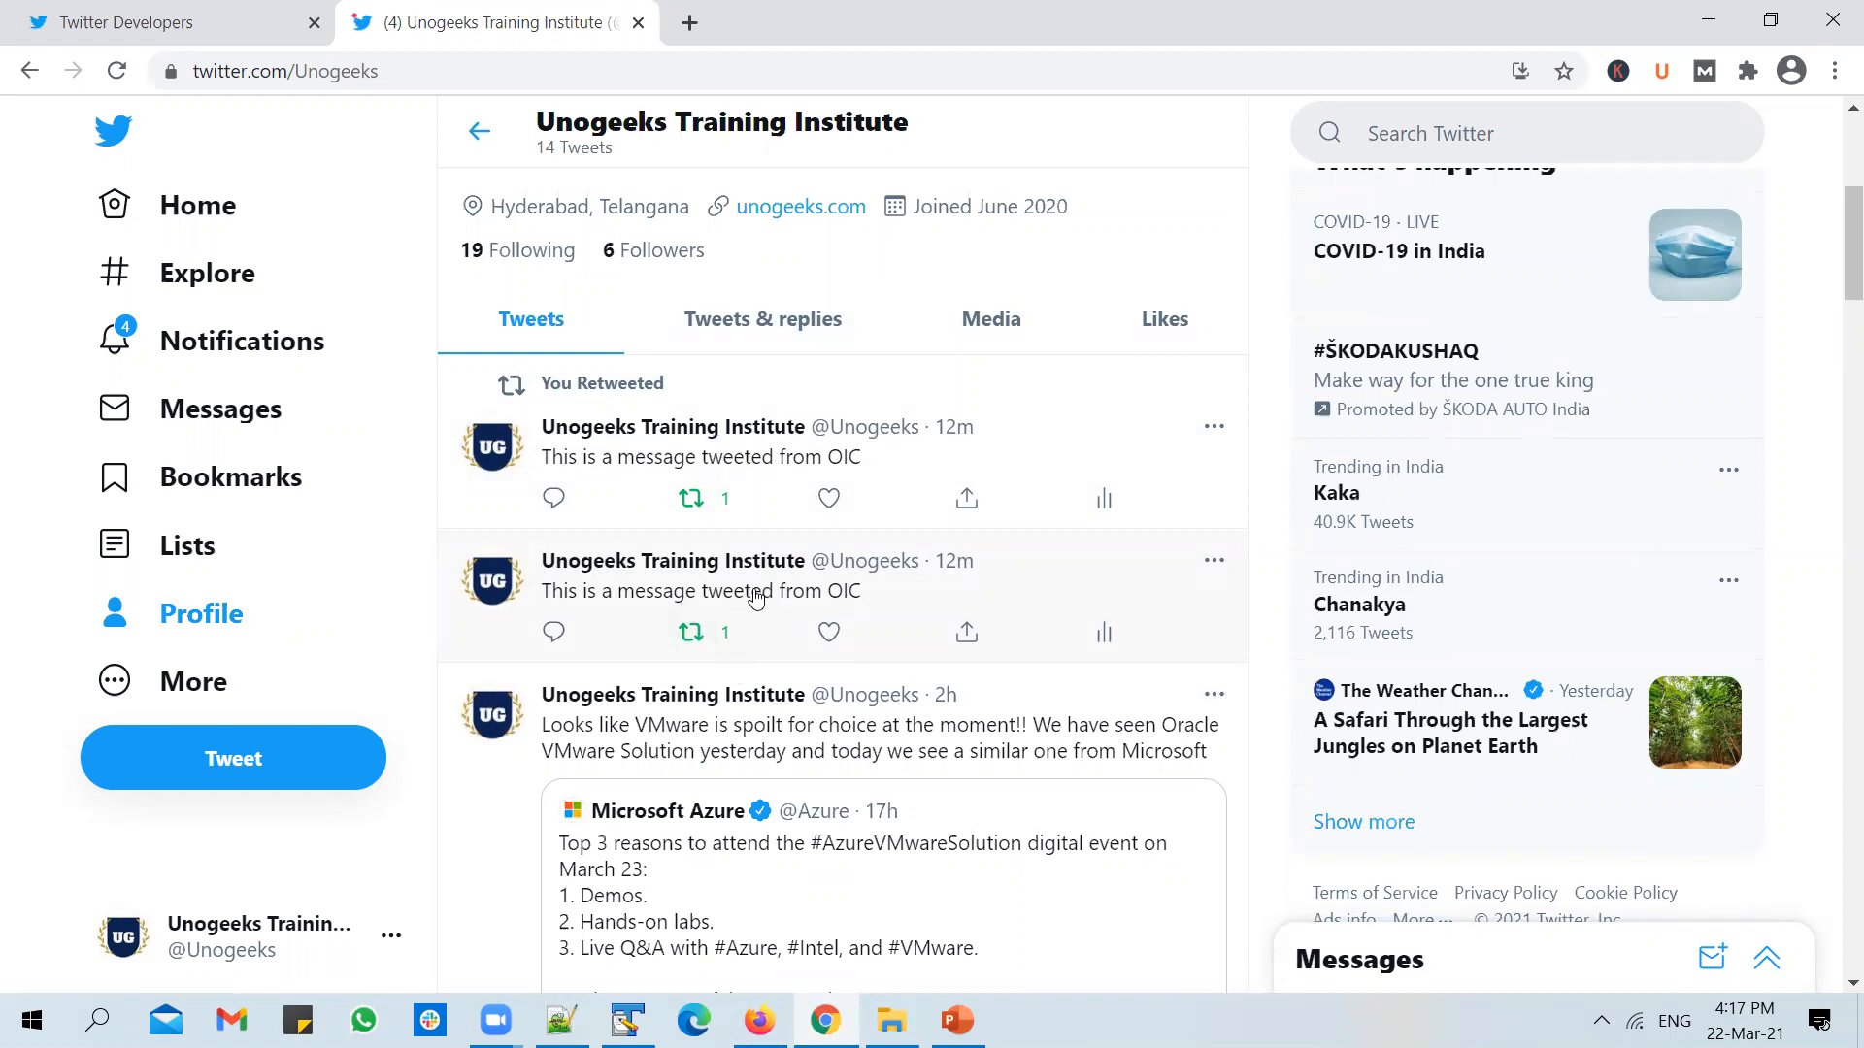
mouse_move(728, 612)
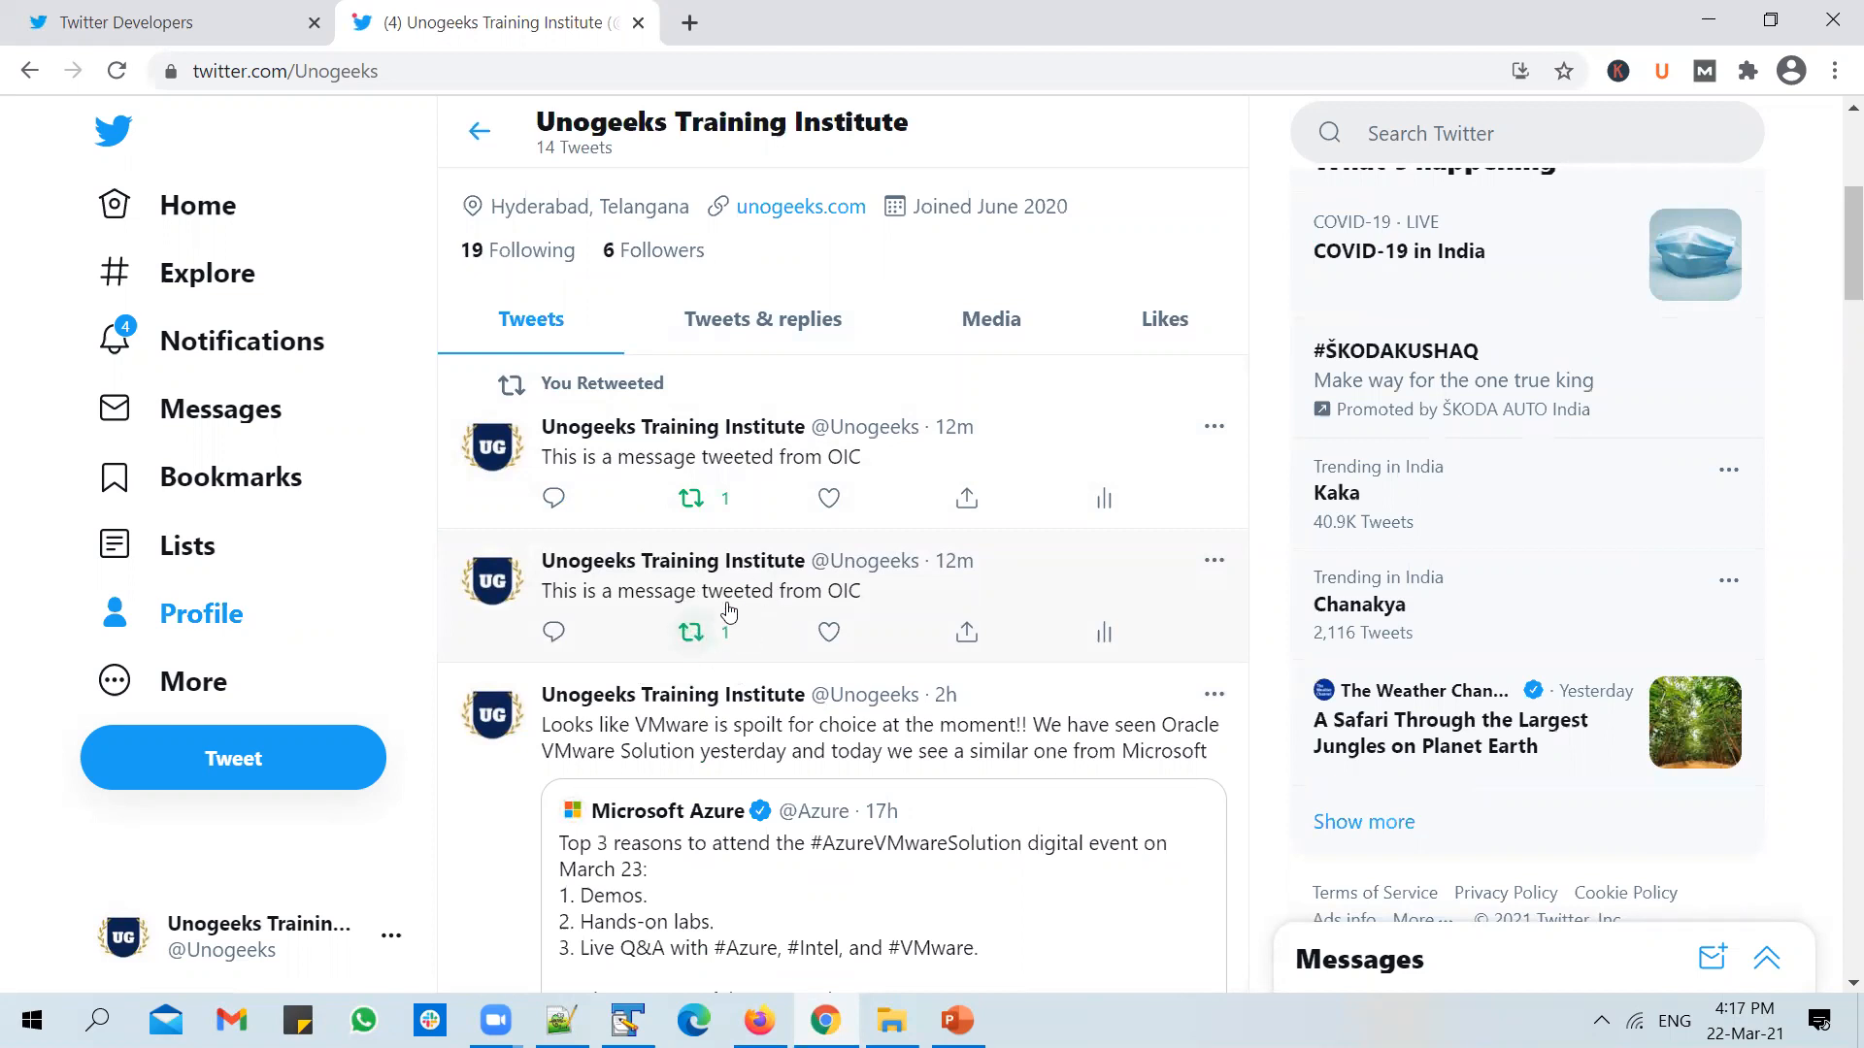
mouse_move(790, 476)
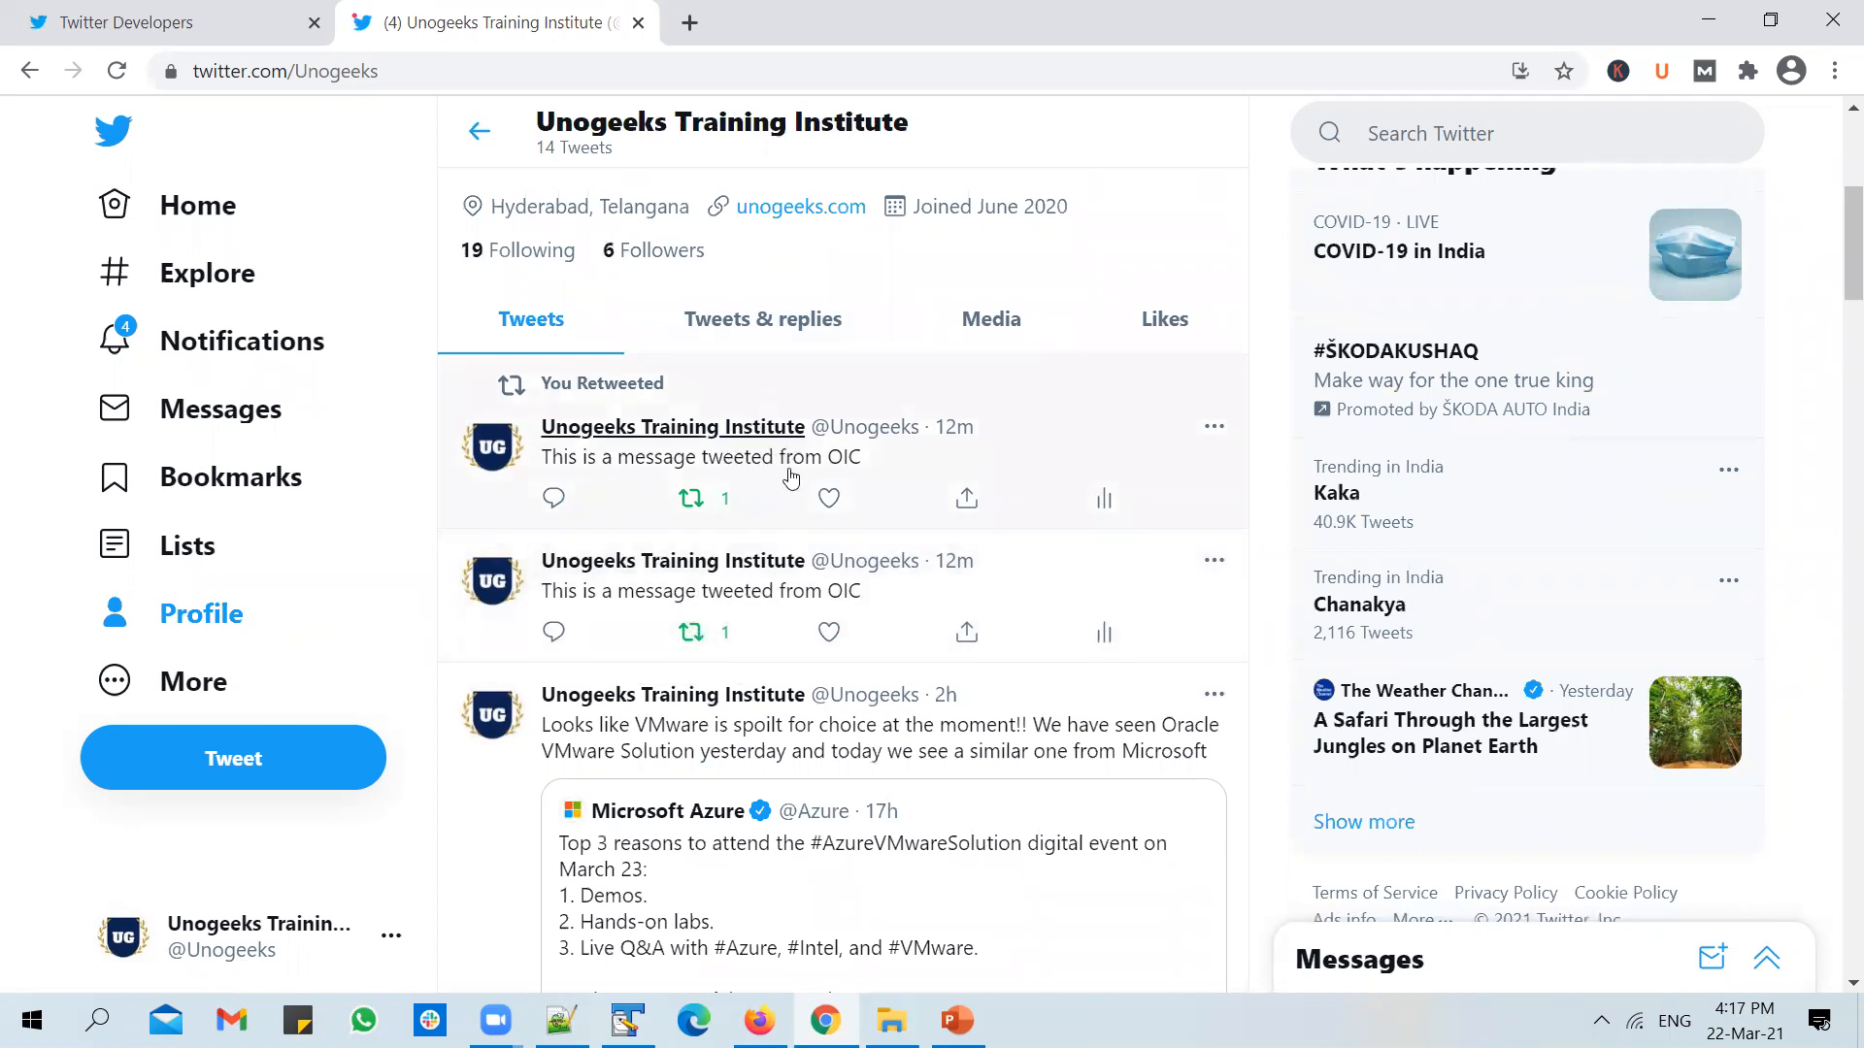
mouse_move(602, 382)
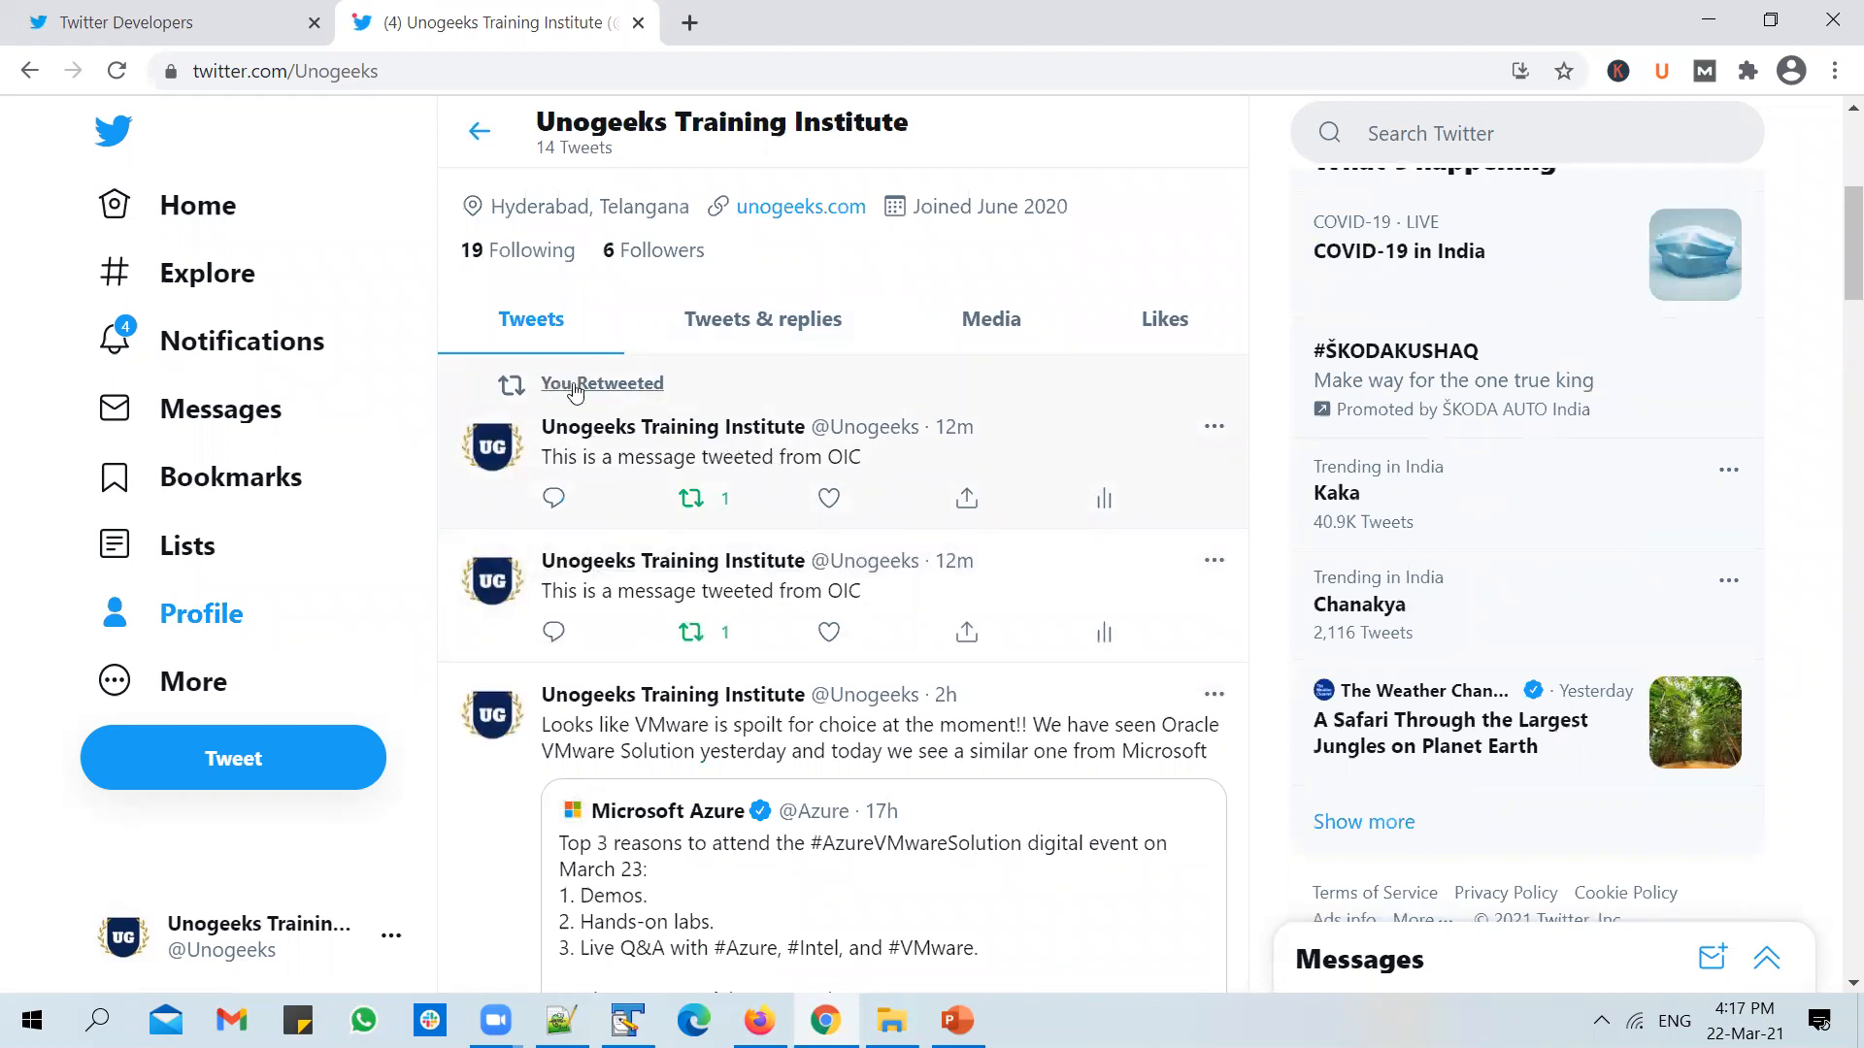
mouse_move(669, 428)
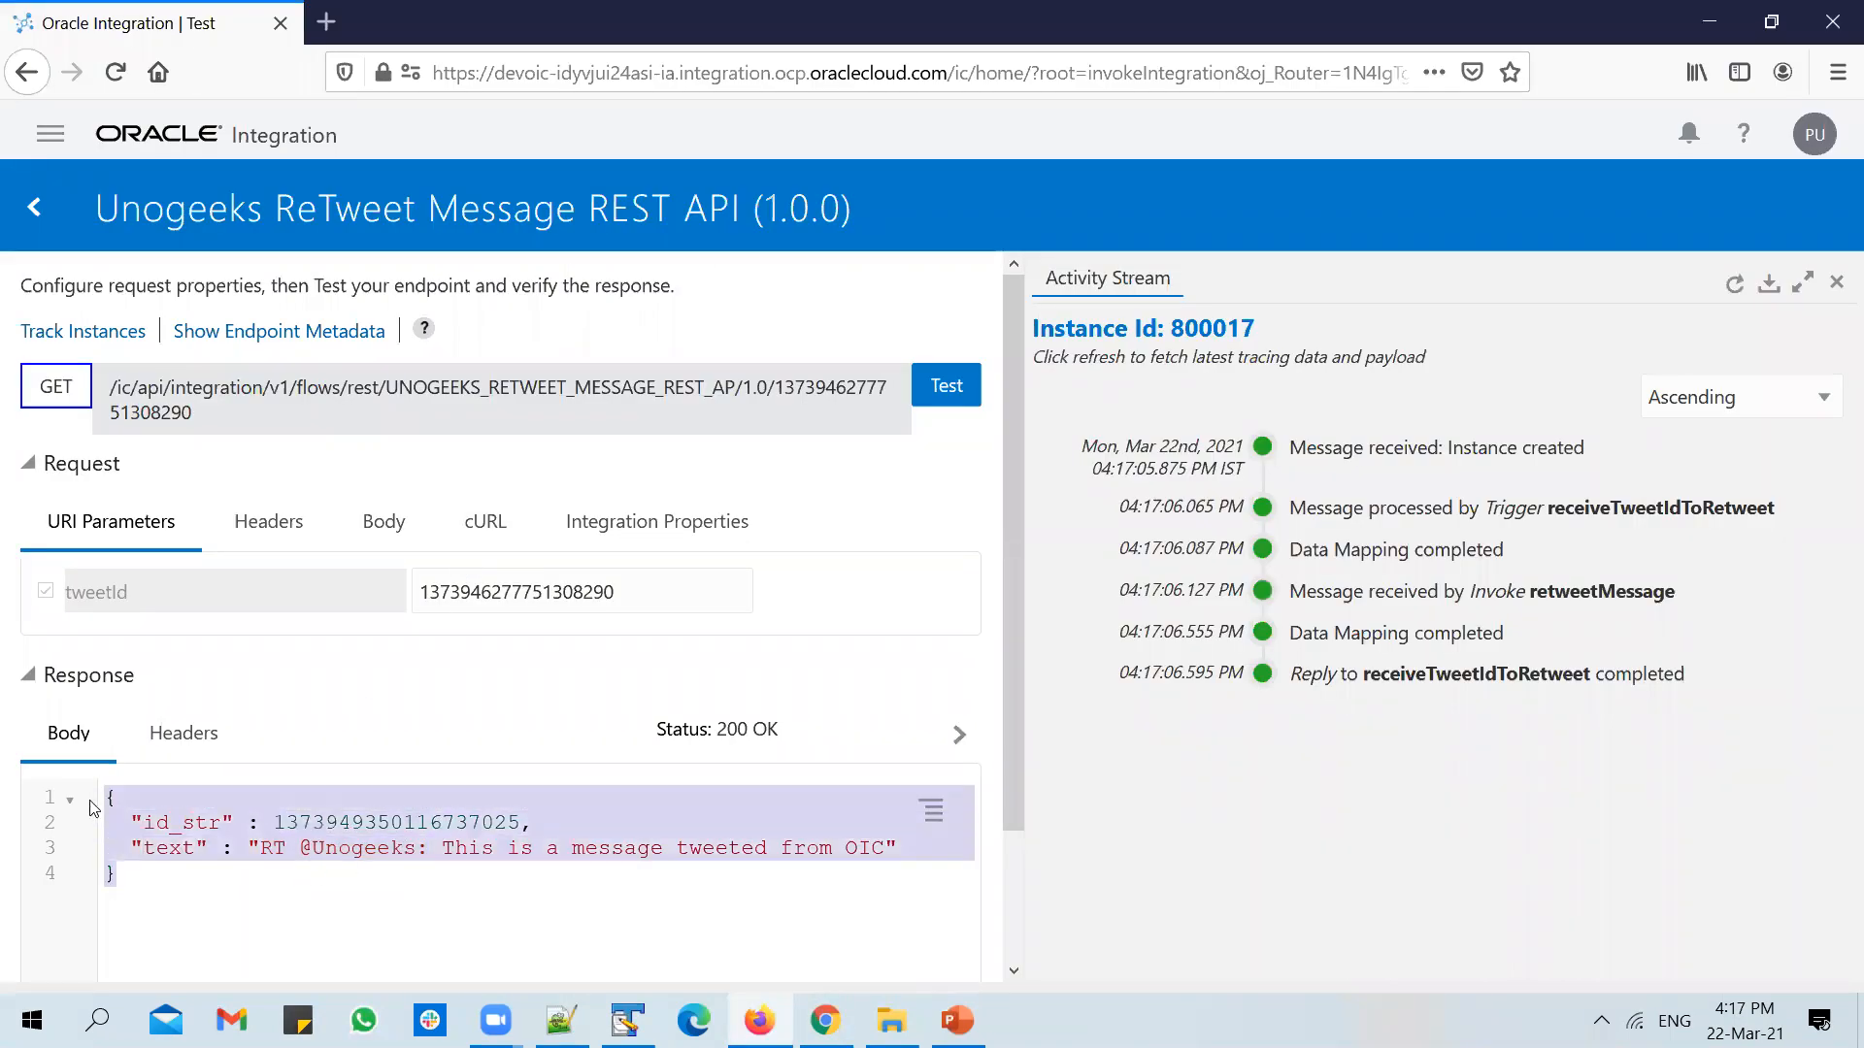
- Compare the original and retweet id_str values in TextPad, then return to the PowerPoint slide
click(627, 1020)
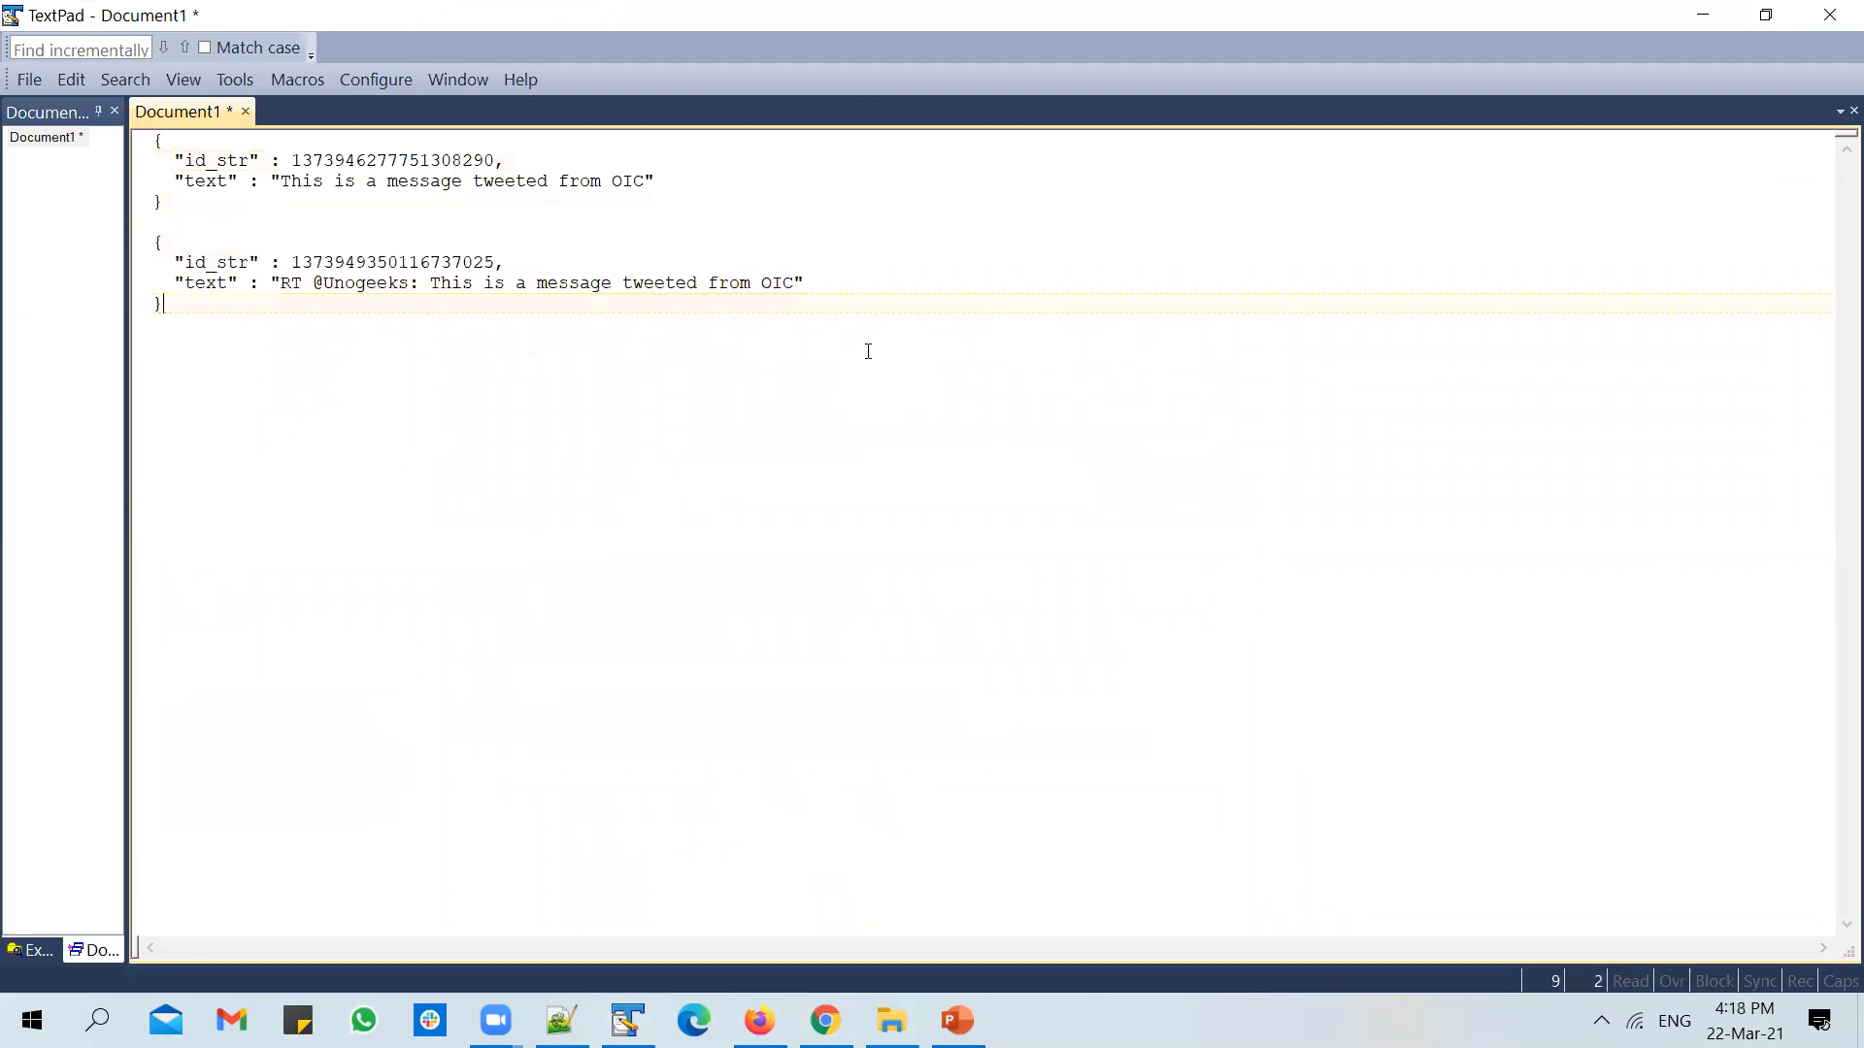
double_click(392, 161)
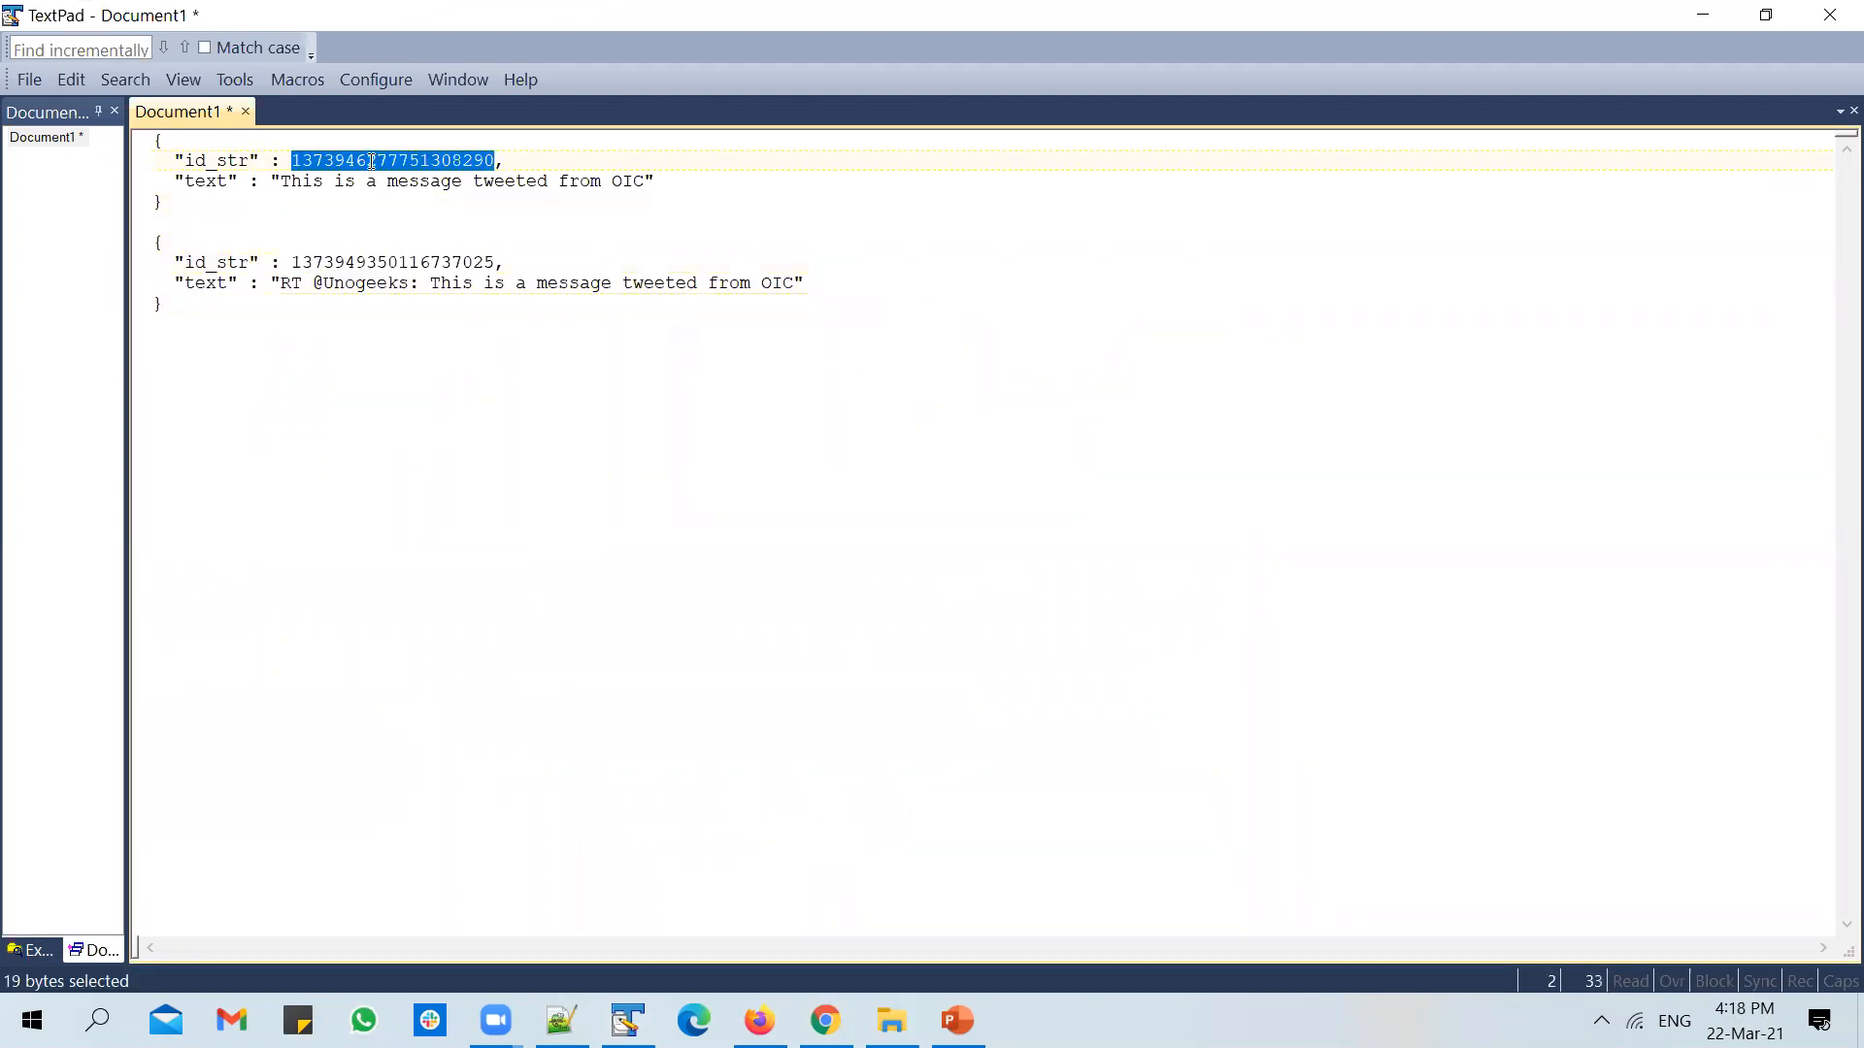
mouse_move(447, 180)
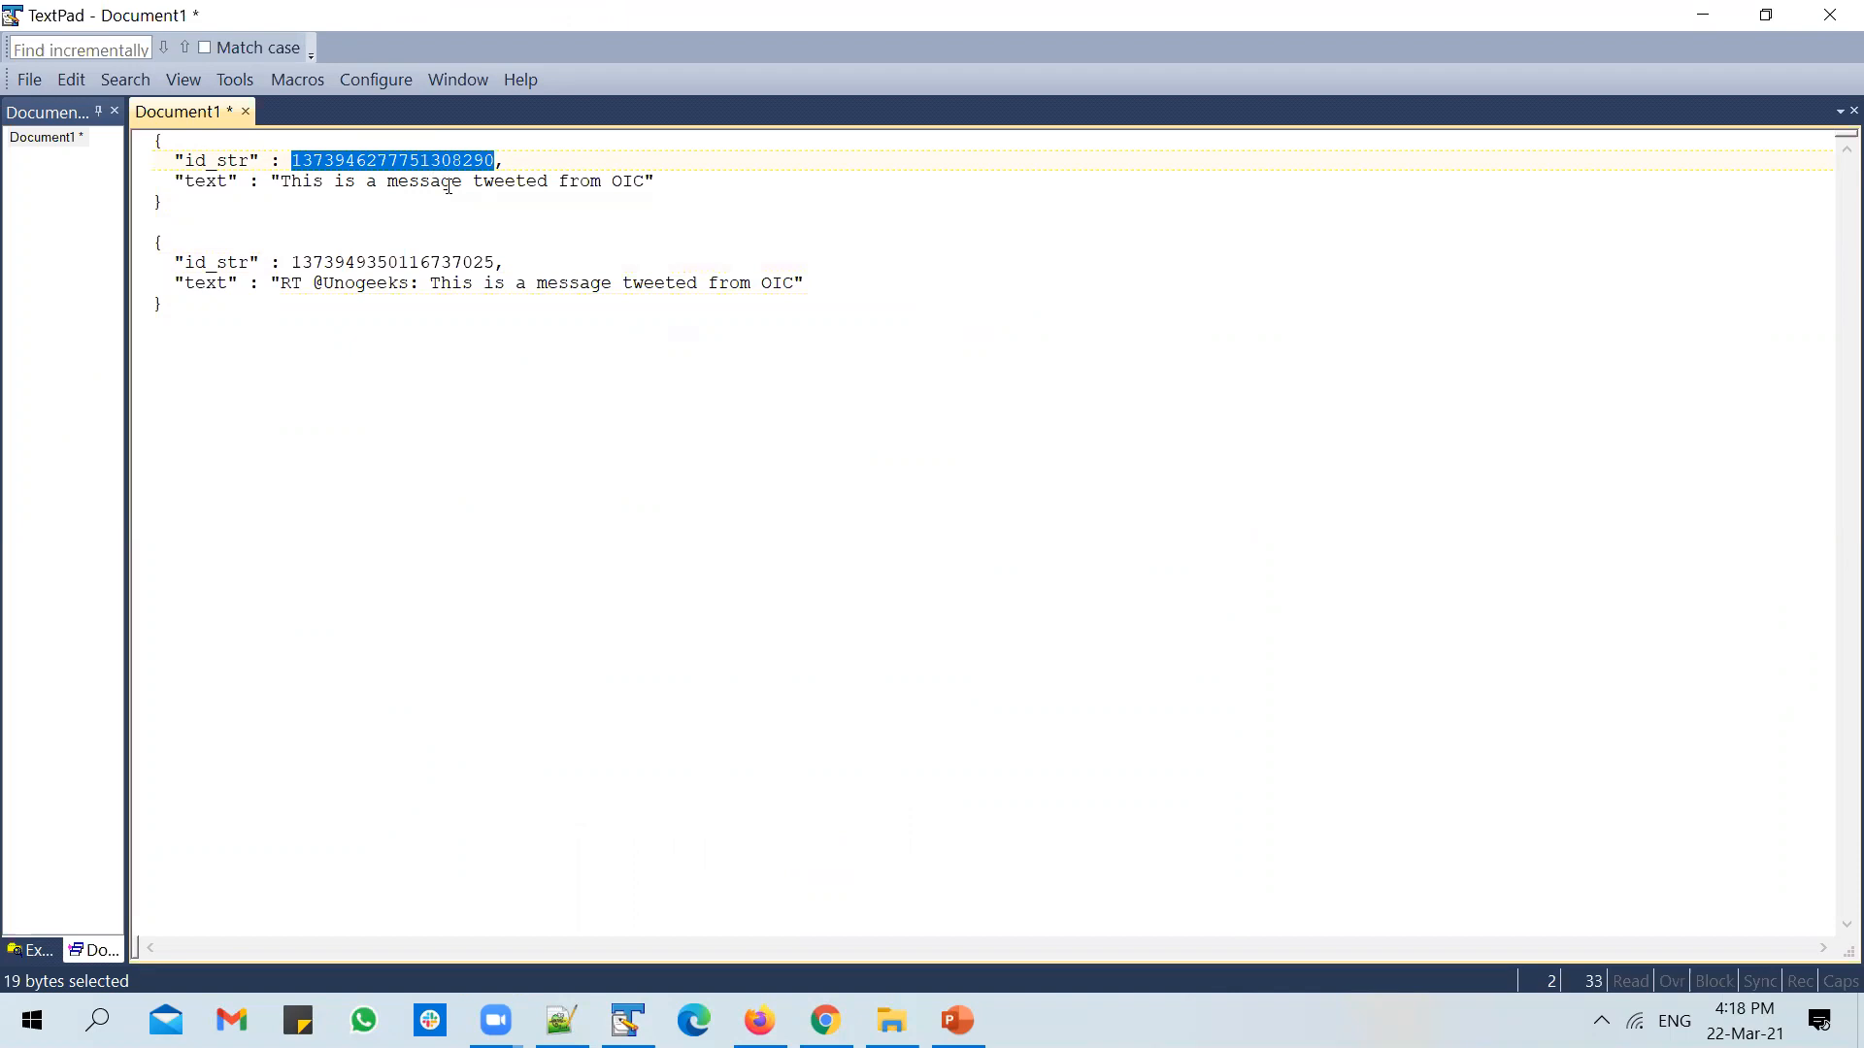
double_click(392, 262)
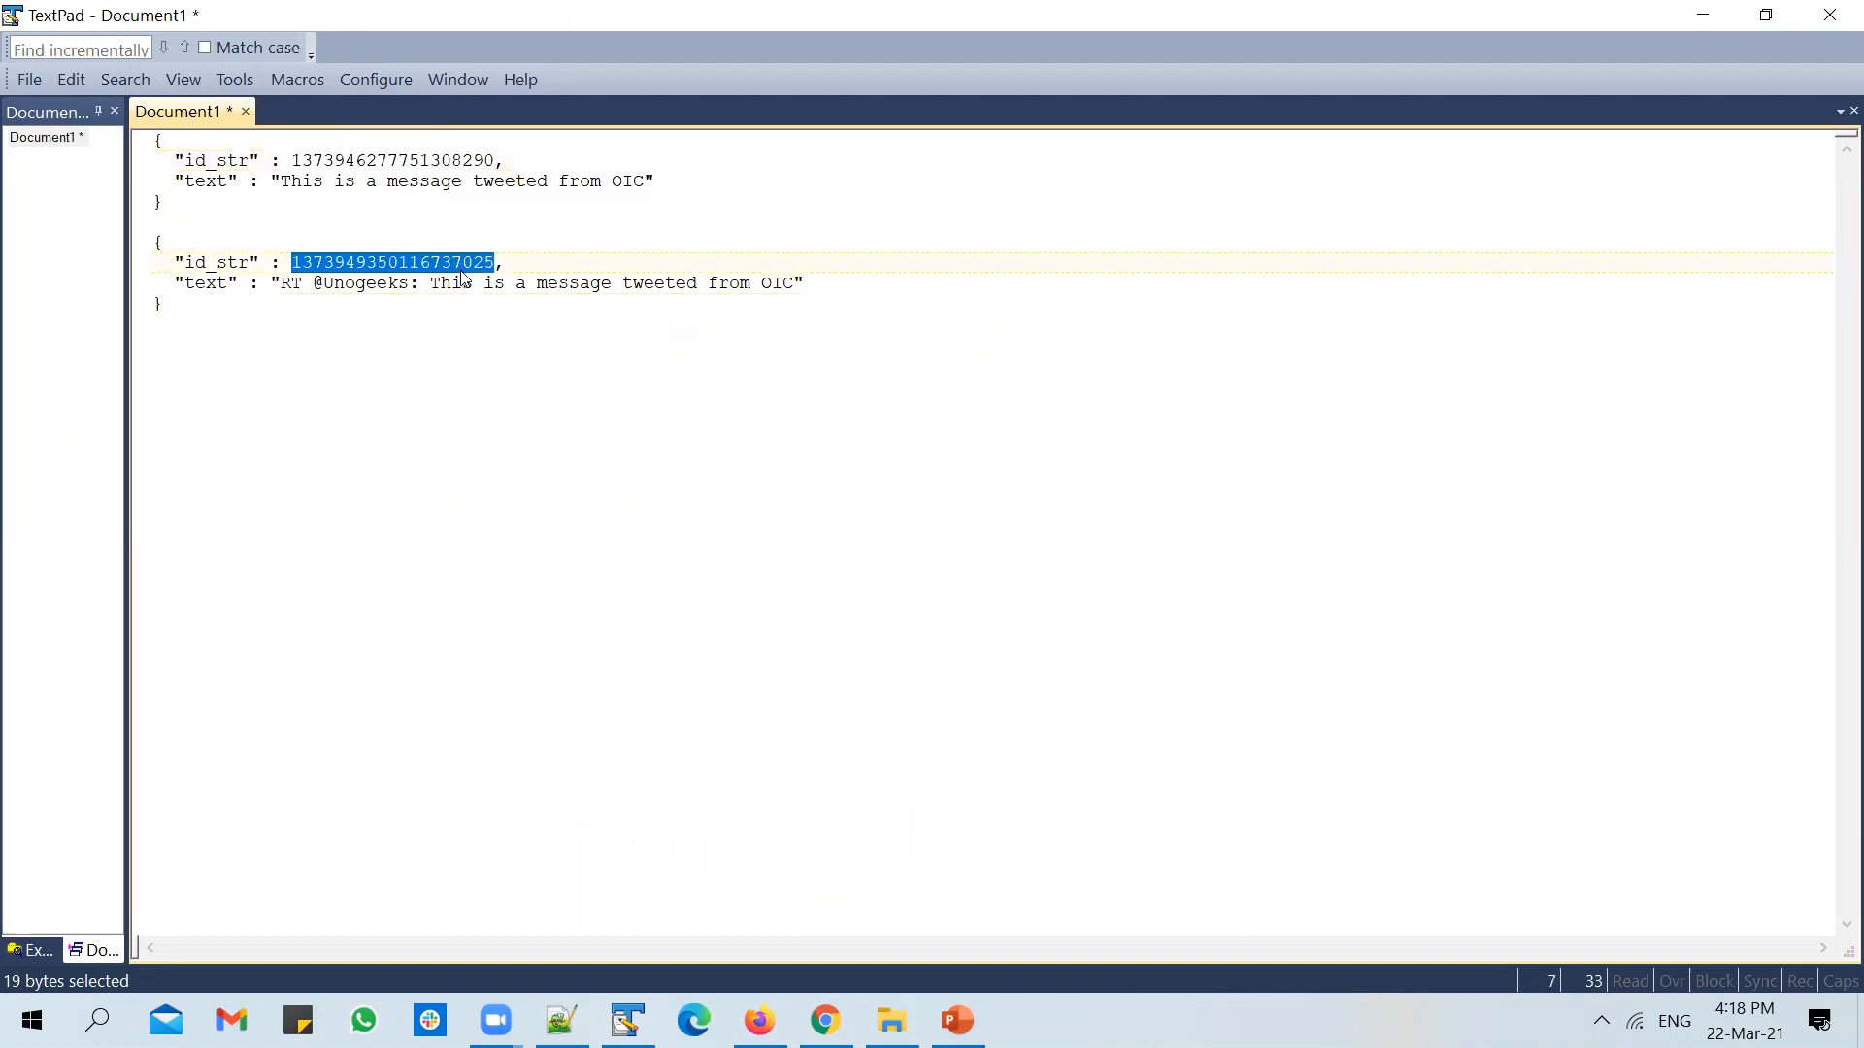
double_click(392, 161)
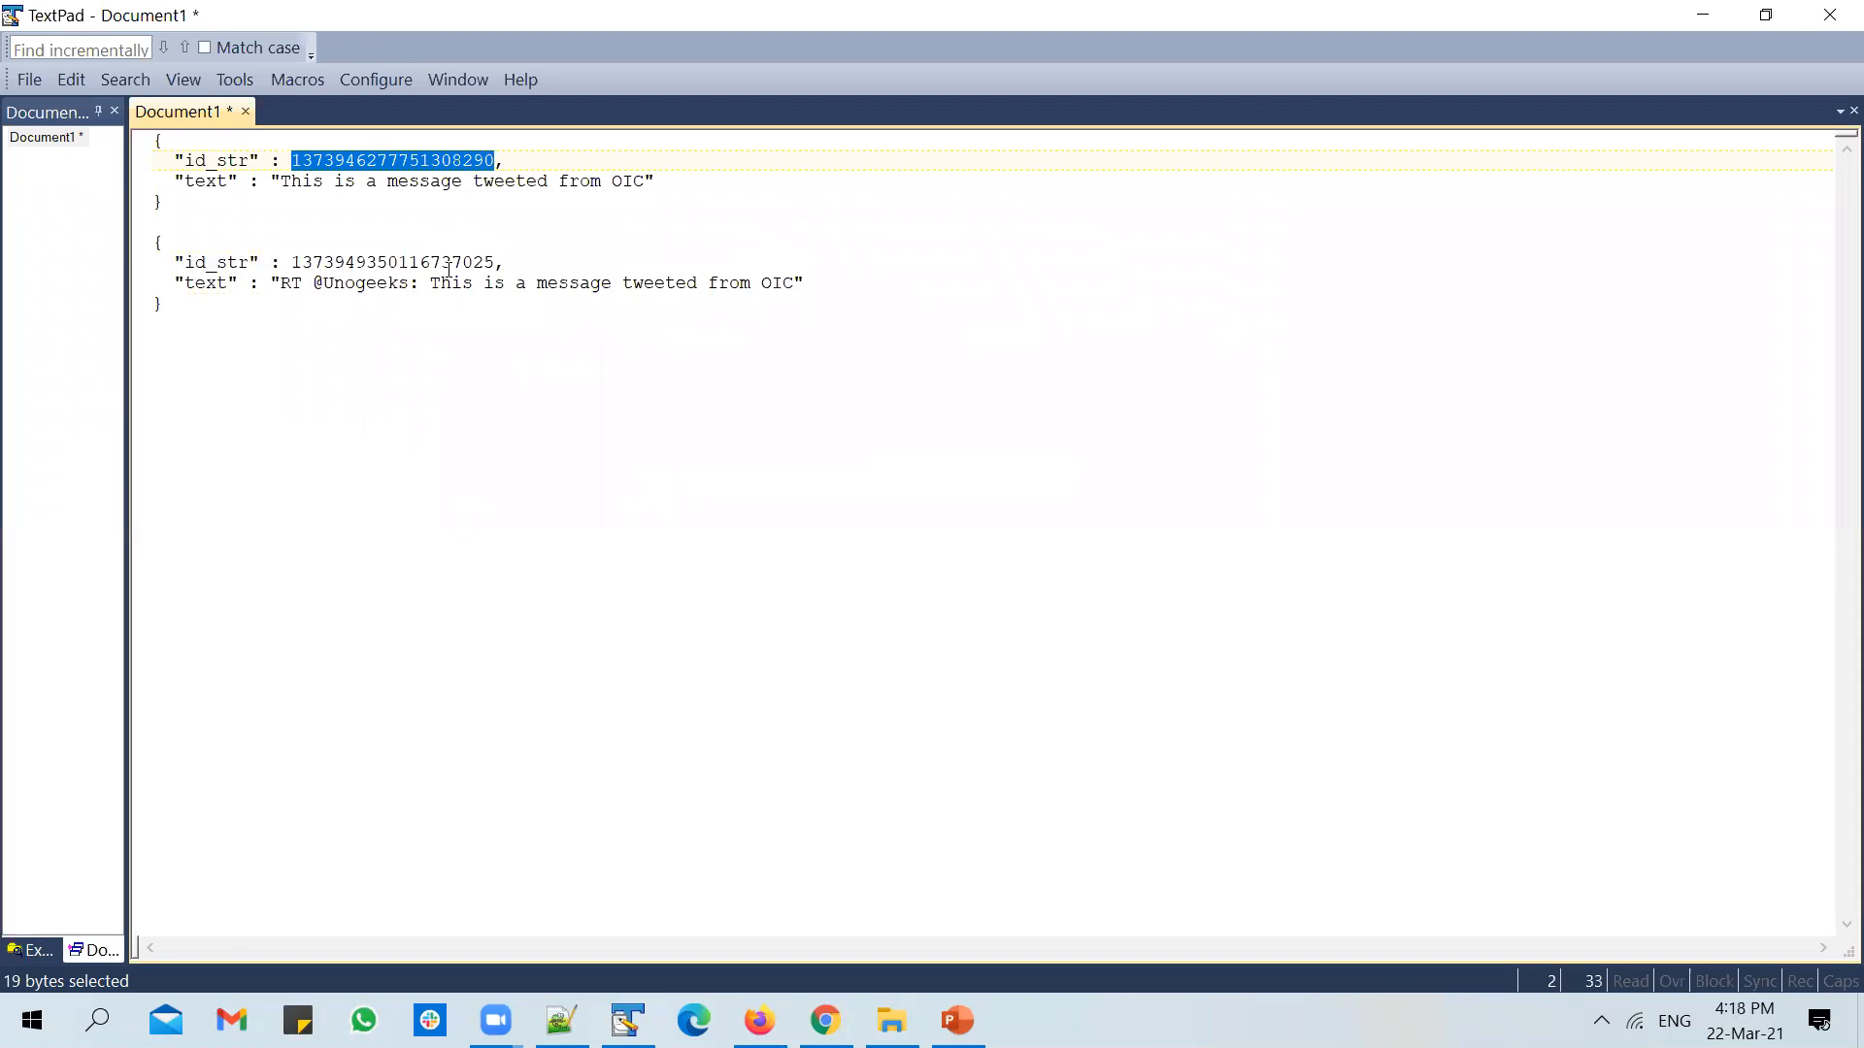
click(955, 1019)
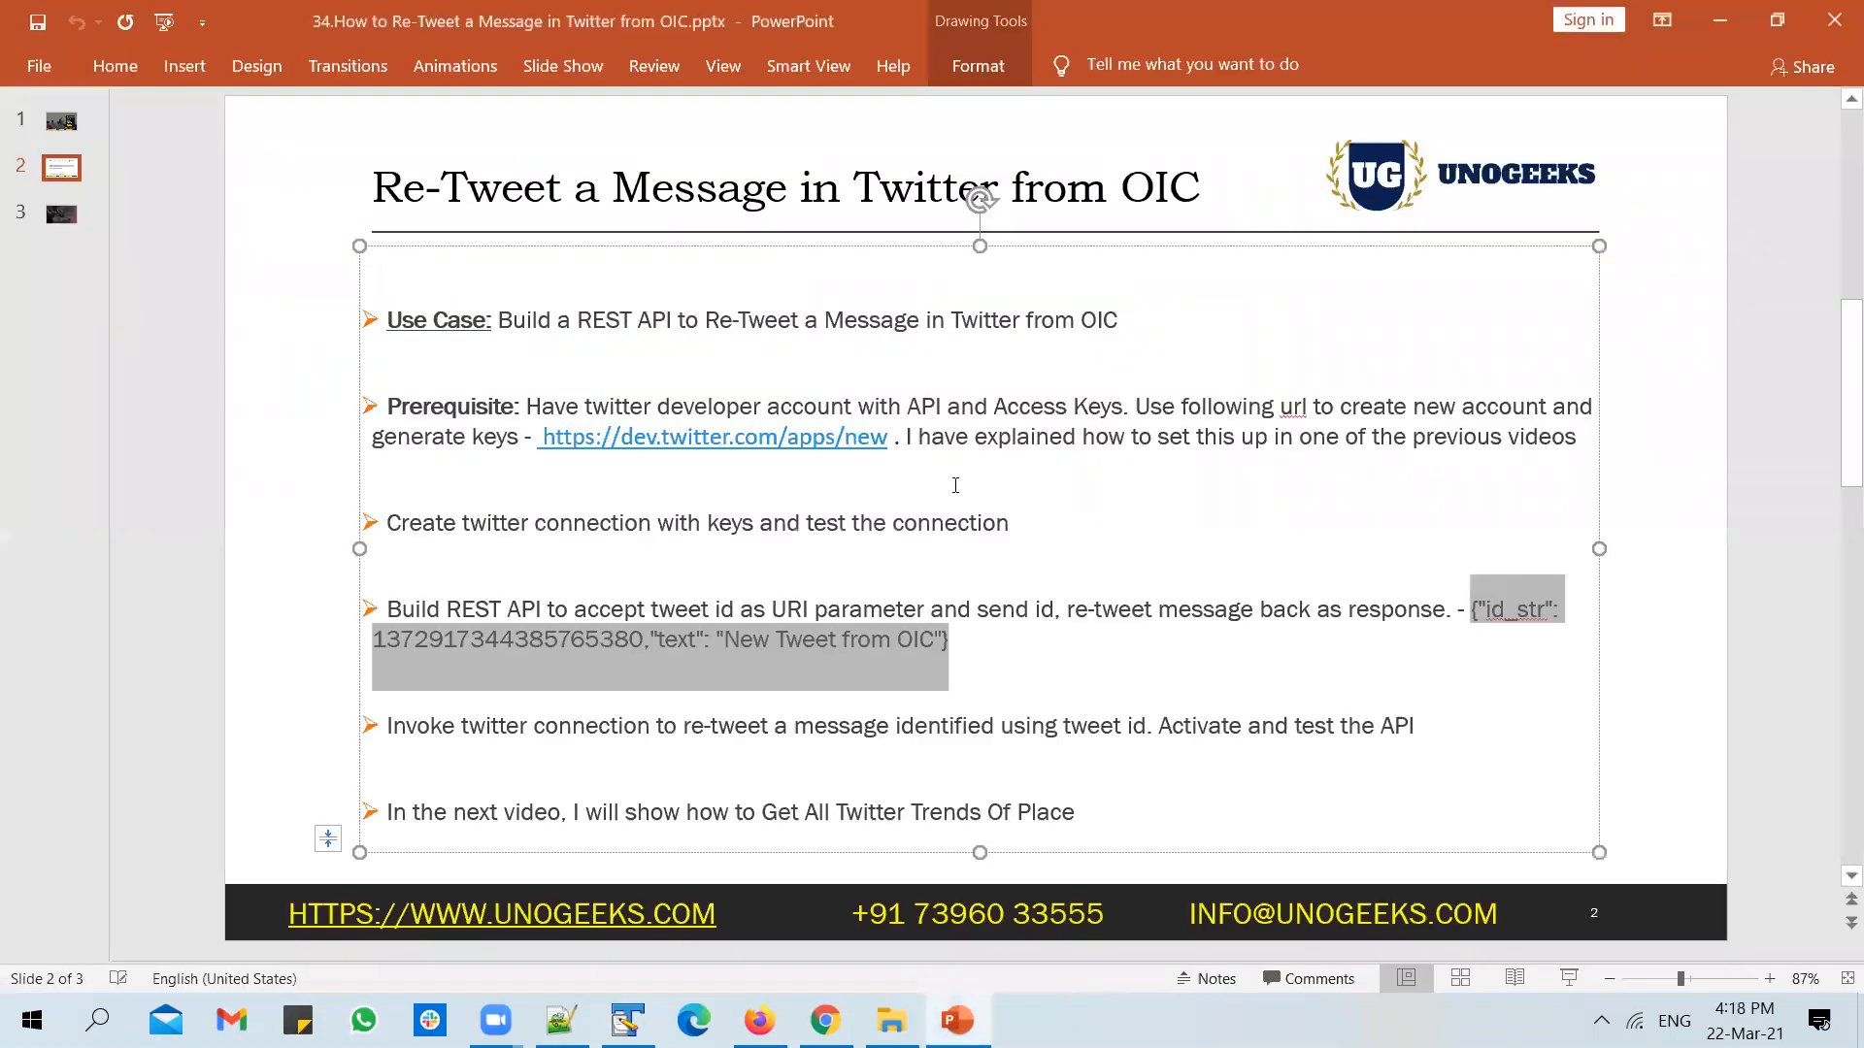